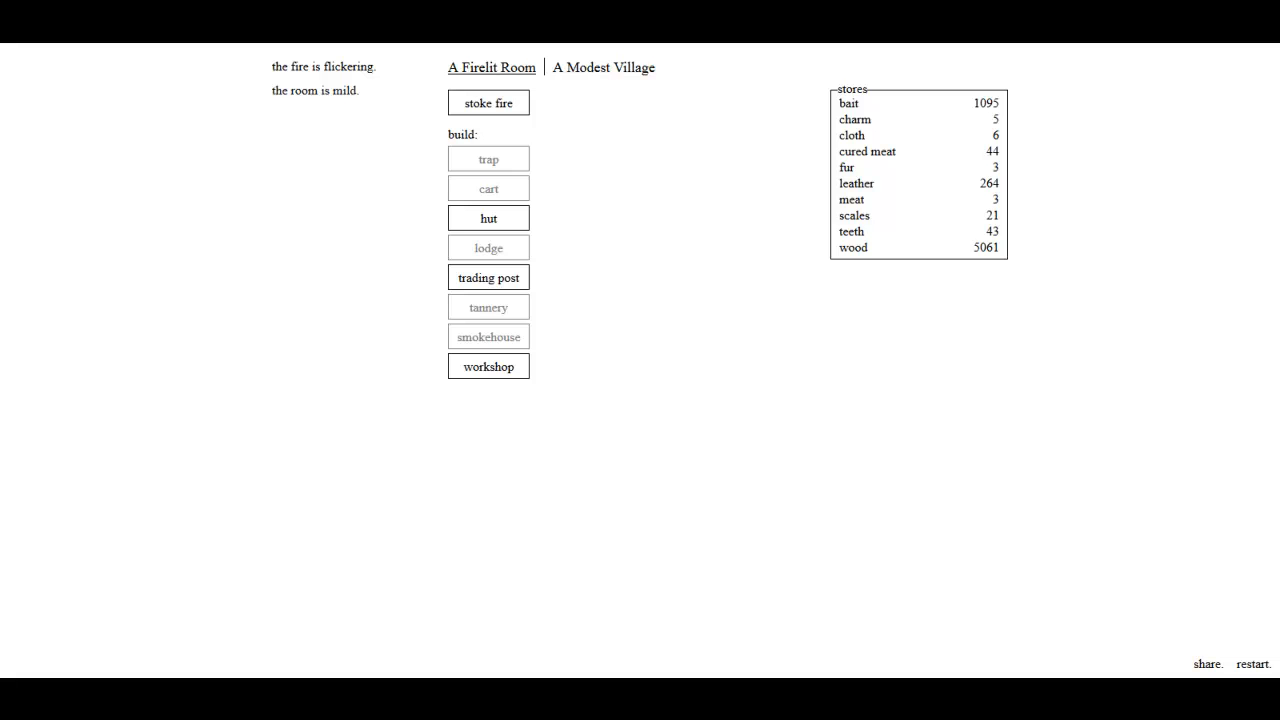
{"action": "mouse_move", "coordinate": [986, 248]}
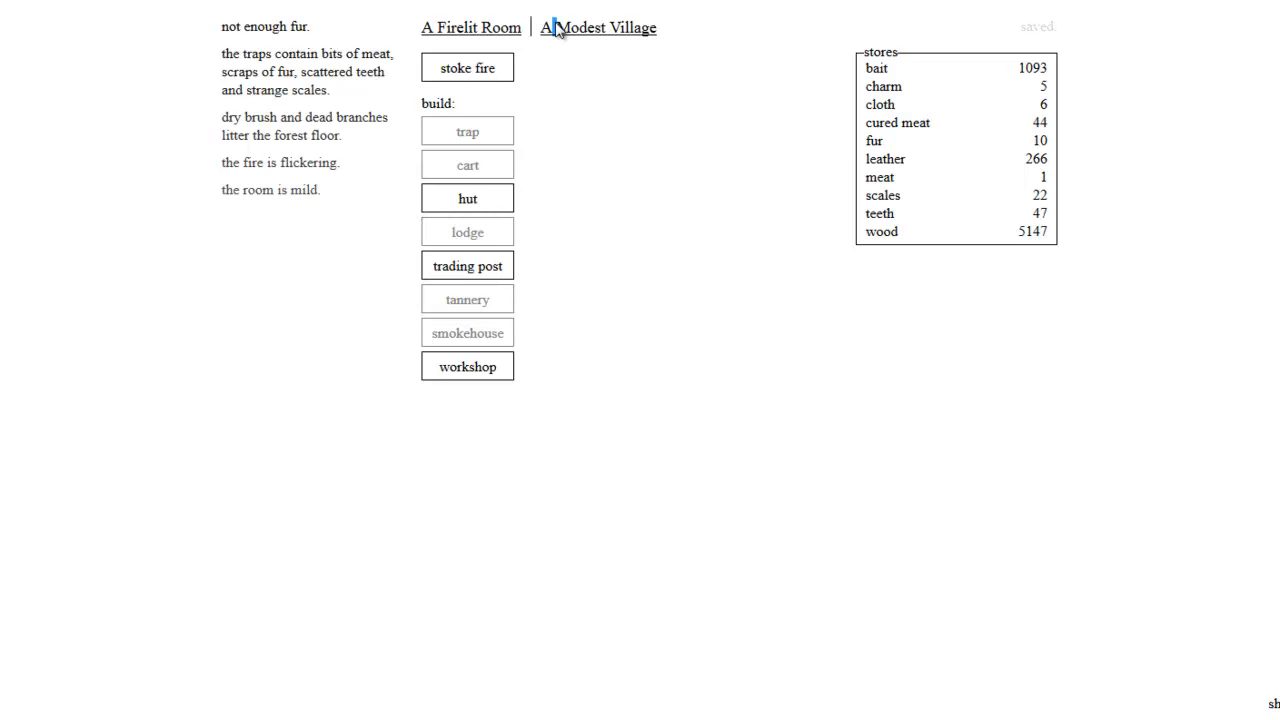
Step: Raise hunters to 14, set charcutiers to 0, then return to the firelit room
{"action": "left_click", "coordinate": [598, 27]}
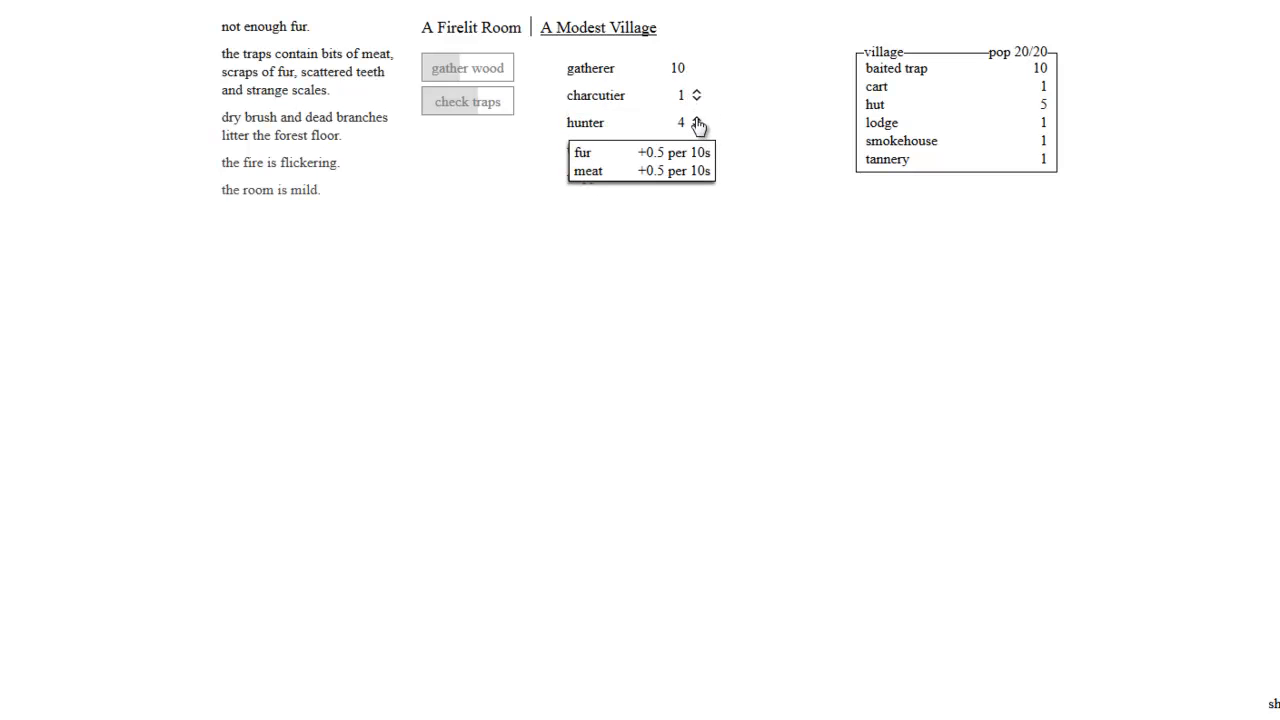
{"action": "left_click", "coordinate": [697, 123]}
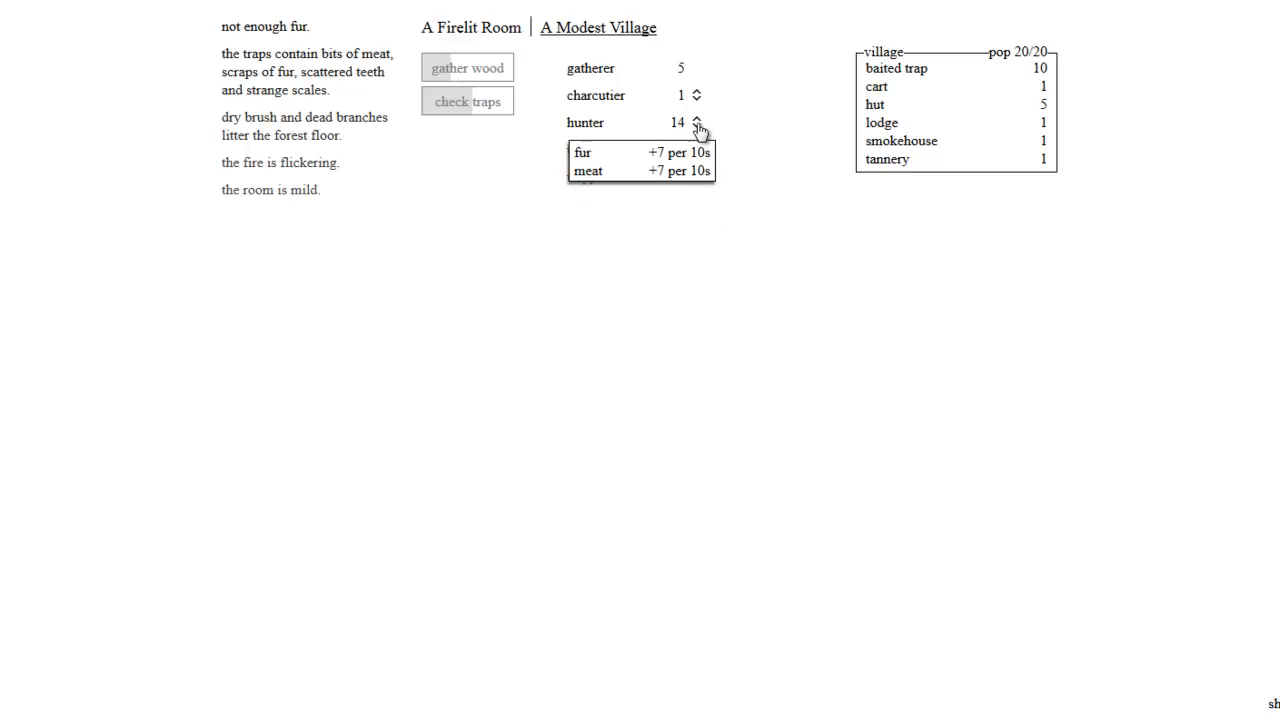
{"action": "left_click", "coordinate": [697, 99]}
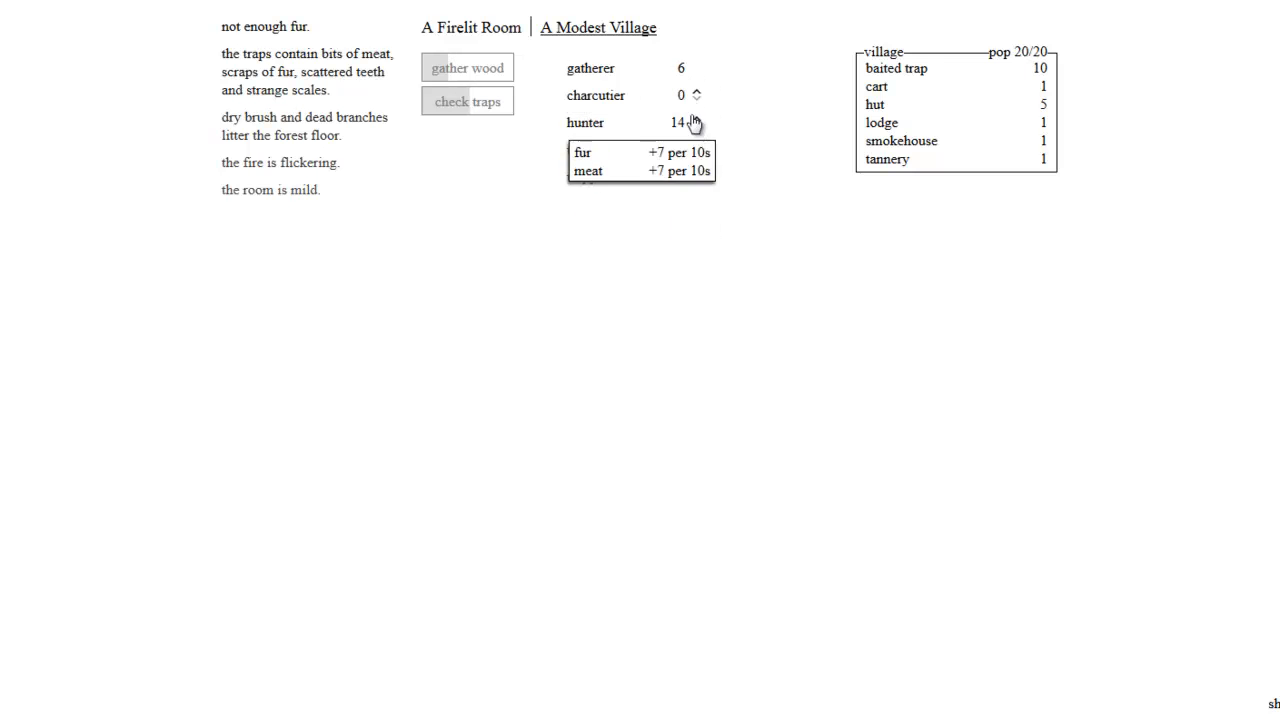
{"action": "left_click", "coordinate": [697, 119]}
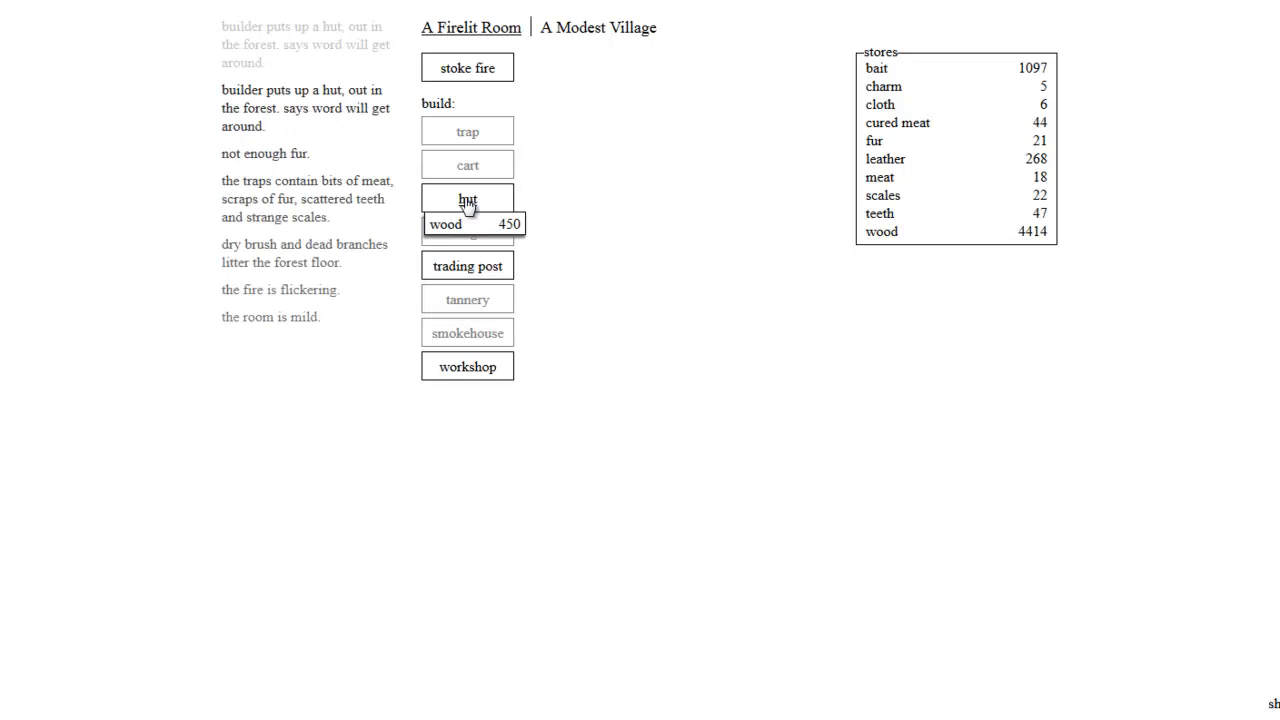
Step: Build more huts from the firelit room until wood drops to 295
{"action": "left_click", "coordinate": [467, 197]}
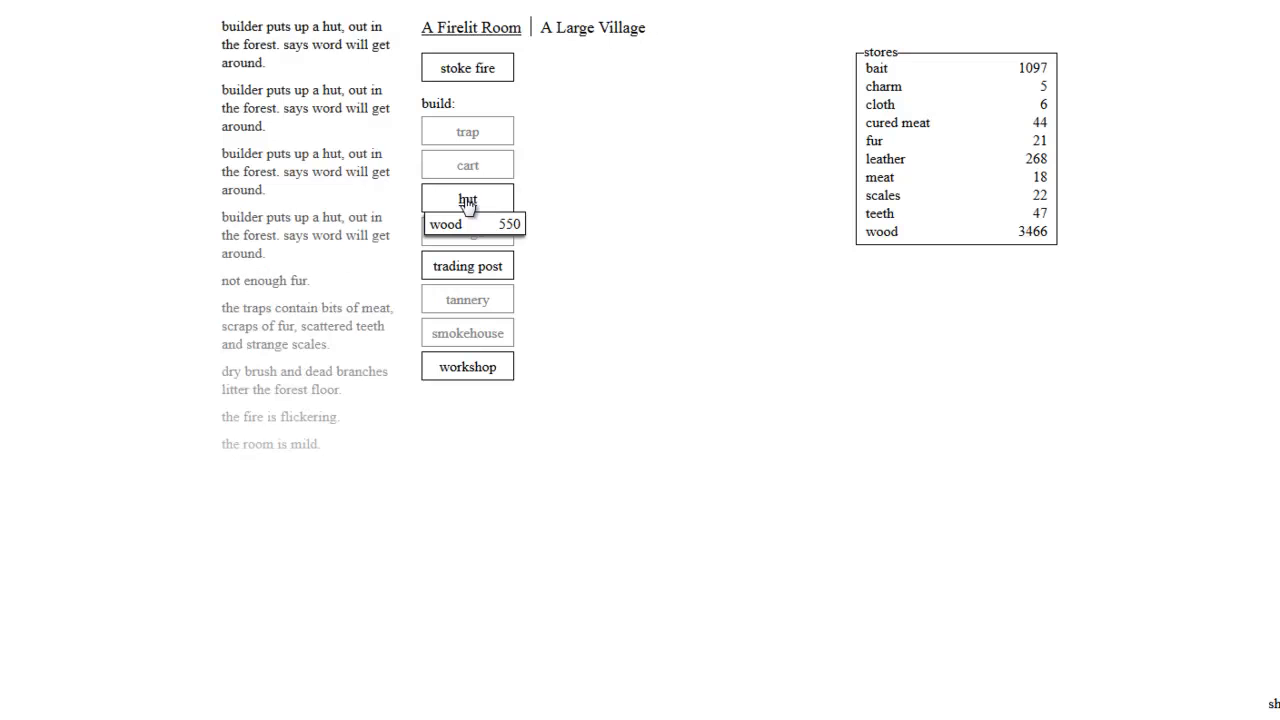
{"action": "left_click", "coordinate": [467, 197]}
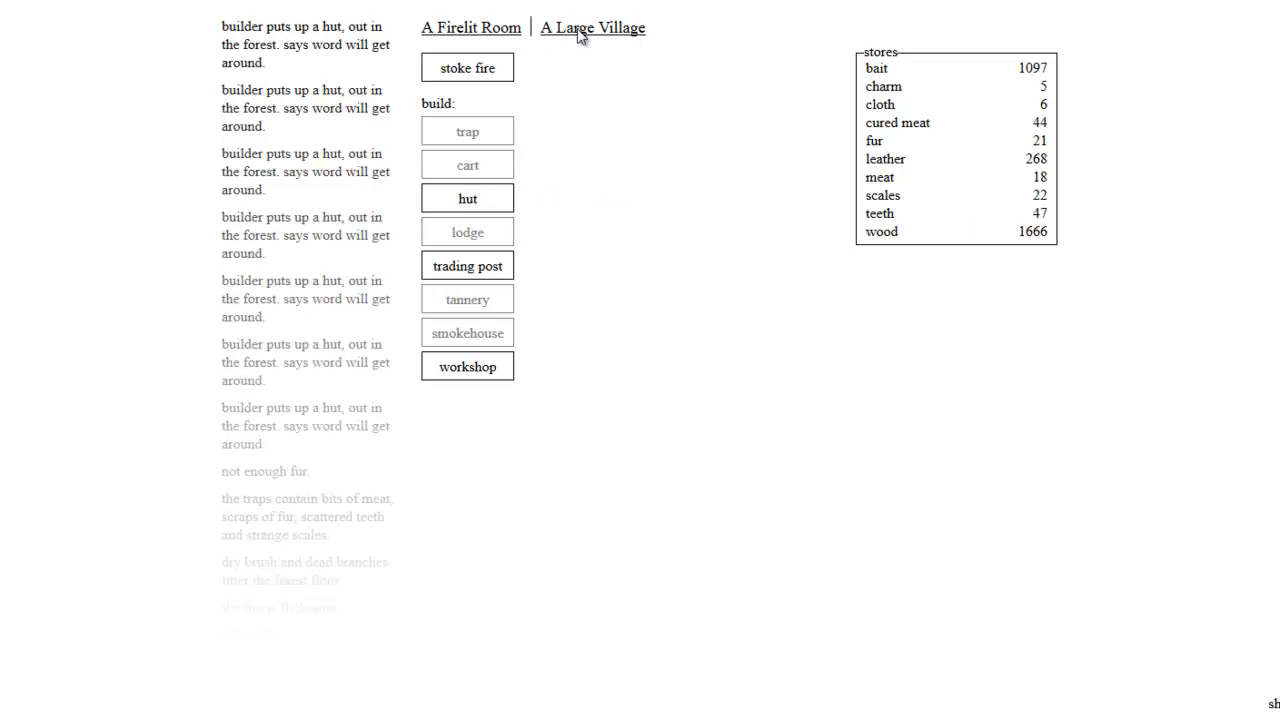
{"action": "left_click", "coordinate": [471, 27]}
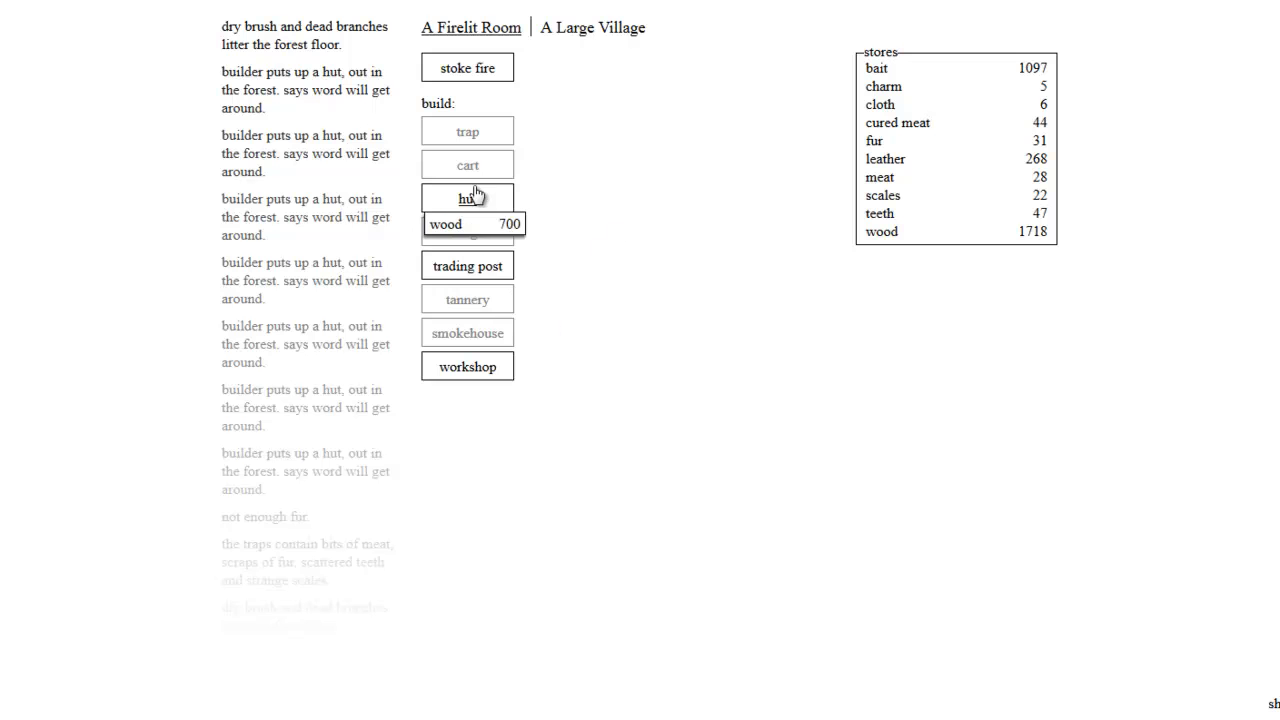
{"action": "left_click", "coordinate": [467, 197]}
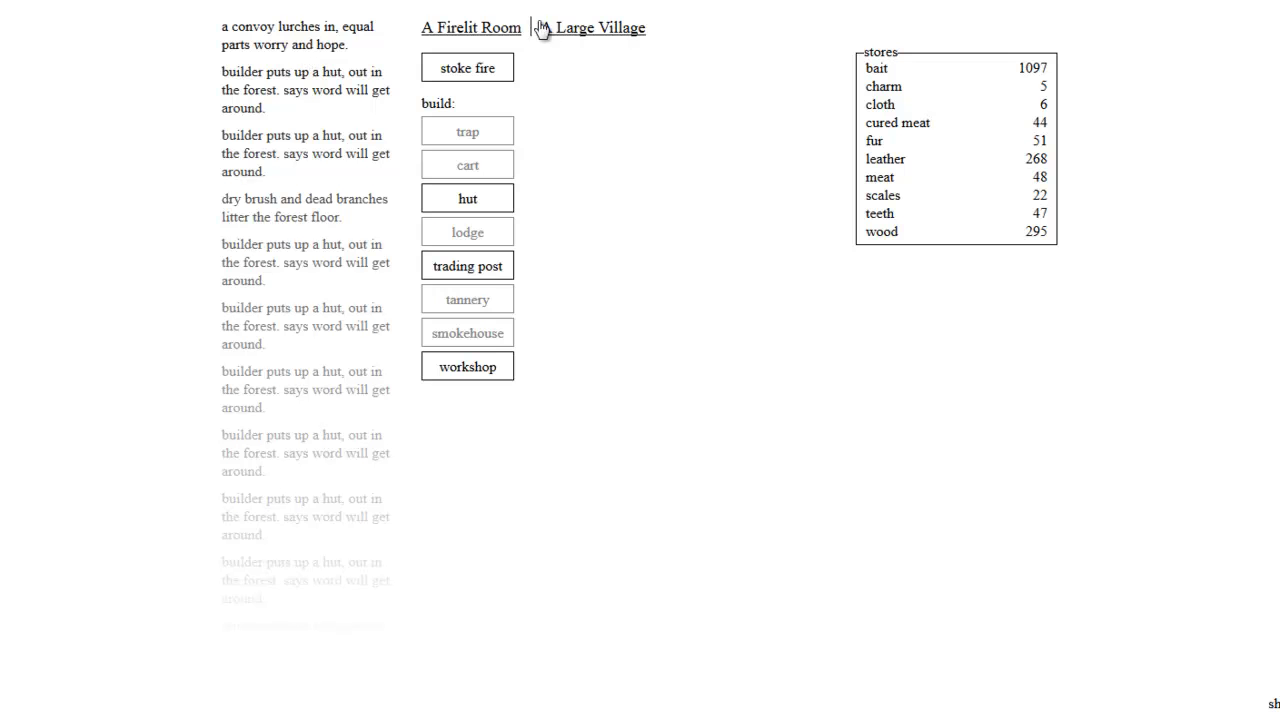
Step: Check the village population (54 of 56), then try building a trading post twice
{"action": "left_click", "coordinate": [592, 27]}
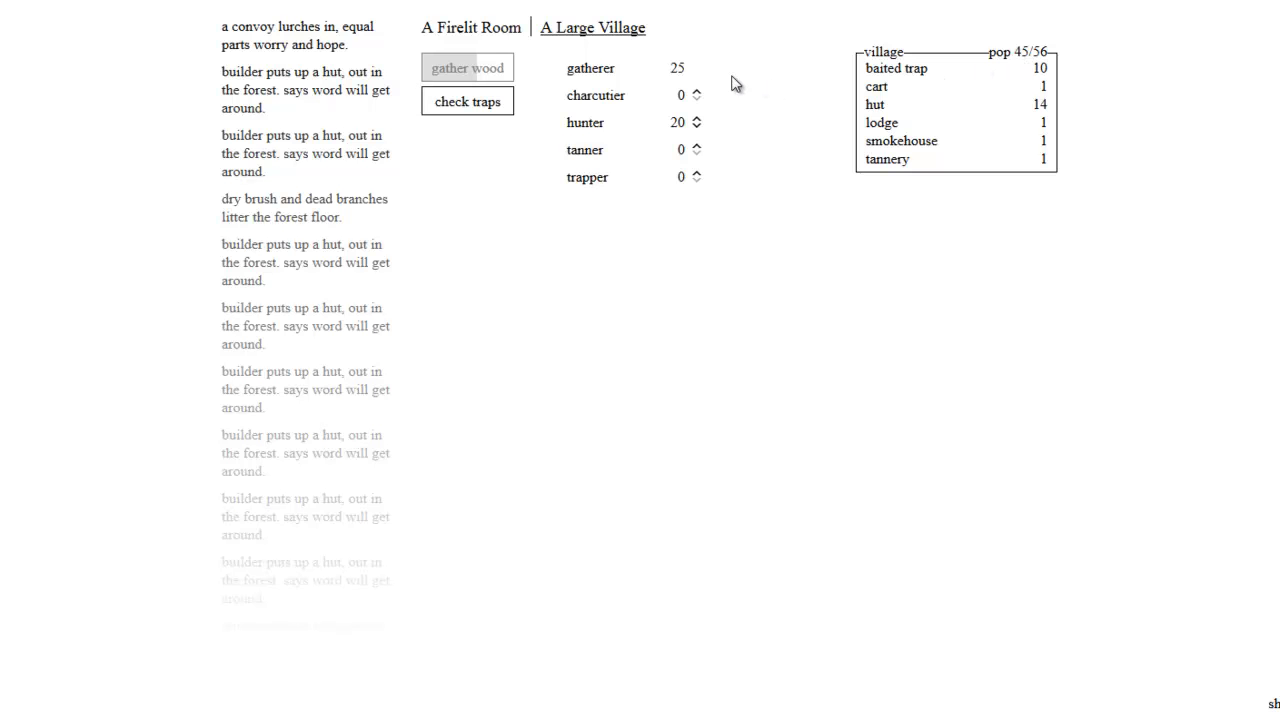
{"action": "left_click", "coordinate": [466, 101]}
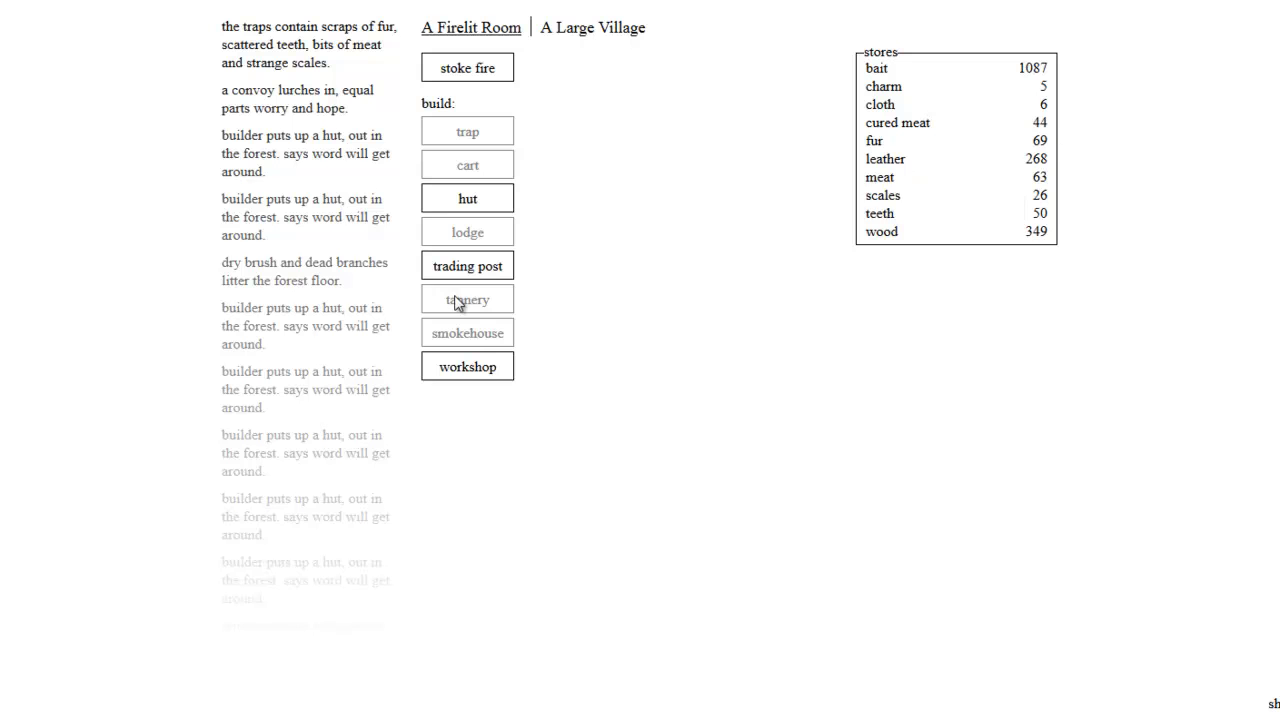
{"action": "mouse_move", "coordinate": [467, 265]}
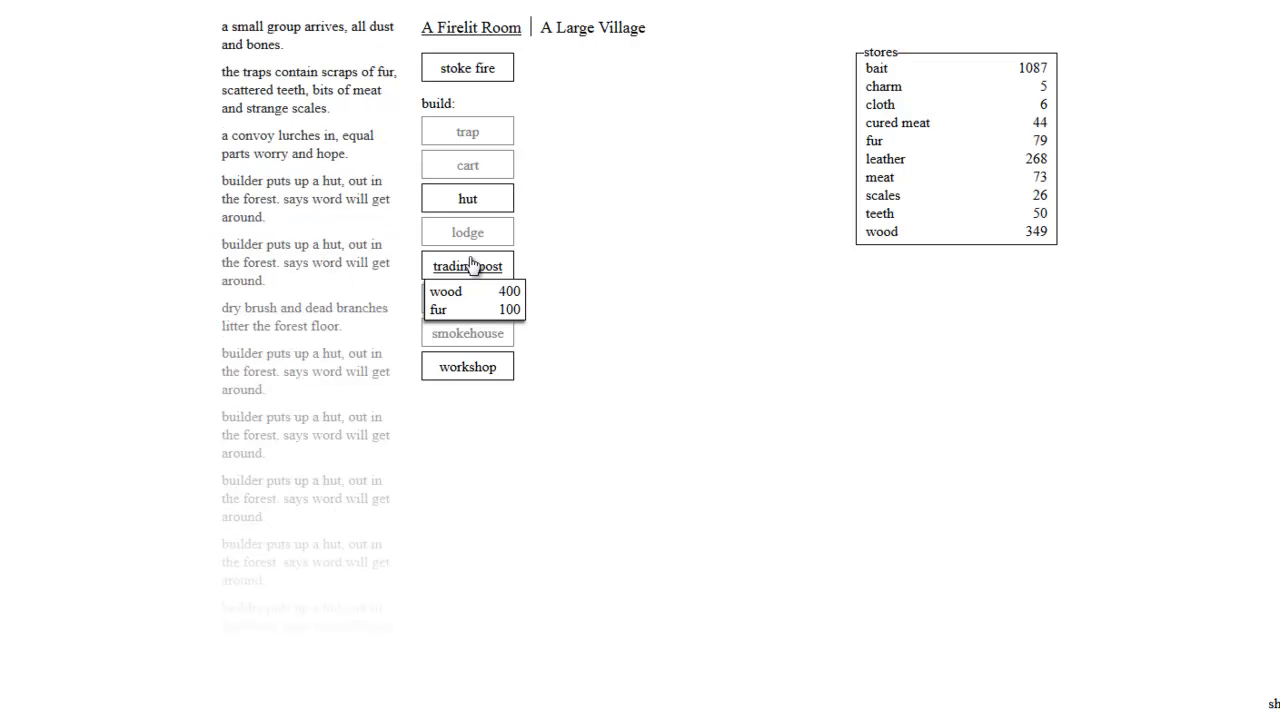
{"action": "left_click", "coordinate": [467, 265]}
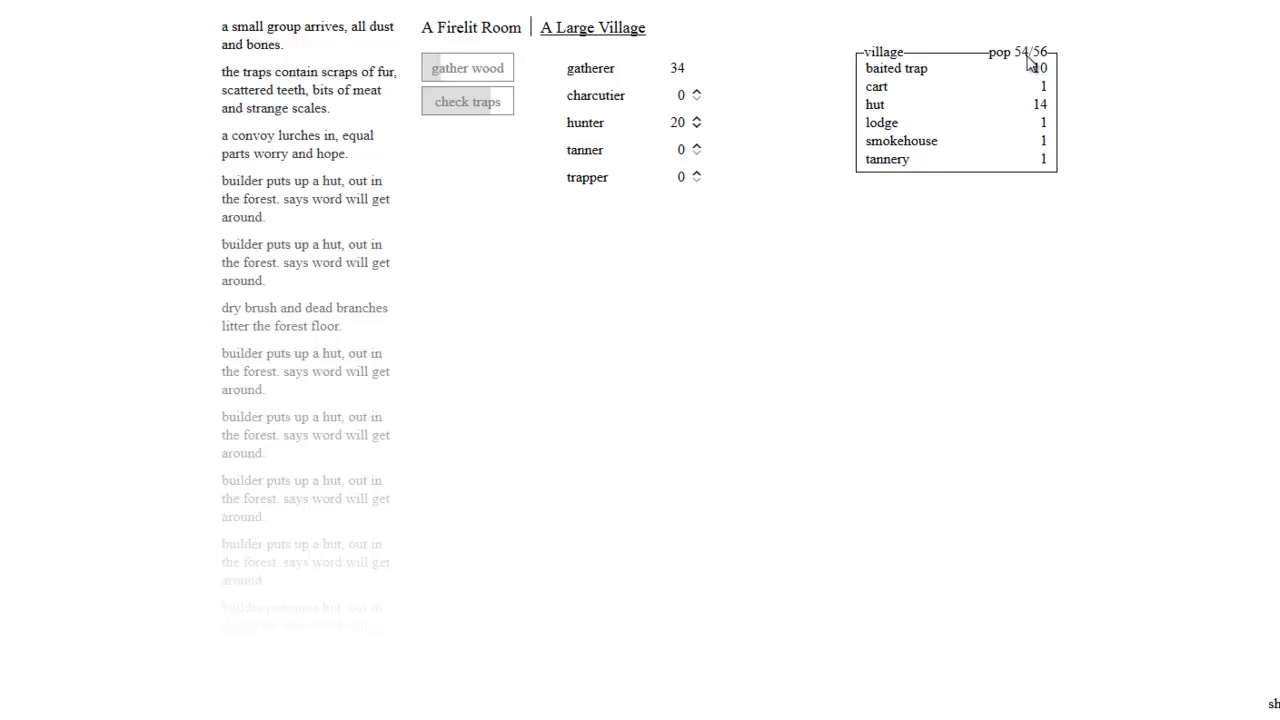
{"action": "mouse_move", "coordinate": [775, 73]}
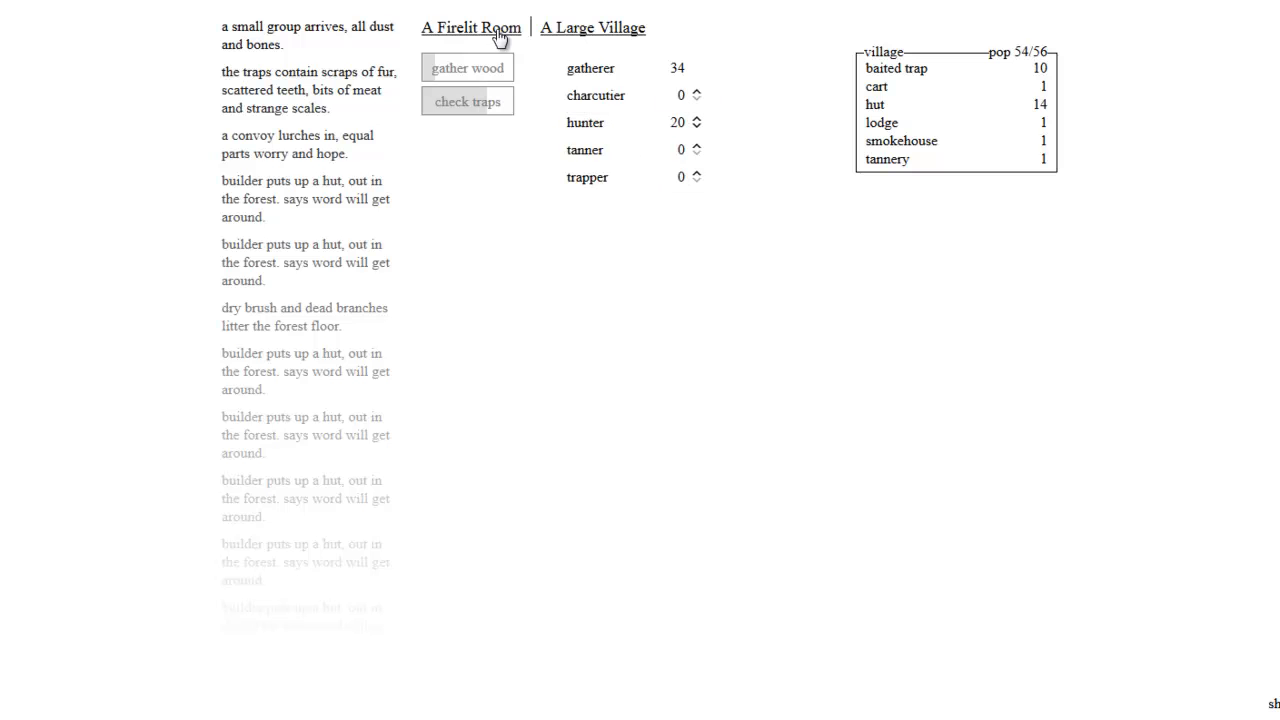
{"action": "mouse_move", "coordinate": [495, 37]}
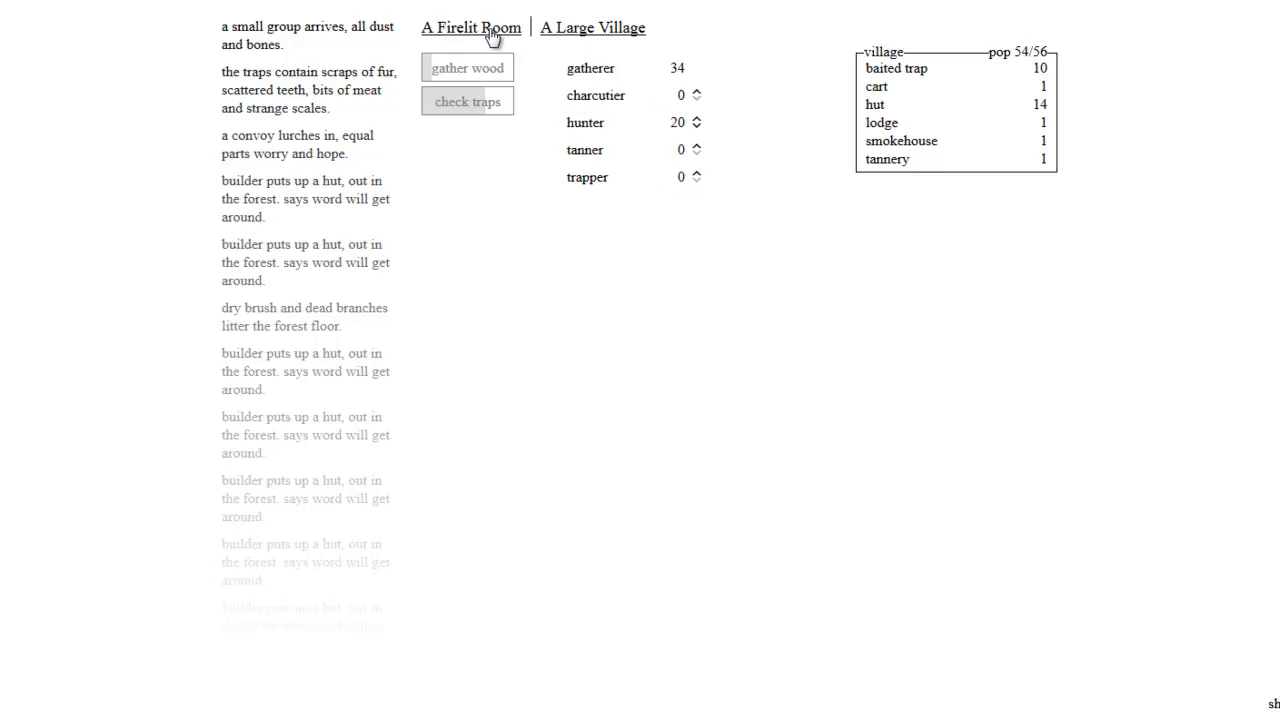
{"action": "left_click", "coordinate": [470, 27]}
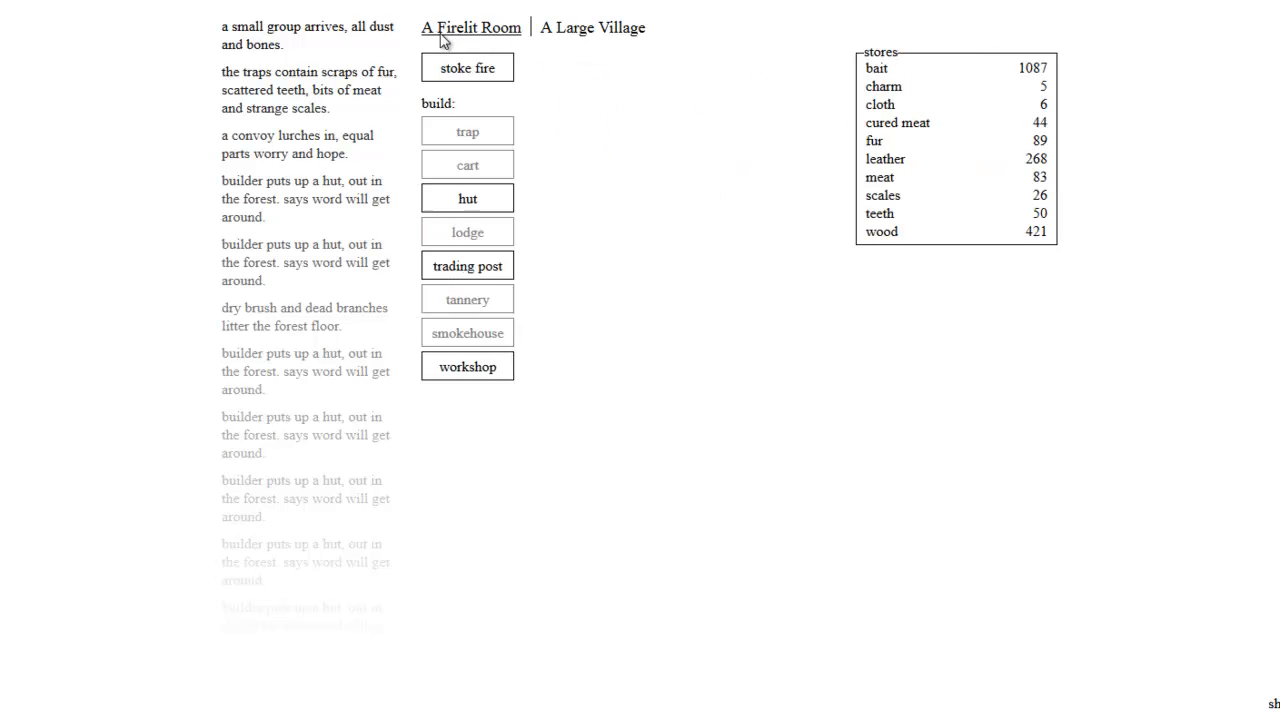
{"action": "mouse_move", "coordinate": [467, 266]}
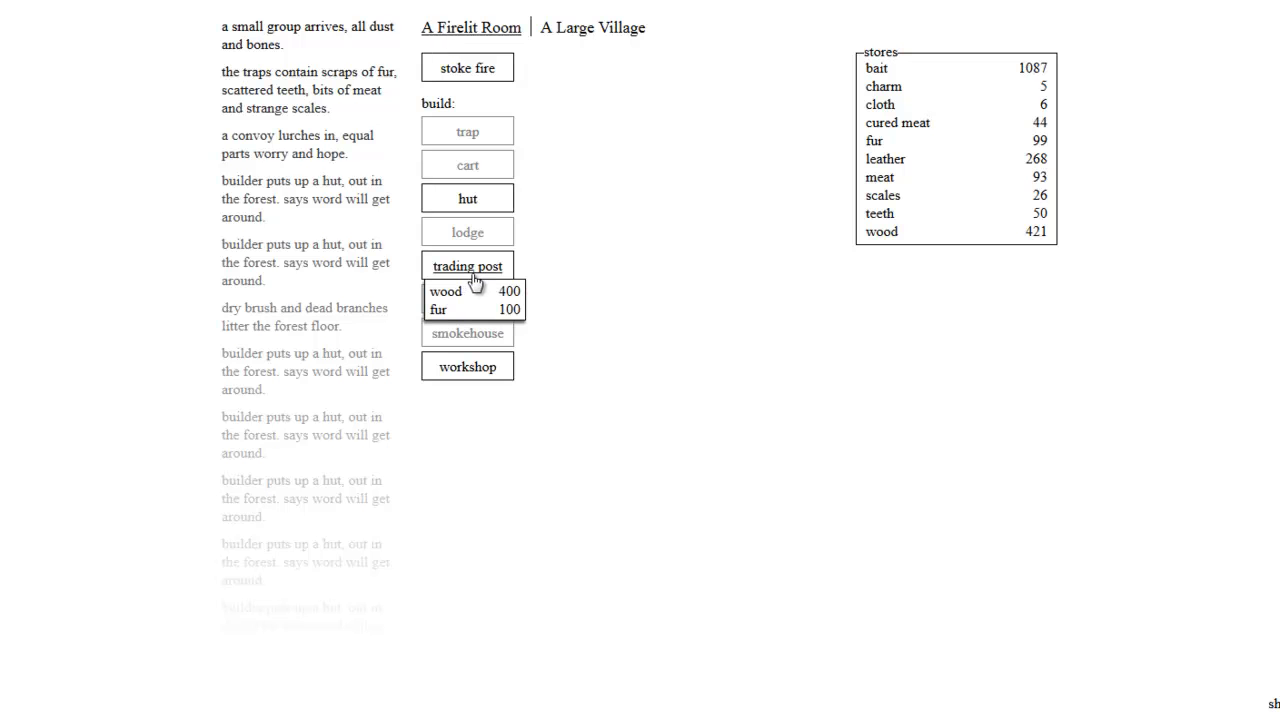
{"action": "left_click", "coordinate": [467, 265]}
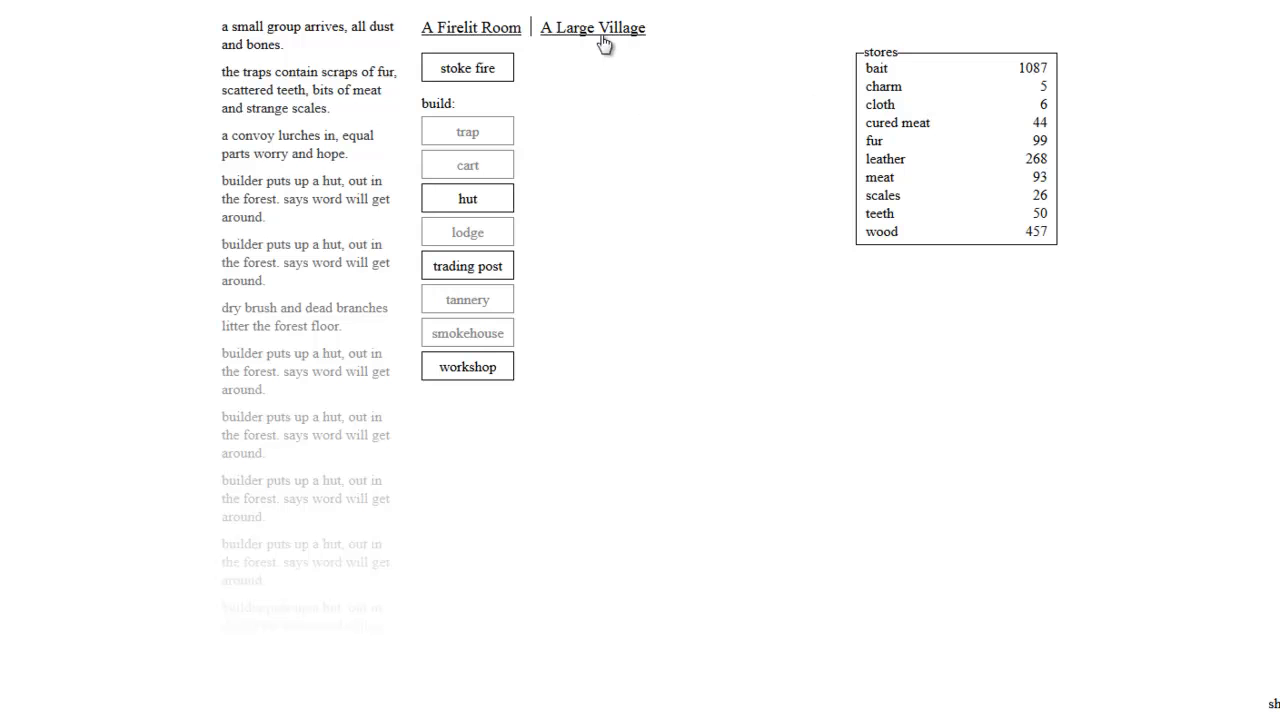
{"action": "mouse_move", "coordinate": [467, 197]}
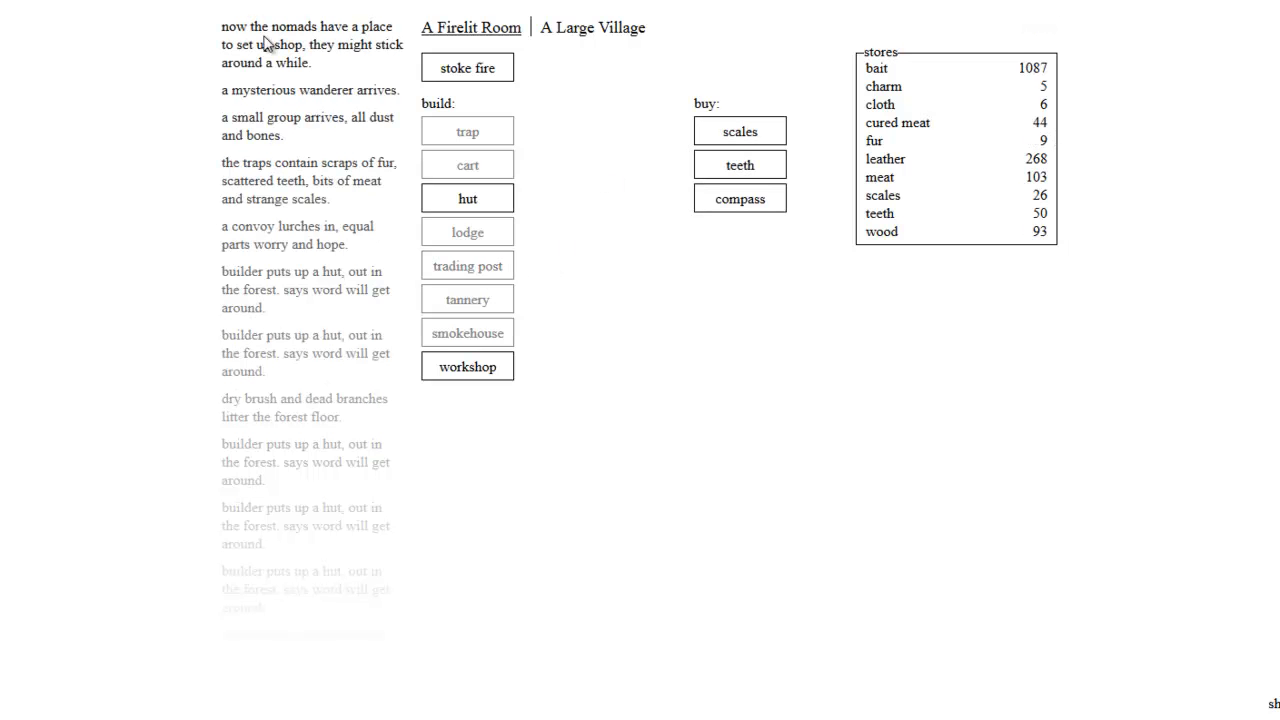
{"action": "mouse_move", "coordinate": [284, 58]}
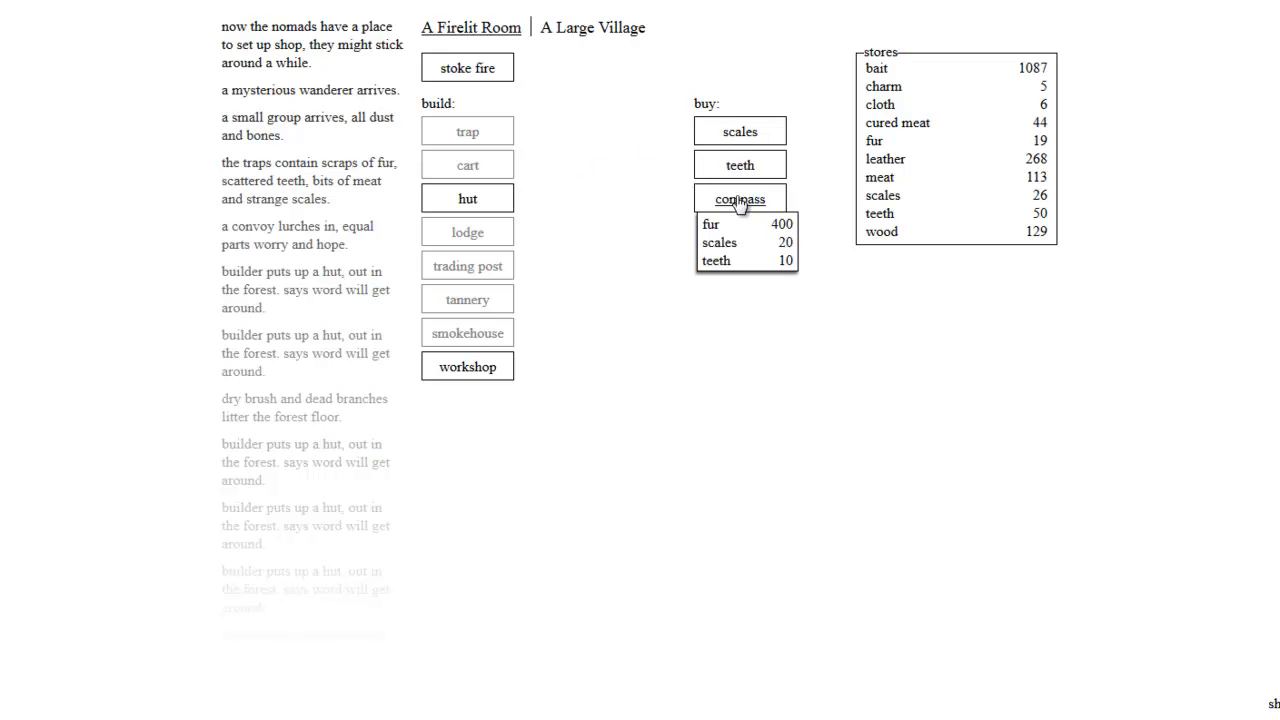
{"action": "mouse_move", "coordinate": [739, 131]}
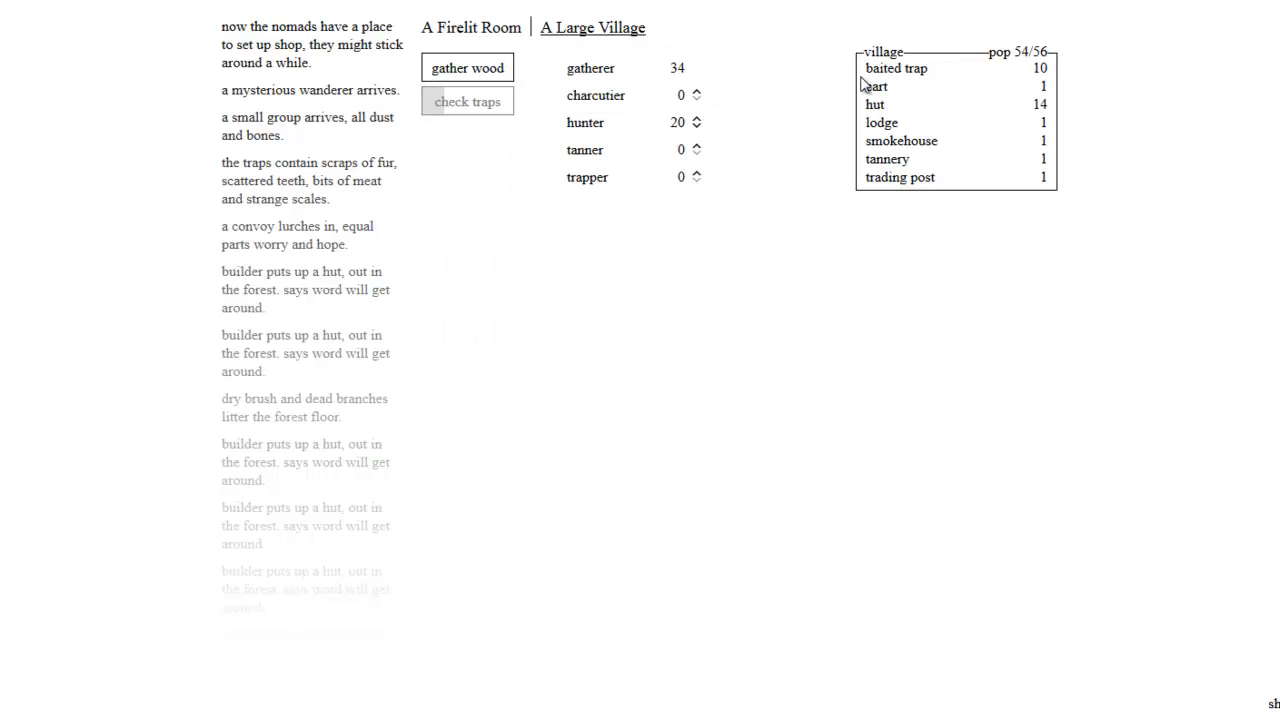
{"action": "mouse_move", "coordinate": [685, 70]}
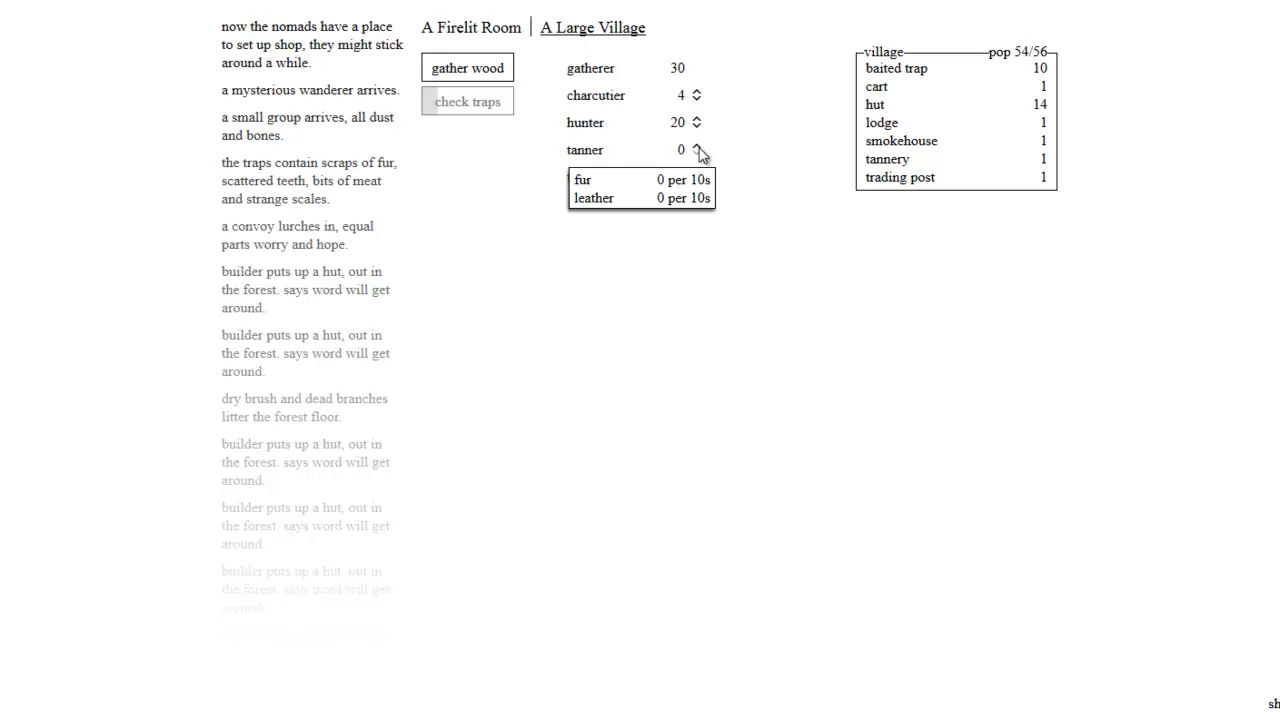
Step: Assign a gatherer to work as a tanner
{"action": "left_click", "coordinate": [697, 145]}
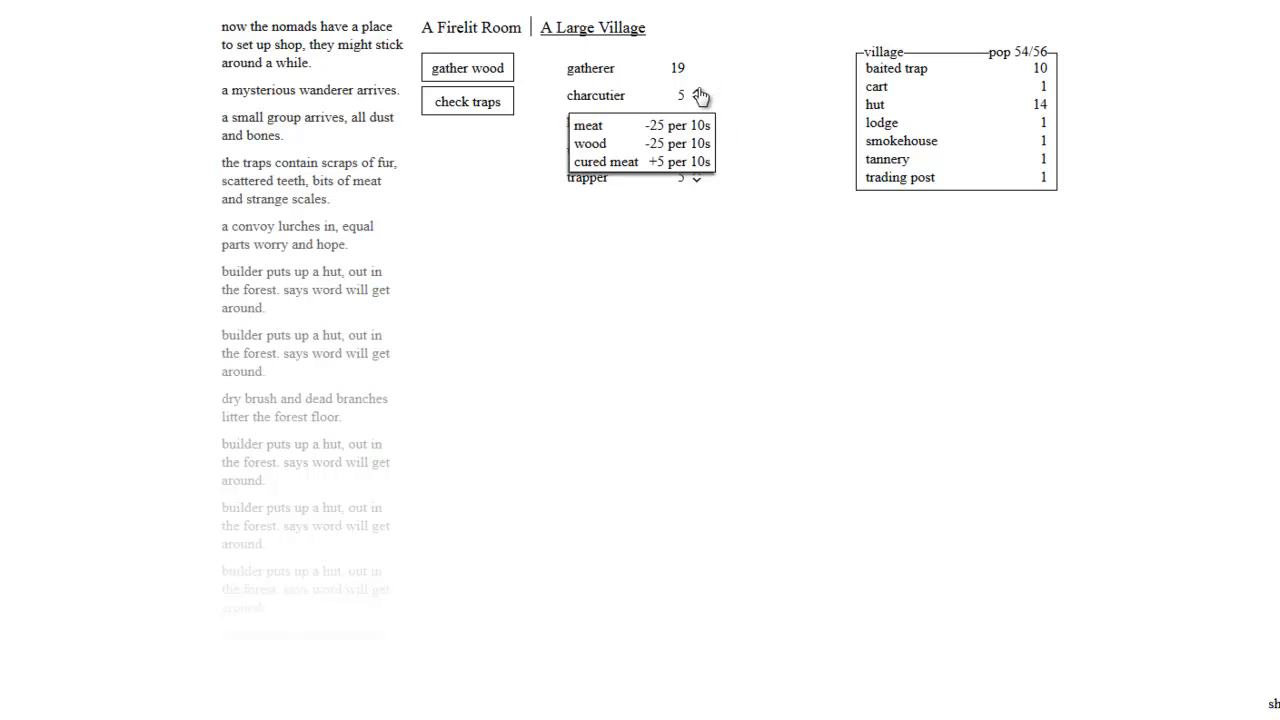
{"action": "mouse_move", "coordinate": [590, 104]}
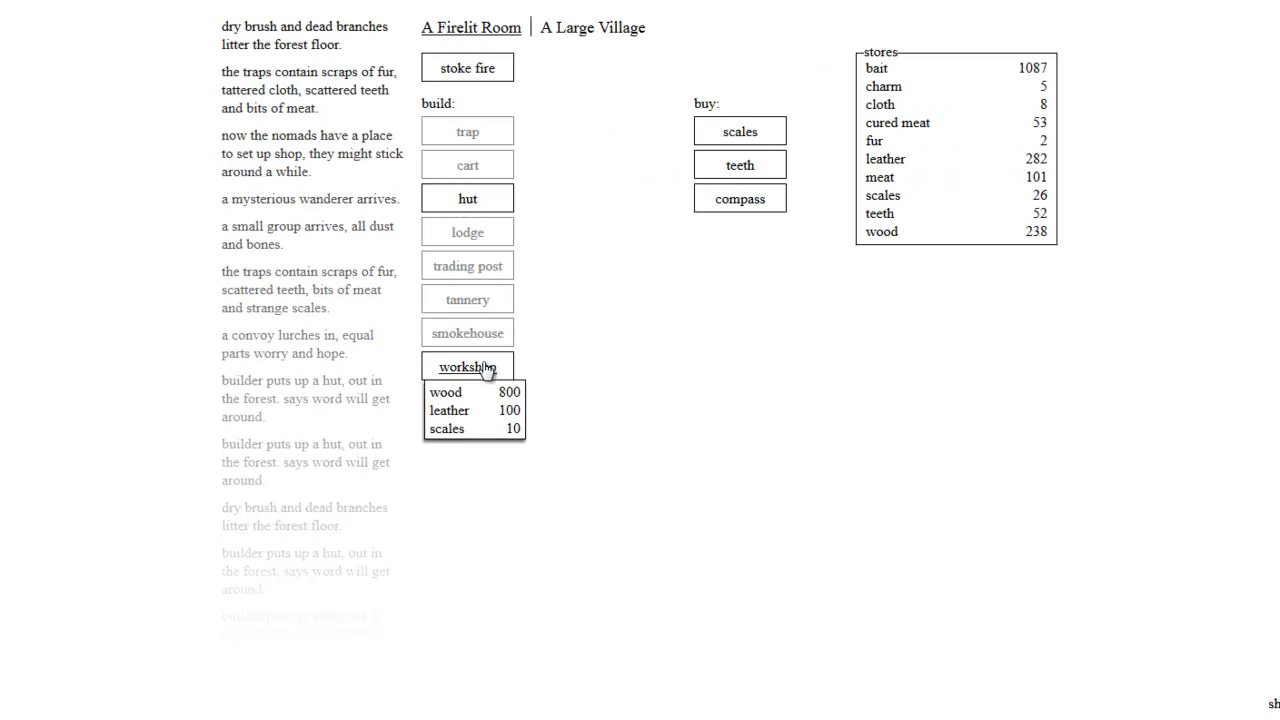
Step: Stoke the fire six times until the log reports it roaring
{"action": "left_click", "coordinate": [467, 67]}
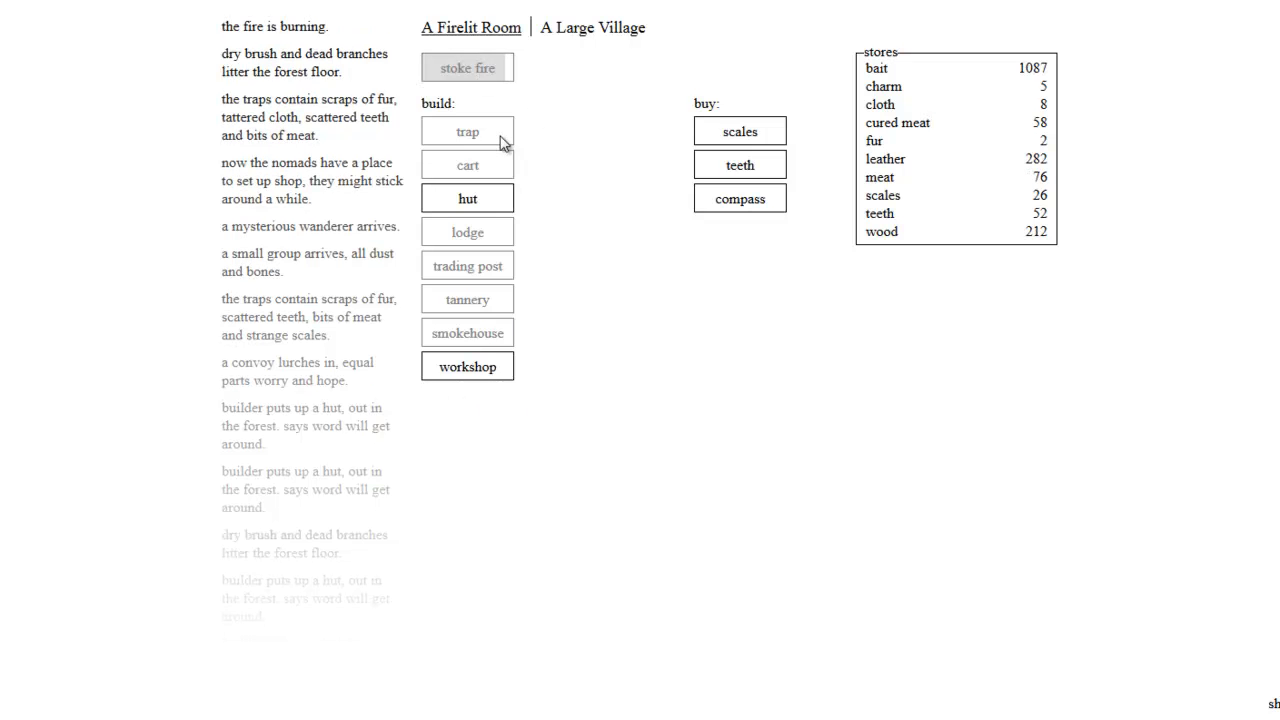
{"action": "left_click", "coordinate": [467, 67]}
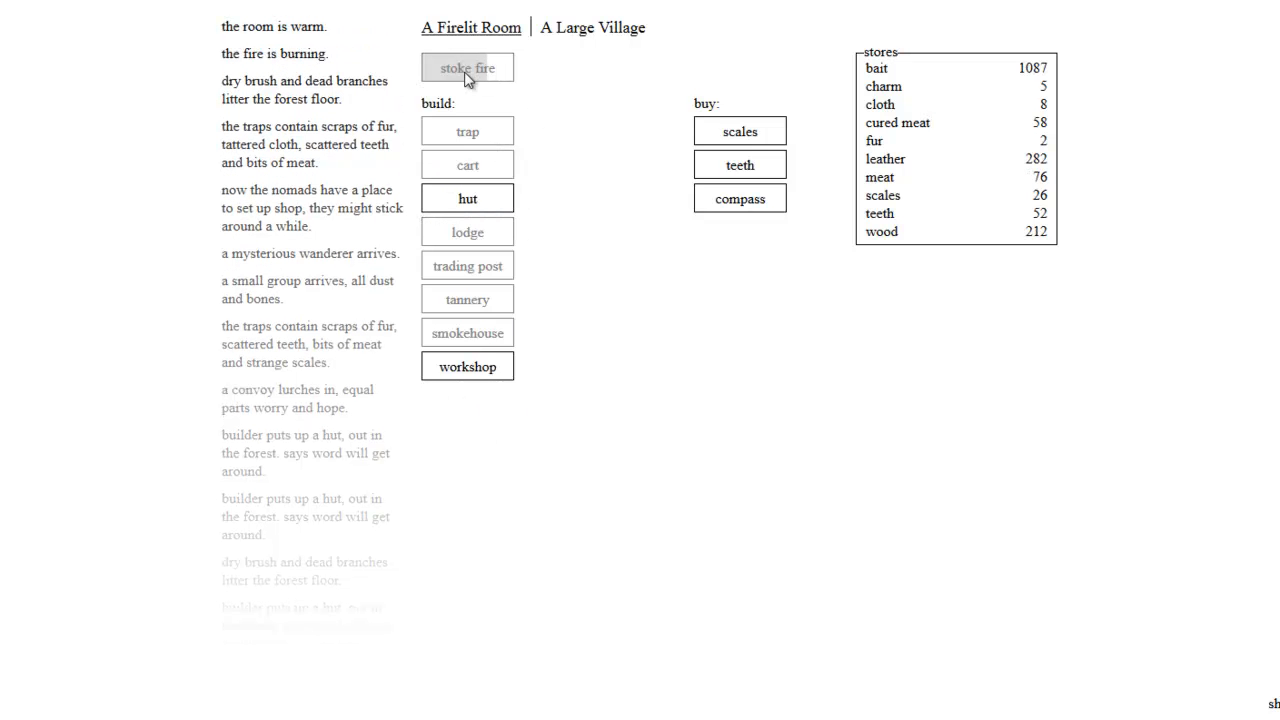
{"action": "left_click", "coordinate": [467, 67]}
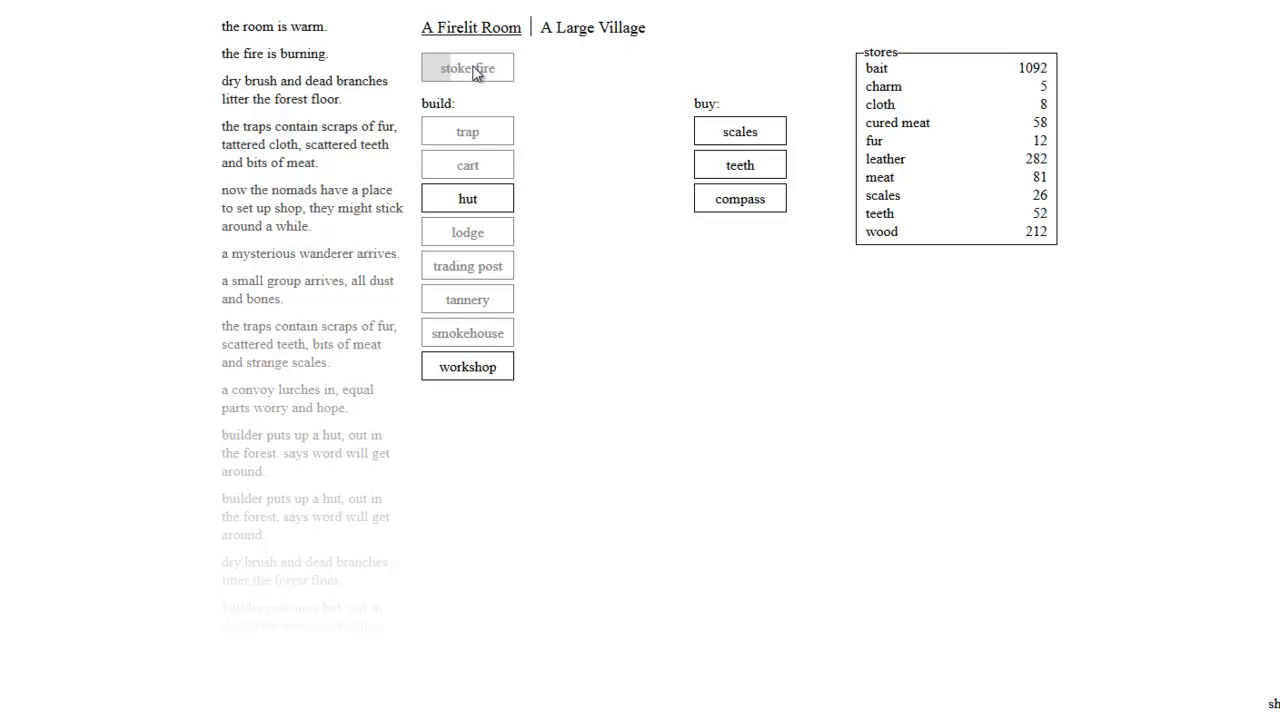
{"action": "left_click", "coordinate": [467, 67]}
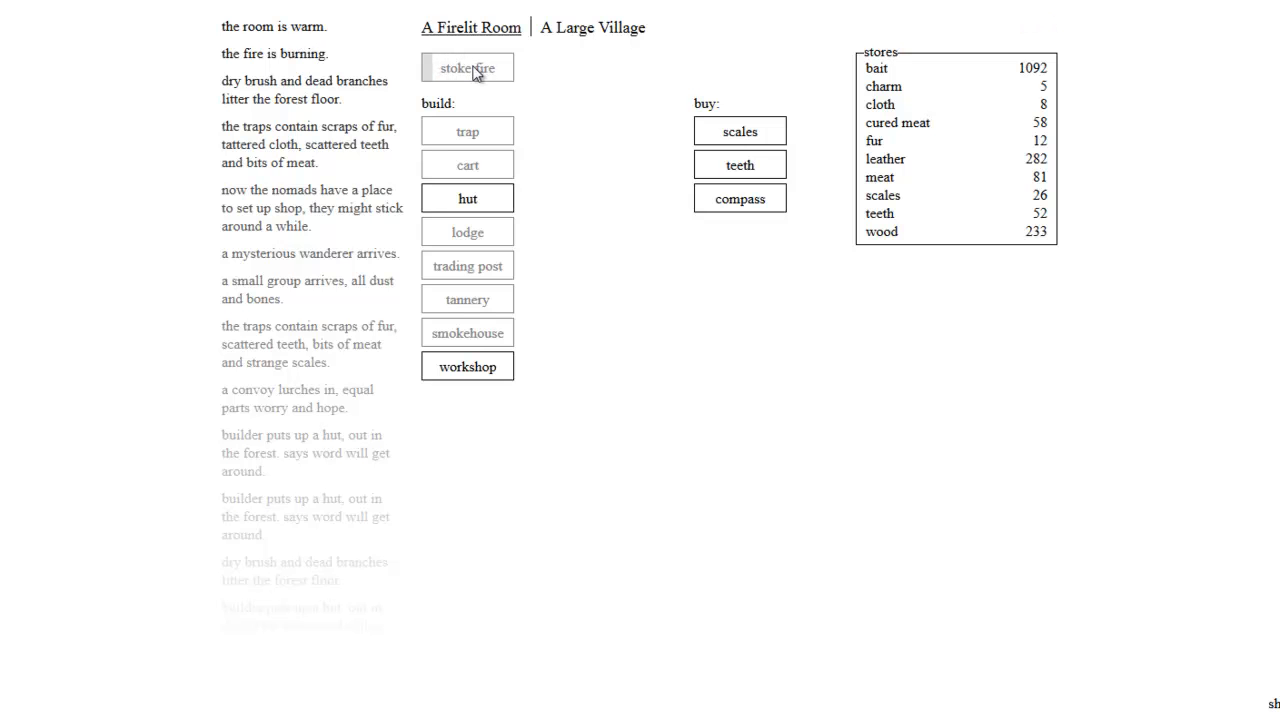
{"action": "left_click", "coordinate": [467, 67]}
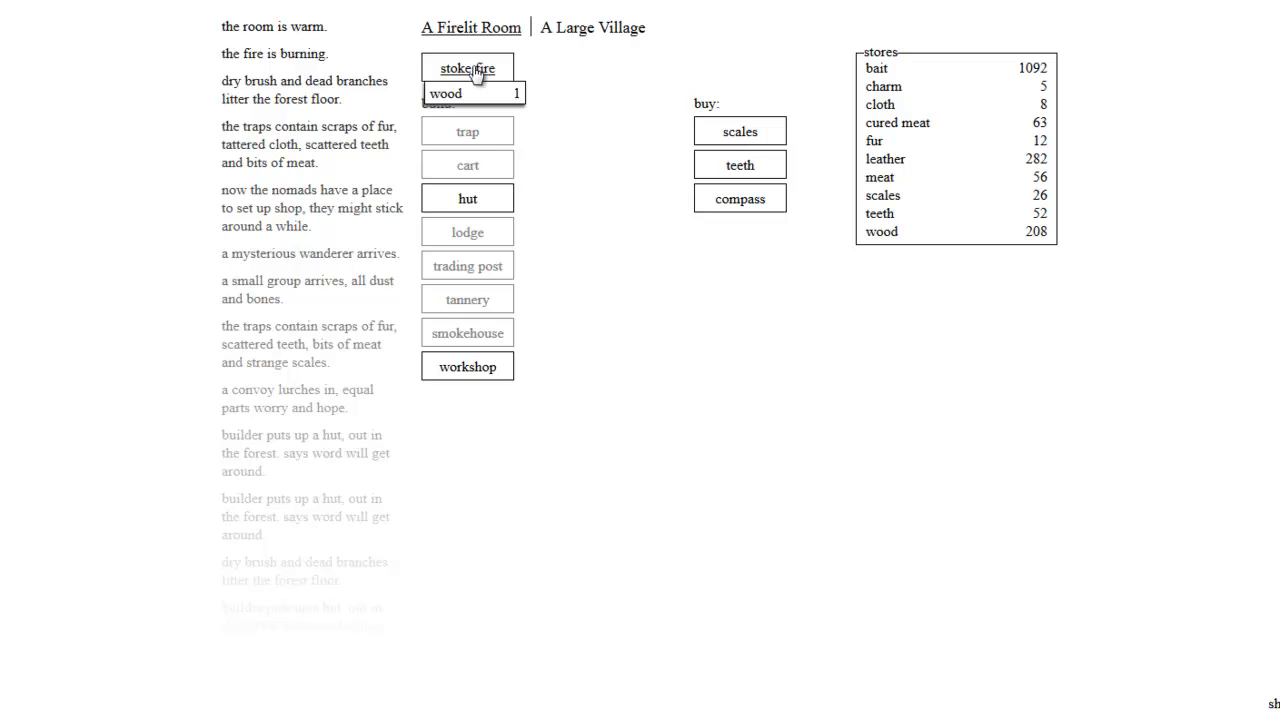
{"action": "left_click", "coordinate": [467, 67]}
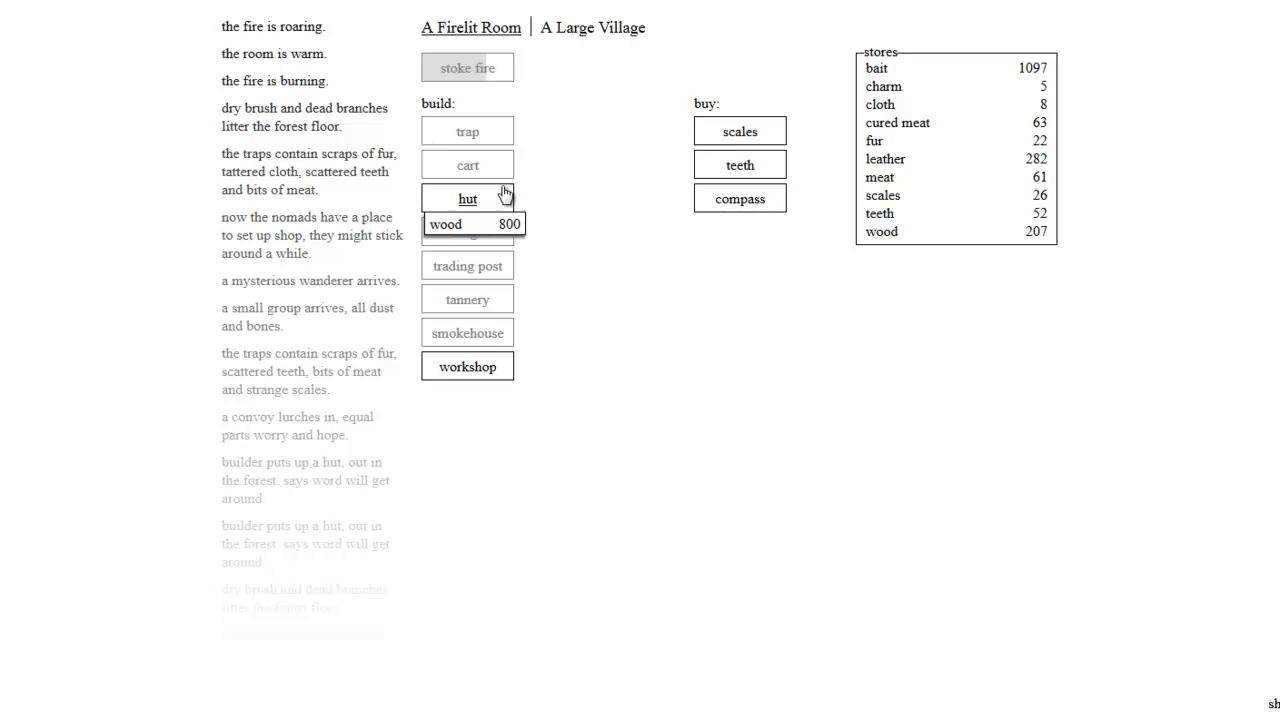
{"action": "mouse_move", "coordinate": [467, 367]}
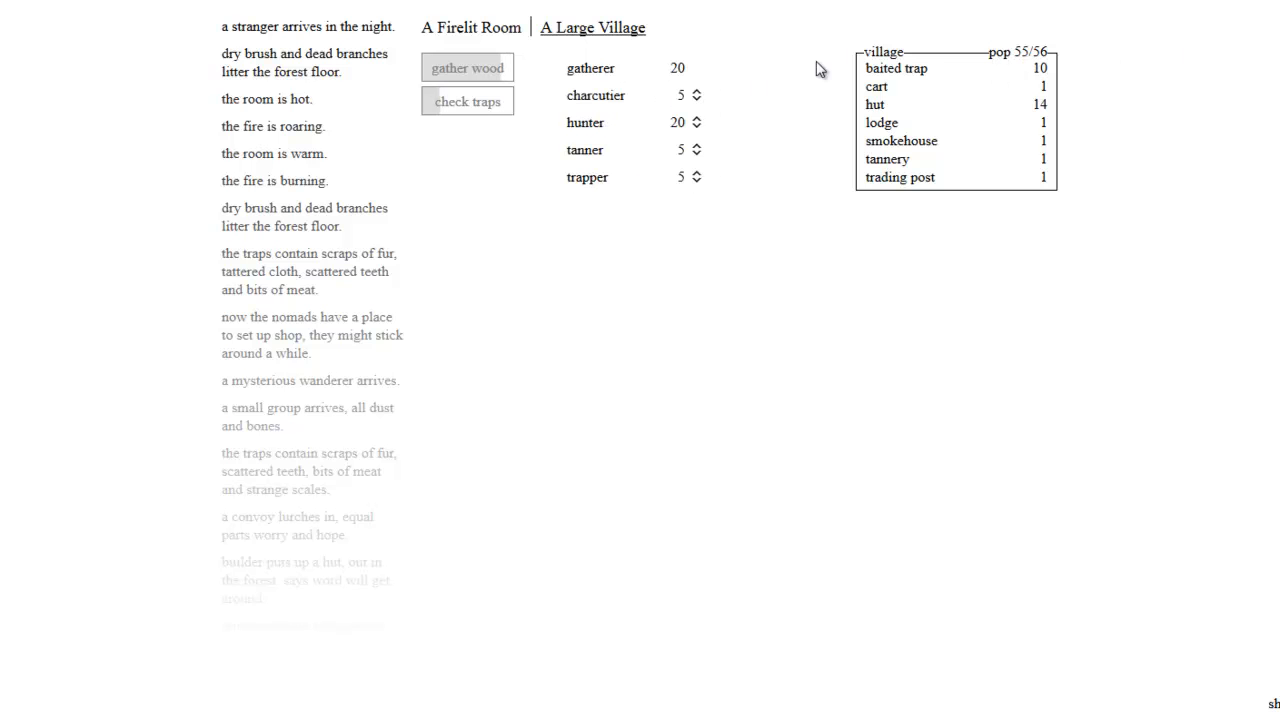
{"action": "mouse_move", "coordinate": [591, 68]}
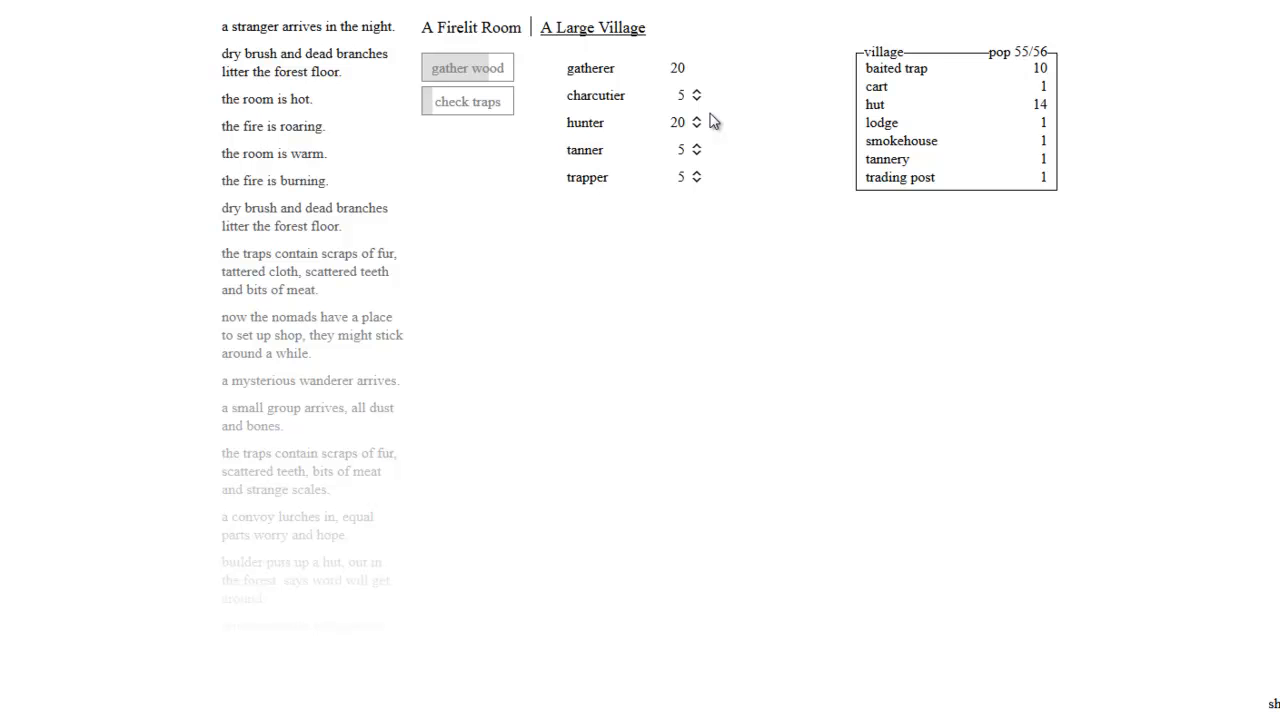
{"action": "mouse_move", "coordinate": [915, 122]}
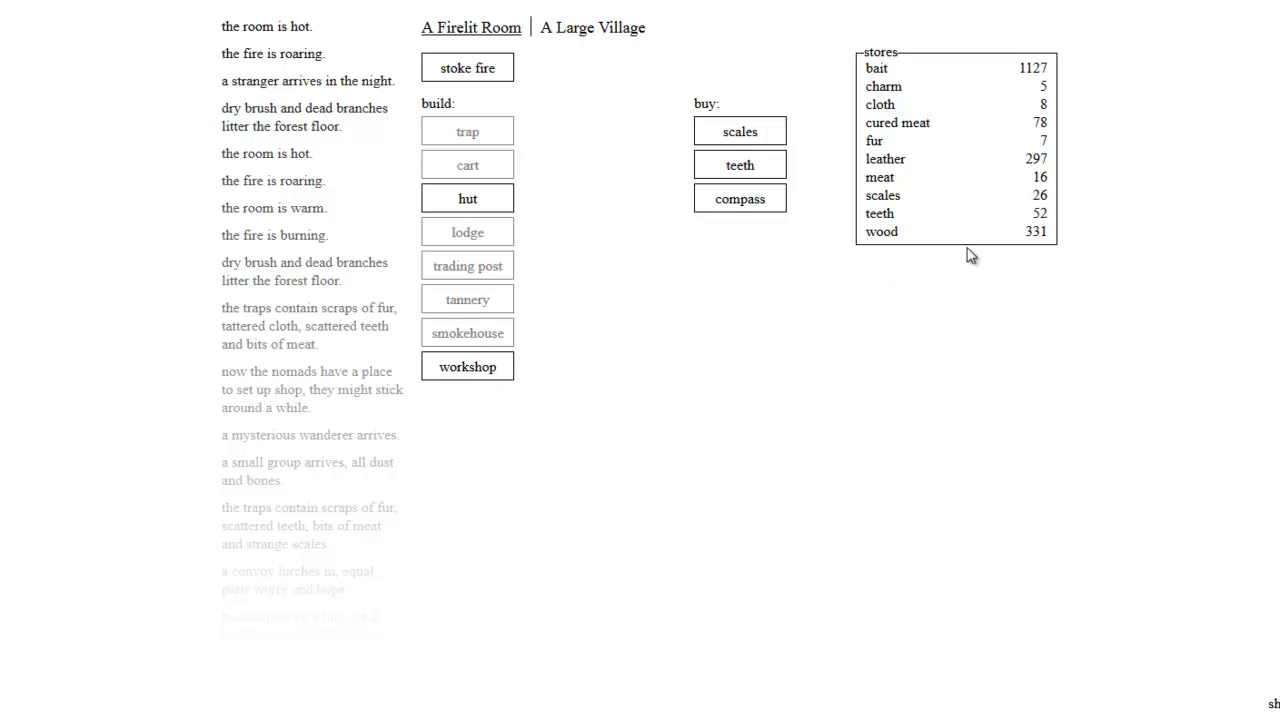
{"action": "mouse_move", "coordinate": [905, 275]}
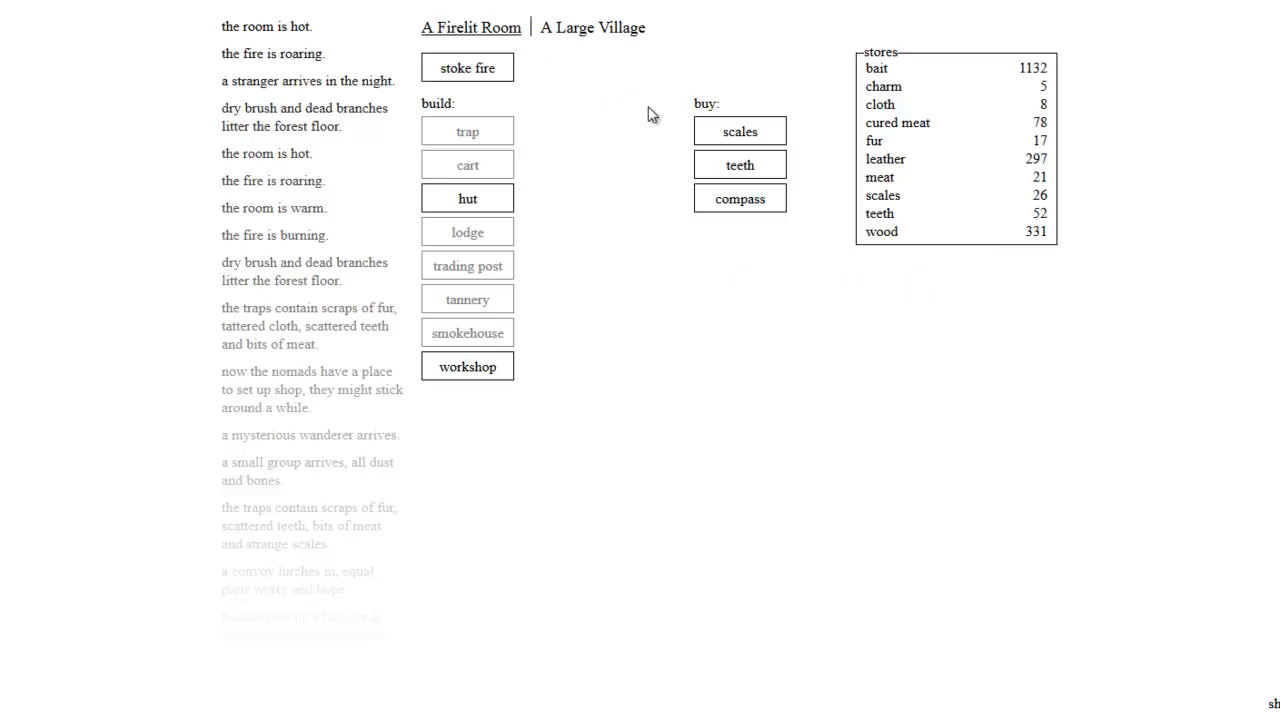
{"action": "mouse_move", "coordinate": [610, 171]}
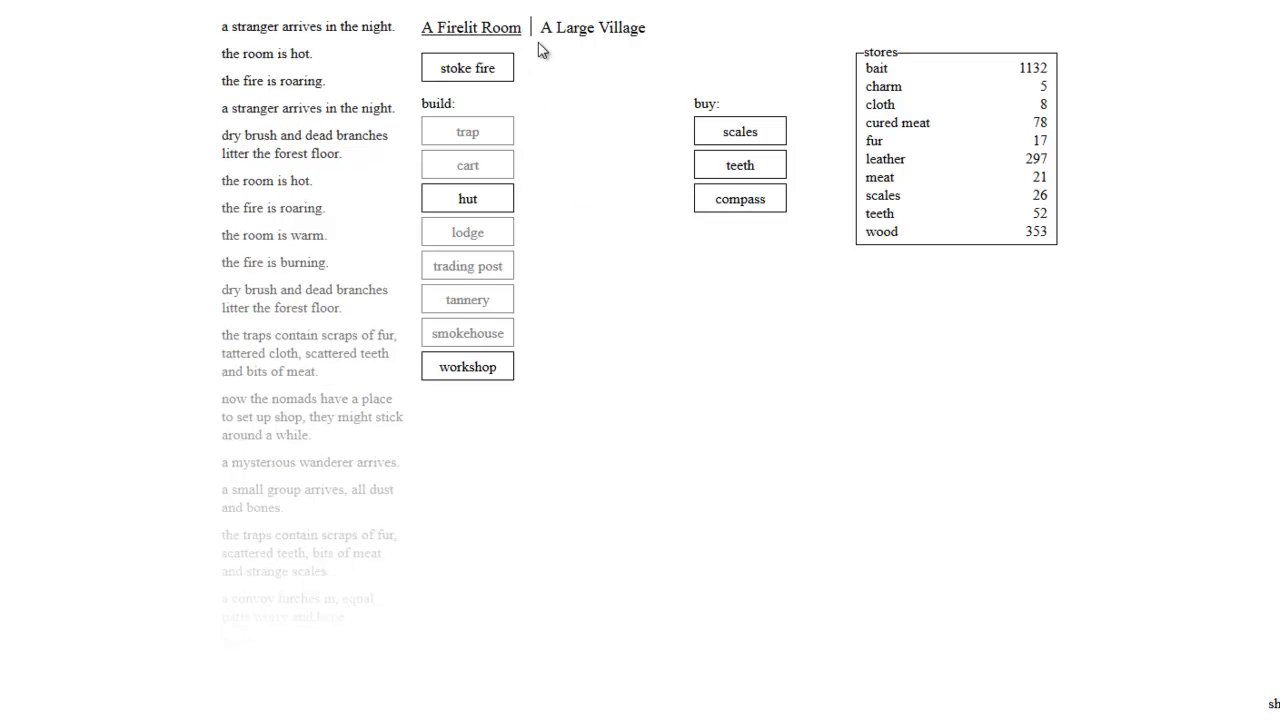
Step: Check the traps from the village tab for supplies, then view the village overview
{"action": "left_click", "coordinate": [592, 27]}
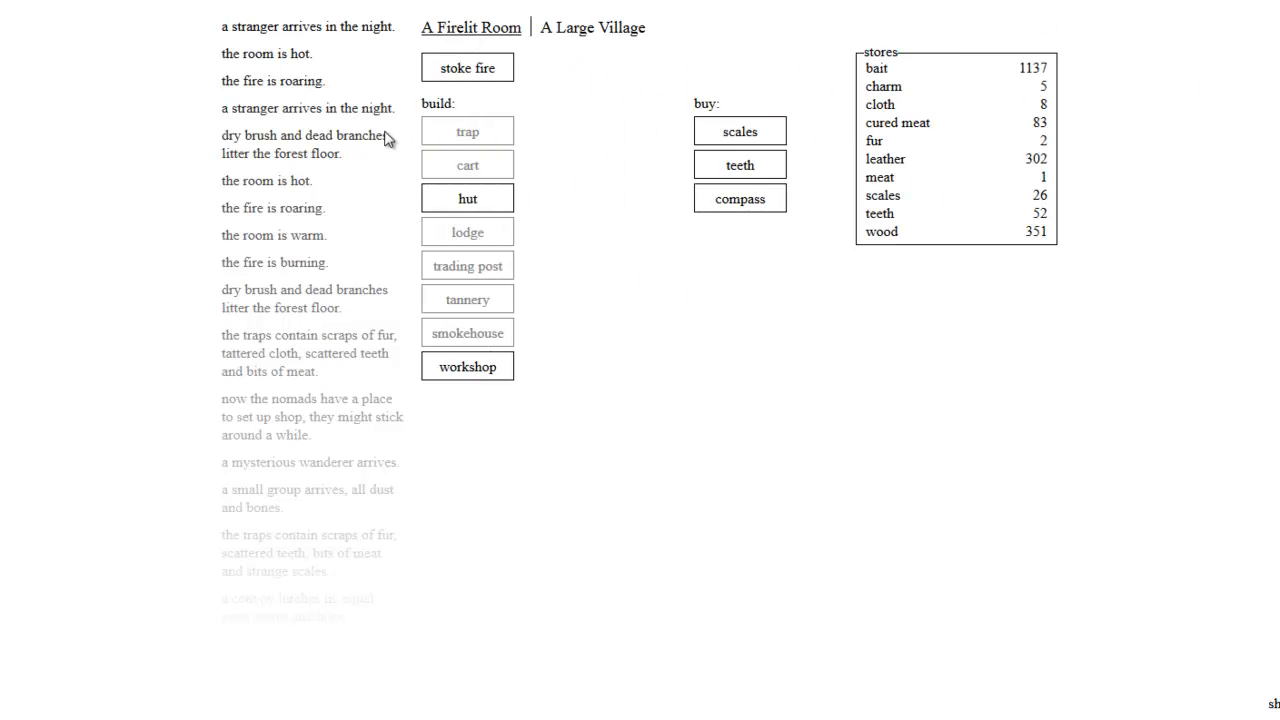
{"action": "mouse_move", "coordinate": [725, 444]}
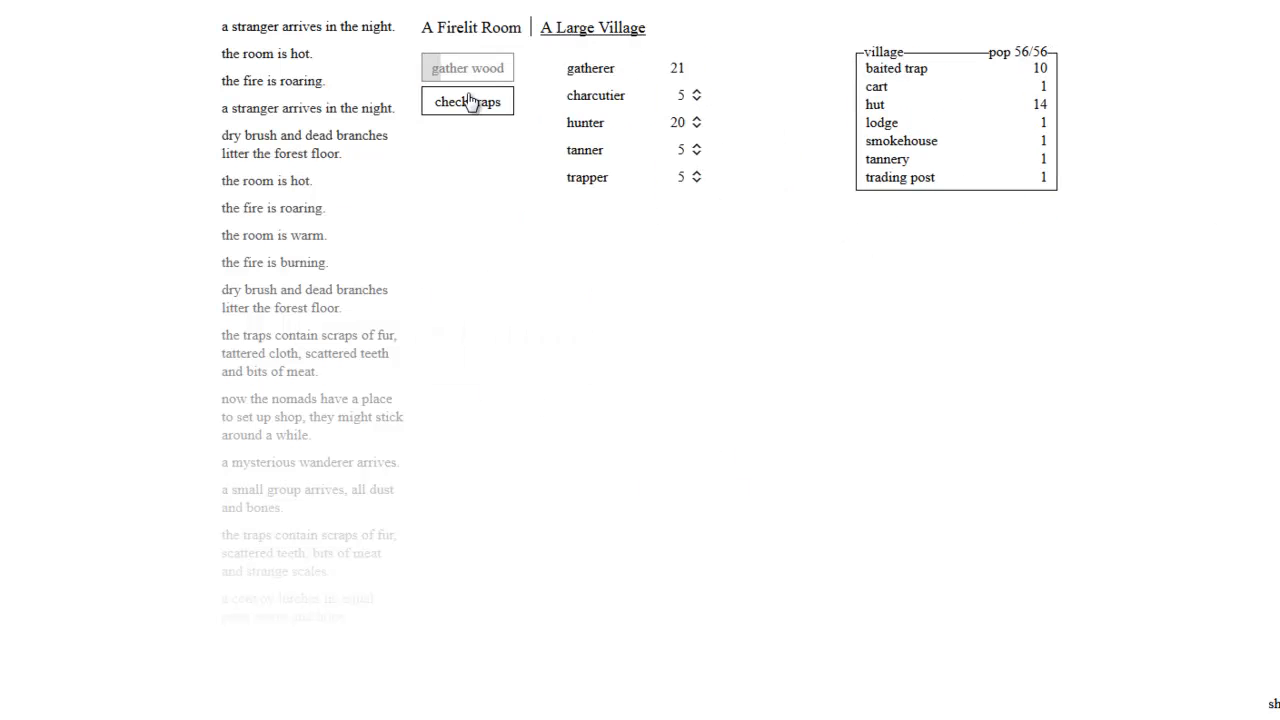
{"action": "left_click", "coordinate": [467, 101]}
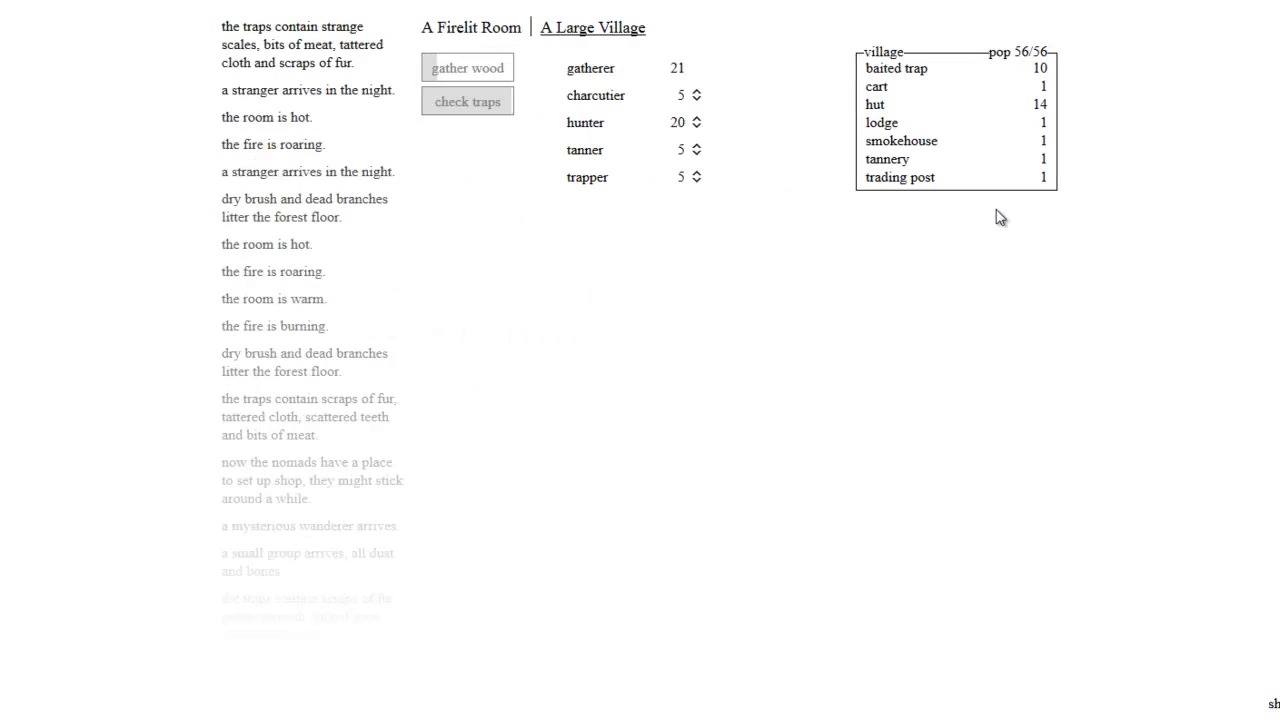
{"action": "mouse_move", "coordinate": [969, 277]}
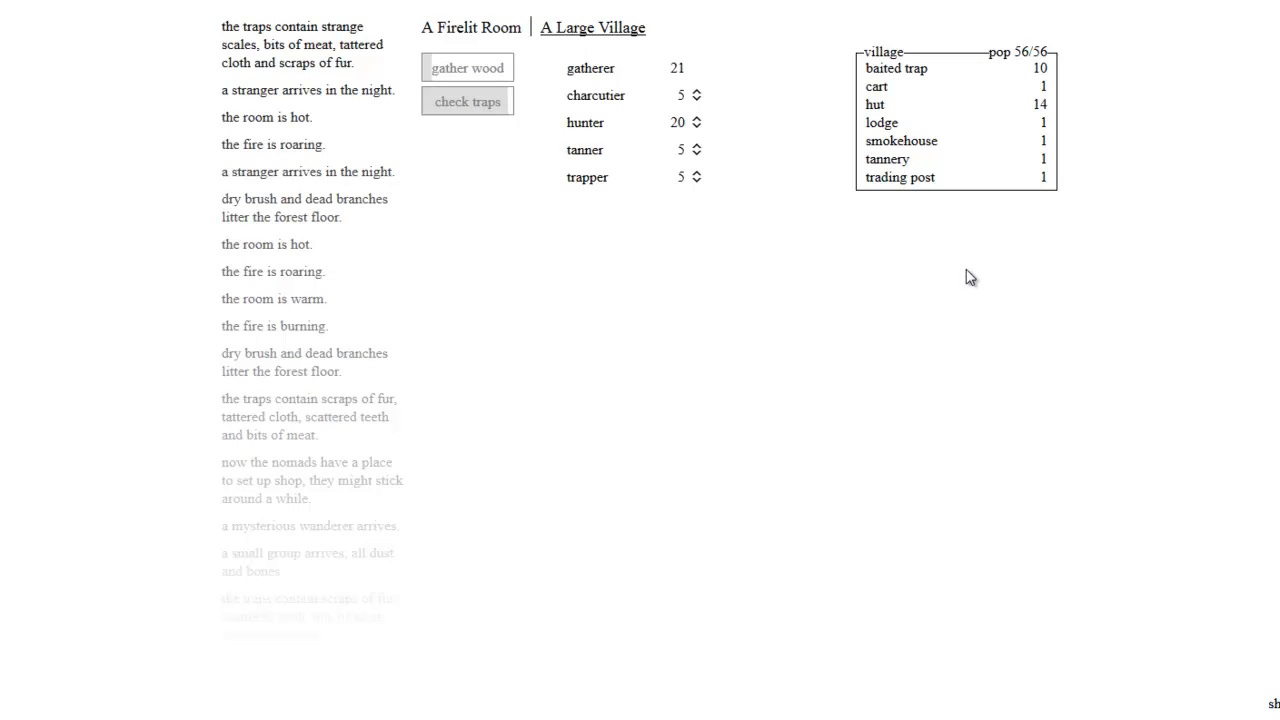
{"action": "mouse_move", "coordinate": [1022, 197]}
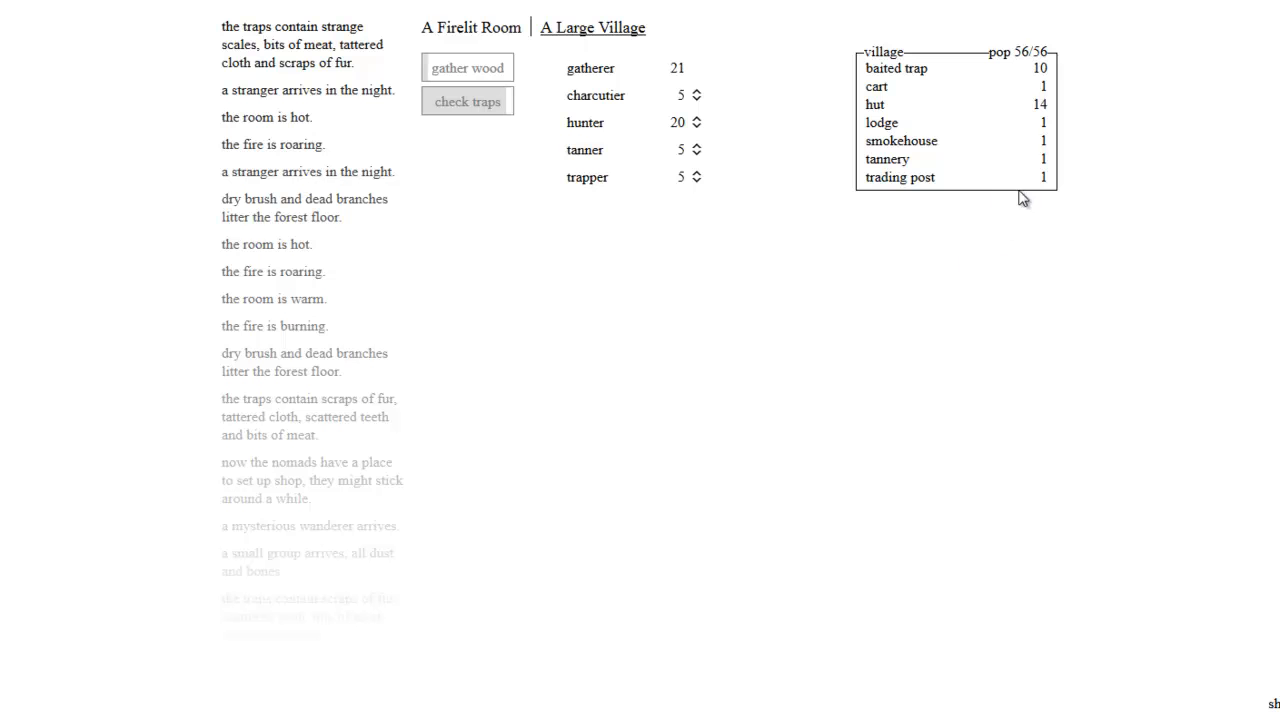
{"action": "mouse_move", "coordinate": [743, 58]}
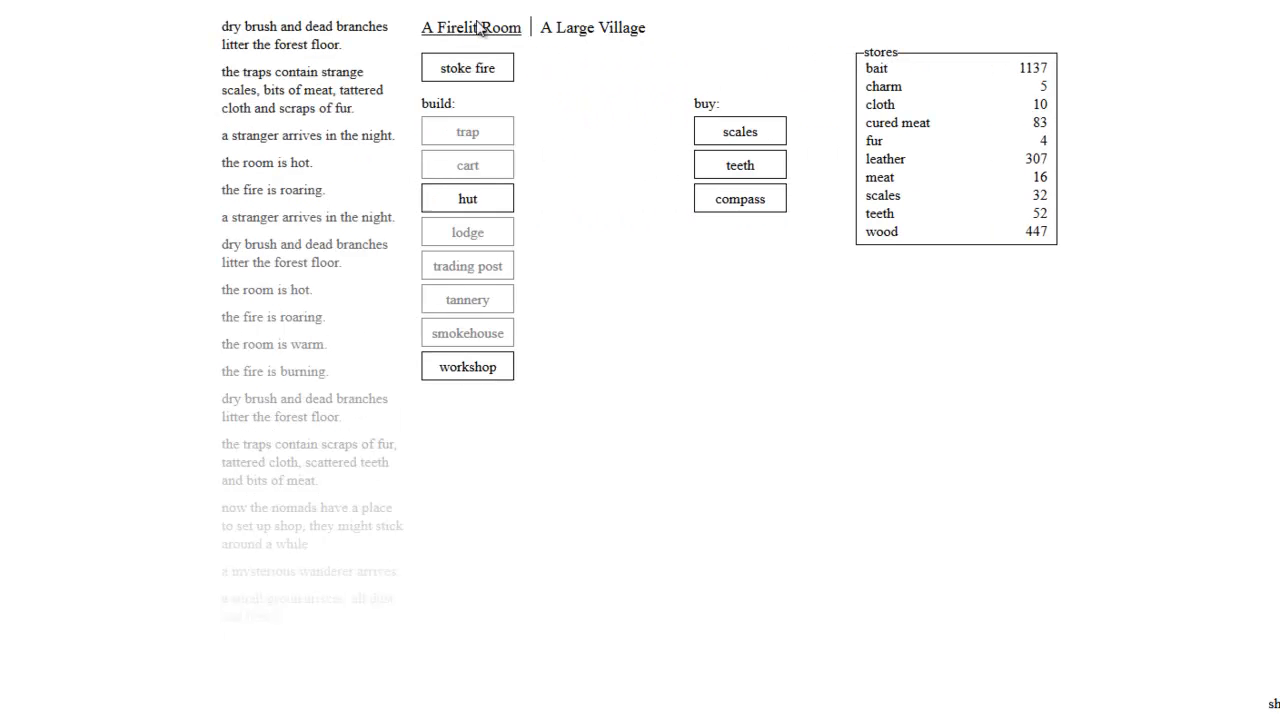
{"action": "mouse_move", "coordinate": [740, 198]}
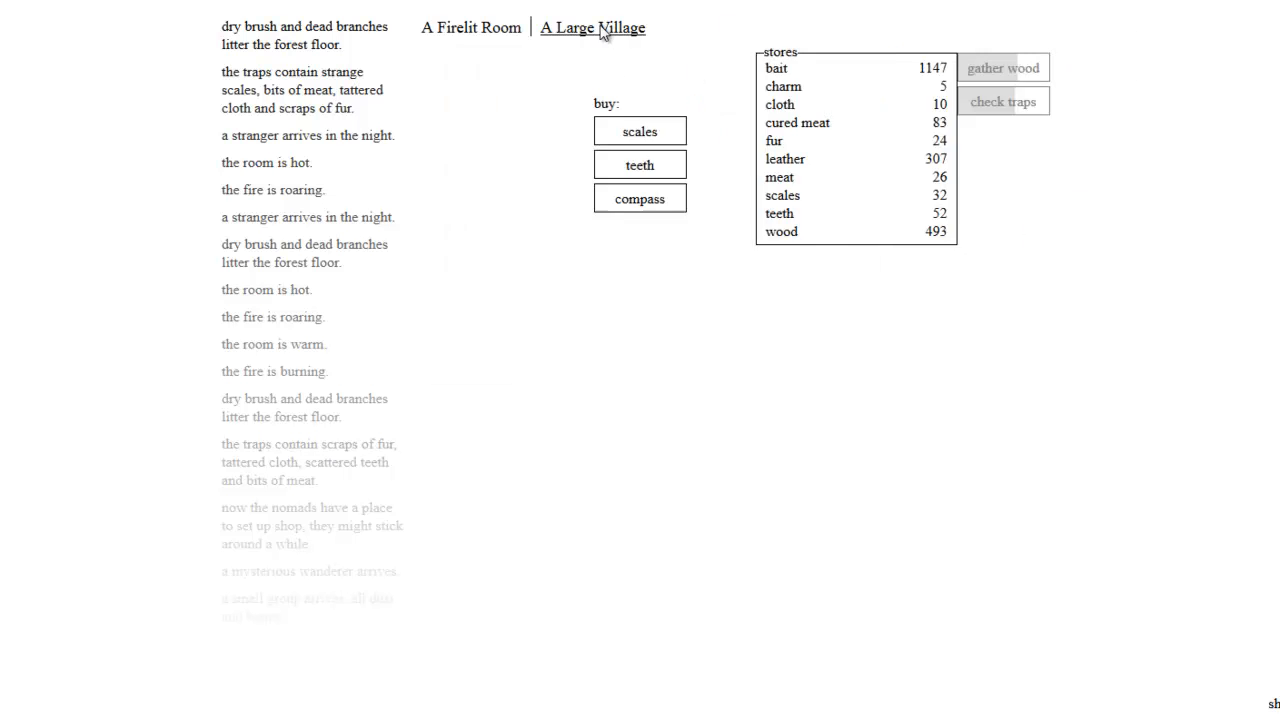
{"action": "left_click", "coordinate": [470, 27]}
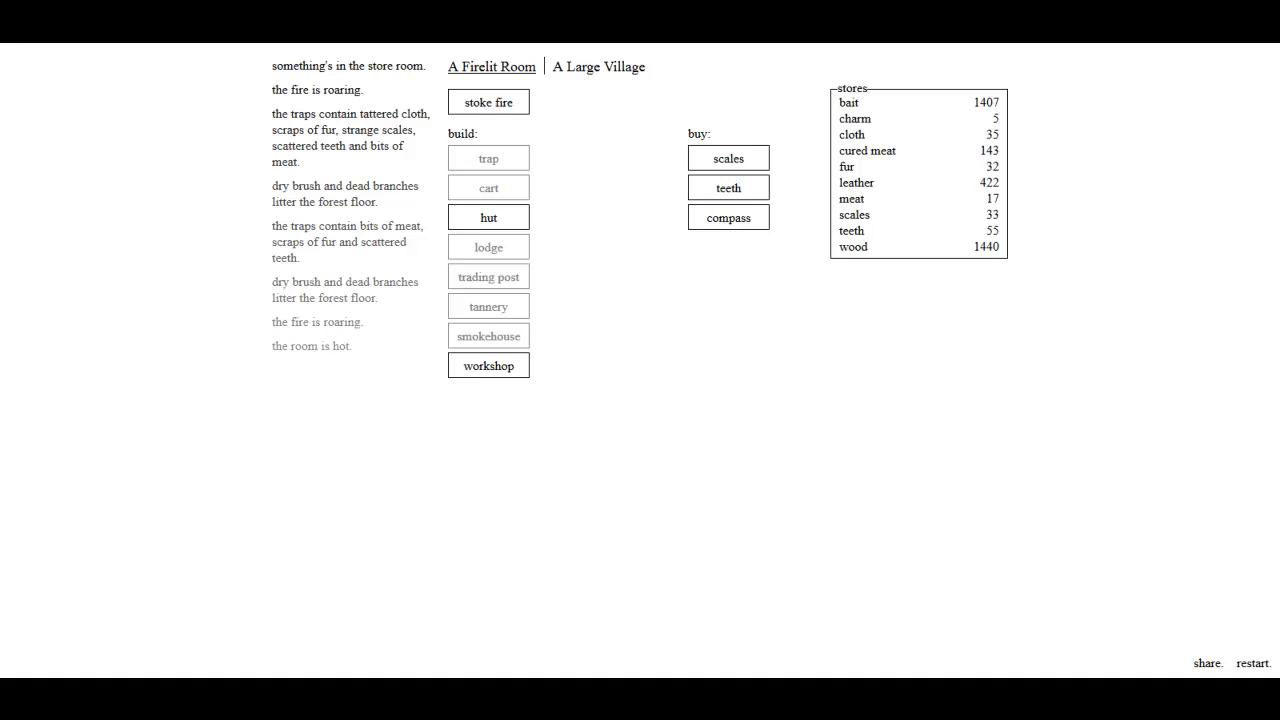
Step: Keep the fire going in A Firelit Room while wood accumulates
{"action": "left_click", "coordinate": [598, 67]}
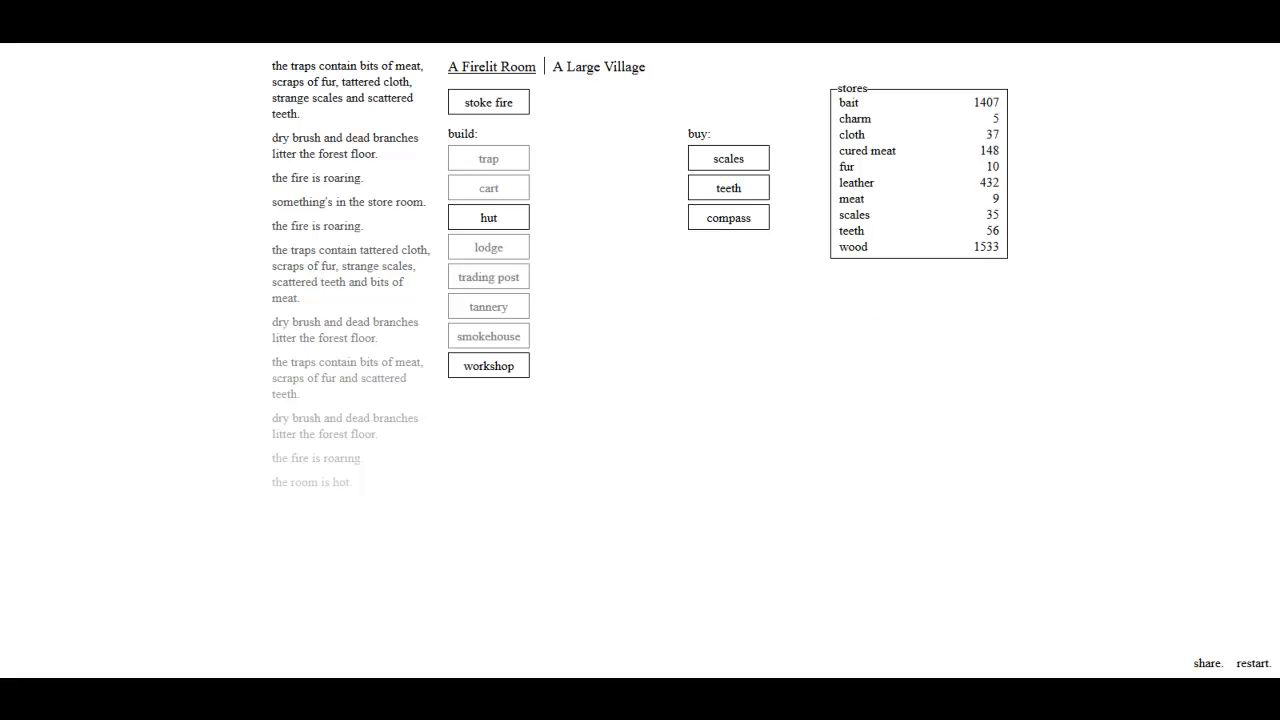
{"action": "mouse_move", "coordinate": [488, 364]}
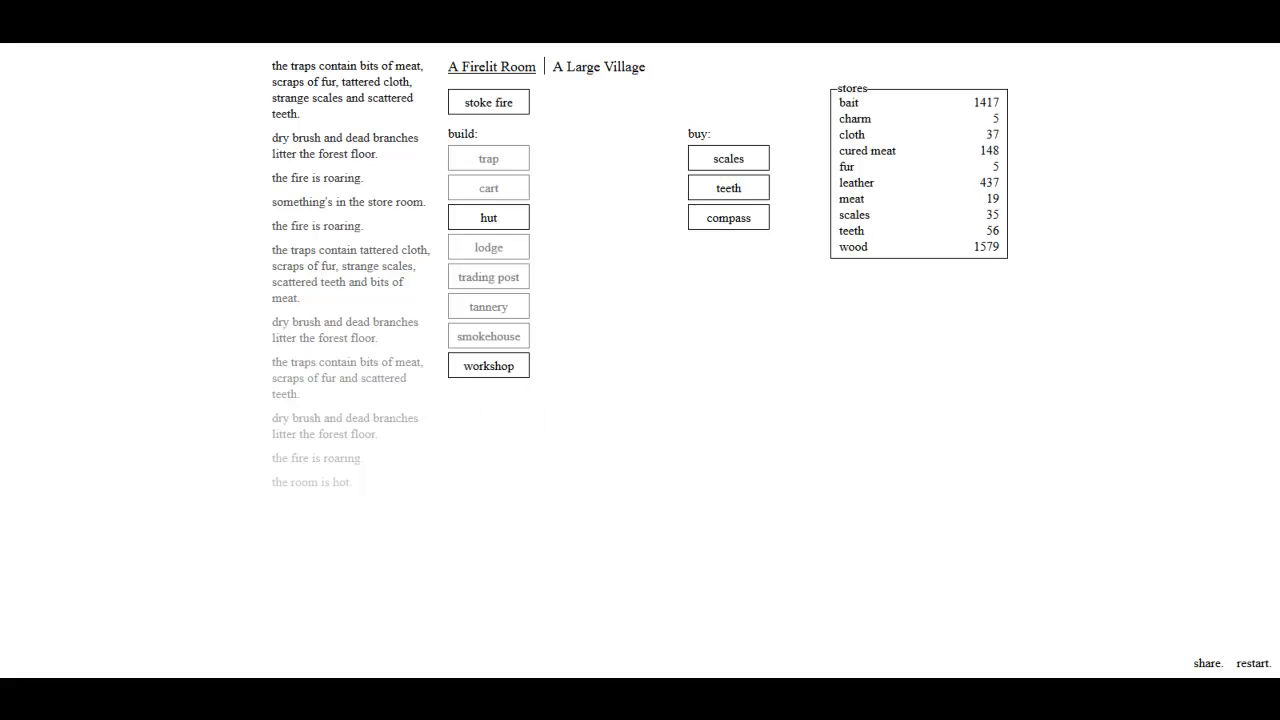
{"action": "mouse_move", "coordinate": [488, 217]}
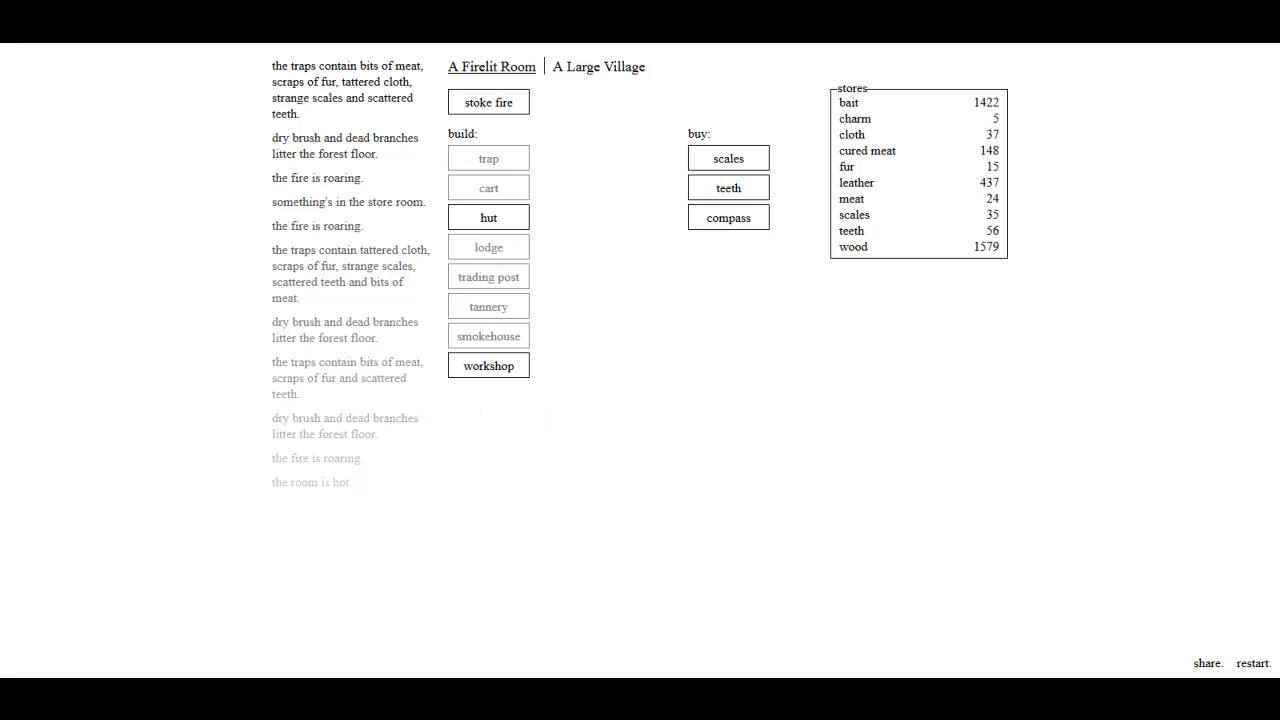
Step: Look over the village, then build the workshop in A Firelit Room
{"action": "left_click", "coordinate": [598, 67]}
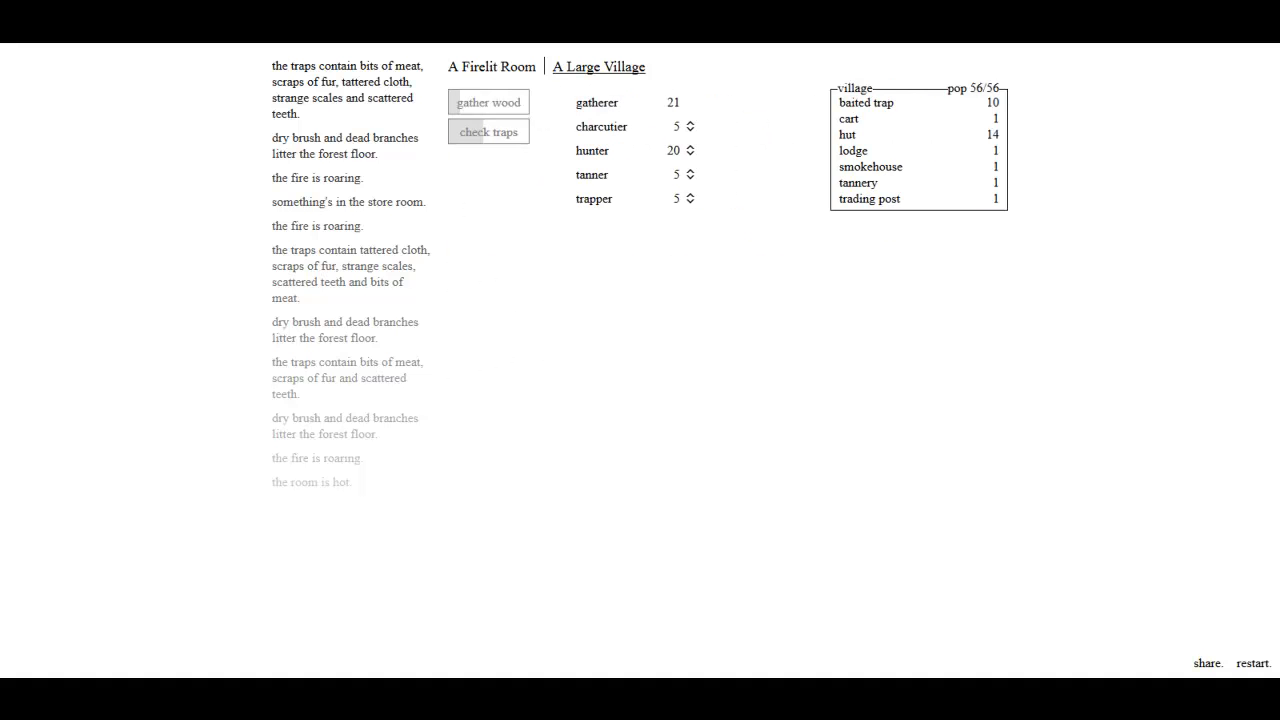
{"action": "left_click", "coordinate": [491, 66]}
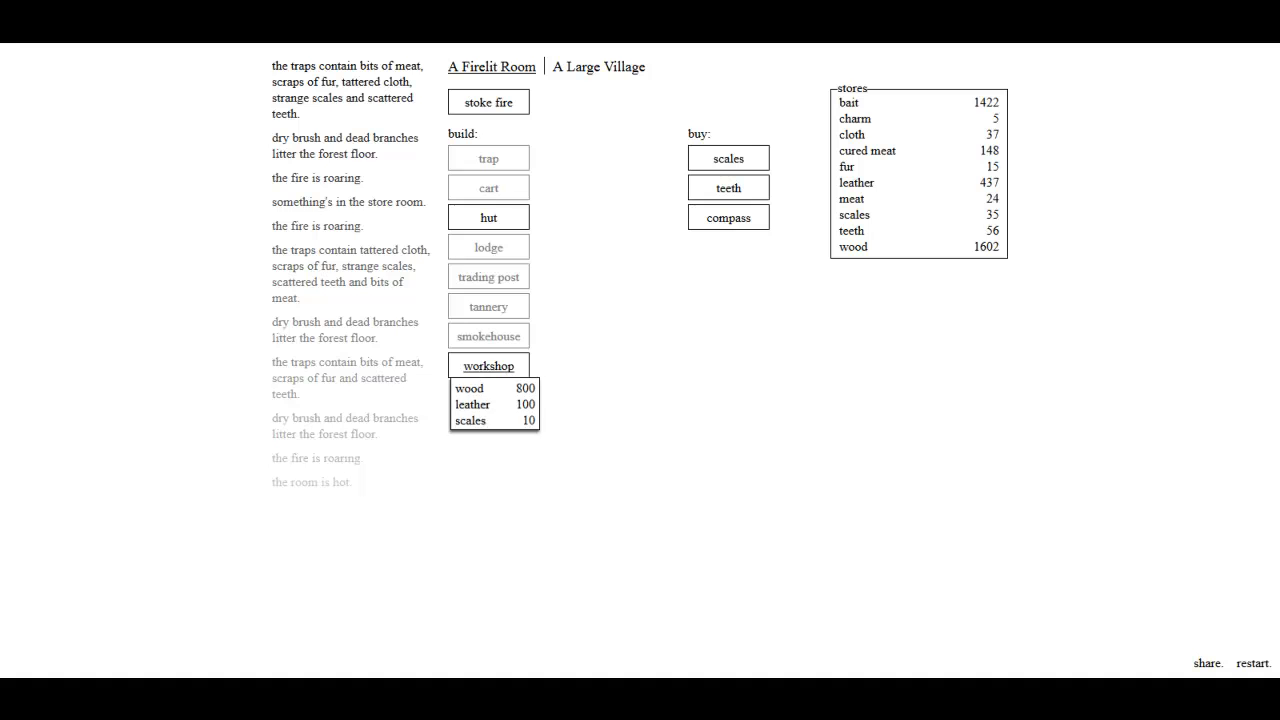
{"action": "left_click", "coordinate": [488, 364]}
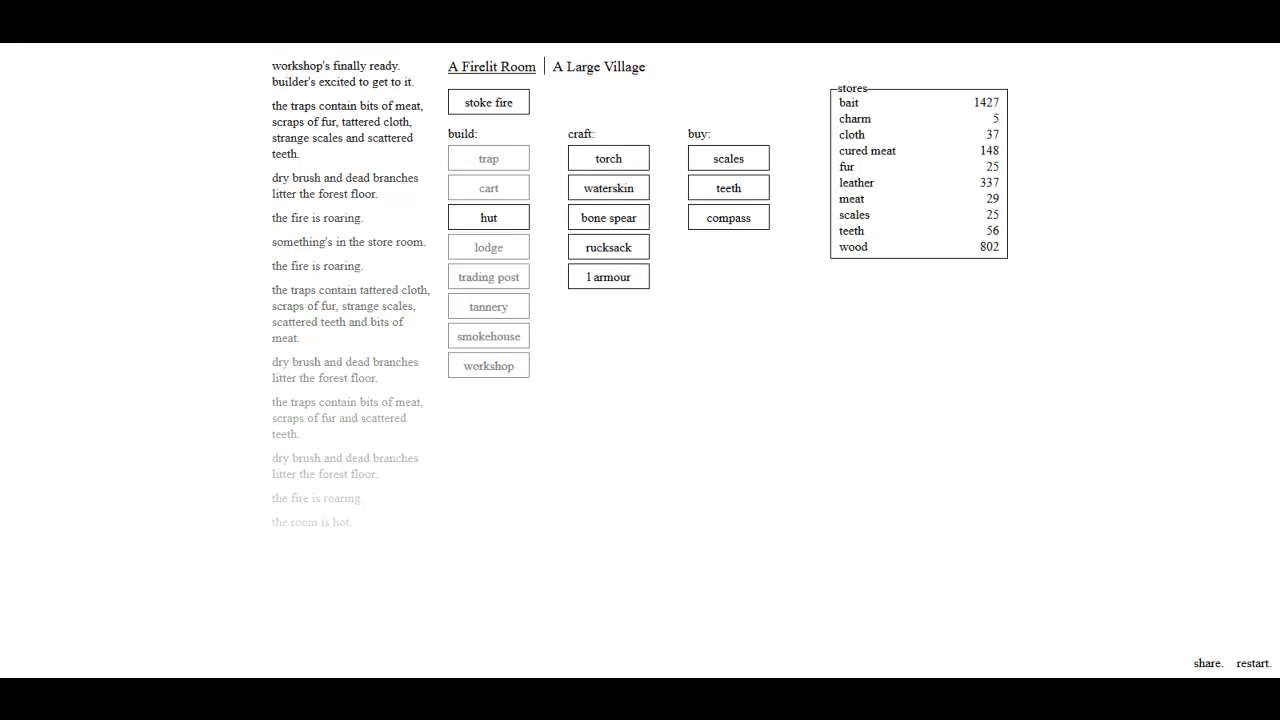
{"action": "left_click", "coordinate": [608, 276]}
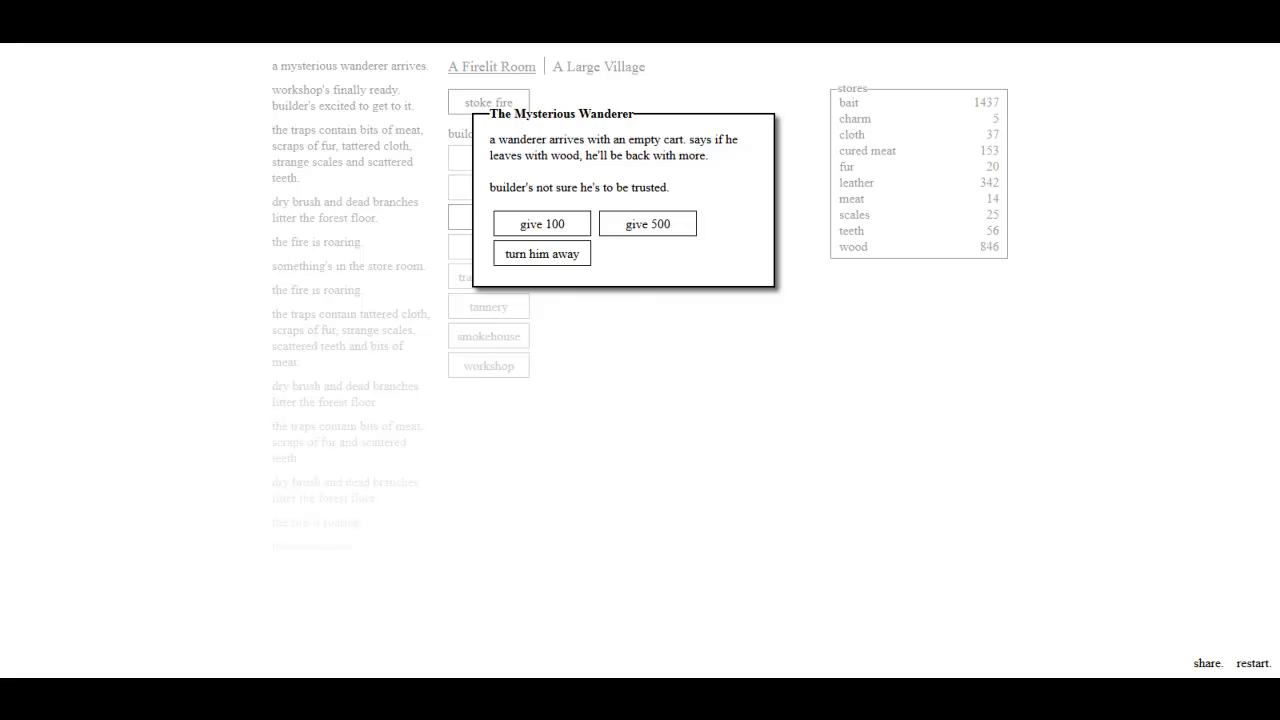
Step: Give the wanderer 100 wood and say goodbye
{"action": "left_click", "coordinate": [541, 223]}
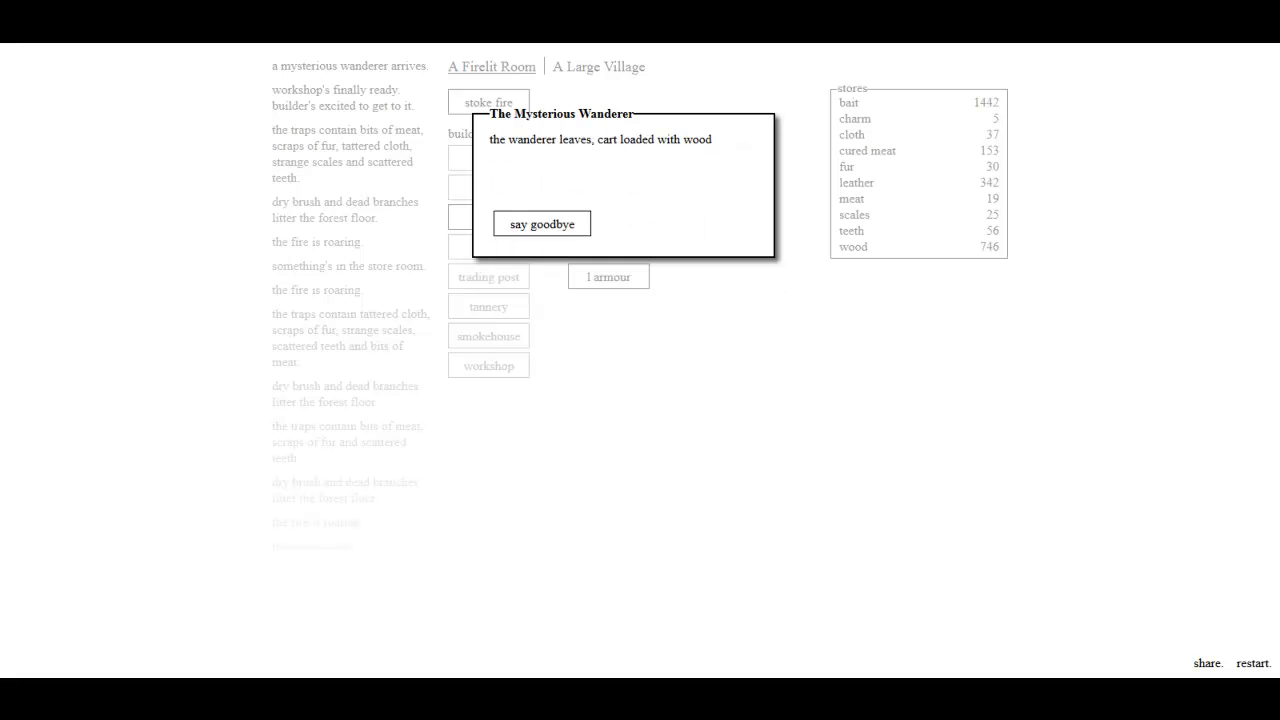
{"action": "left_click", "coordinate": [541, 223]}
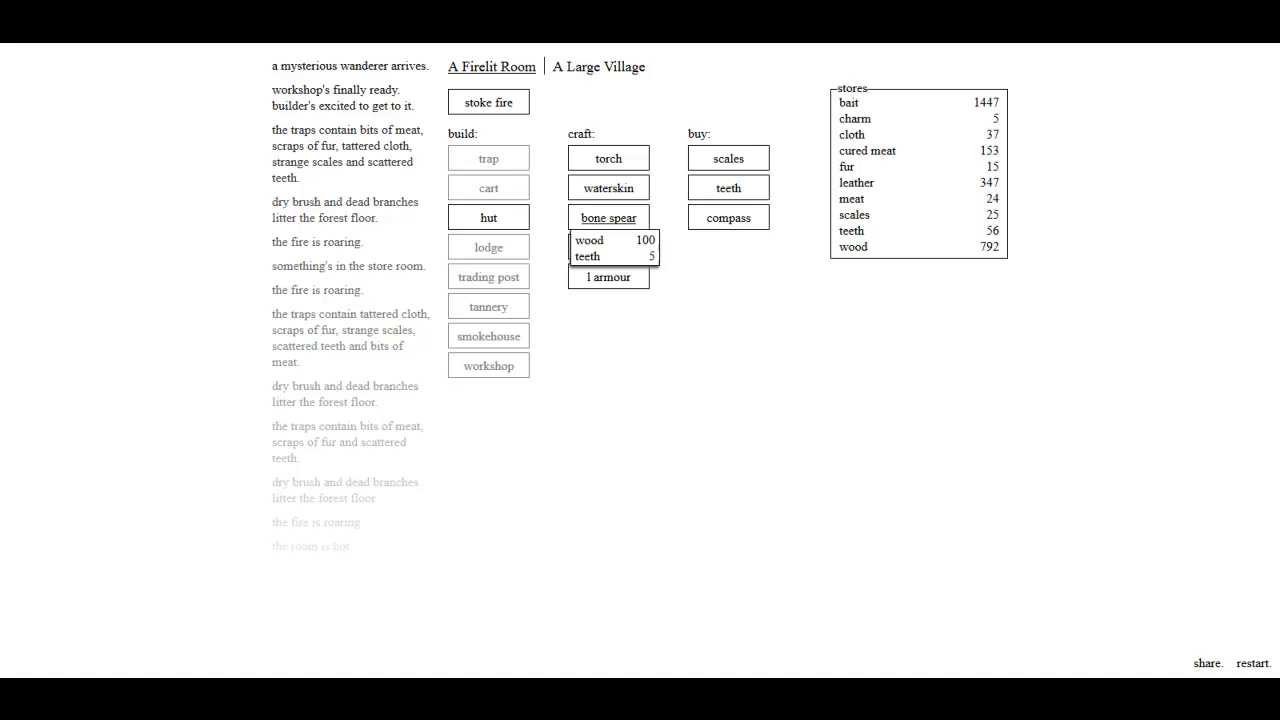
{"action": "left_click", "coordinate": [598, 67]}
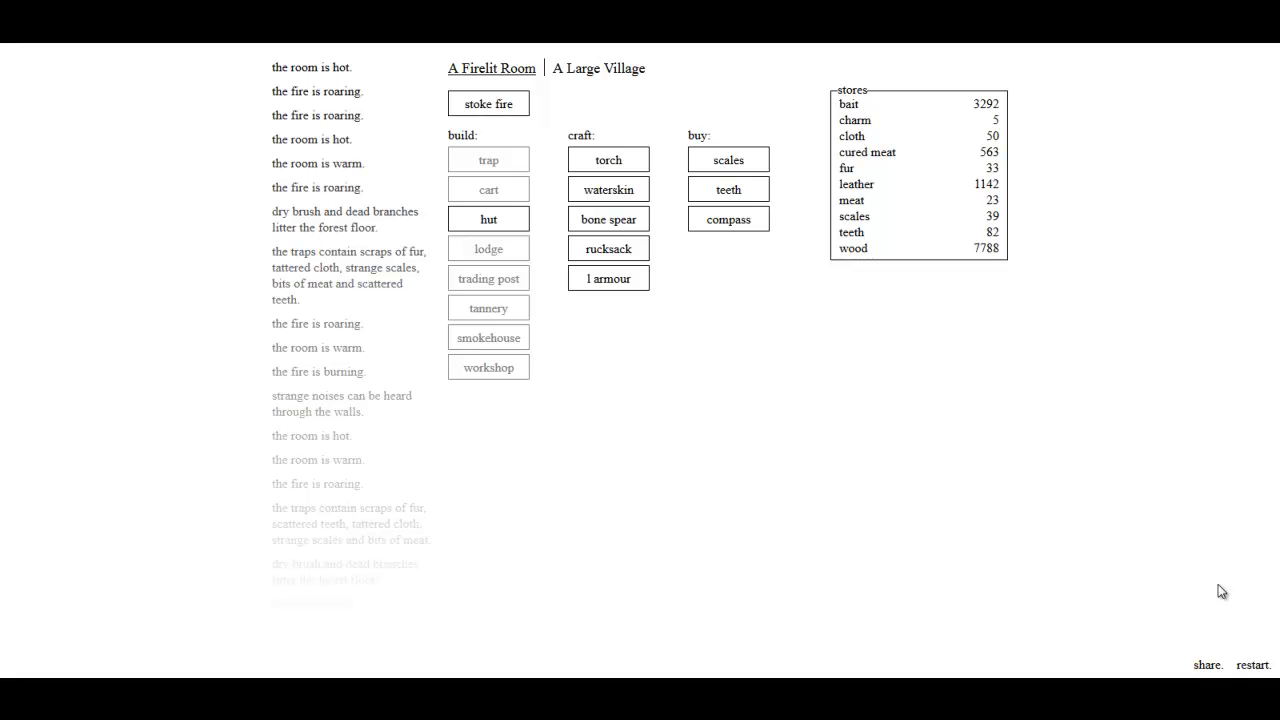
Step: Show A Firelit Room's build, craft and buy panels alongside the stores
{"action": "left_click", "coordinate": [488, 103]}
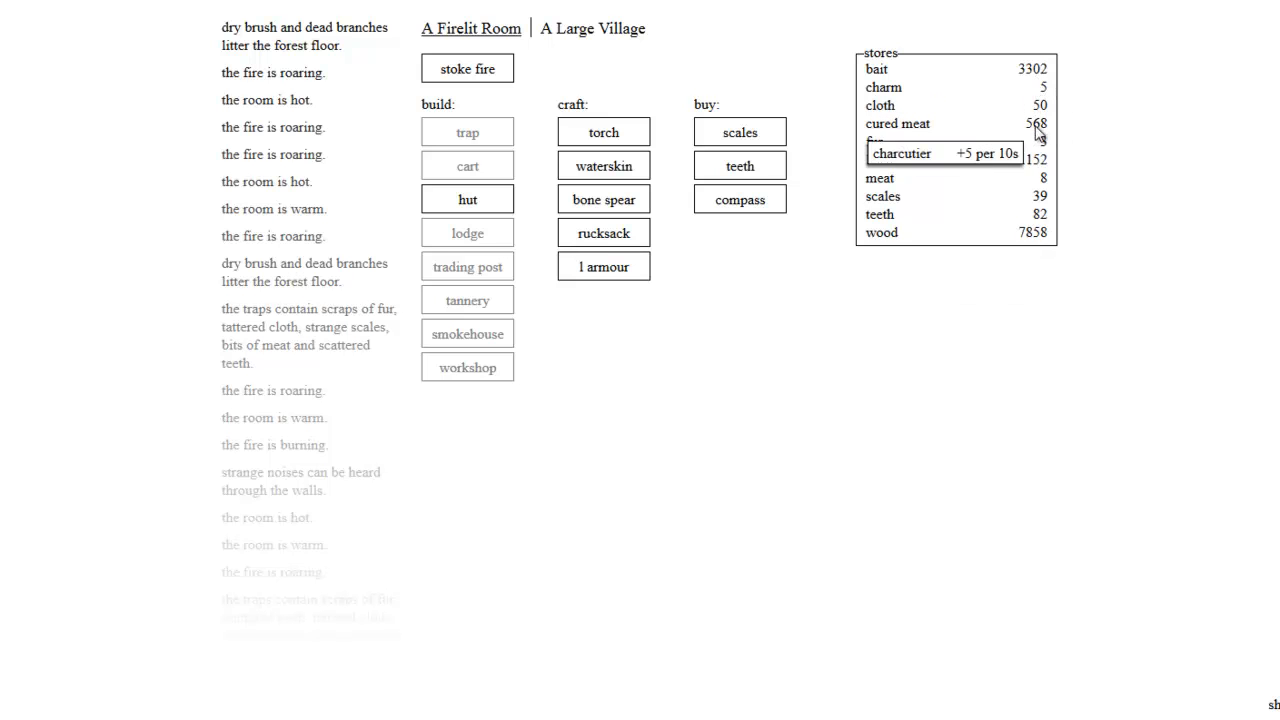
{"action": "mouse_move", "coordinate": [1045, 155]}
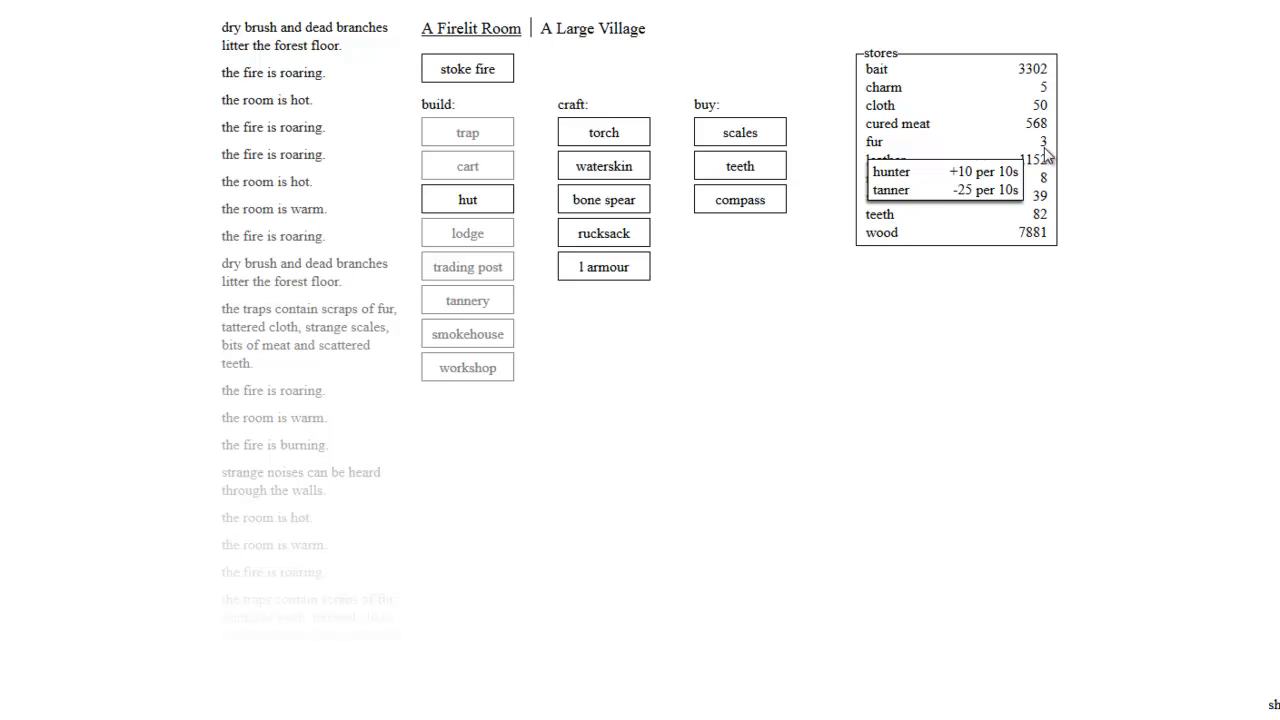
{"action": "mouse_move", "coordinate": [1050, 152]}
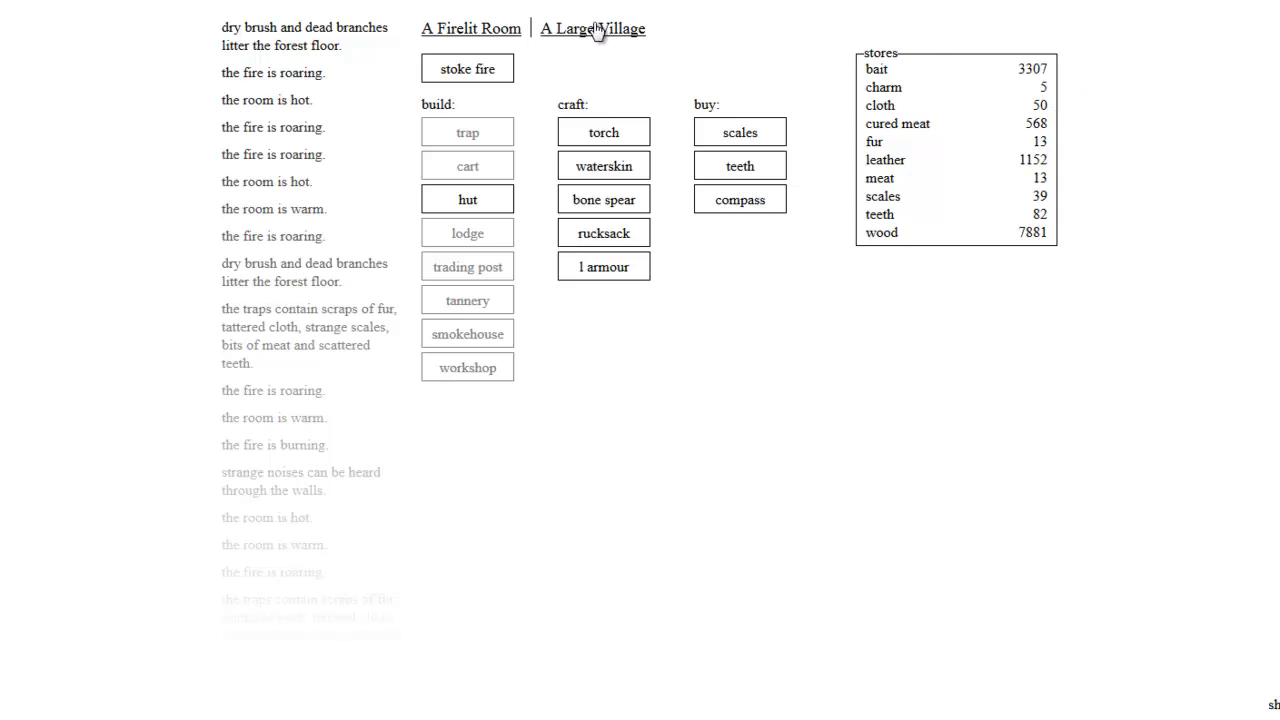
Step: In the village, trim charcutiers to 2 and add villagers to hunting
{"action": "left_click", "coordinate": [592, 28]}
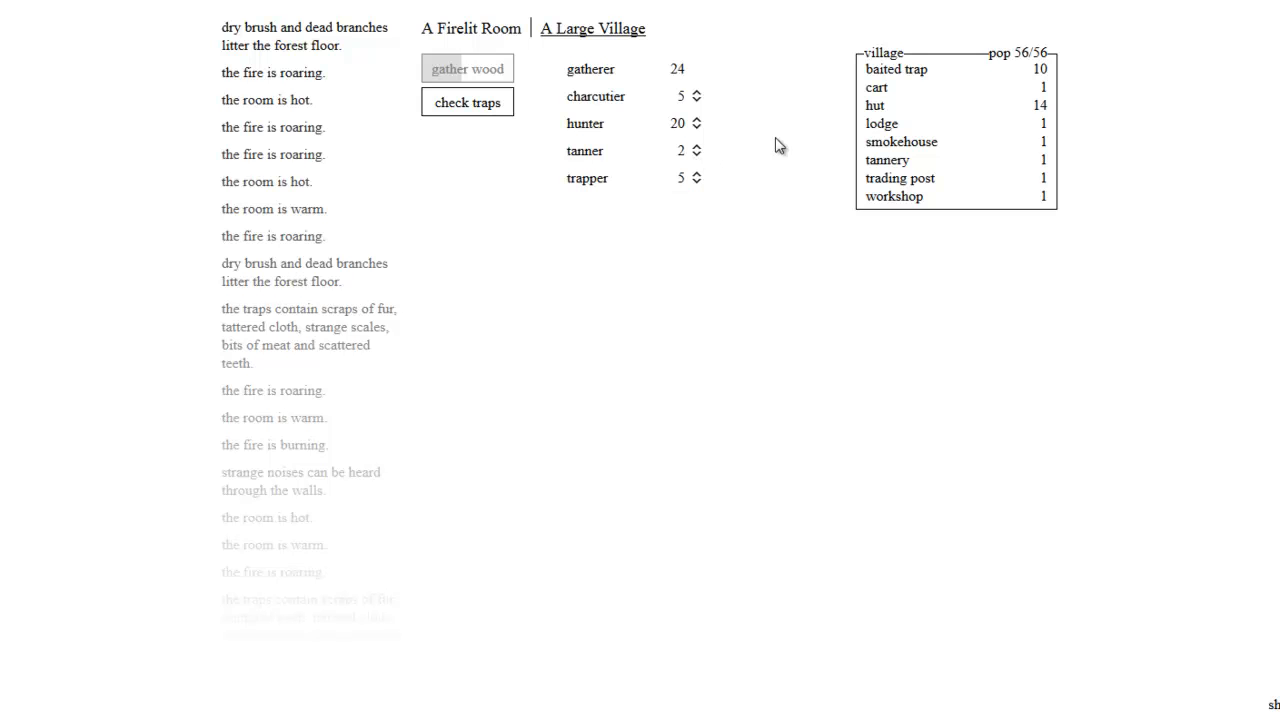
{"action": "mouse_move", "coordinate": [697, 96]}
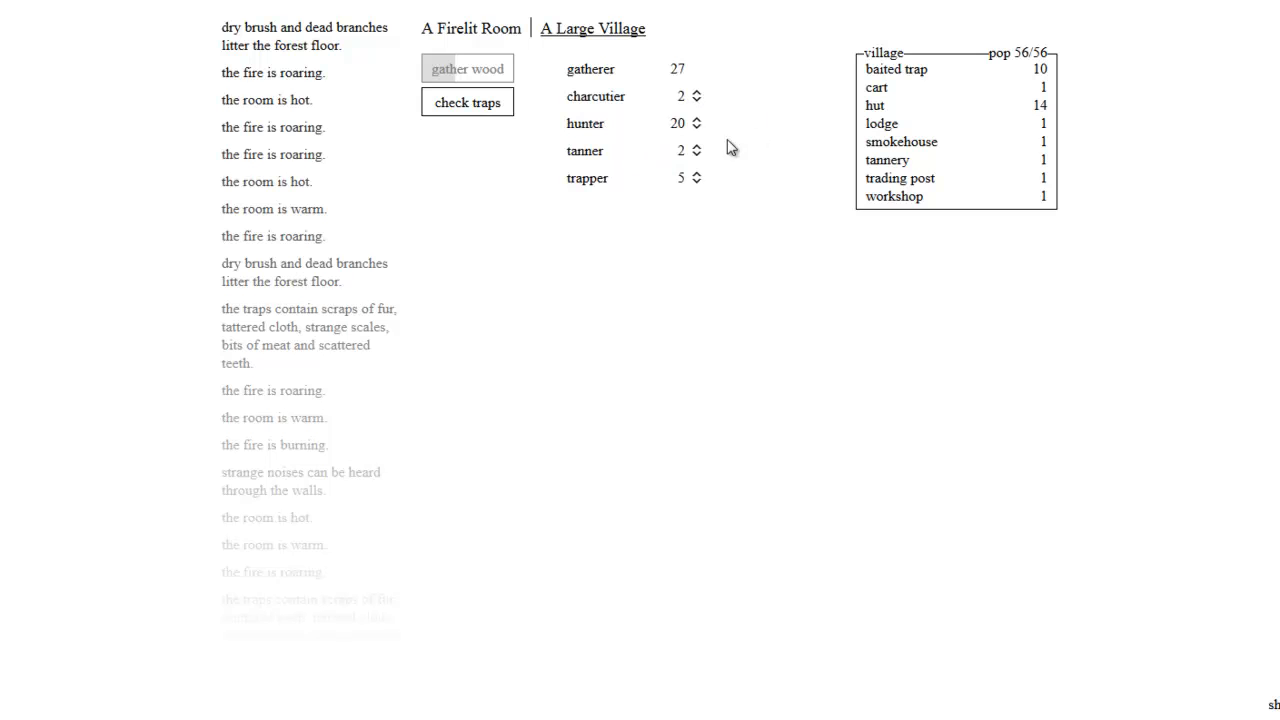
{"action": "mouse_move", "coordinate": [695, 183]}
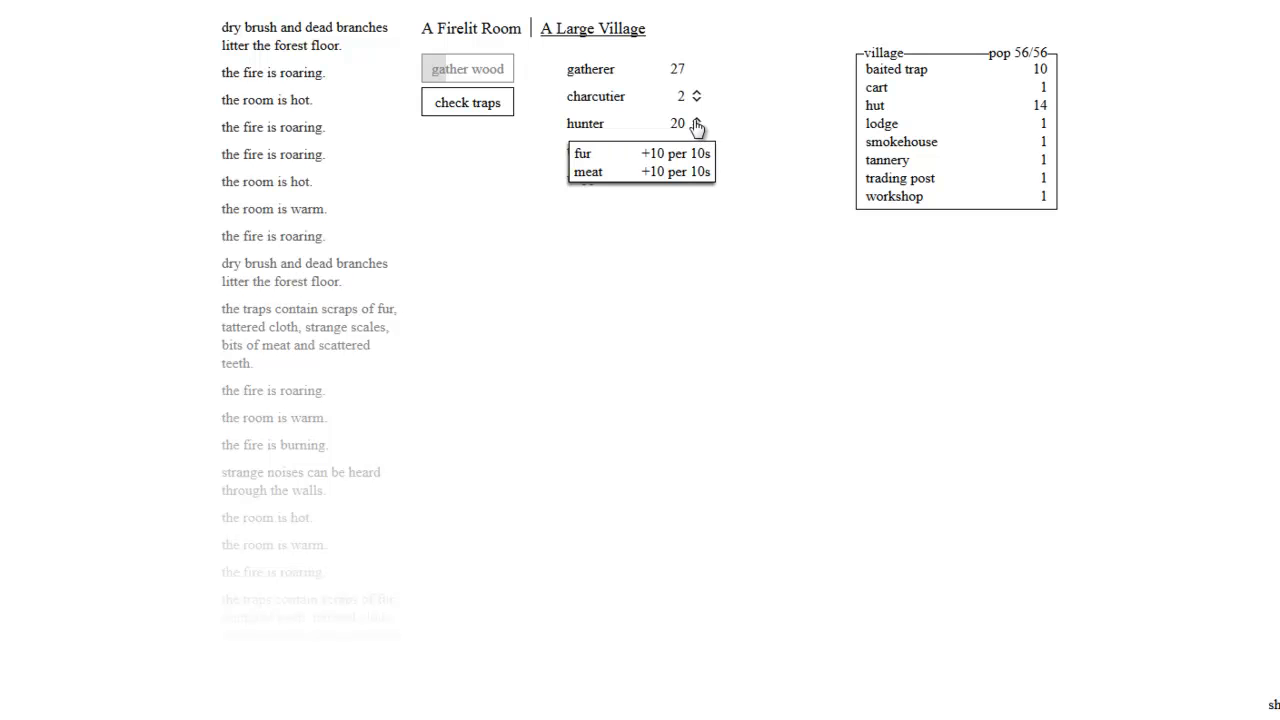
{"action": "left_click", "coordinate": [696, 123]}
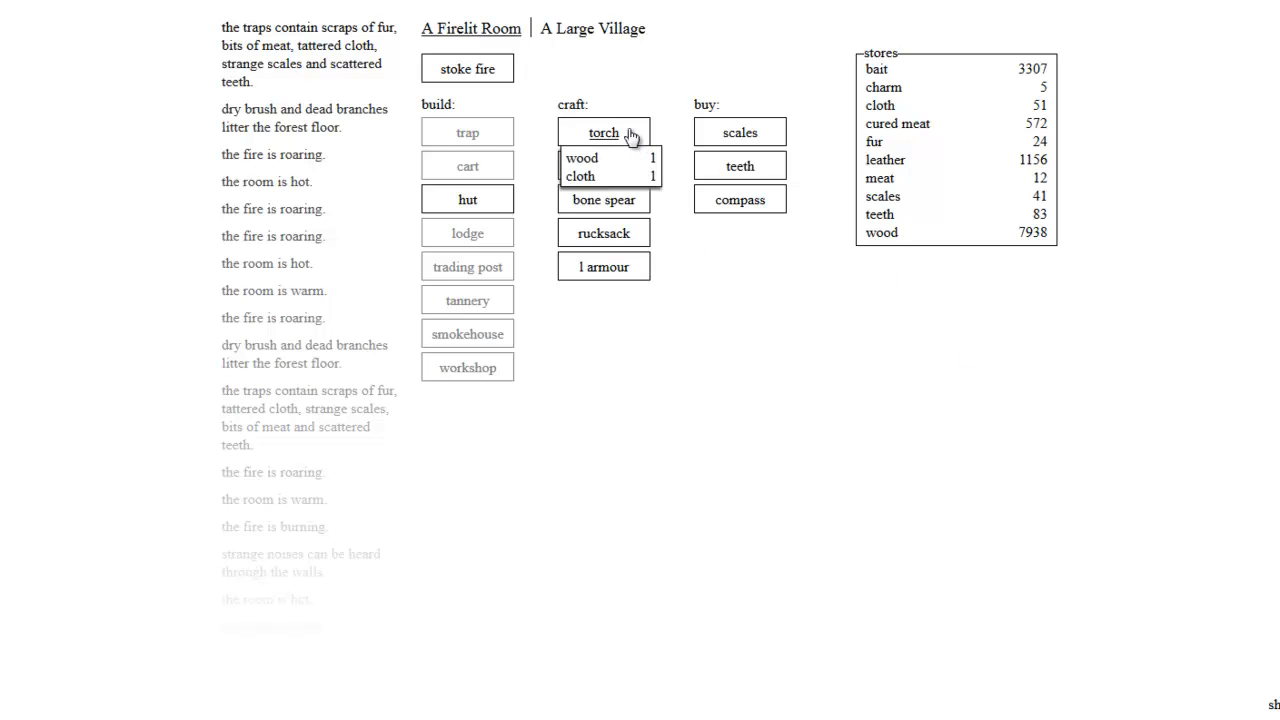
Step: Craft four torches from the craft column, bringing the torch store to 4
{"action": "left_click", "coordinate": [603, 132]}
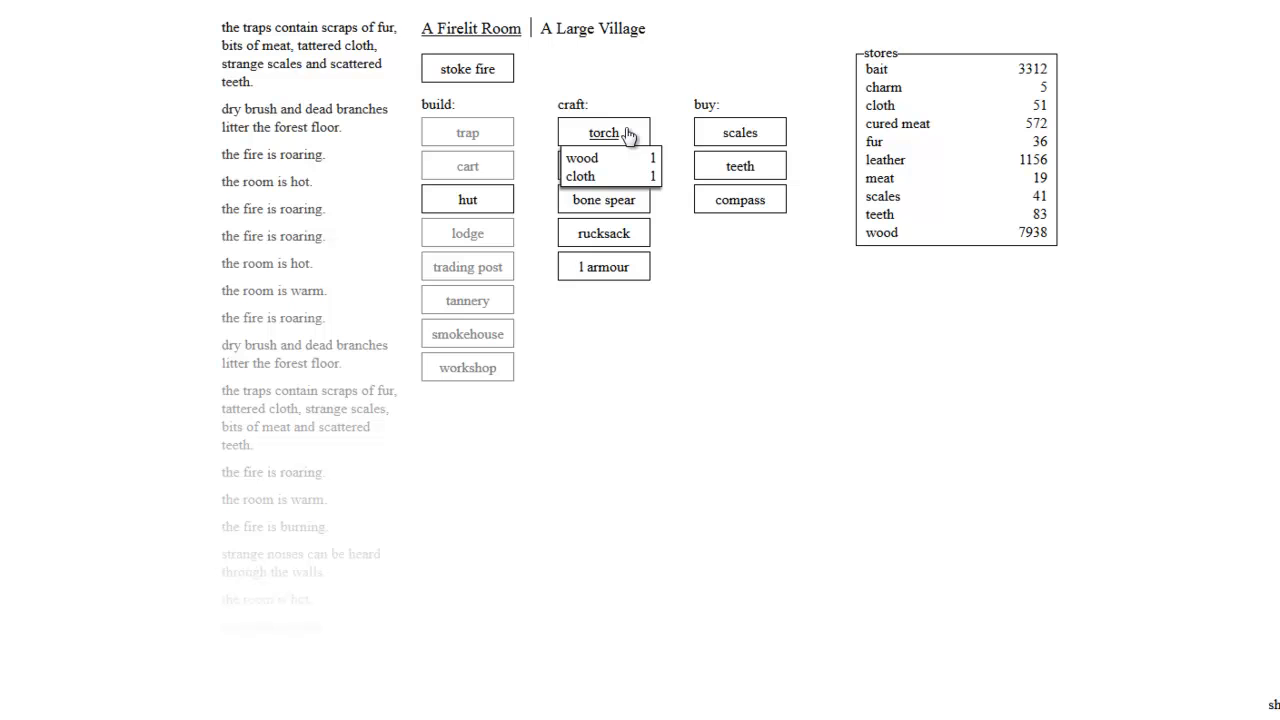
{"action": "left_click", "coordinate": [603, 132]}
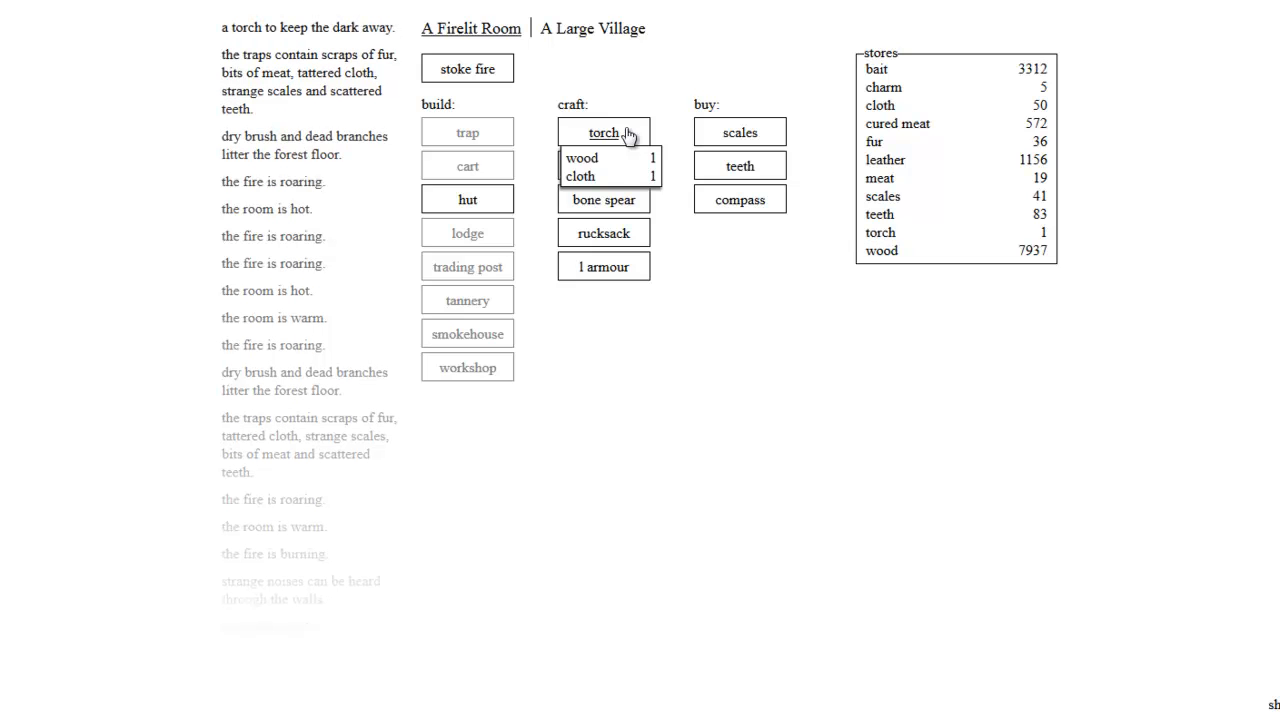
{"action": "left_click", "coordinate": [603, 132]}
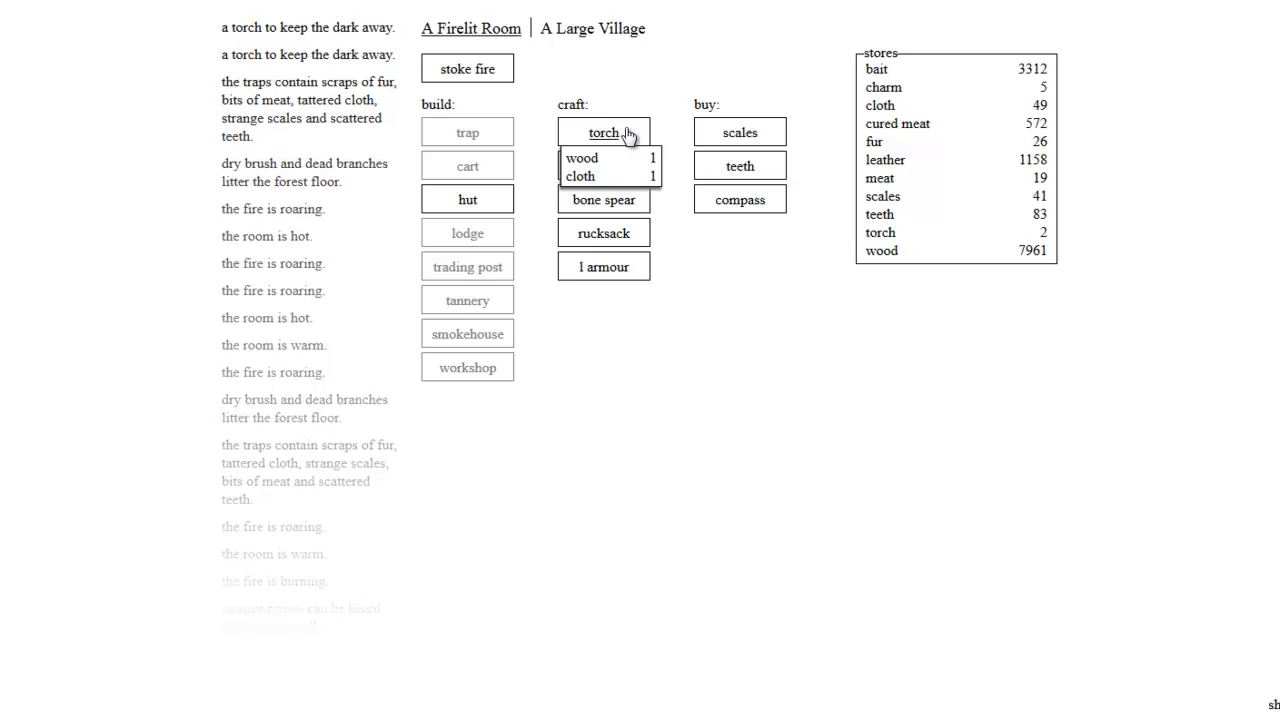
{"action": "left_click", "coordinate": [603, 132]}
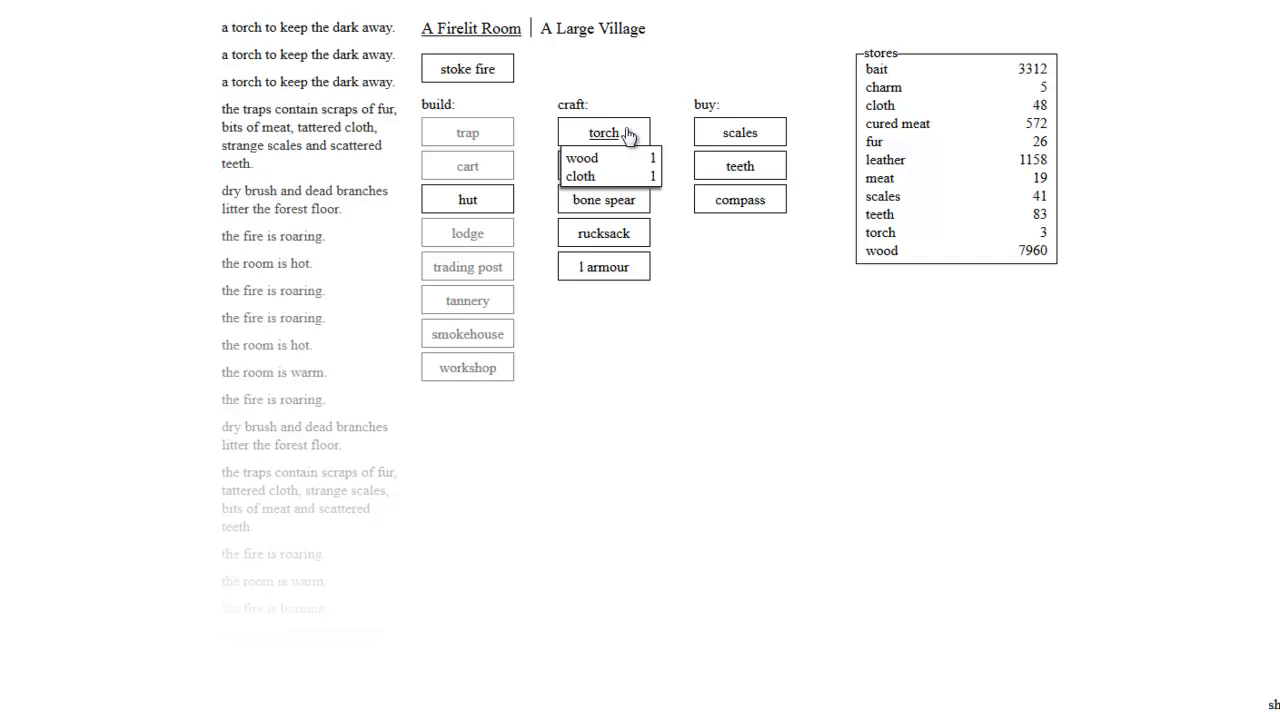
{"action": "left_click", "coordinate": [603, 131]}
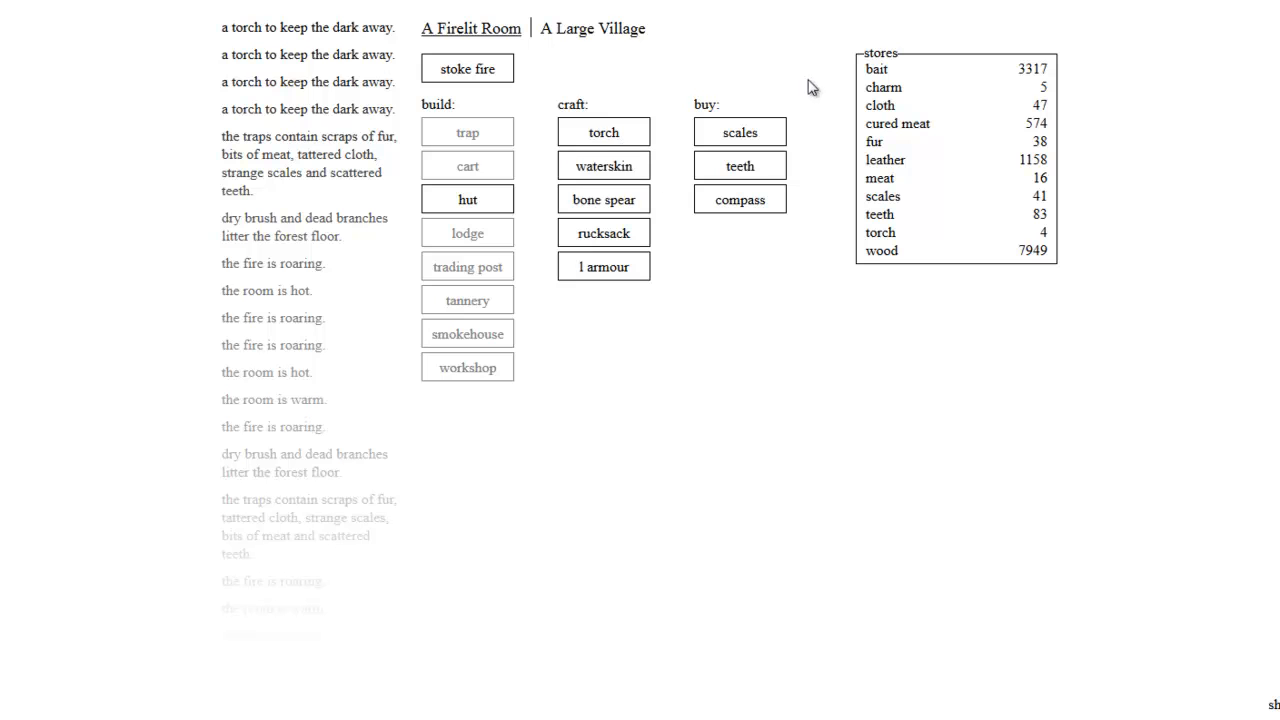
{"action": "mouse_move", "coordinate": [896, 232]}
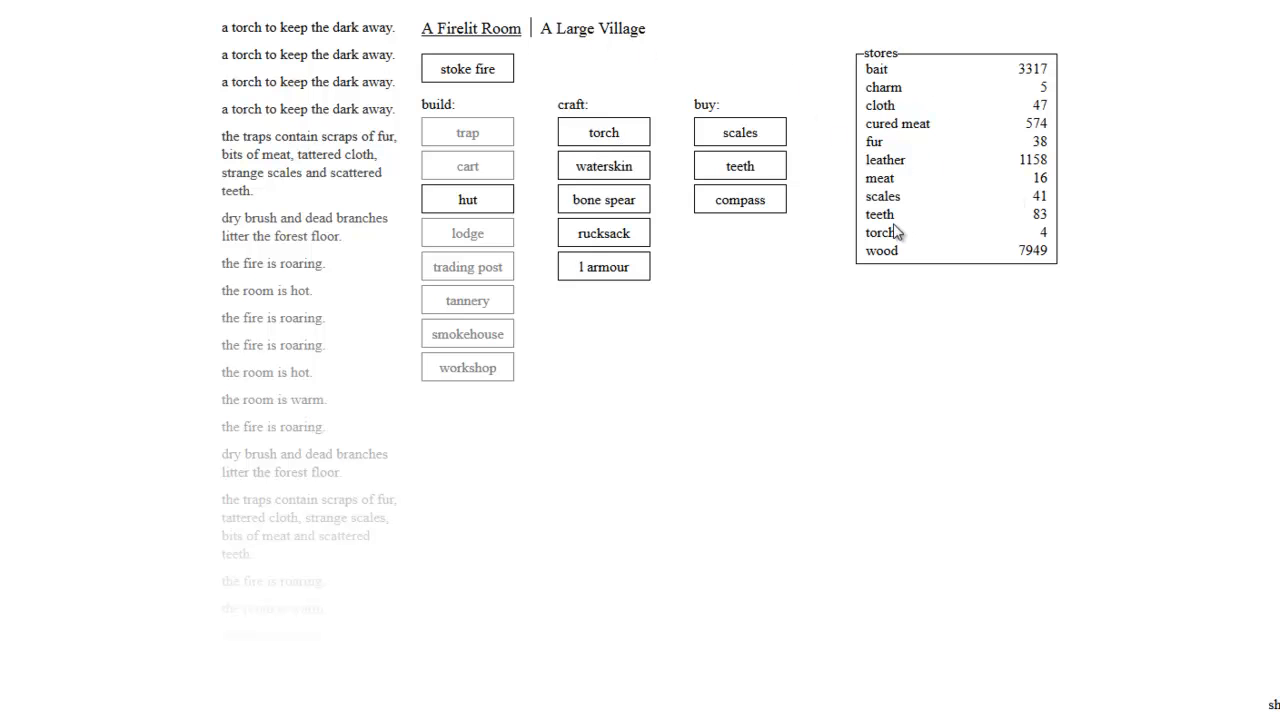
{"action": "left_click", "coordinate": [603, 165]}
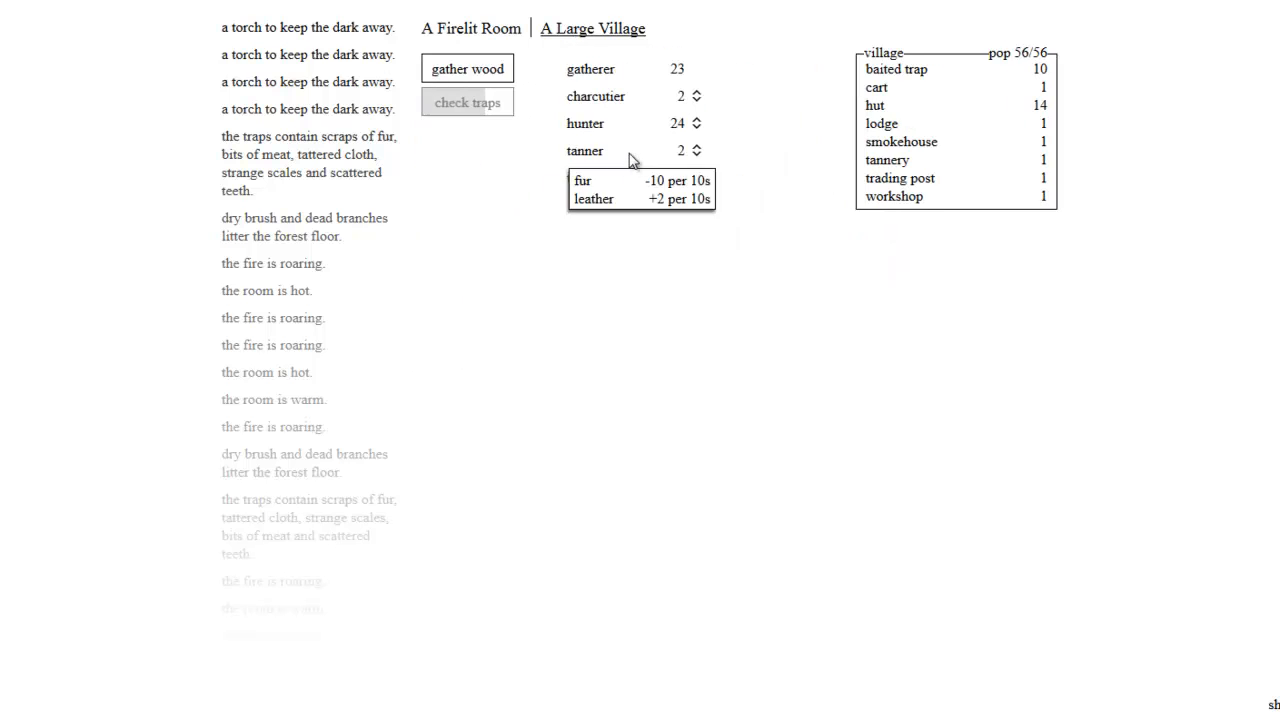
{"action": "mouse_move", "coordinate": [610, 163]}
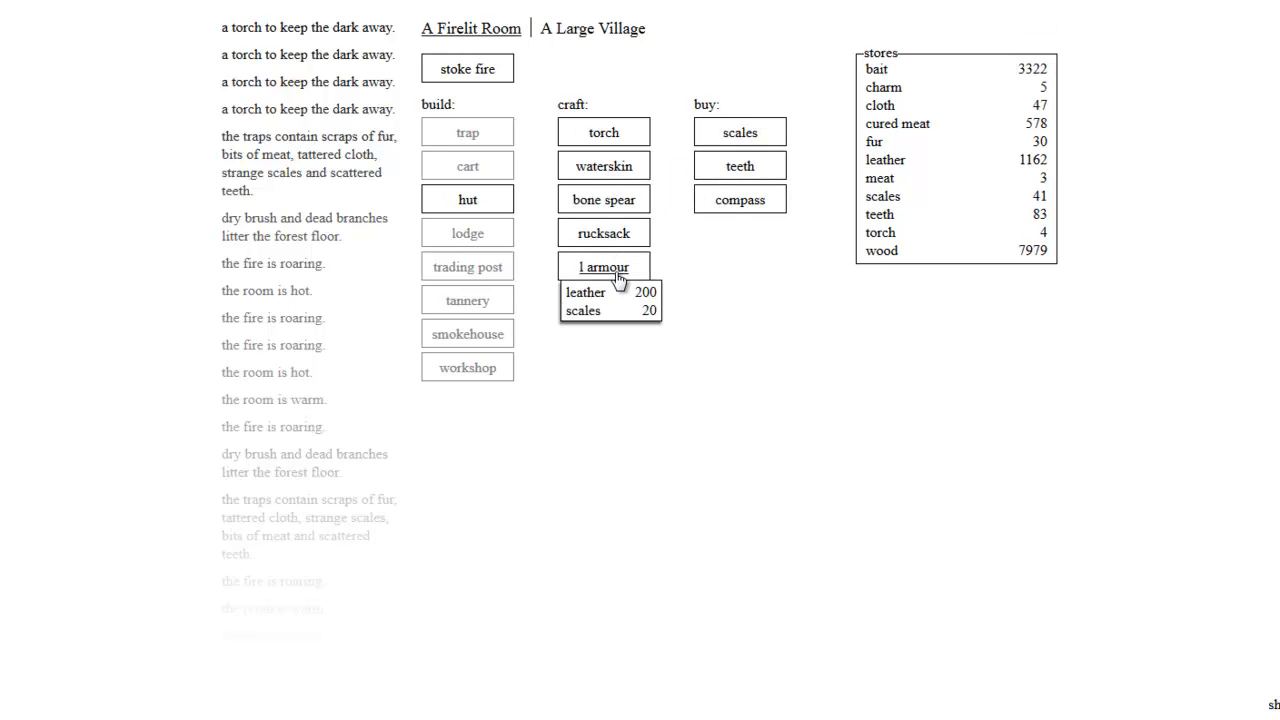
{"action": "mouse_move", "coordinate": [603, 166]}
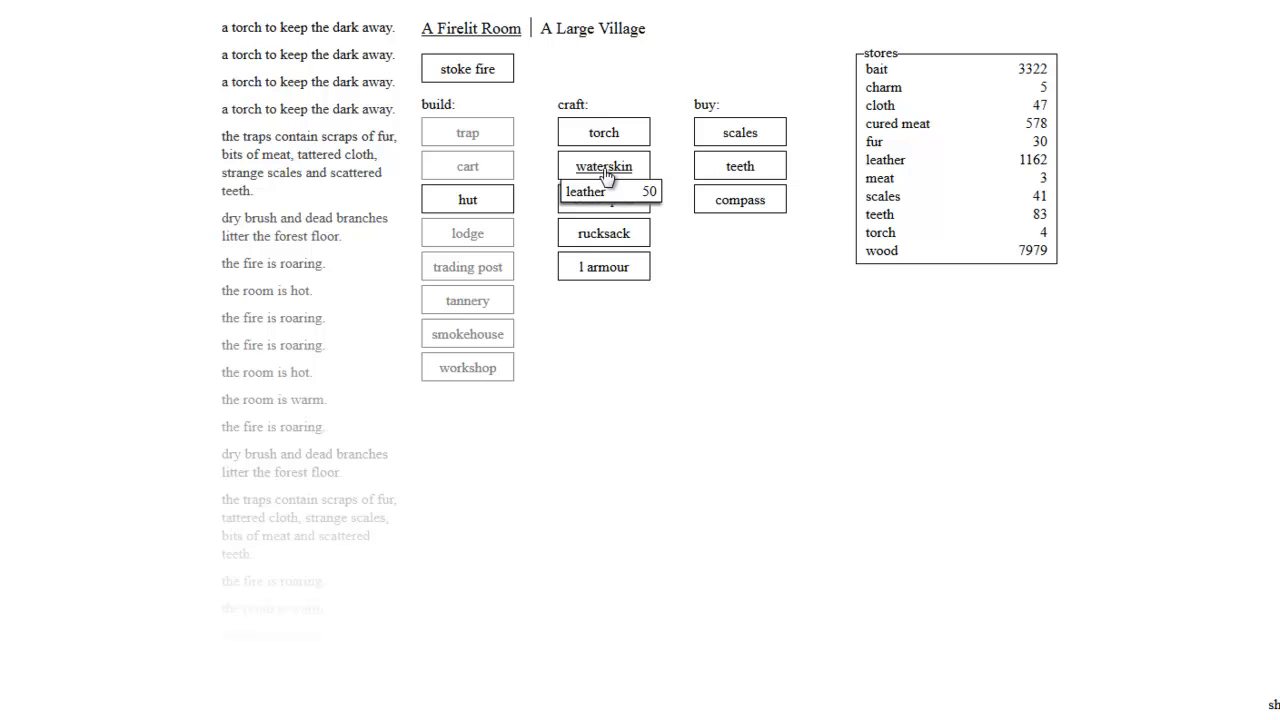
Step: Craft one waterskin, dropping stored leather to 1114
{"action": "left_click", "coordinate": [603, 166]}
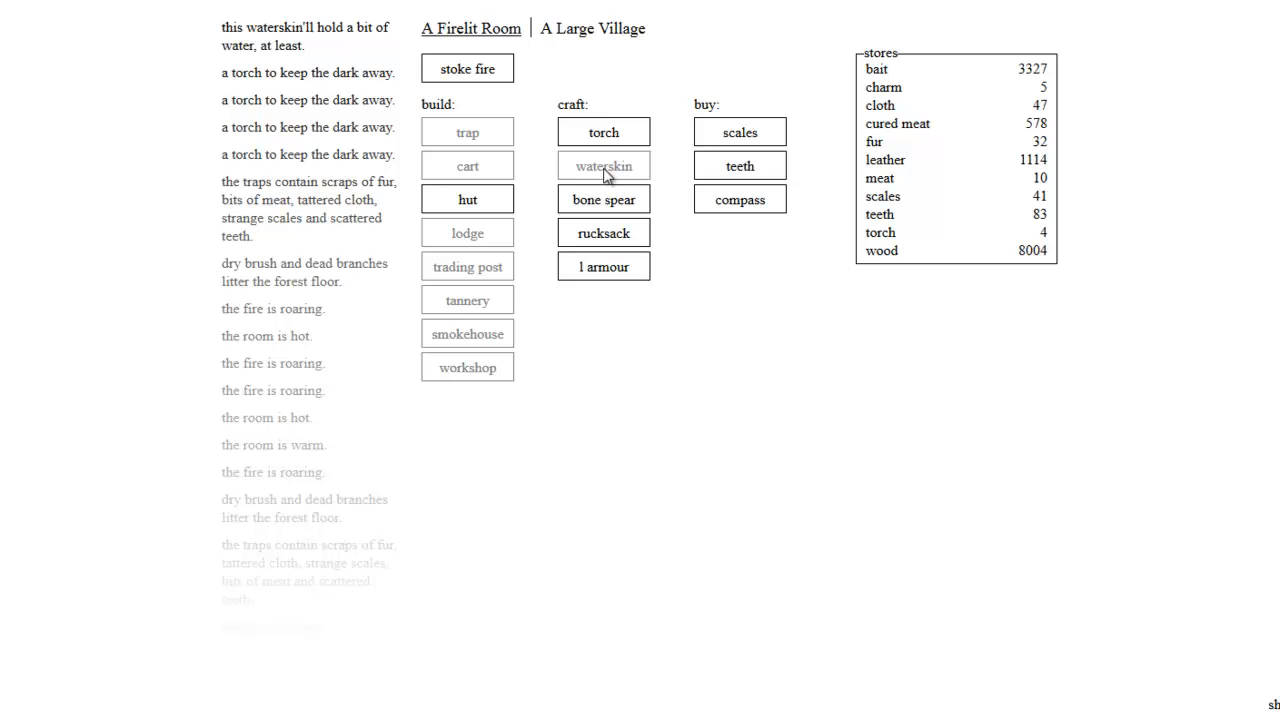
{"action": "mouse_move", "coordinate": [881, 251]}
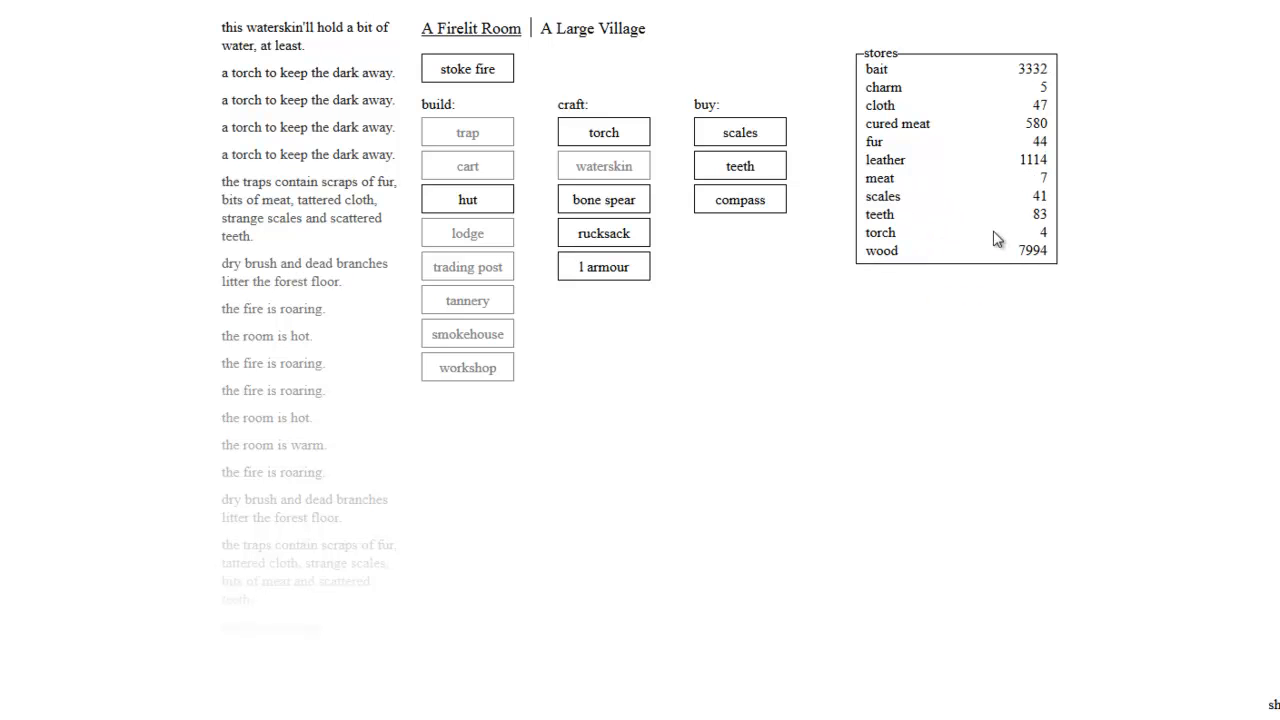
{"action": "mouse_move", "coordinate": [1159, 199]}
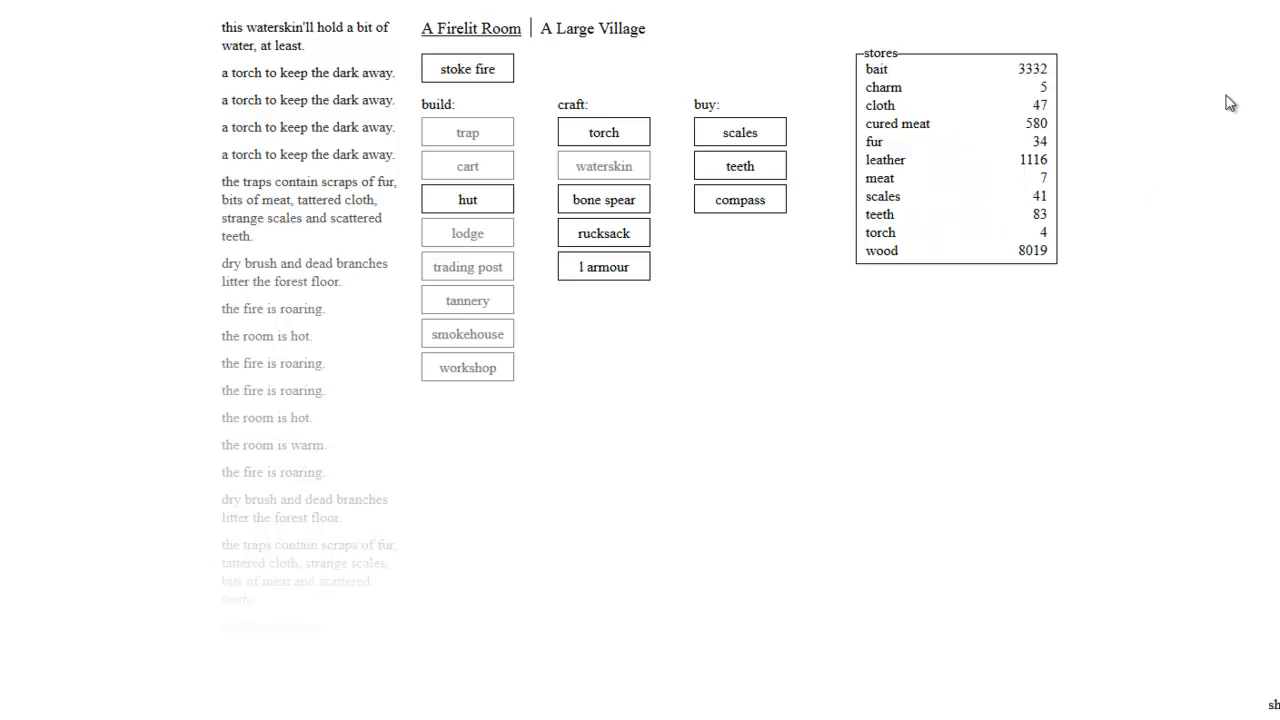
{"action": "mouse_move", "coordinate": [1231, 125]}
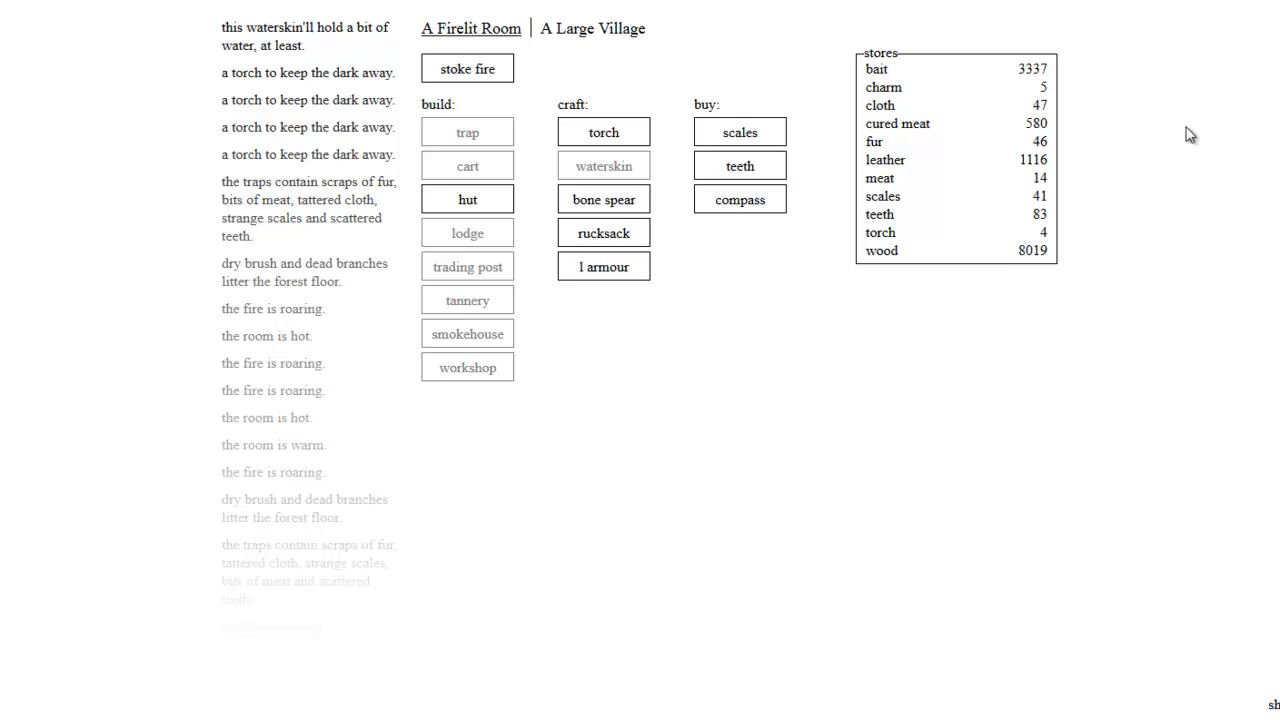
{"action": "mouse_move", "coordinate": [603, 198]}
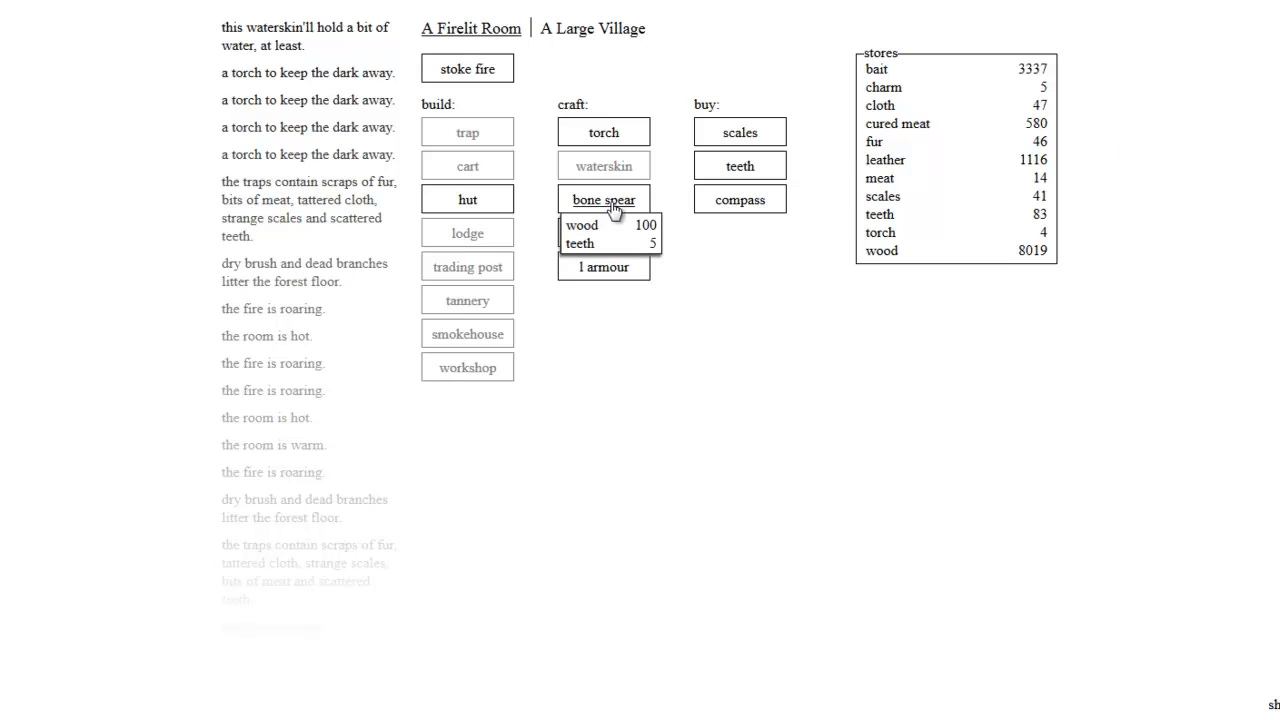
Step: Craft a bone spear, a rucksack and leather armour, leaving 724 leather
{"action": "left_click", "coordinate": [603, 199]}
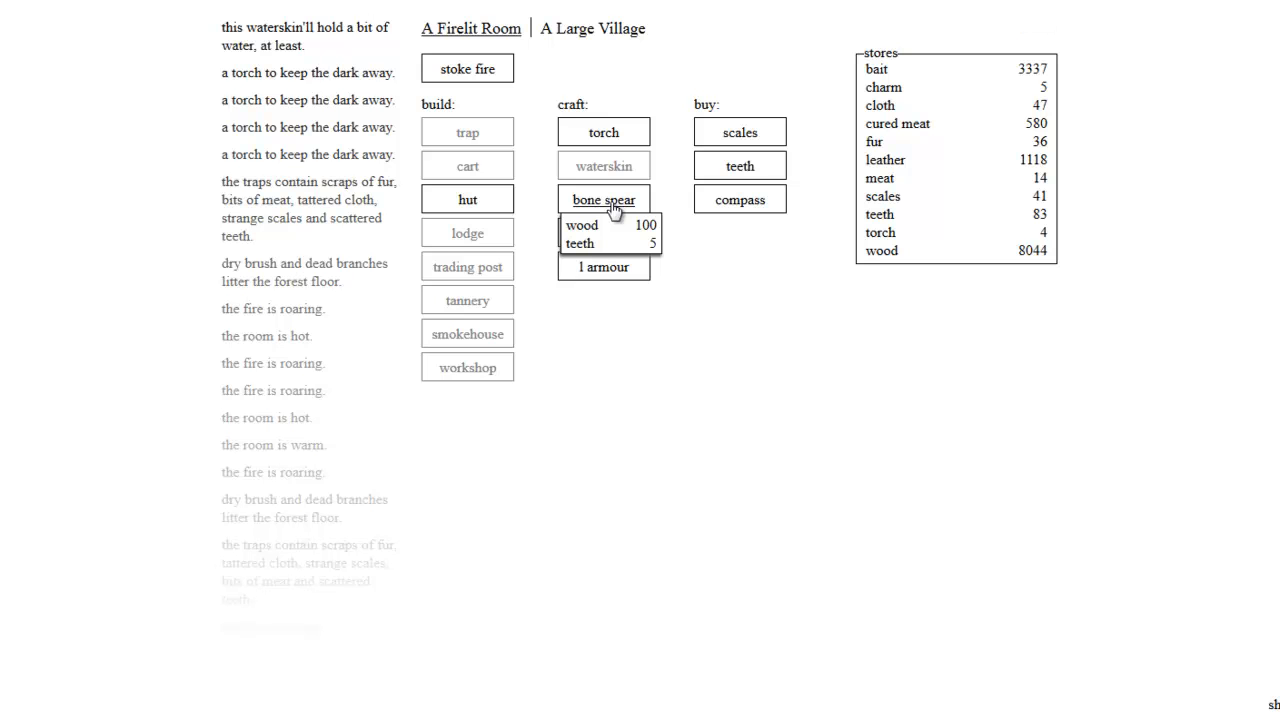
{"action": "left_click", "coordinate": [603, 199]}
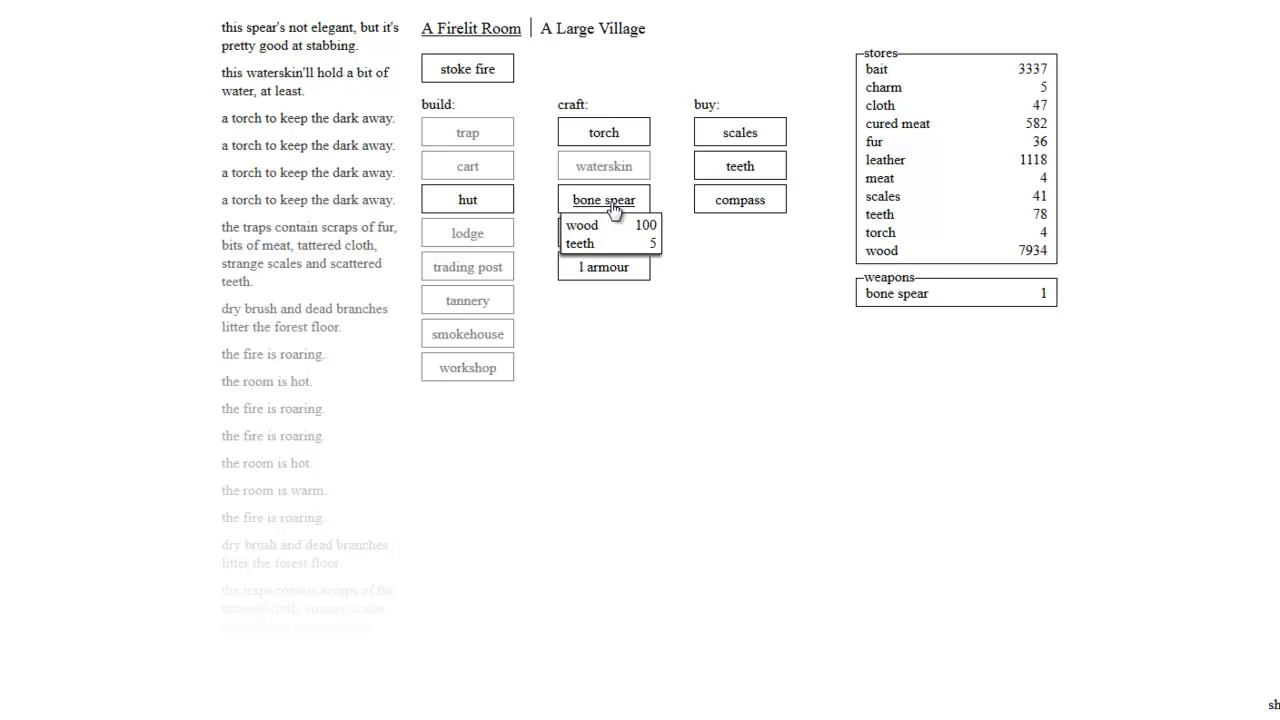
{"action": "left_click", "coordinate": [603, 199]}
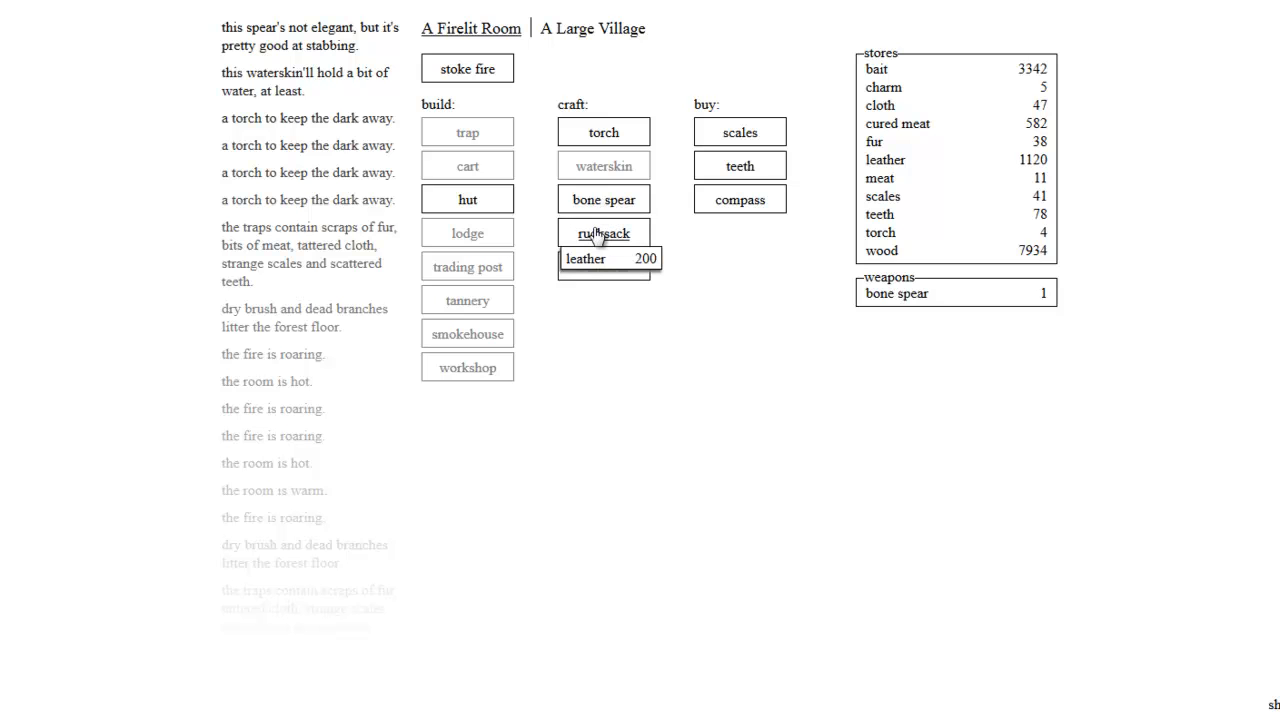
{"action": "left_click", "coordinate": [603, 232]}
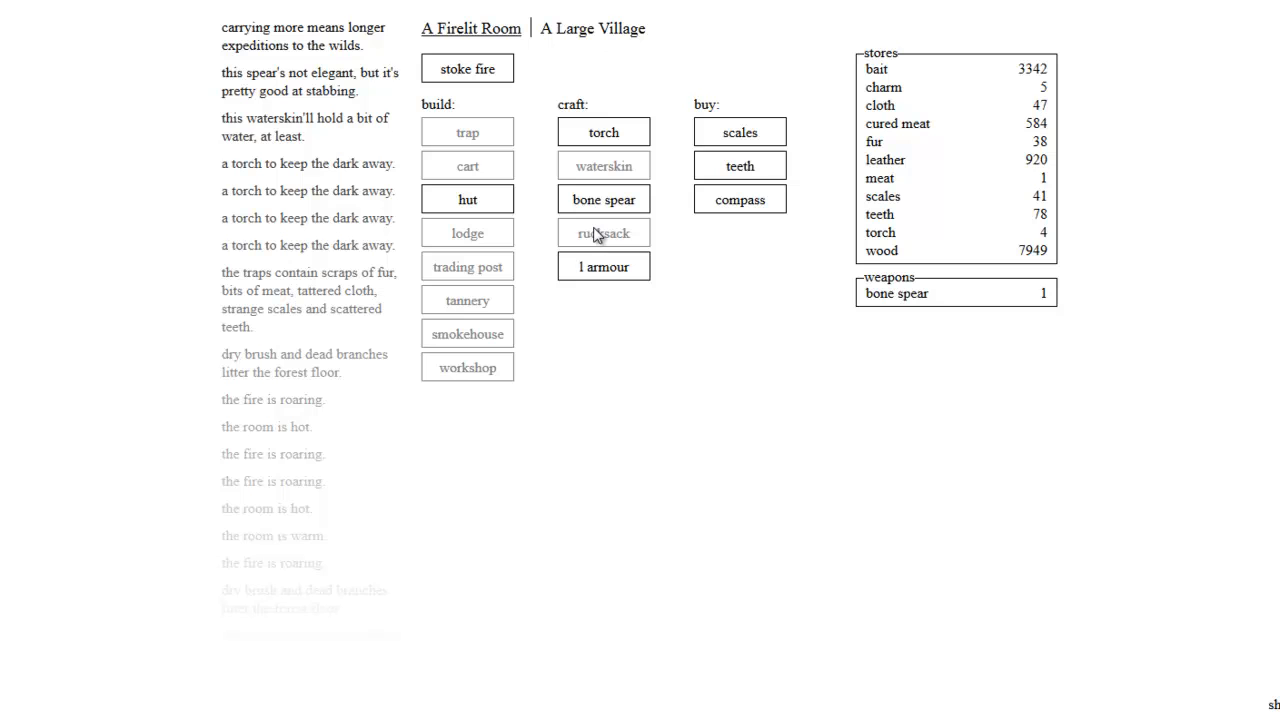
{"action": "mouse_move", "coordinate": [615, 170]}
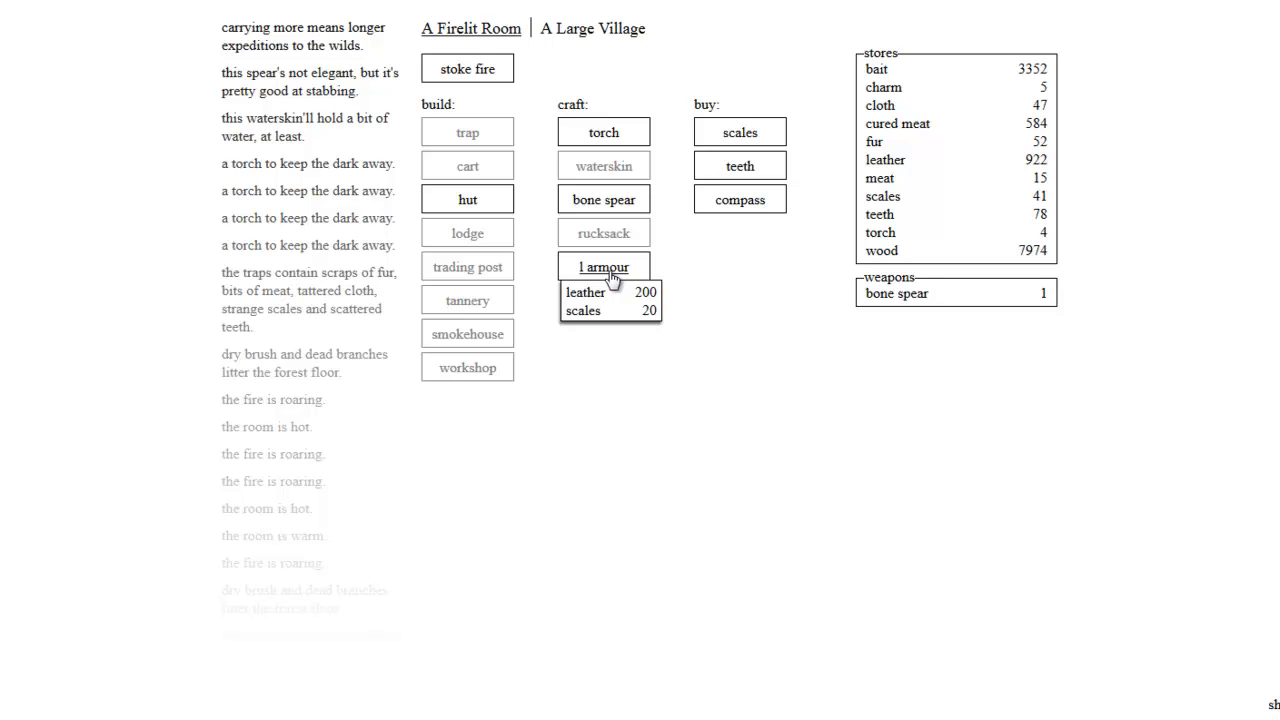
{"action": "left_click", "coordinate": [603, 266]}
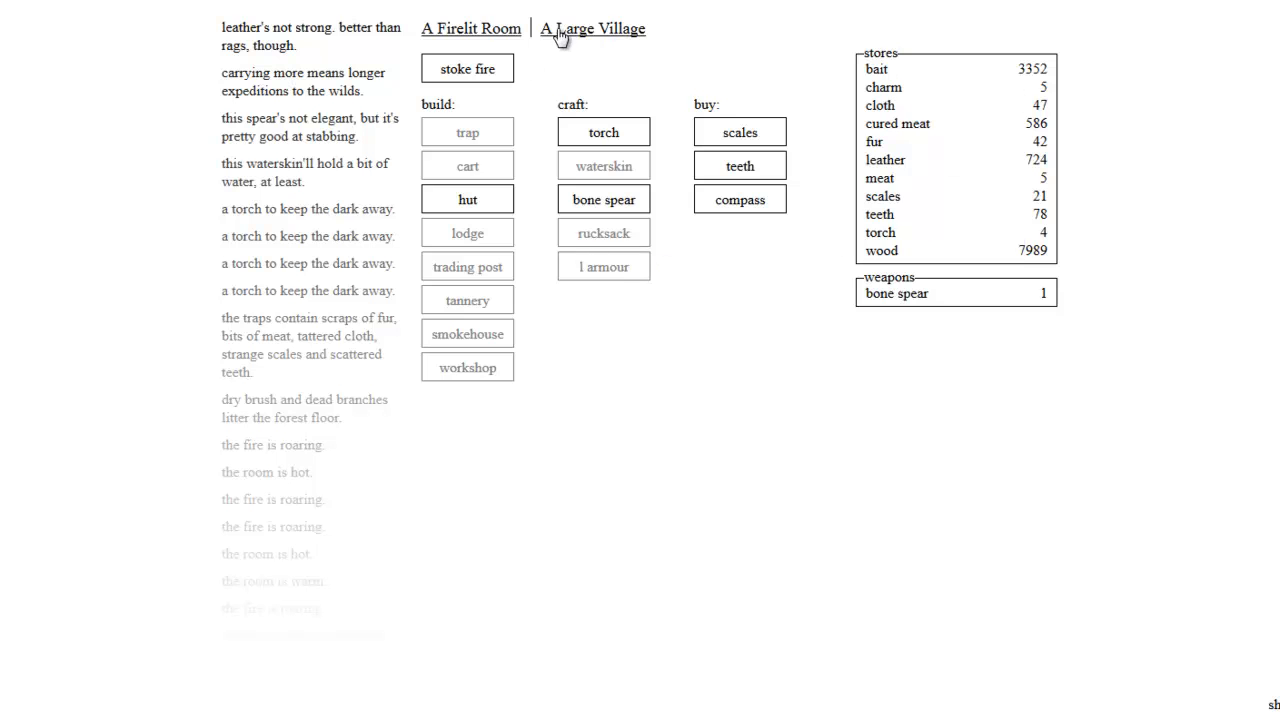
Step: Open A Large Village and close the Beast Attack report with 'go home'
{"action": "left_click", "coordinate": [592, 28]}
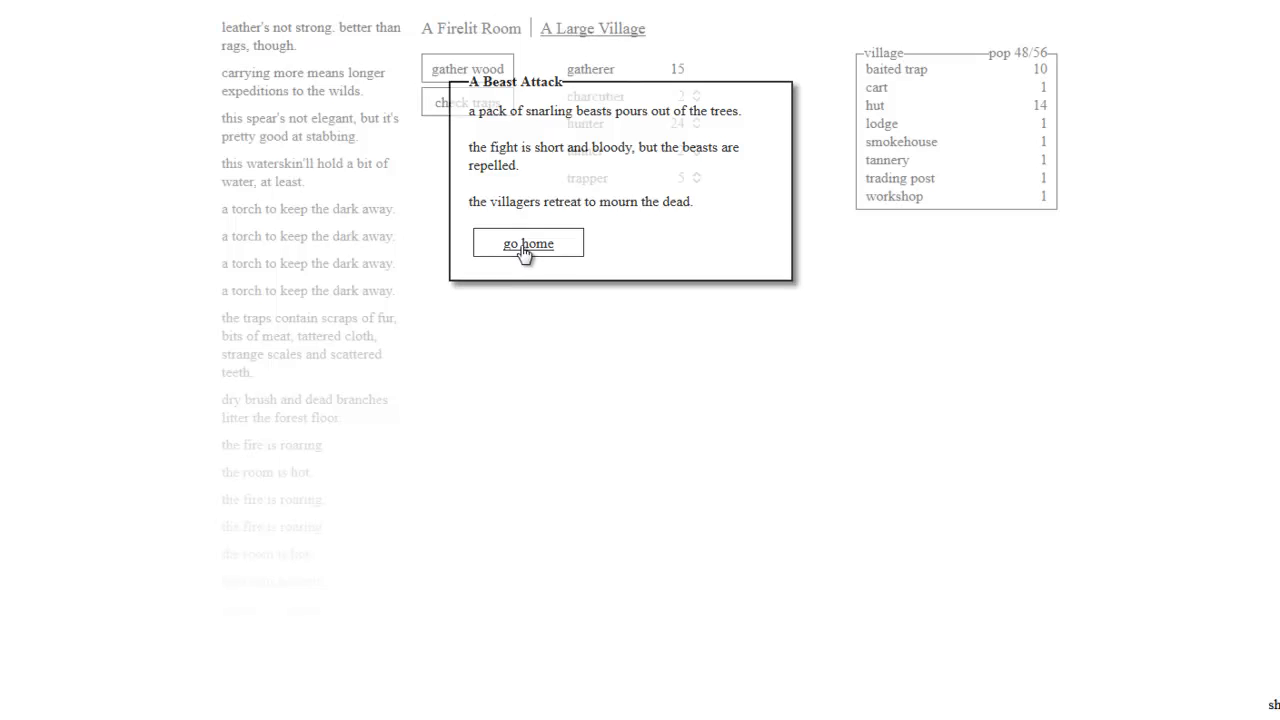
{"action": "left_click", "coordinate": [527, 243]}
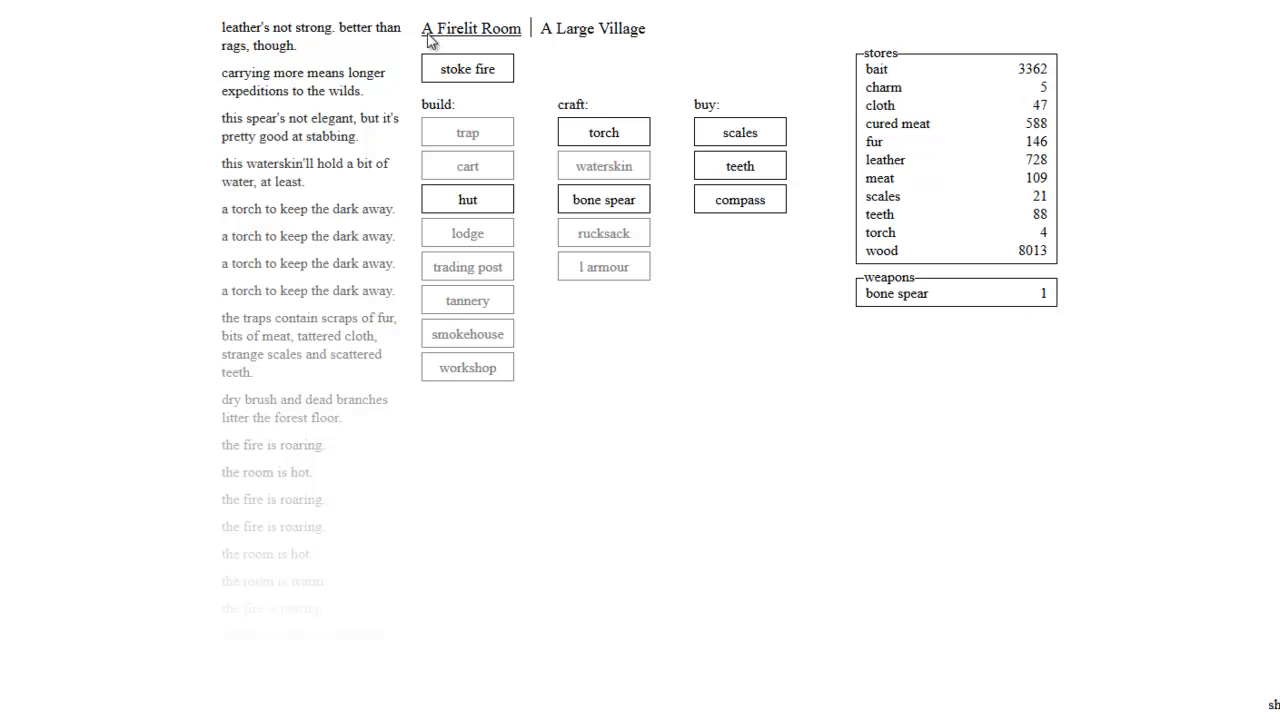
Step: Return to the firelit room and stoke the fire
{"action": "left_click", "coordinate": [592, 28]}
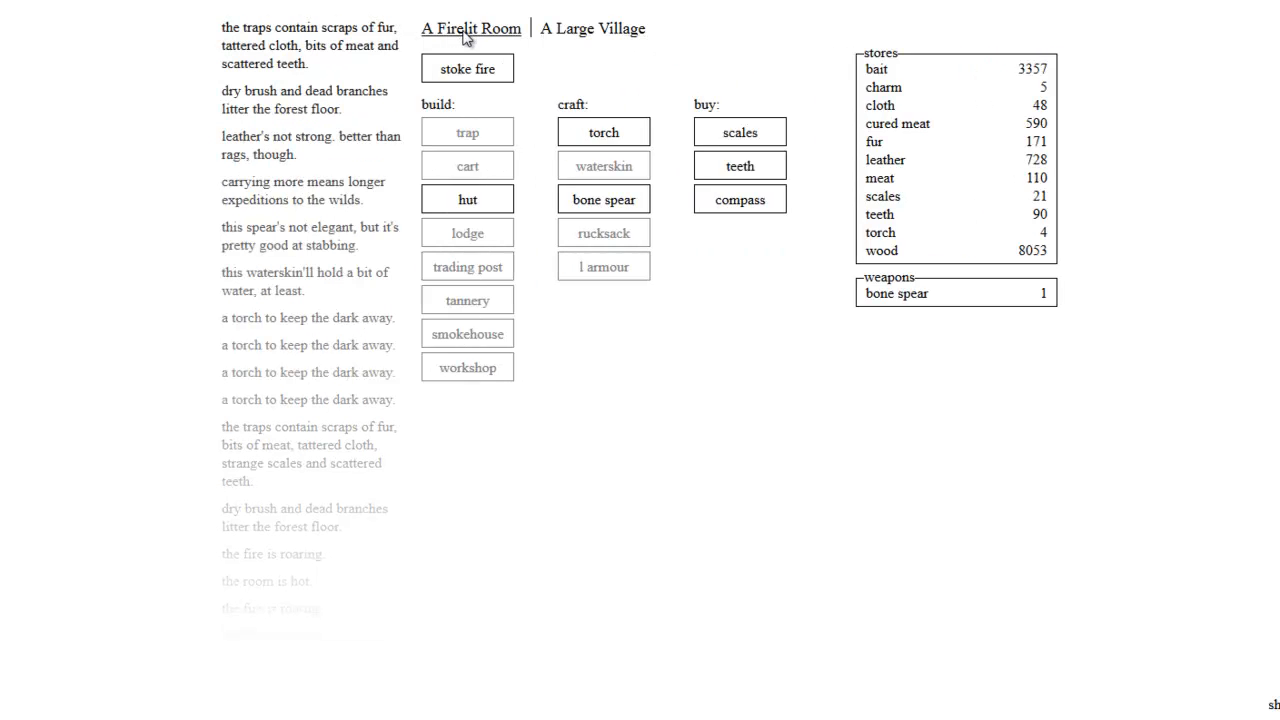
{"action": "left_click", "coordinate": [467, 68]}
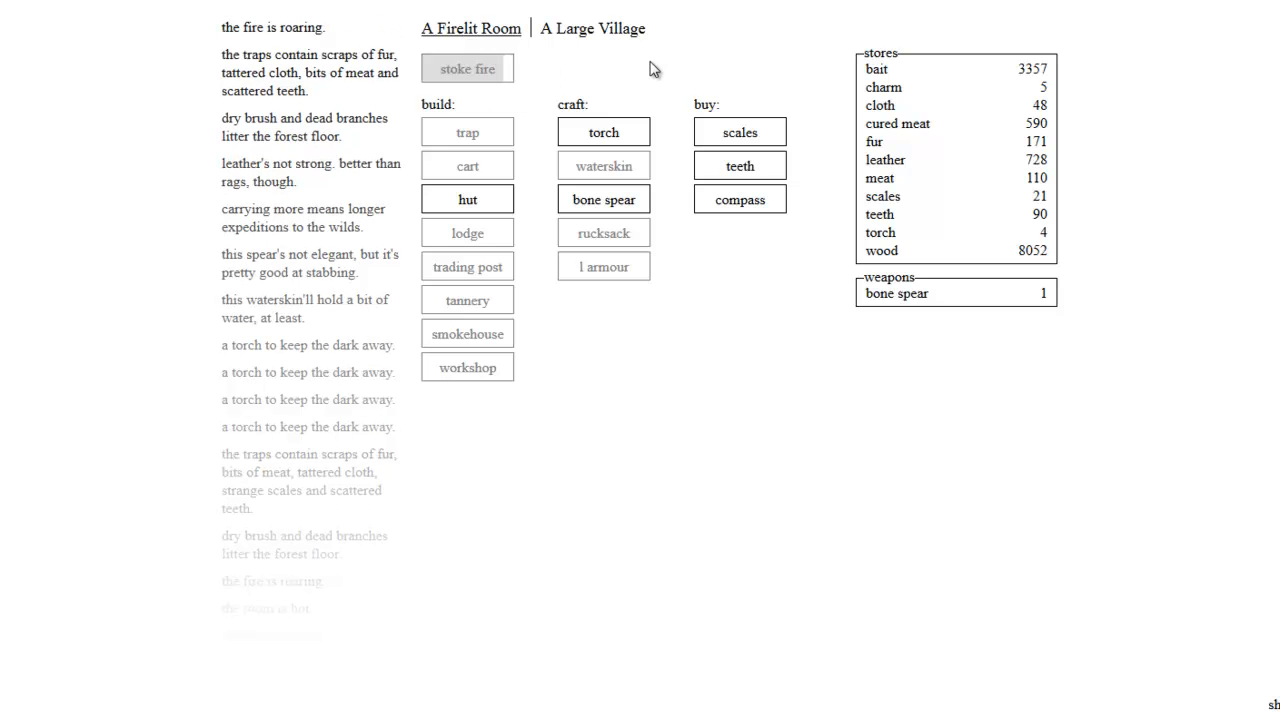
{"action": "left_click", "coordinate": [603, 198]}
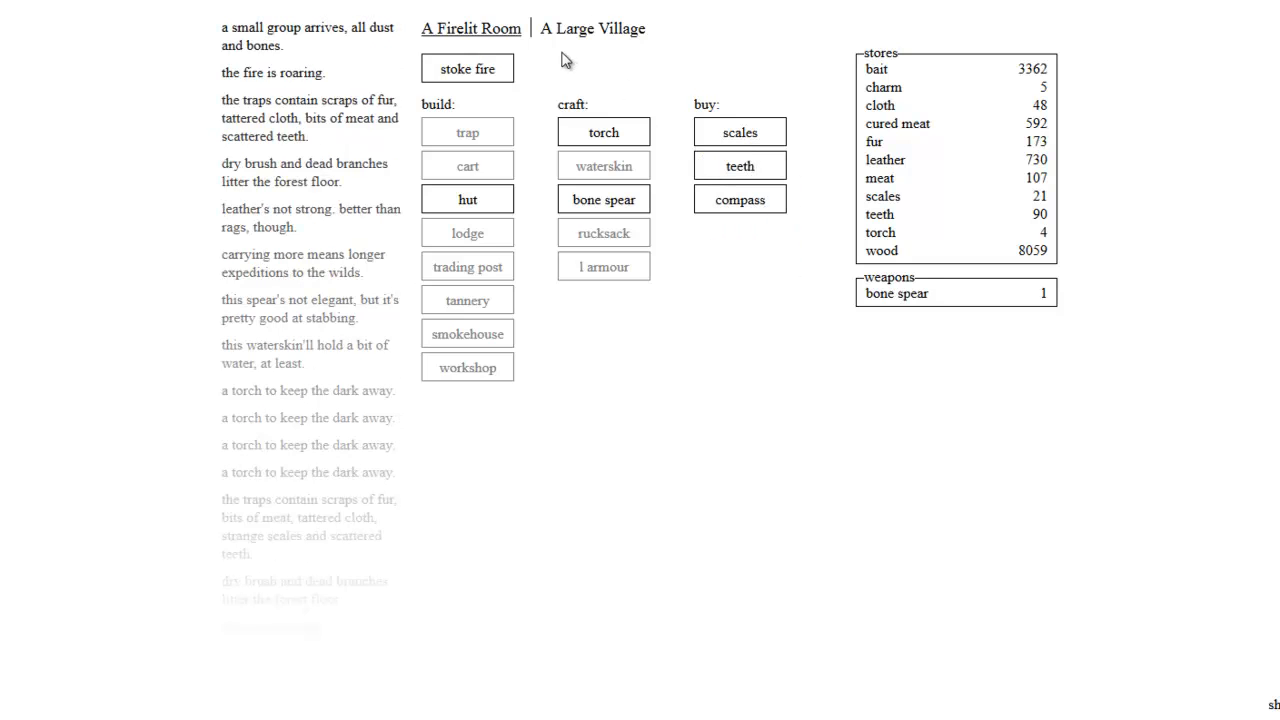
{"action": "left_click", "coordinate": [592, 28]}
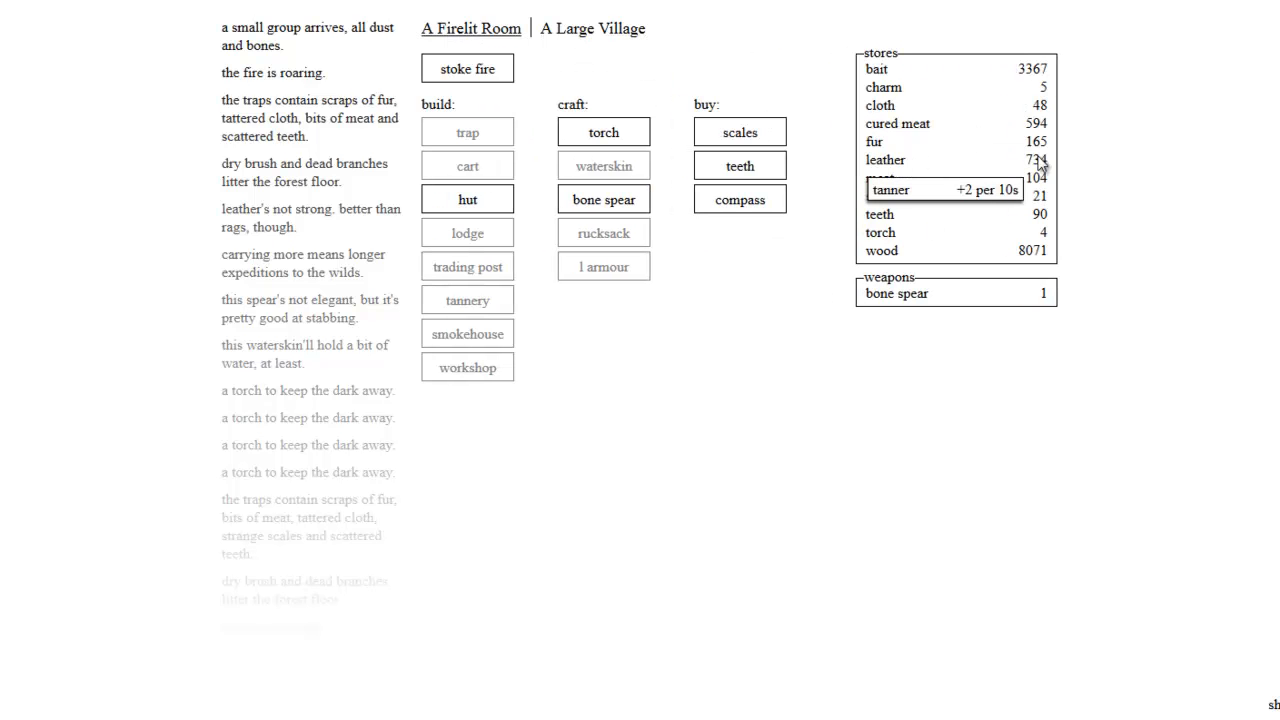
{"action": "mouse_move", "coordinate": [1127, 234]}
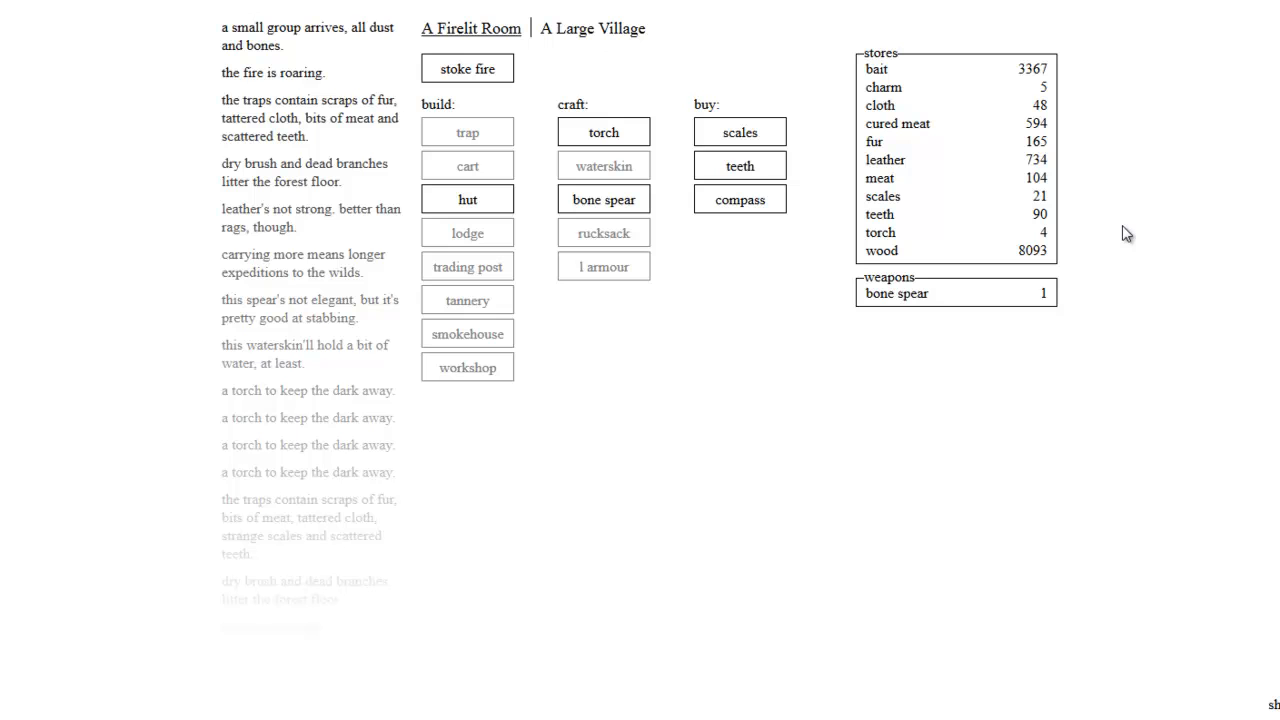
{"action": "mouse_move", "coordinate": [603, 198]}
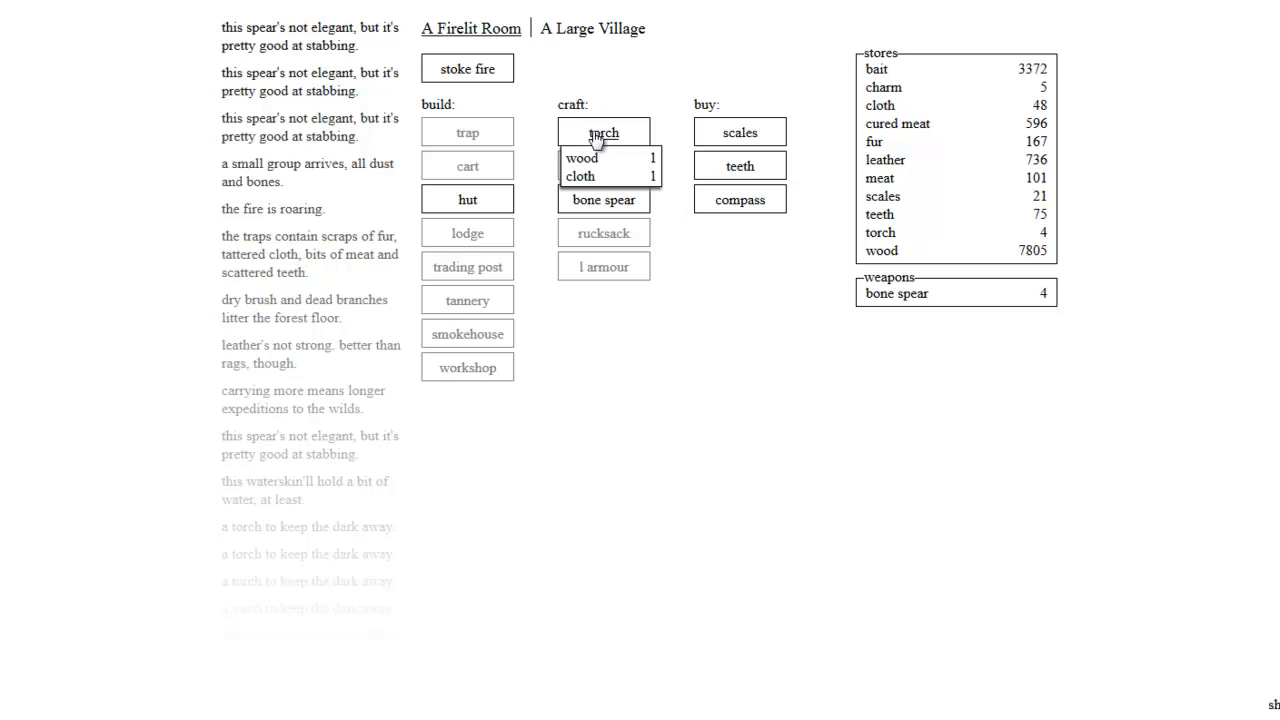
Step: Craft a fifth torch and stoke the fire
{"action": "left_click", "coordinate": [603, 132]}
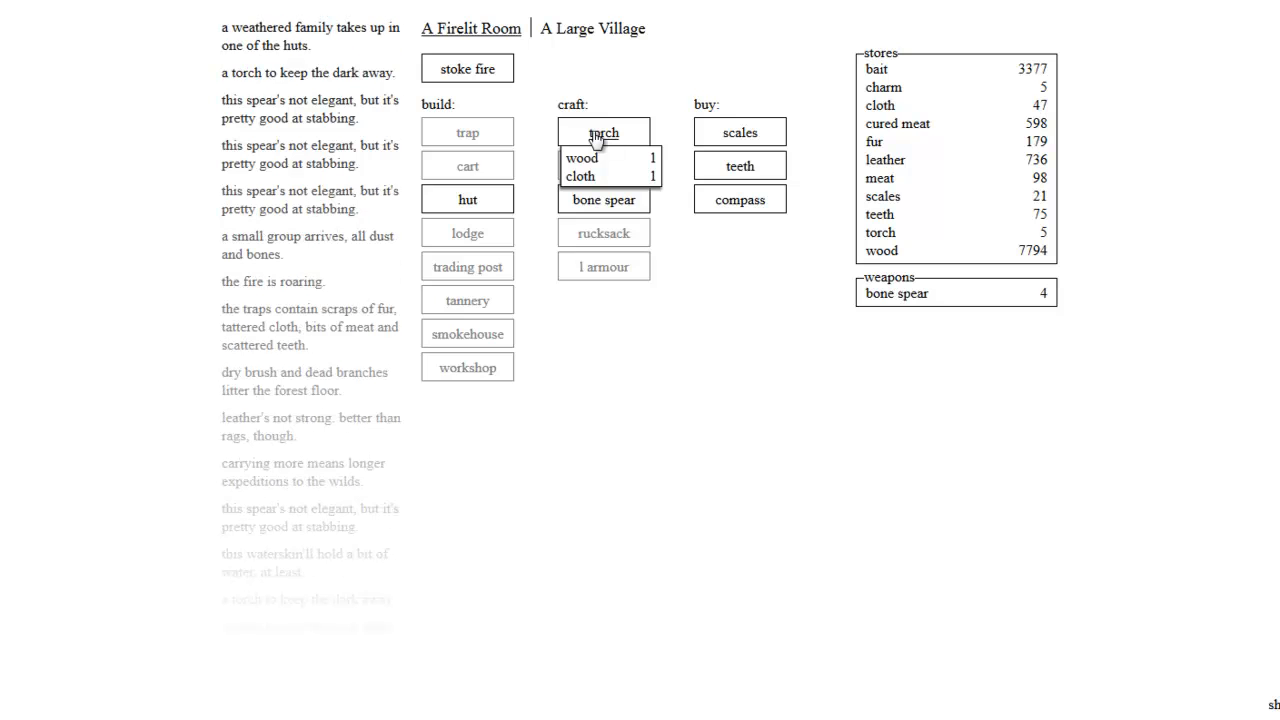
{"action": "left_click", "coordinate": [592, 28]}
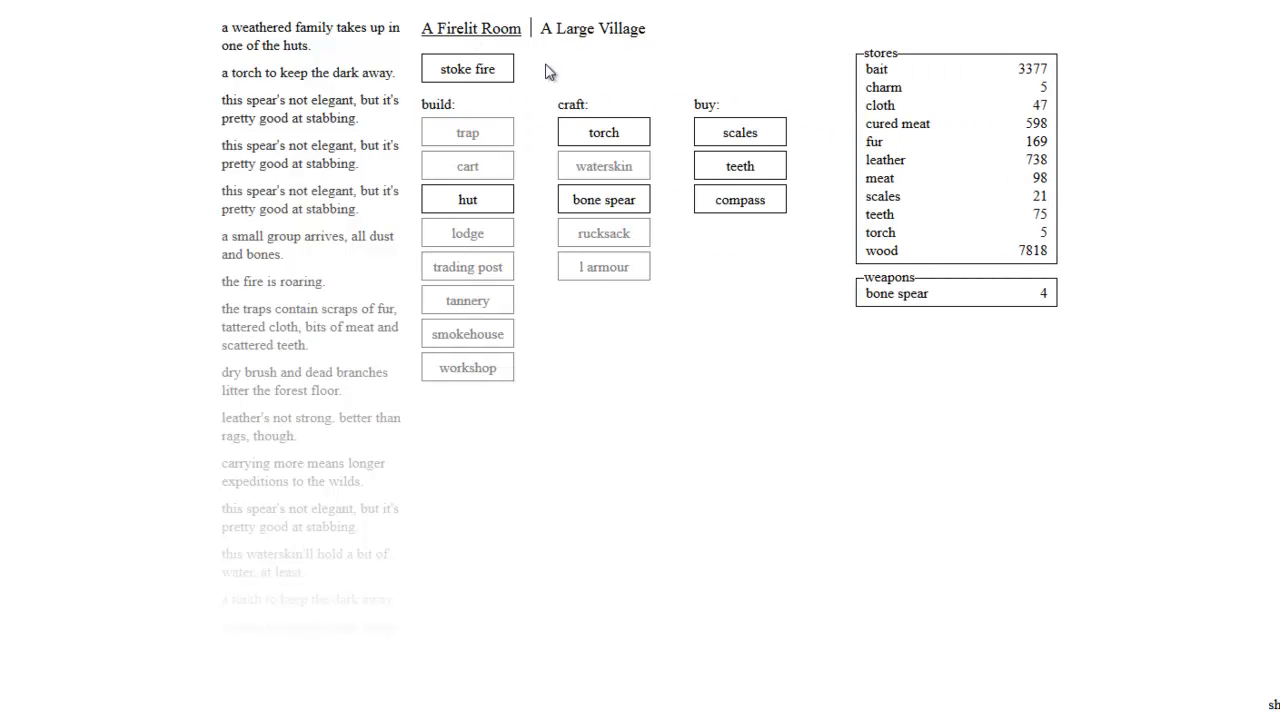
{"action": "left_click", "coordinate": [592, 28]}
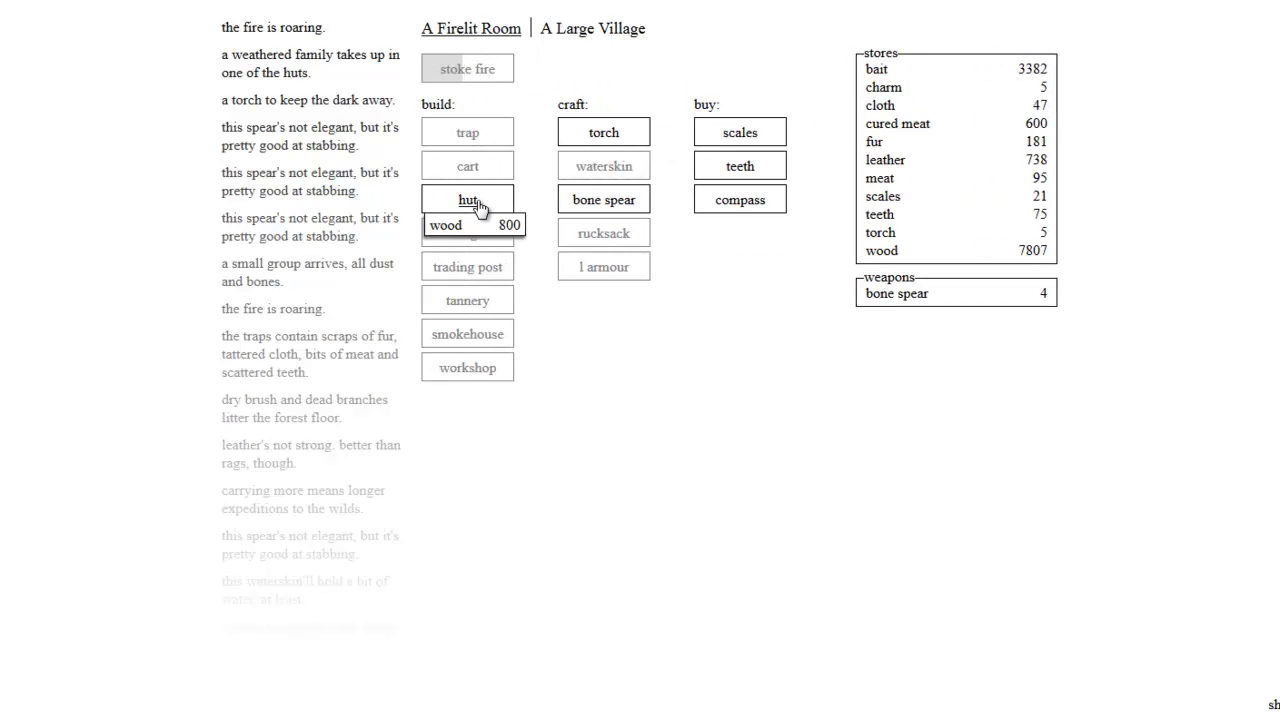
Step: Build more huts and stoke the fire in the firelit room
{"action": "left_click", "coordinate": [467, 198]}
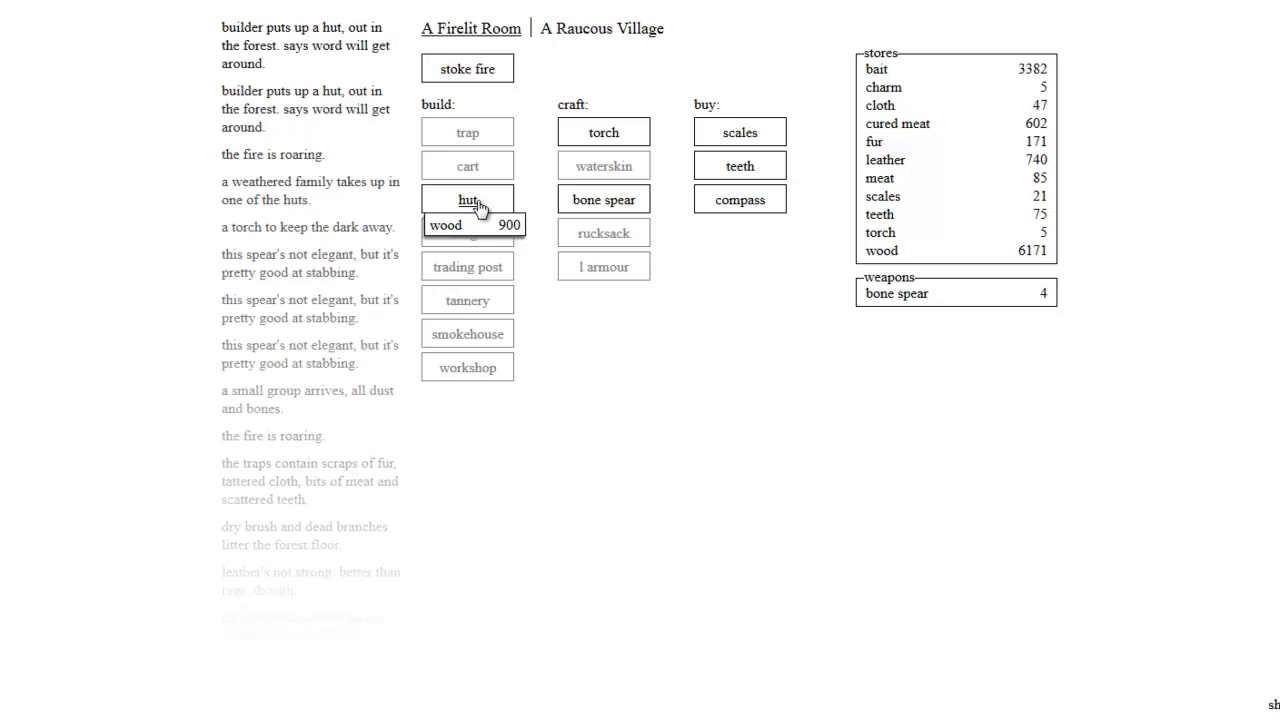
{"action": "left_click", "coordinate": [467, 198]}
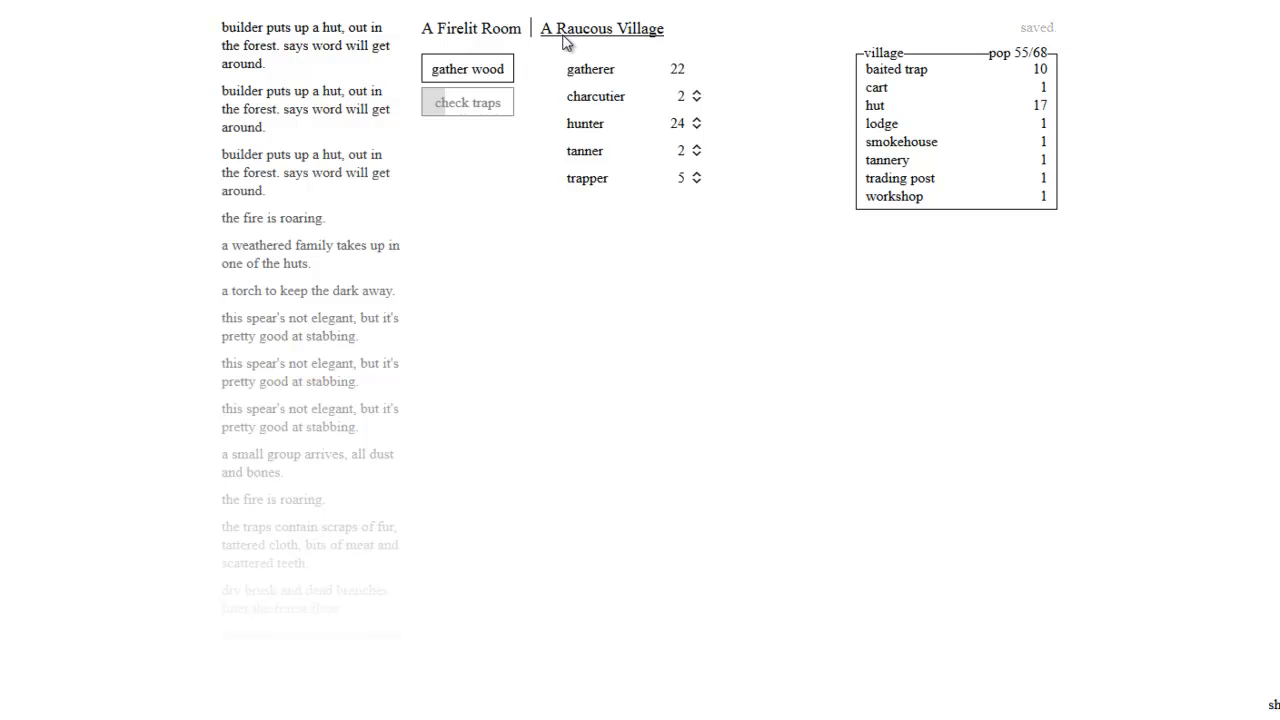
{"action": "left_click", "coordinate": [467, 68]}
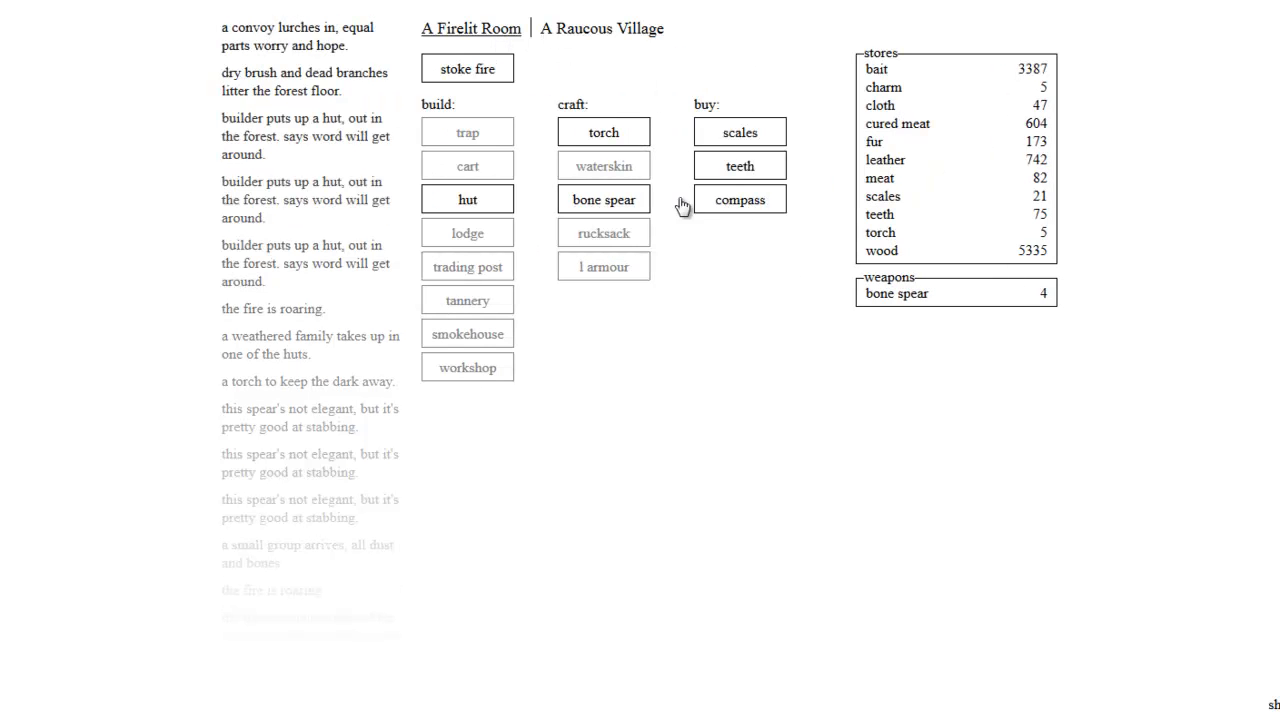
{"action": "left_click", "coordinate": [739, 199]}
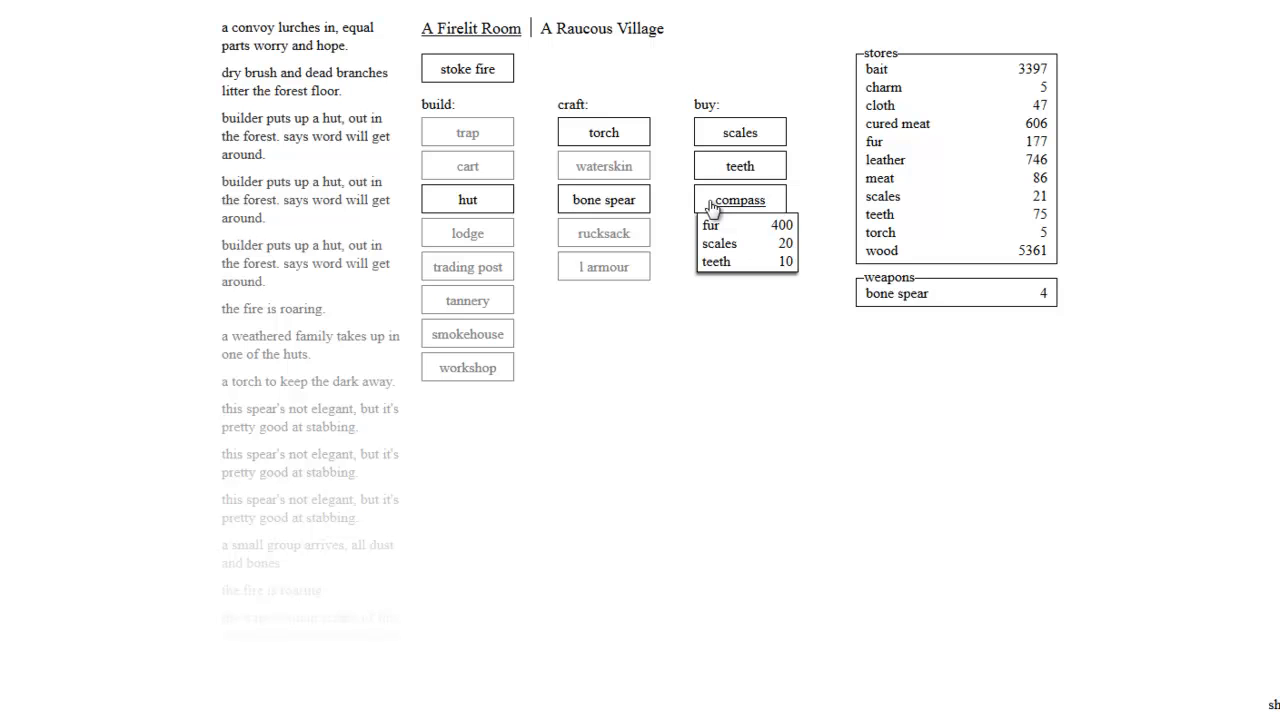
{"action": "left_click", "coordinate": [739, 198]}
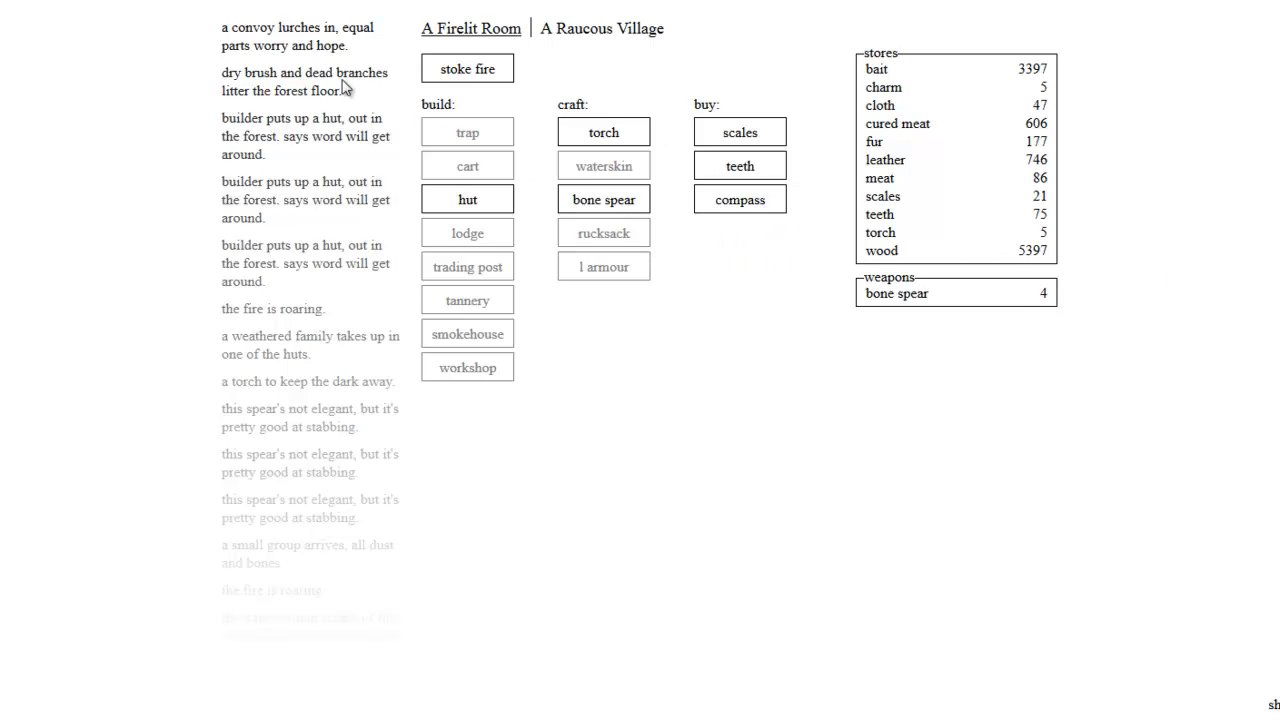
{"action": "mouse_move", "coordinate": [260, 62]}
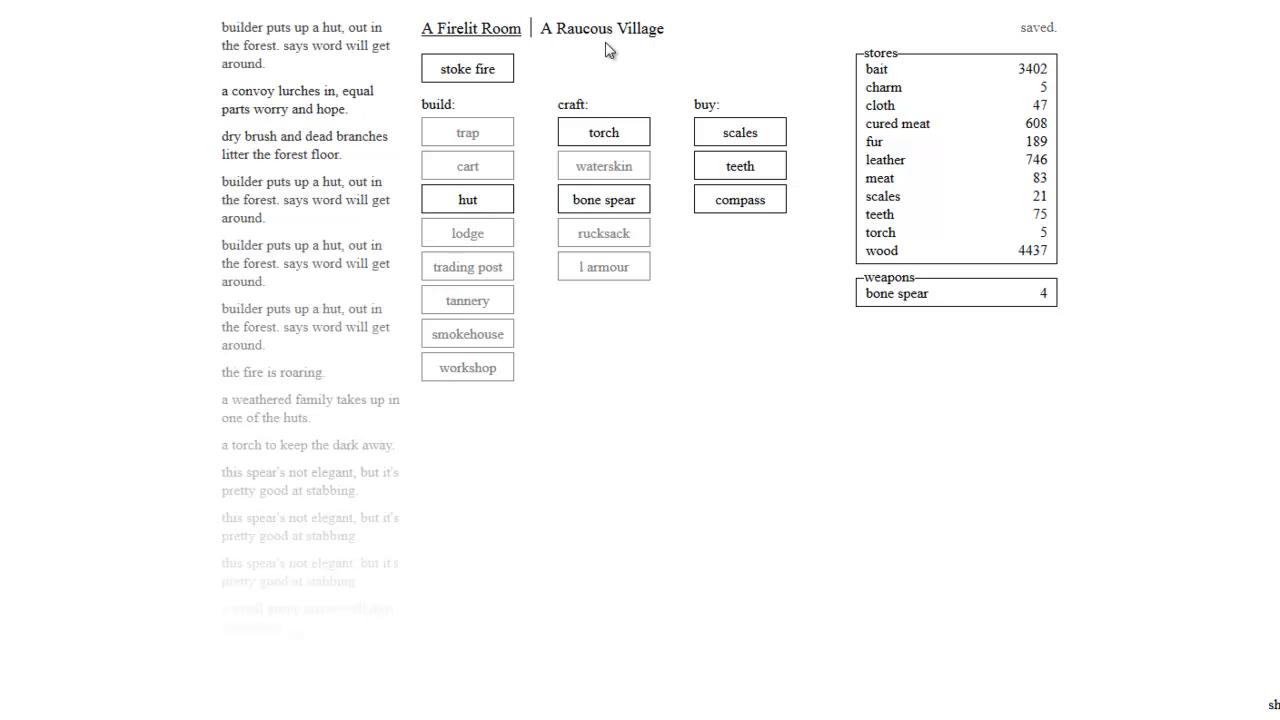
Step: Check the village population, then build another hut and stoke the fire
{"action": "left_click", "coordinate": [601, 28]}
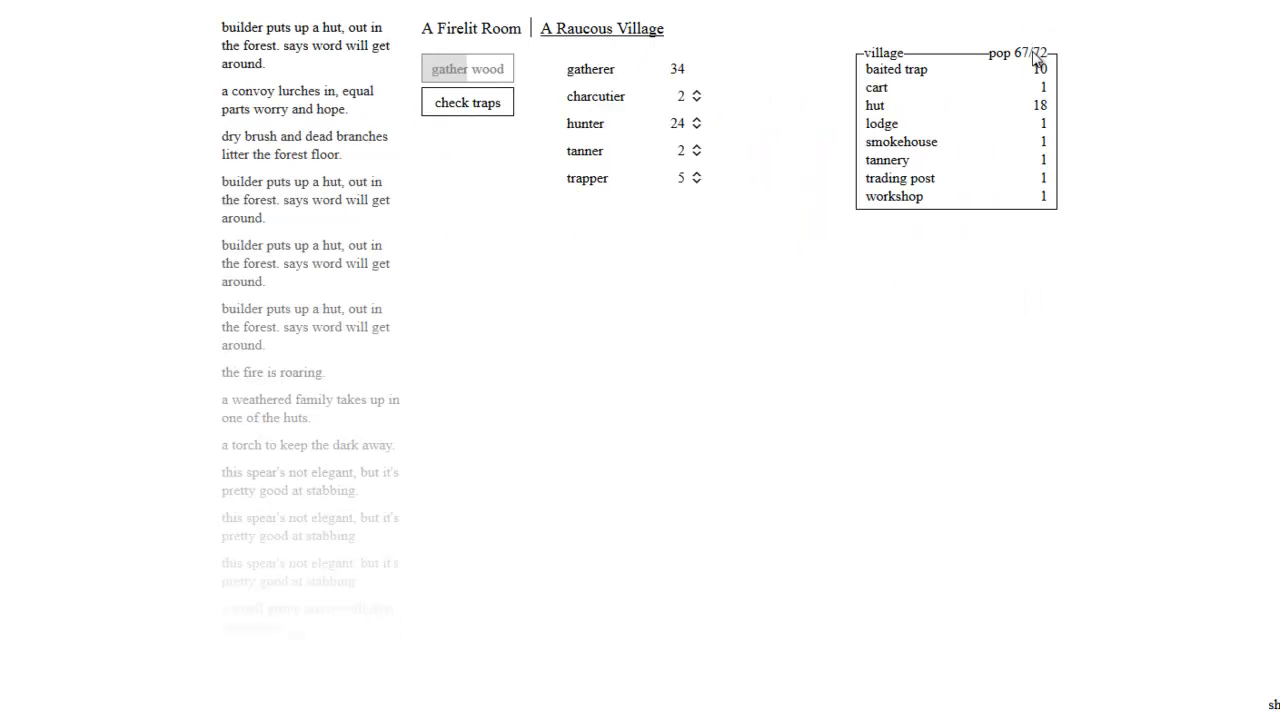
{"action": "mouse_move", "coordinate": [491, 125]}
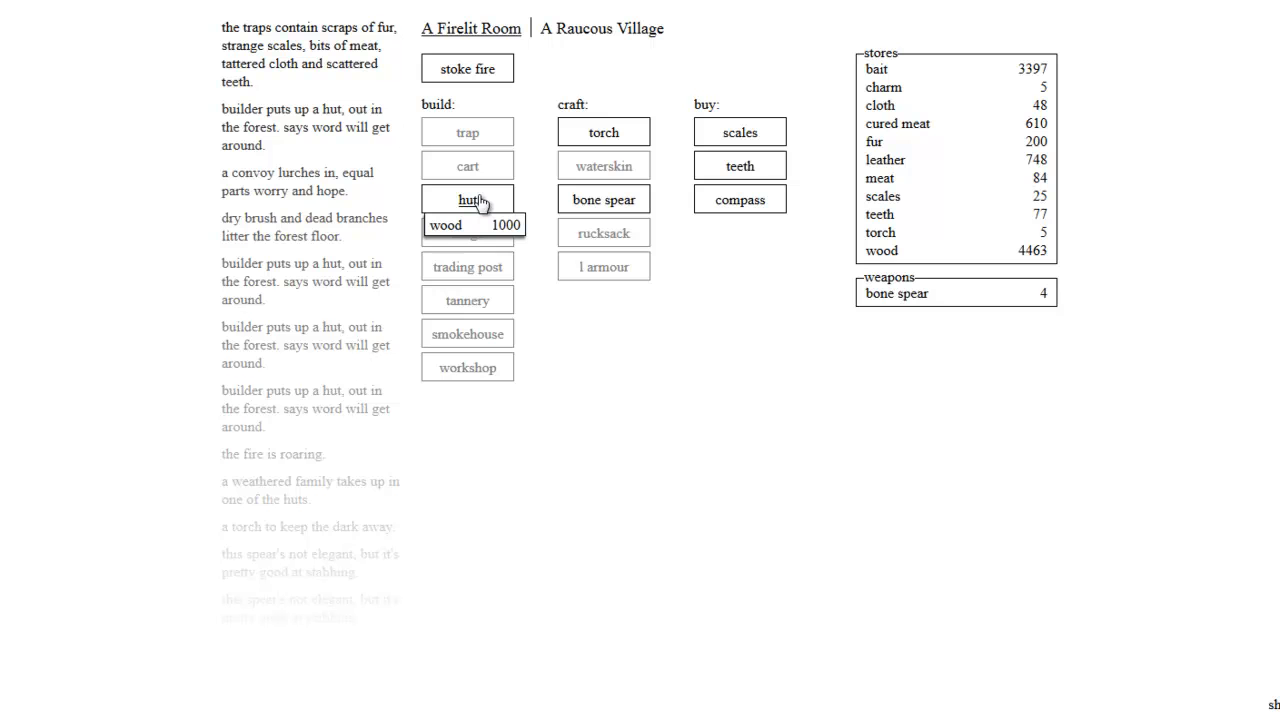
{"action": "left_click", "coordinate": [467, 198]}
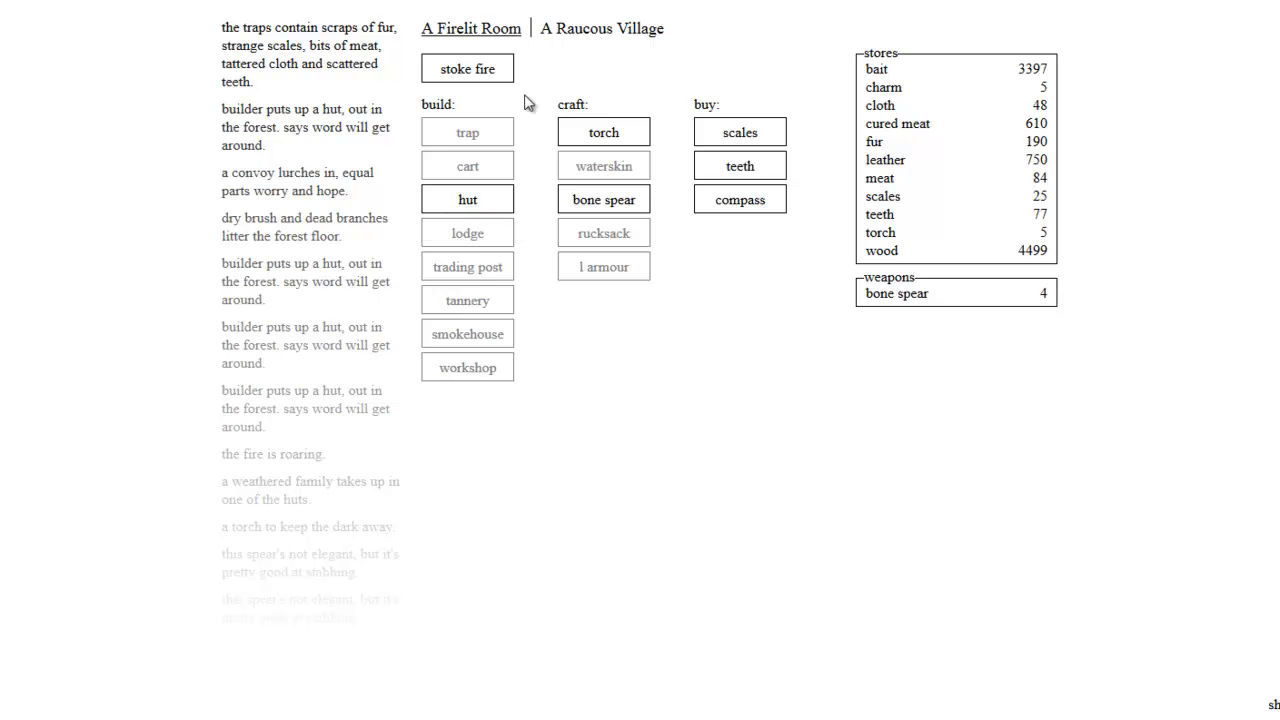
{"action": "left_click", "coordinate": [467, 68]}
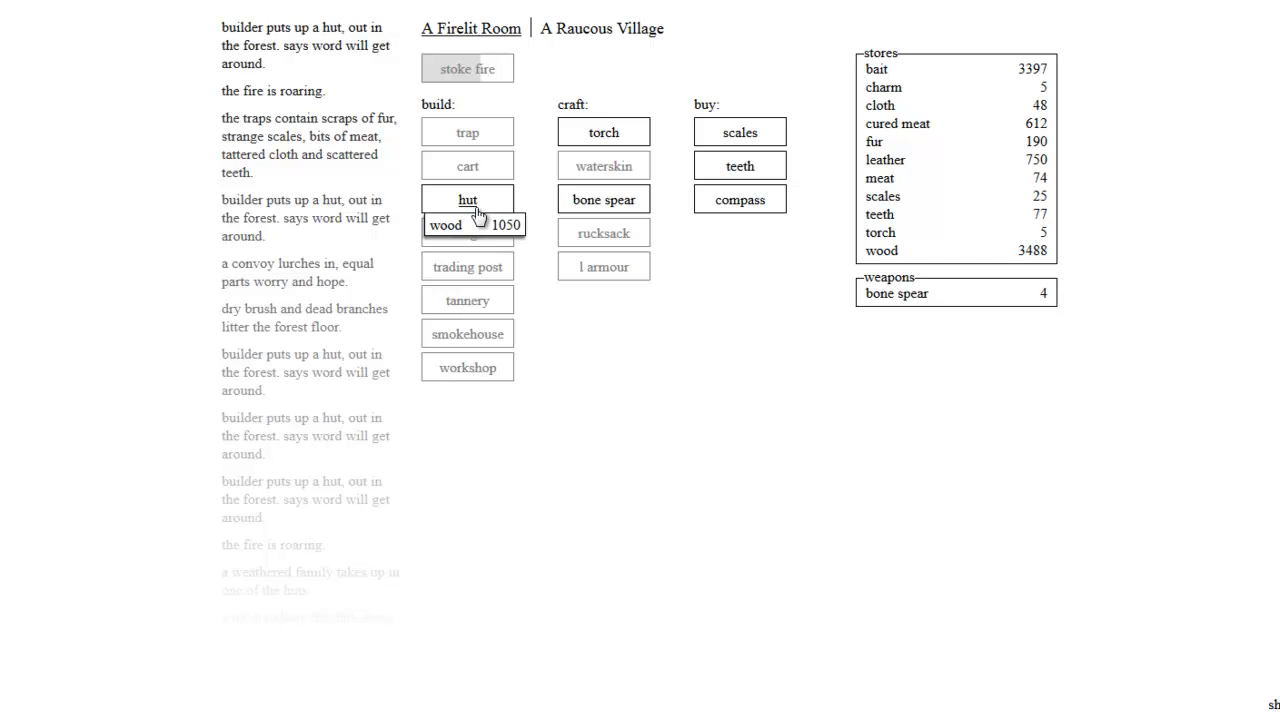
{"action": "left_click", "coordinate": [467, 199]}
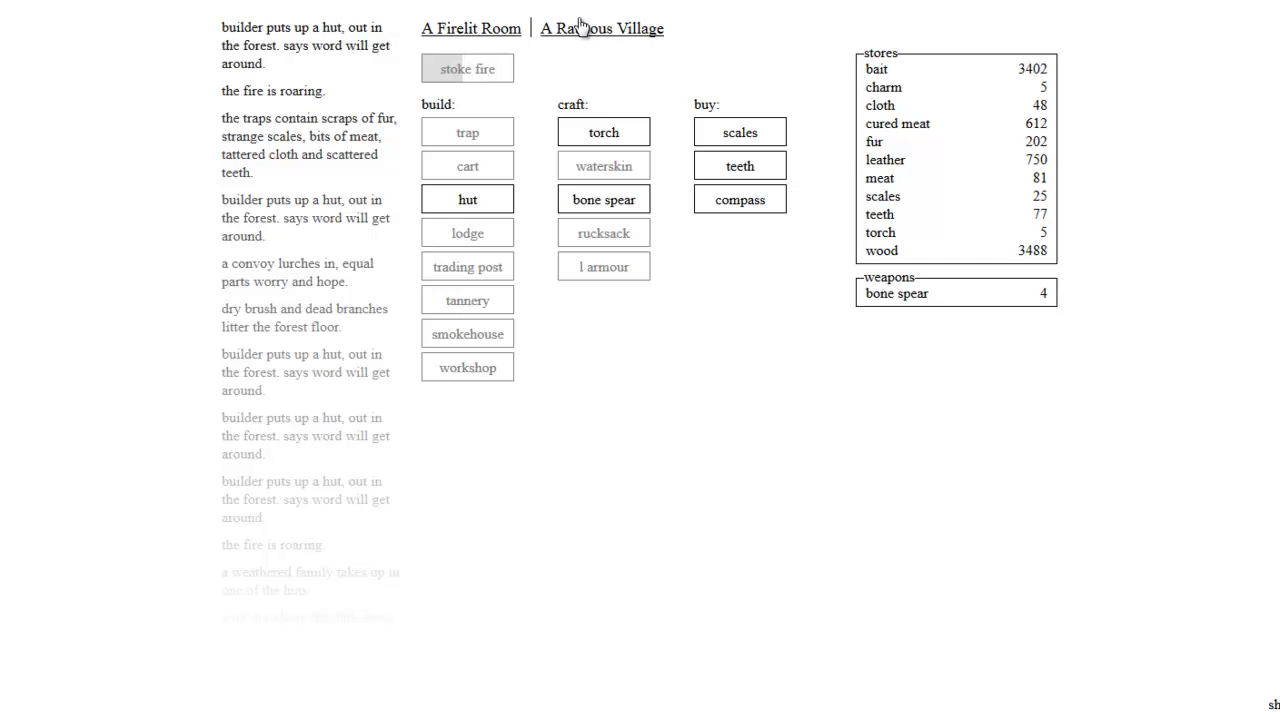
Step: Raise hunters to 26 in A Raucous Village, then return to the firelit room
{"action": "left_click", "coordinate": [471, 28]}
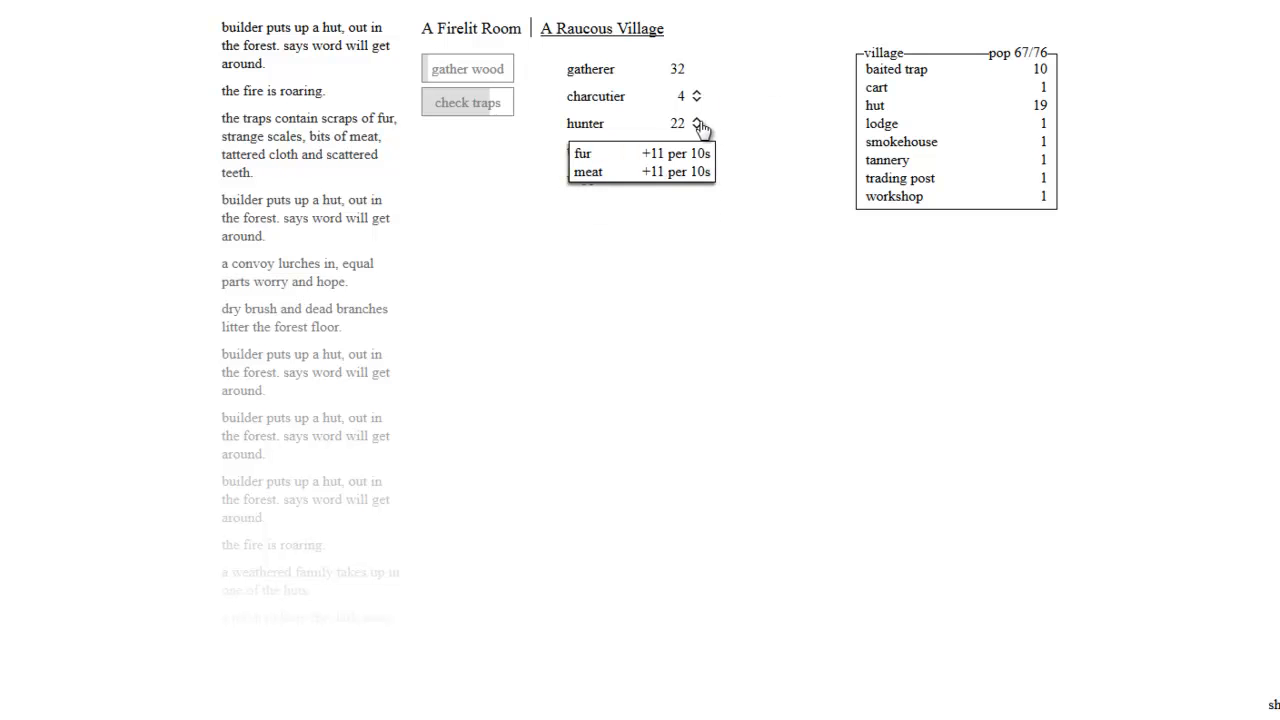
{"action": "left_click", "coordinate": [697, 119]}
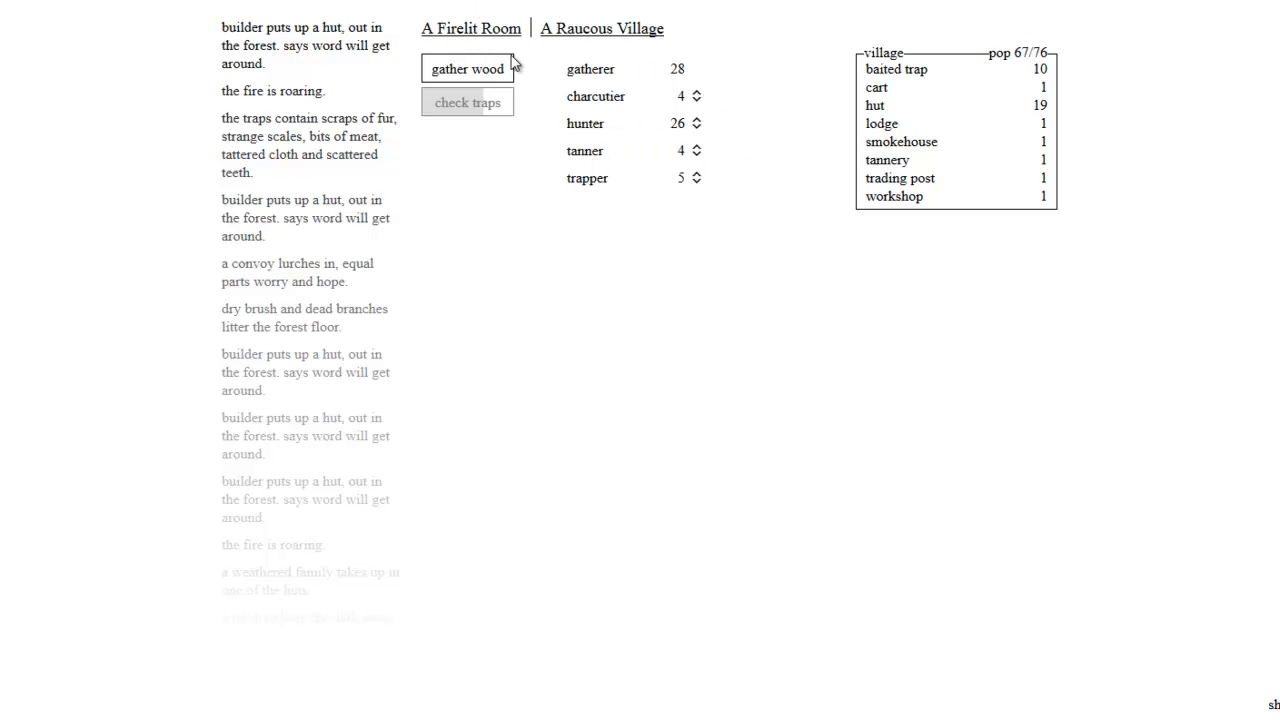
{"action": "mouse_move", "coordinate": [596, 96]}
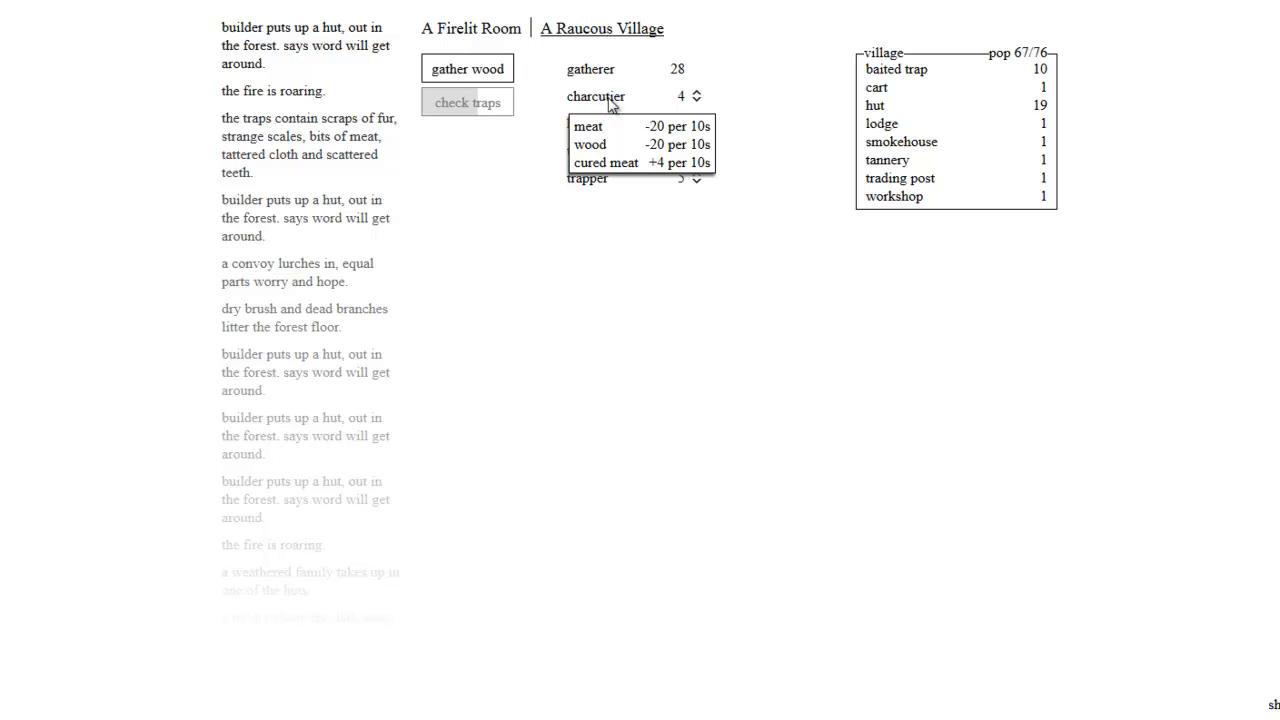
{"action": "left_click", "coordinate": [696, 91]}
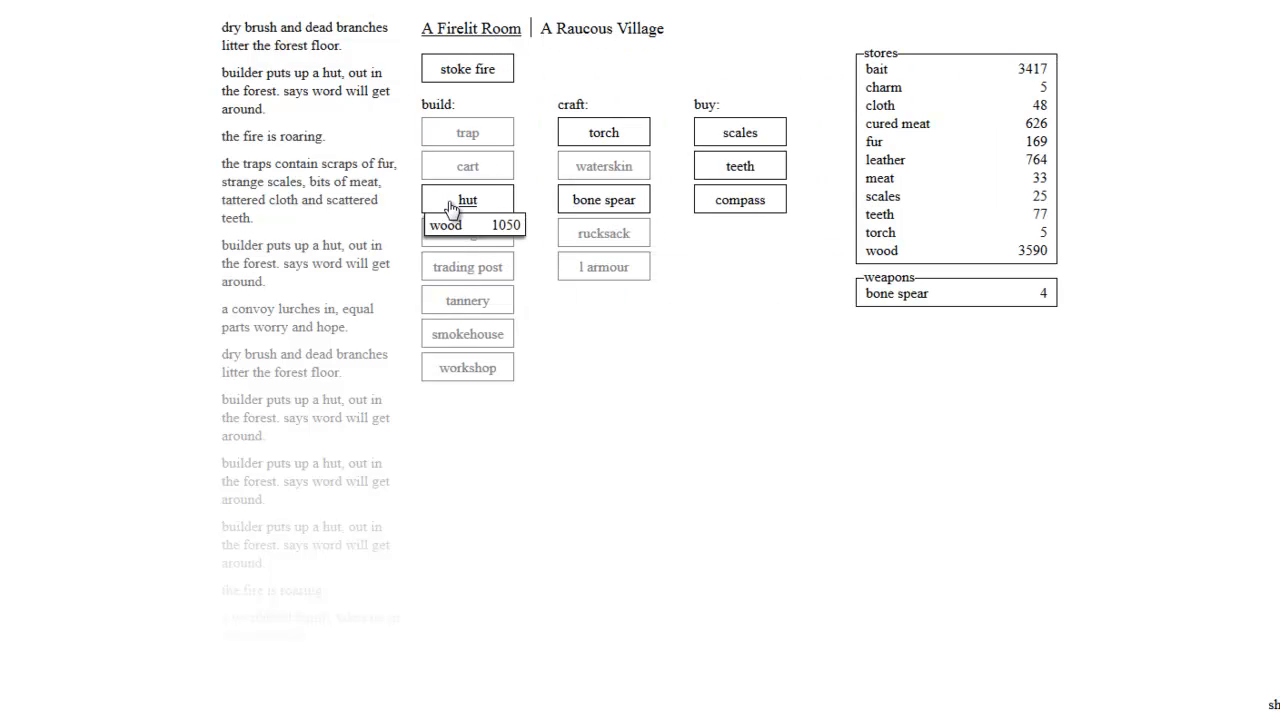
Step: Build one more hut, reaching the 'no more room for huts' limit
{"action": "left_click", "coordinate": [467, 199]}
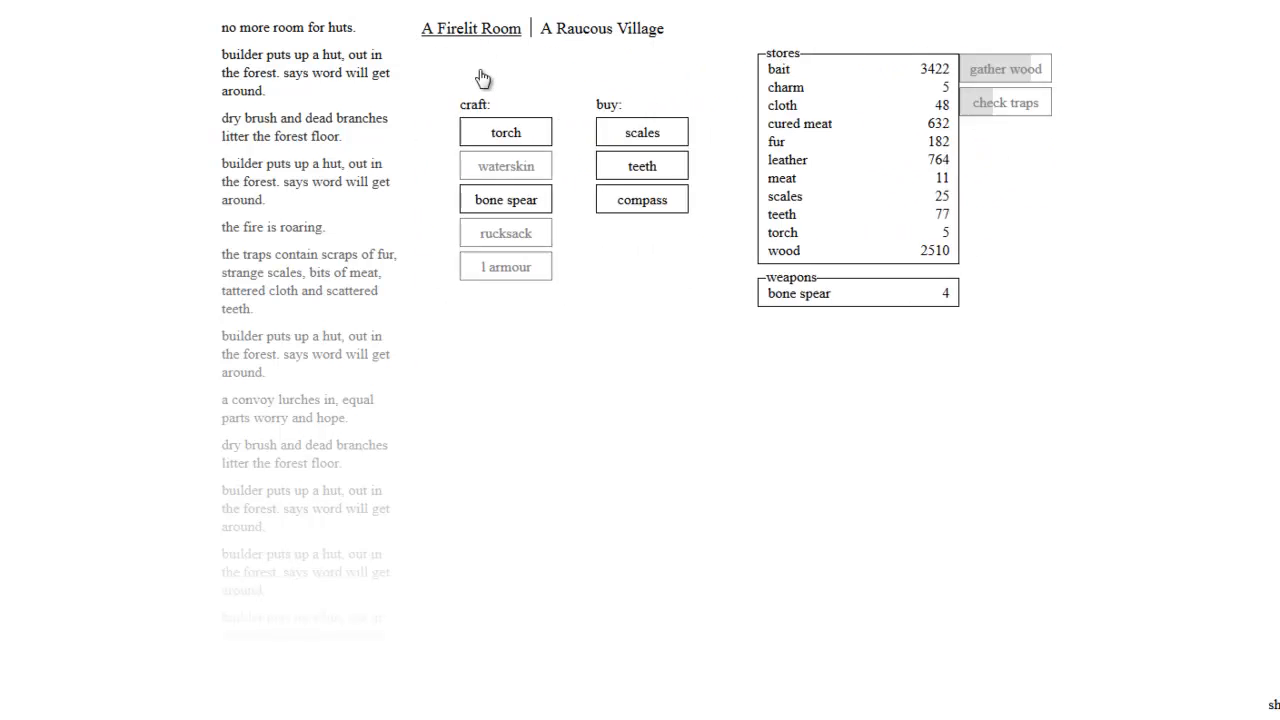
{"action": "left_click", "coordinate": [601, 28]}
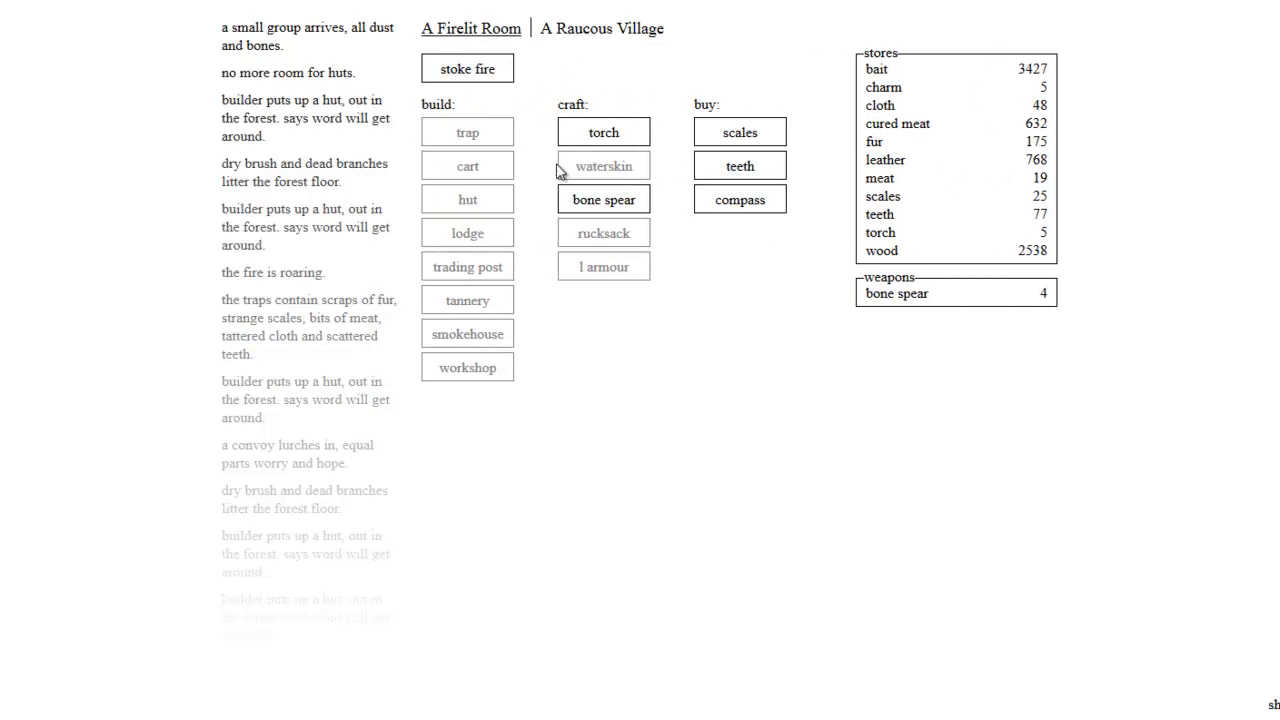
{"action": "left_click", "coordinate": [603, 131]}
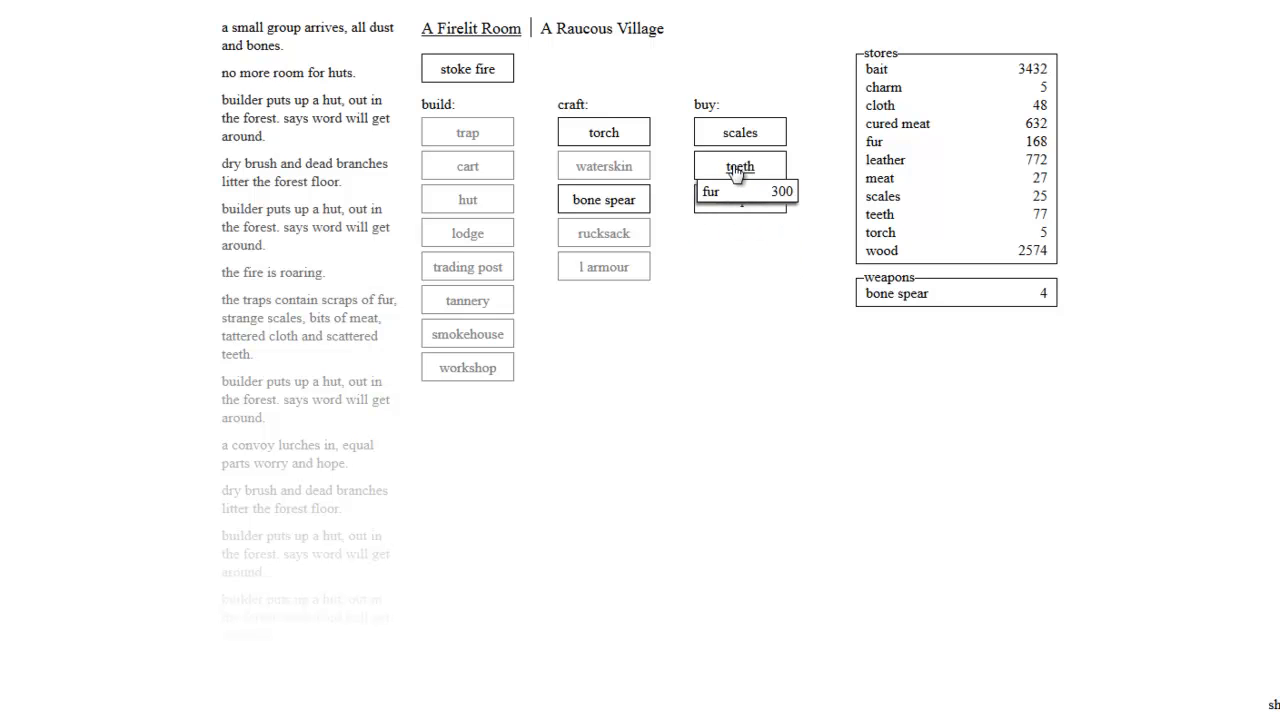
Step: Buy more teeth with fur and craft two more bone spears
{"action": "left_click", "coordinate": [739, 166]}
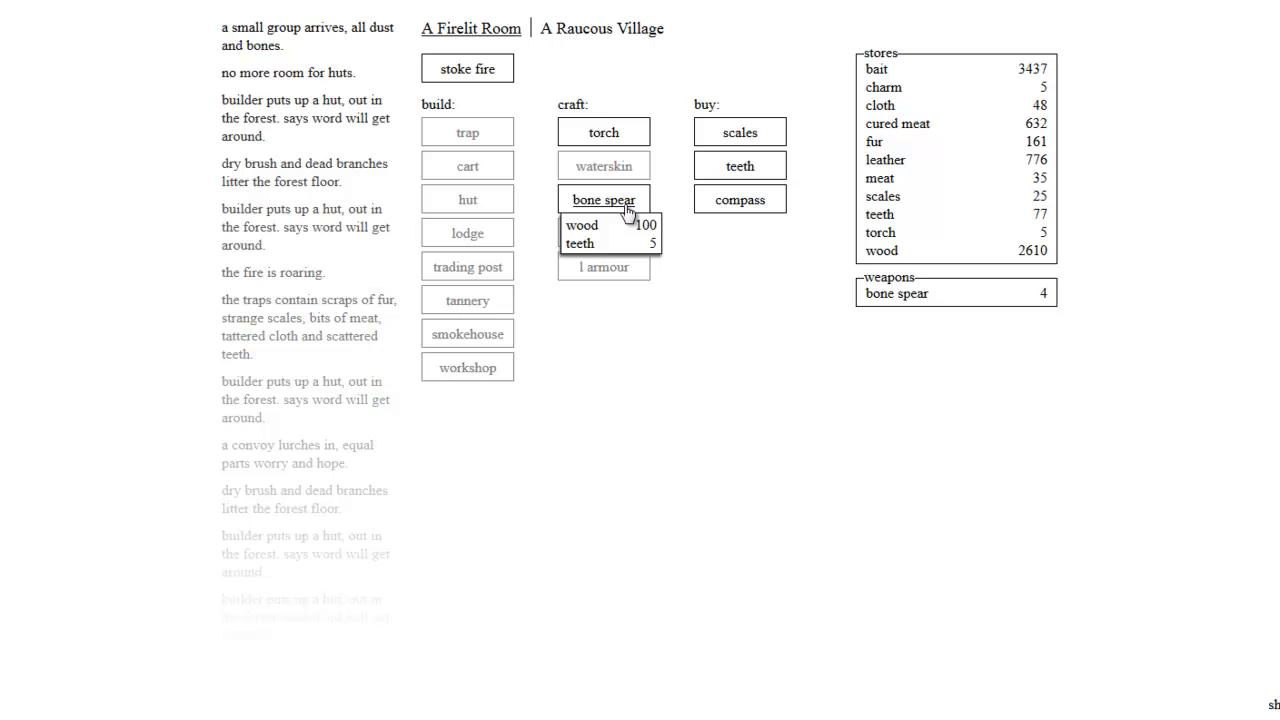
{"action": "left_click", "coordinate": [603, 199]}
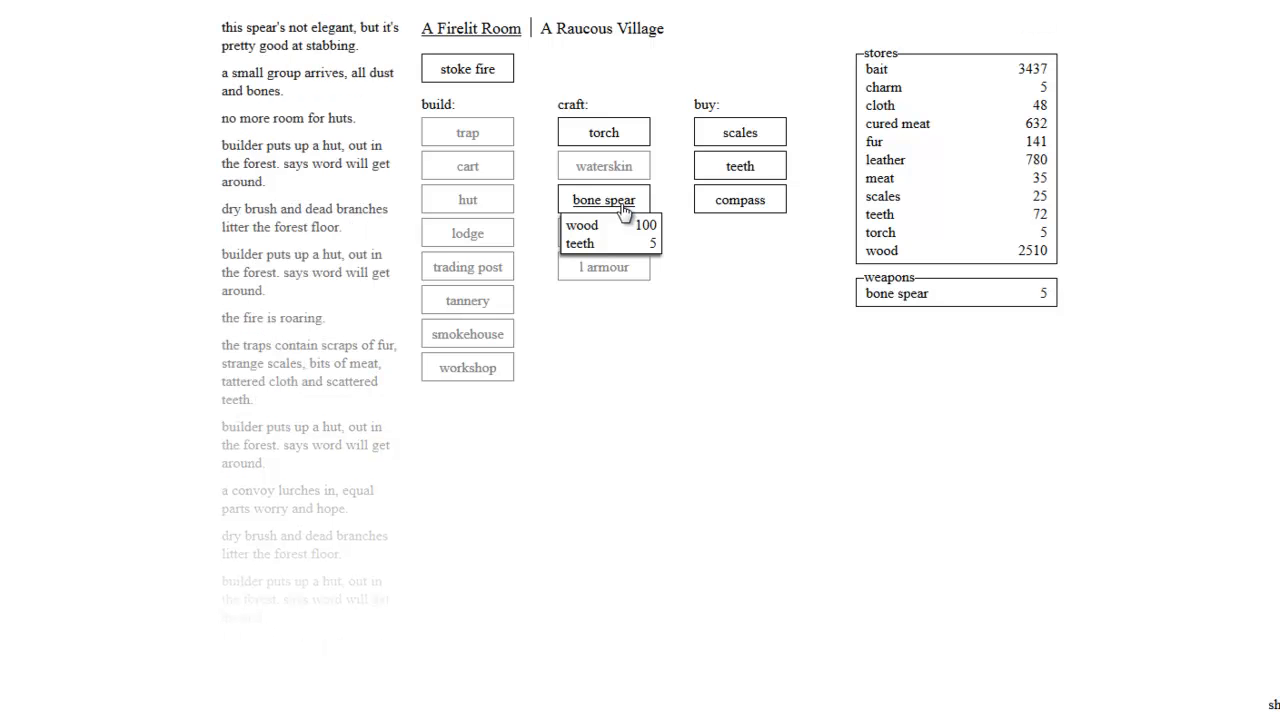
{"action": "left_click", "coordinate": [603, 199]}
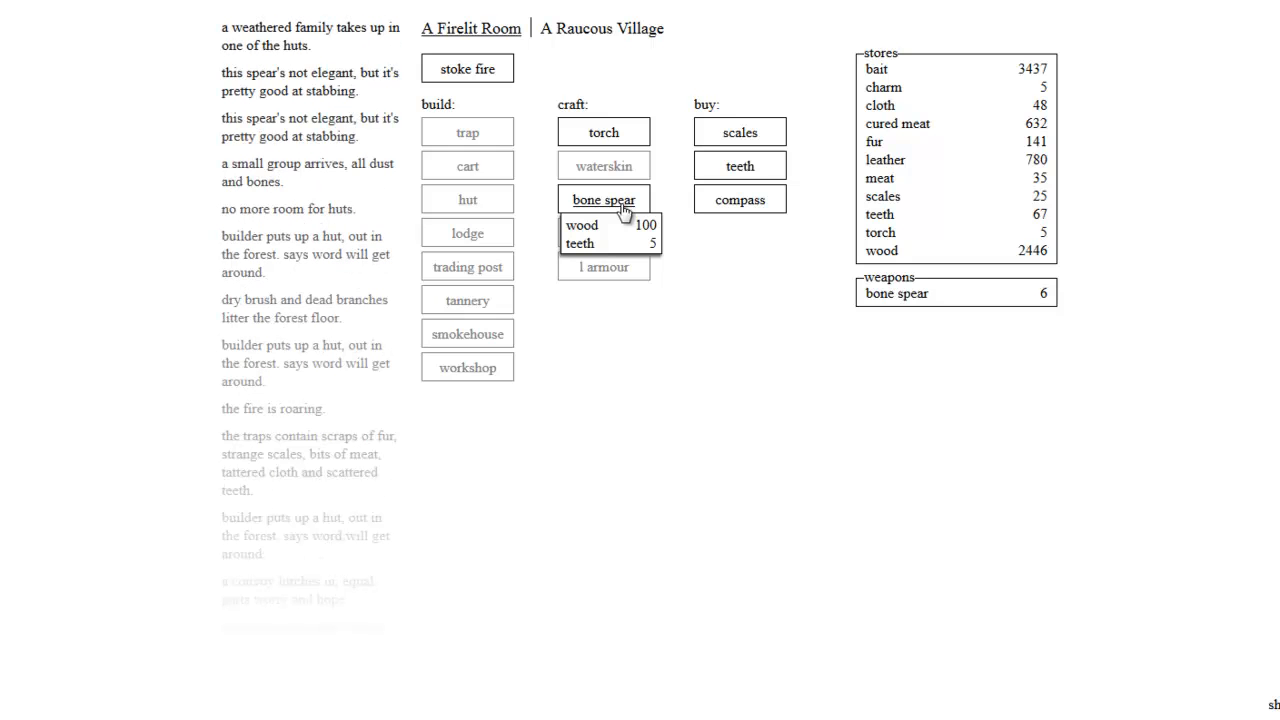
Step: Add one tanner and one trapper, then bring up the village view
{"action": "left_click", "coordinate": [601, 28]}
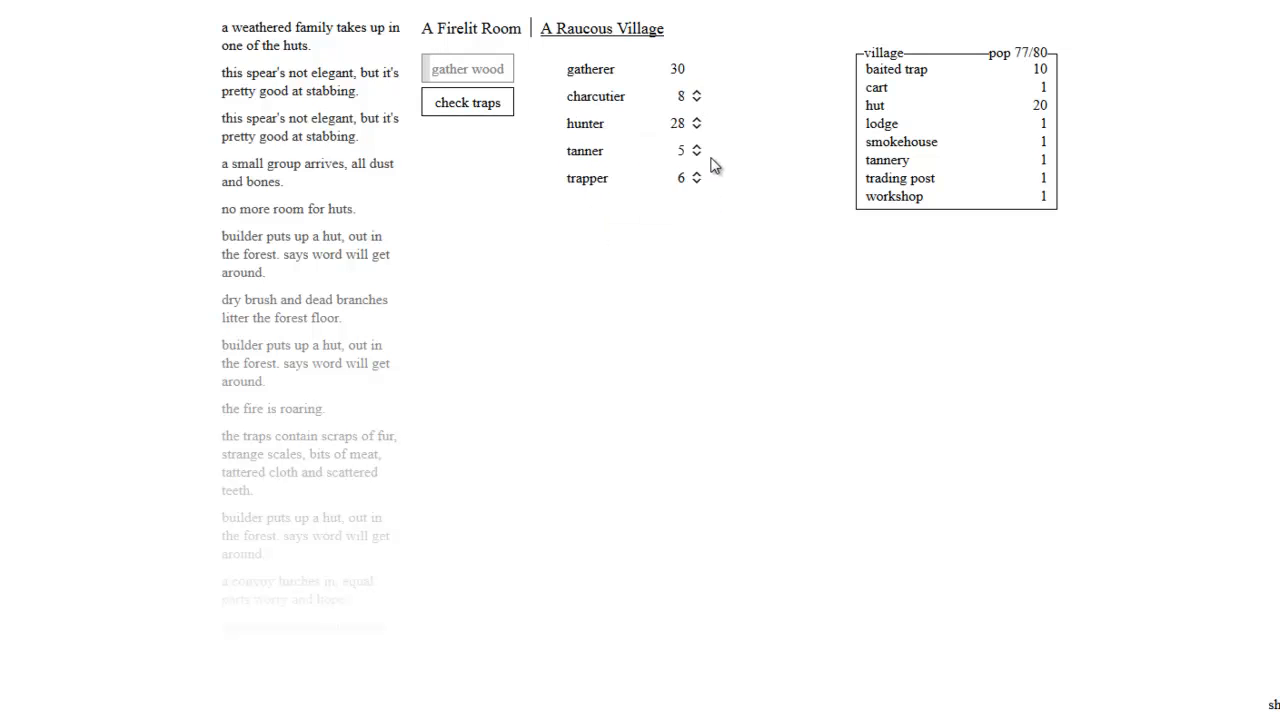
{"action": "mouse_move", "coordinate": [635, 123]}
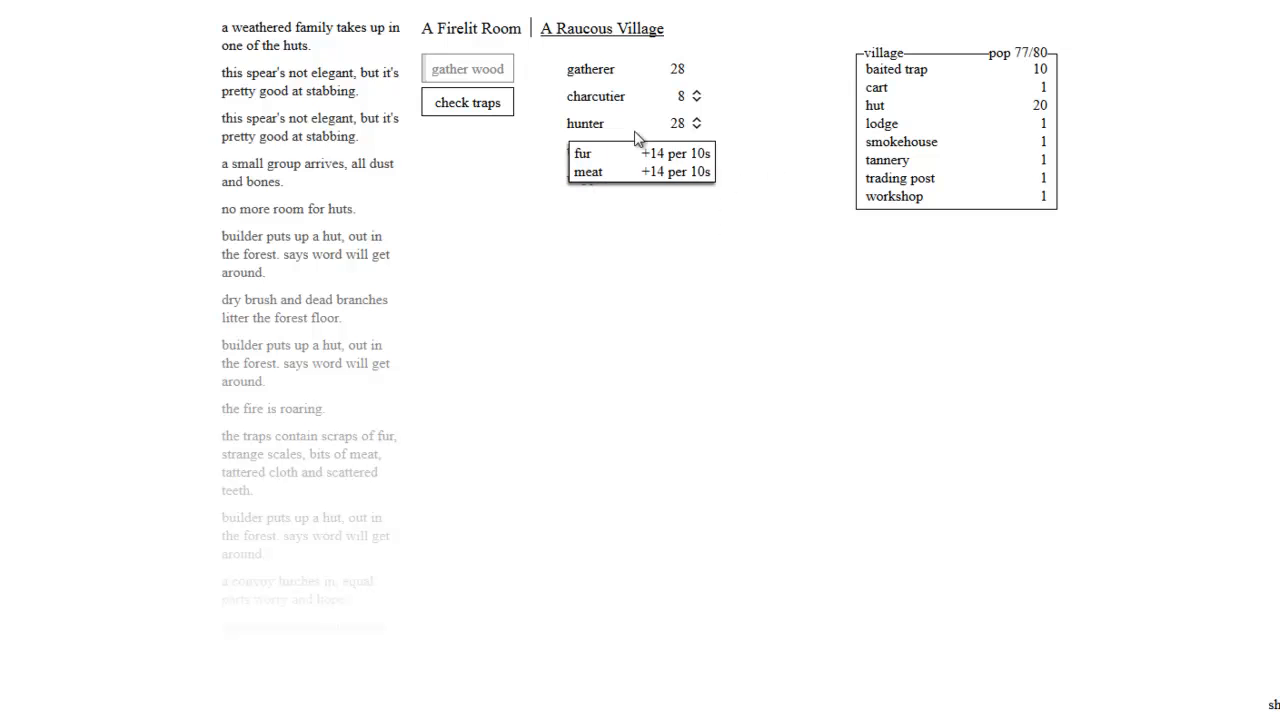
{"action": "left_click", "coordinate": [470, 28]}
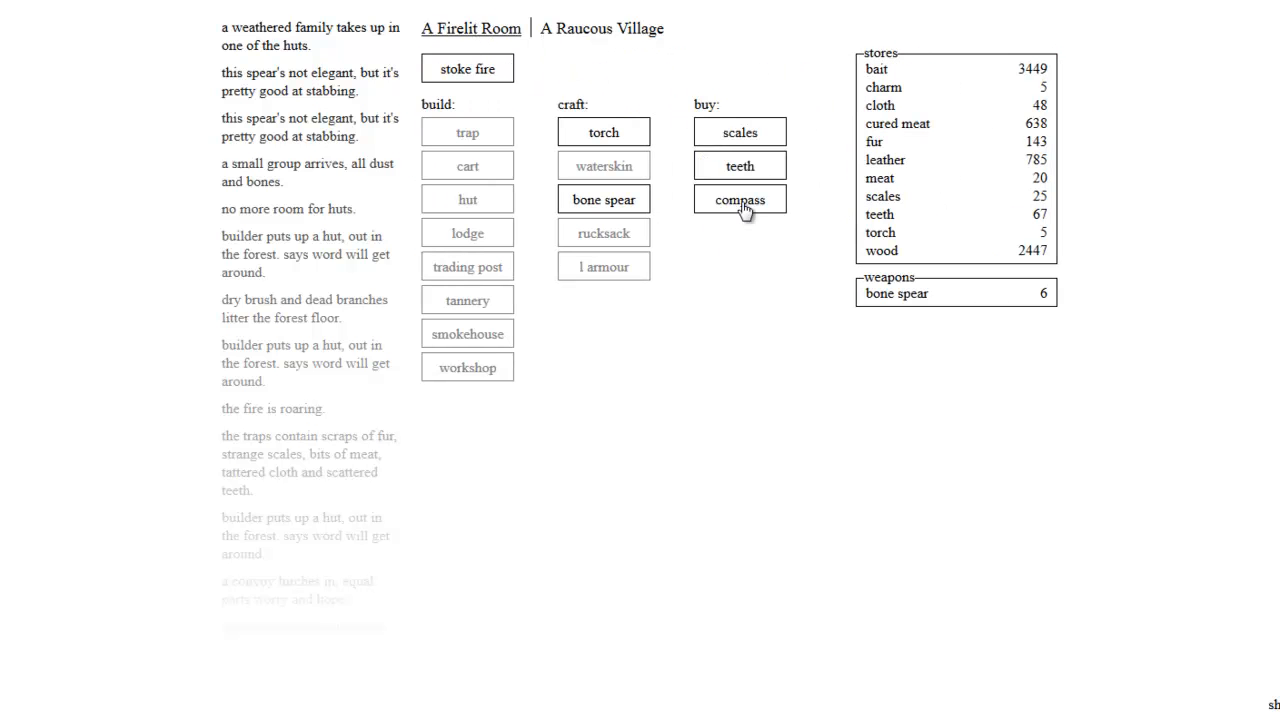
{"action": "left_click", "coordinate": [739, 199]}
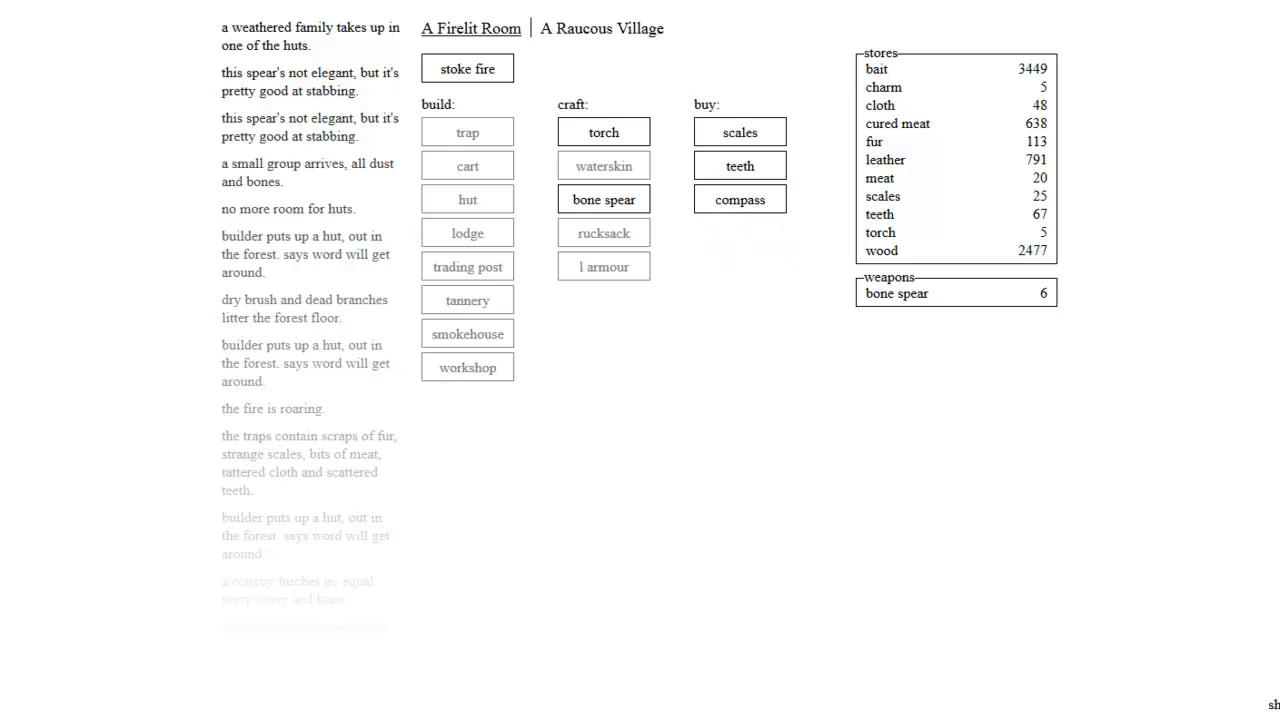
{"action": "left_click_drag", "start_coordinate": [423, 28], "coordinate": [570, 28]}
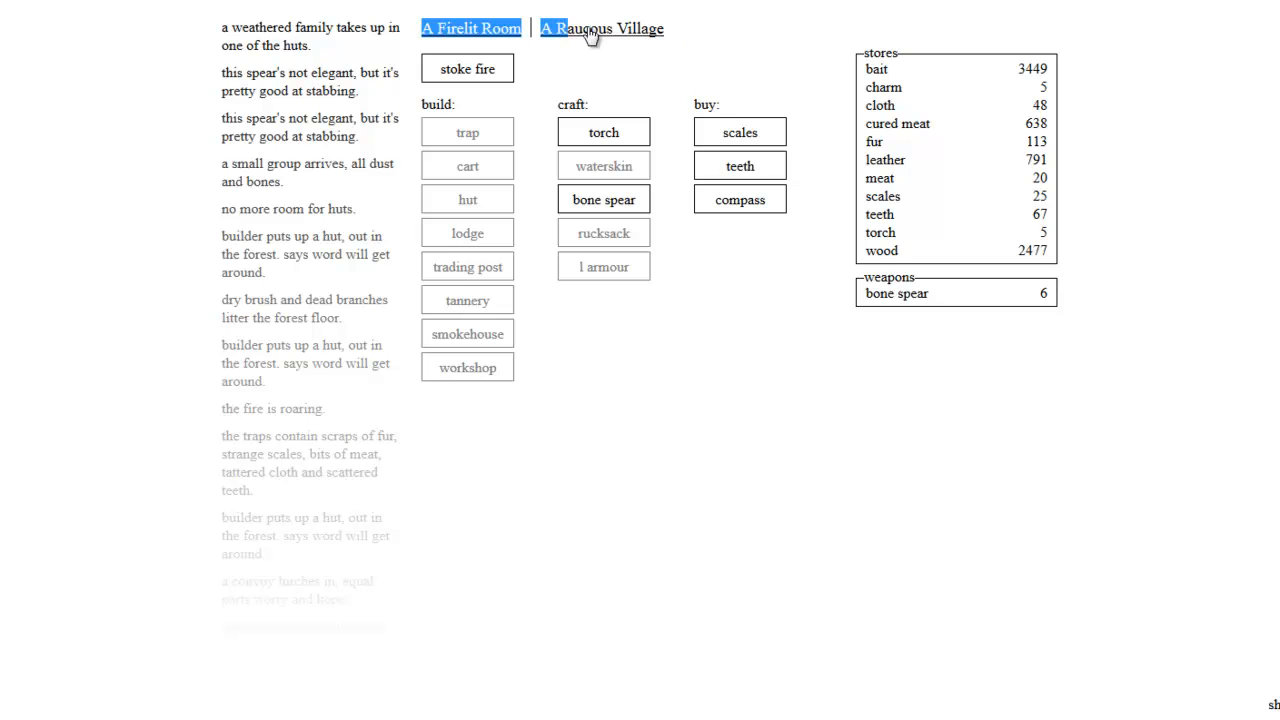
{"action": "left_click", "coordinate": [601, 28]}
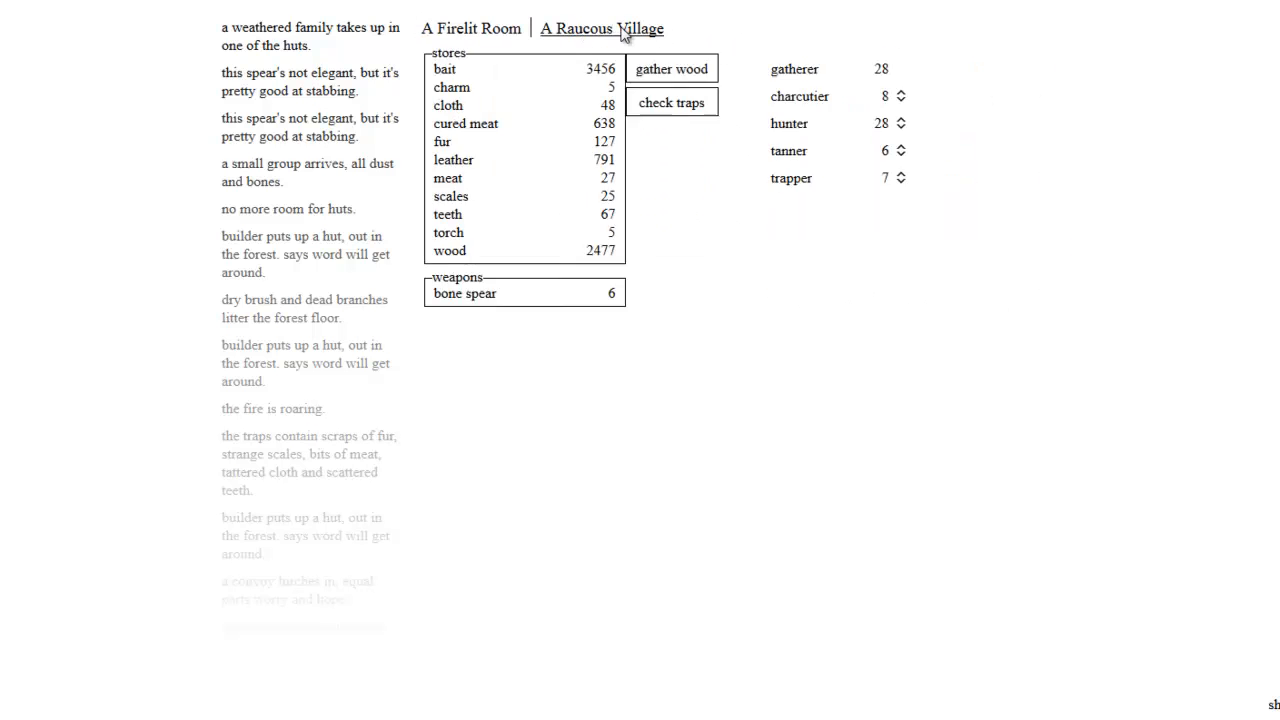
{"action": "left_click", "coordinate": [601, 28]}
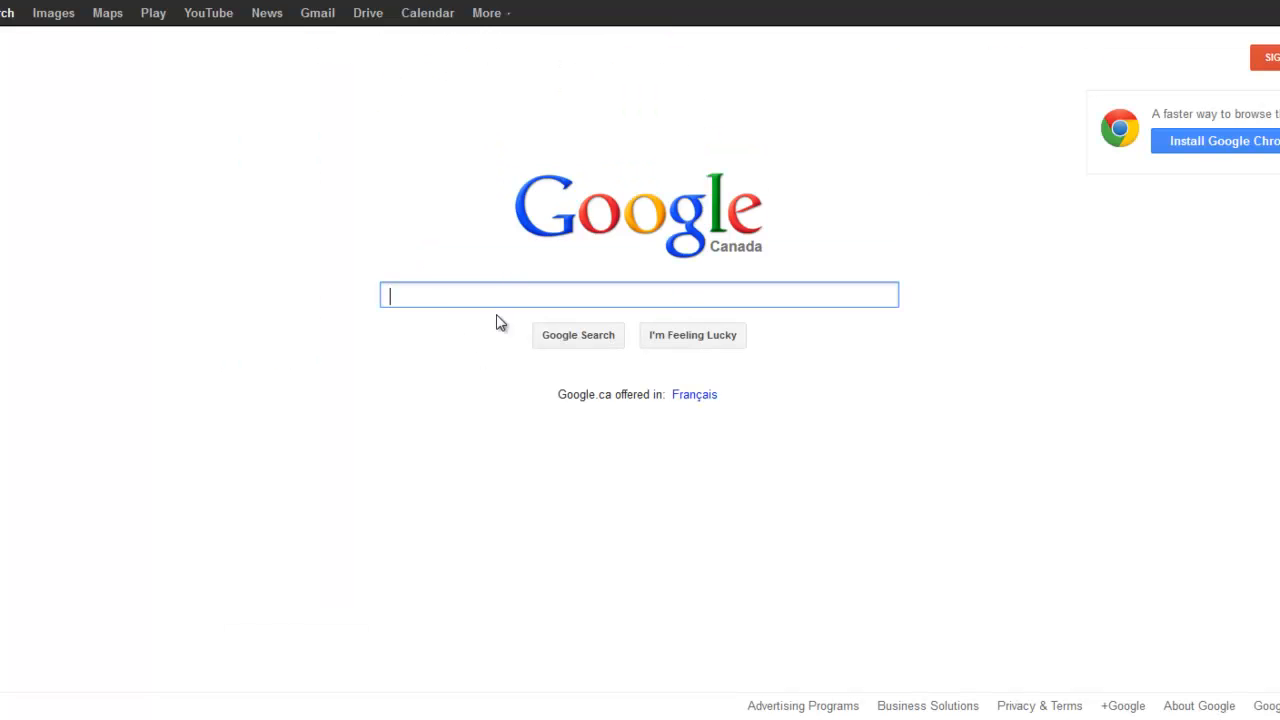
Step: Type 'a raucous' into the Google search box
{"action": "type", "text": "a raucous"}
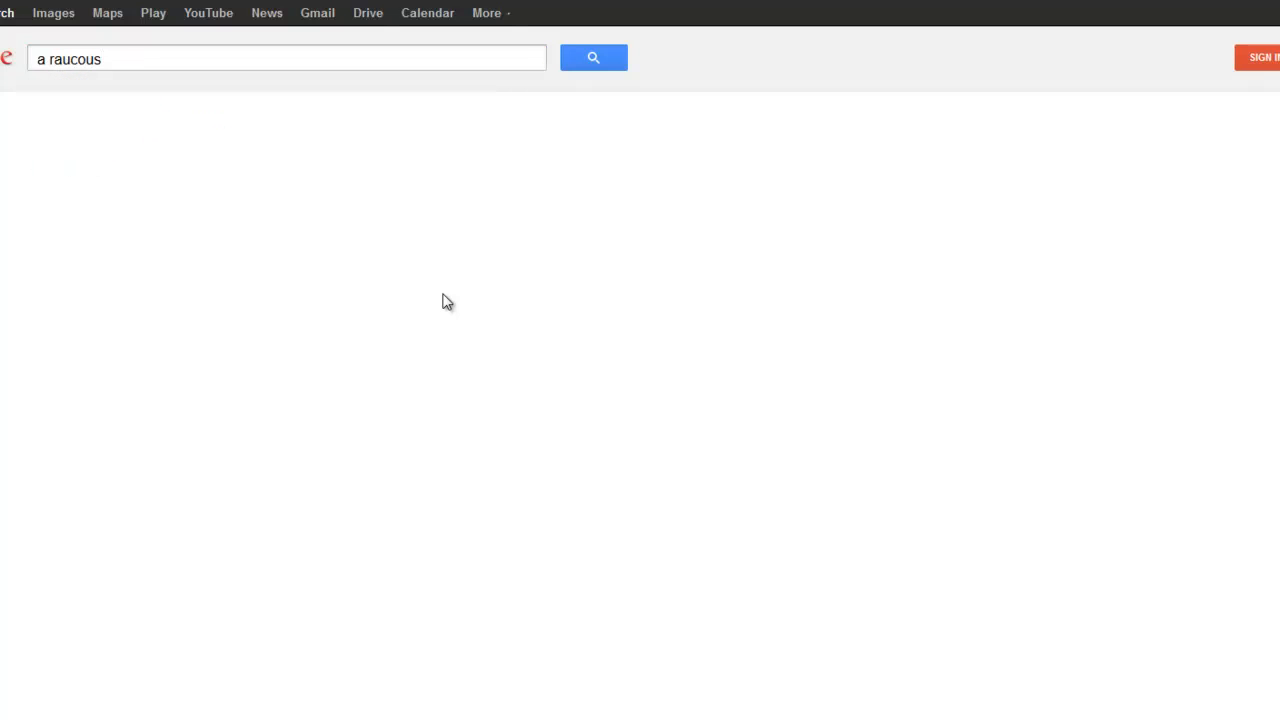
{"action": "left_click", "coordinate": [593, 57]}
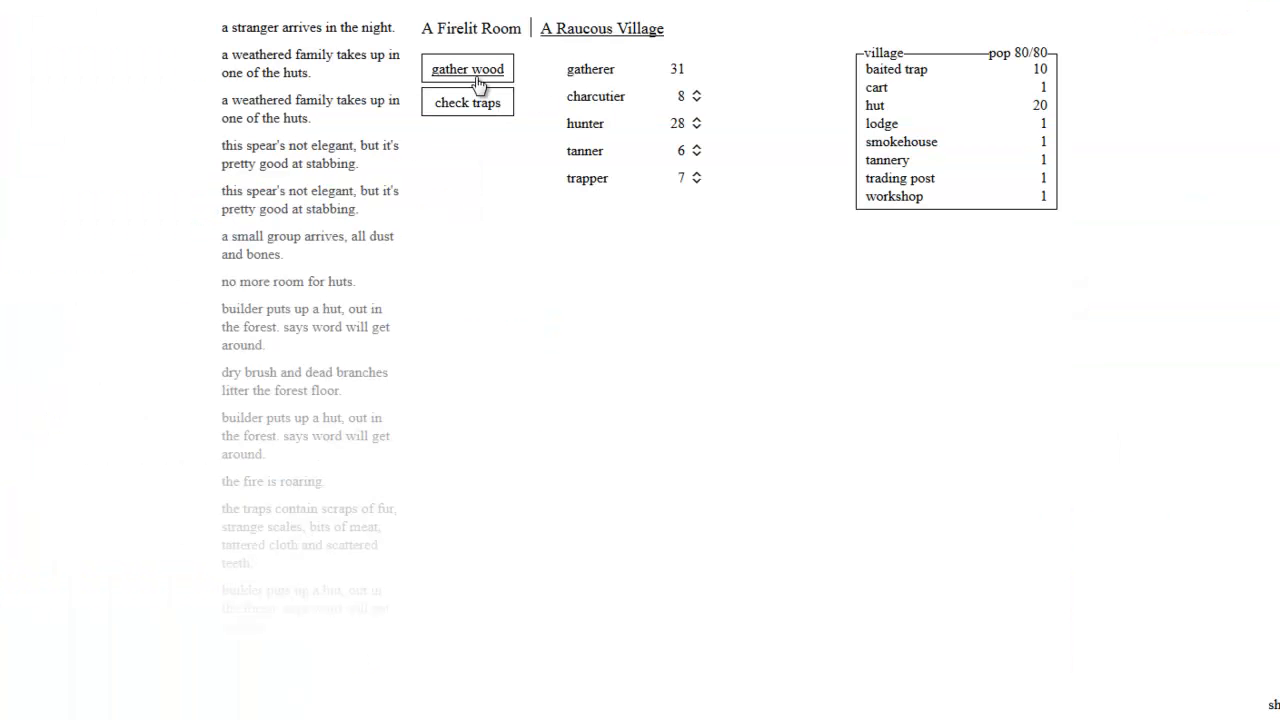
{"action": "mouse_move", "coordinate": [688, 65]}
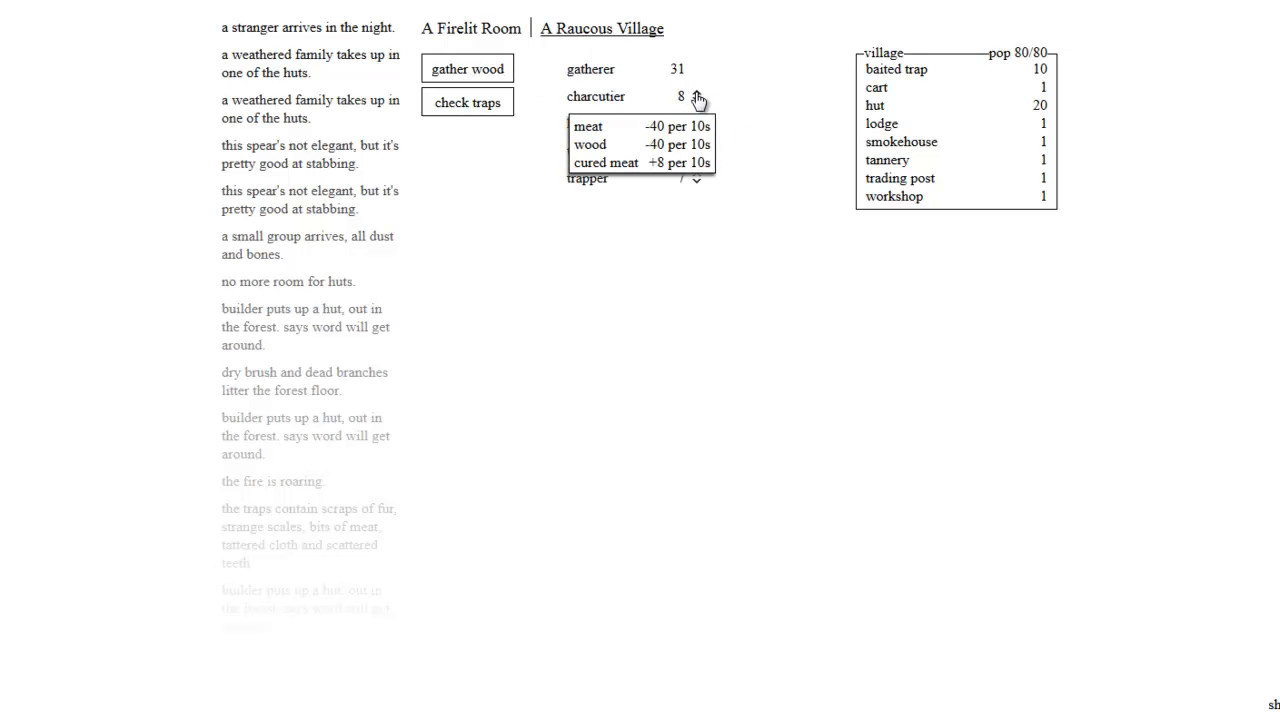
{"action": "mouse_move", "coordinate": [618, 103]}
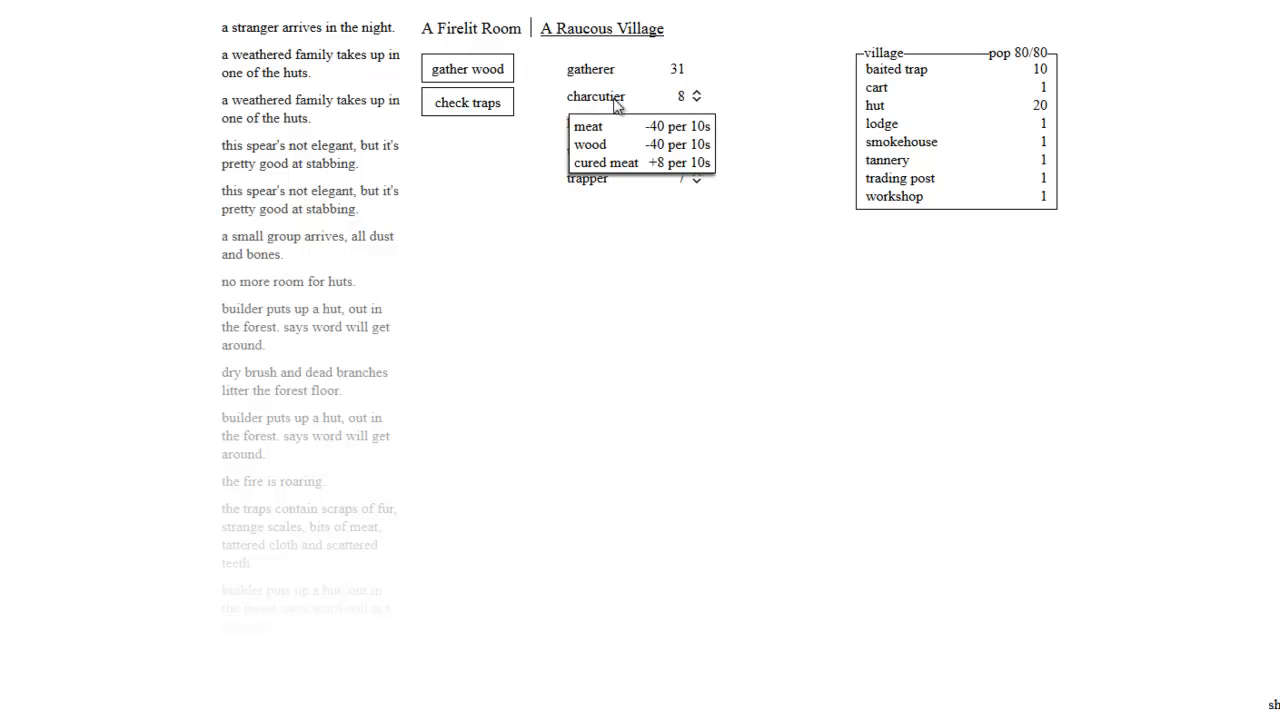
{"action": "mouse_move", "coordinate": [605, 160]}
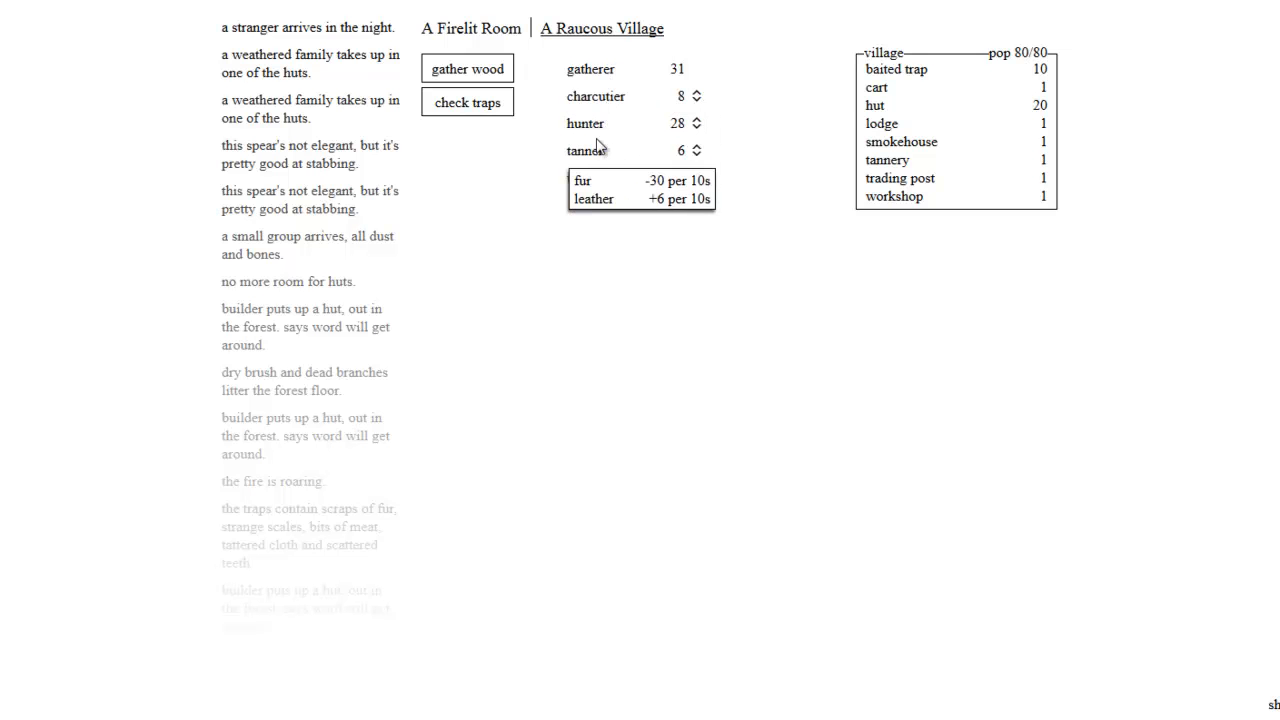
Step: Gather wood until the 'A Ruined Trap' event reports traps torn apart
{"action": "left_click", "coordinate": [467, 101]}
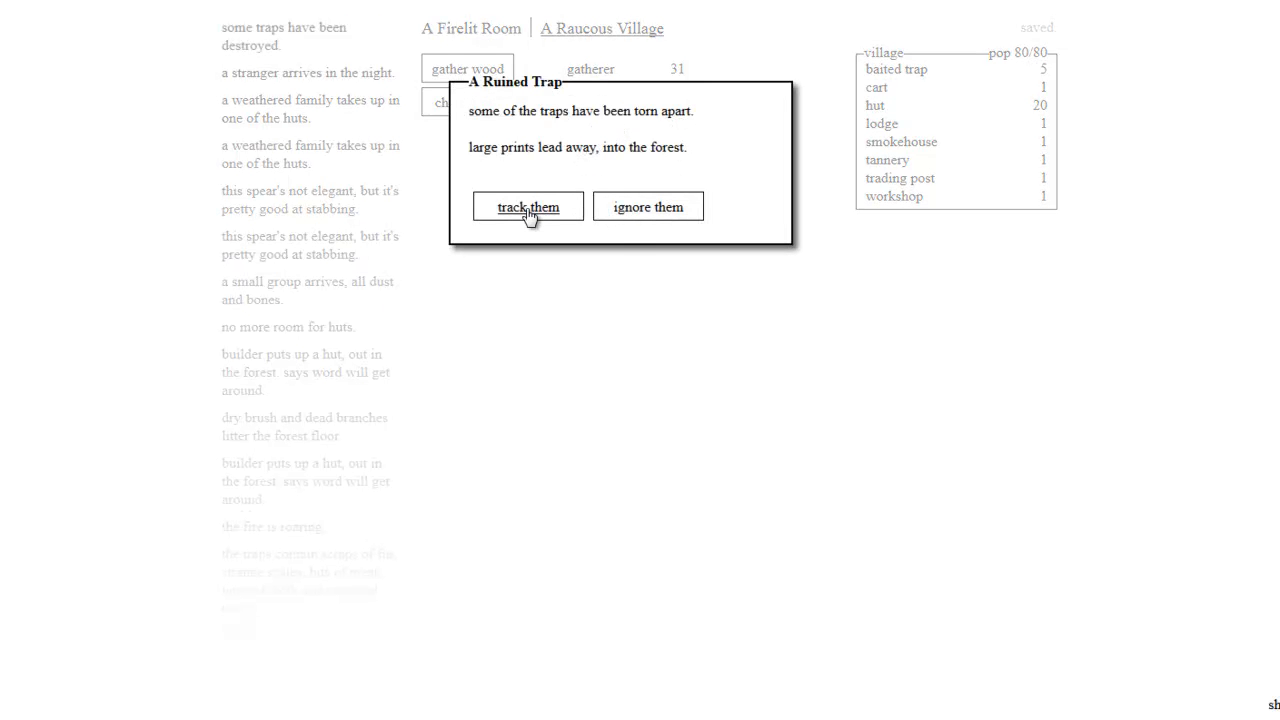
Step: Track the prints to slay the beast, go home, and check traps for fur and meat
{"action": "left_click", "coordinate": [527, 206]}
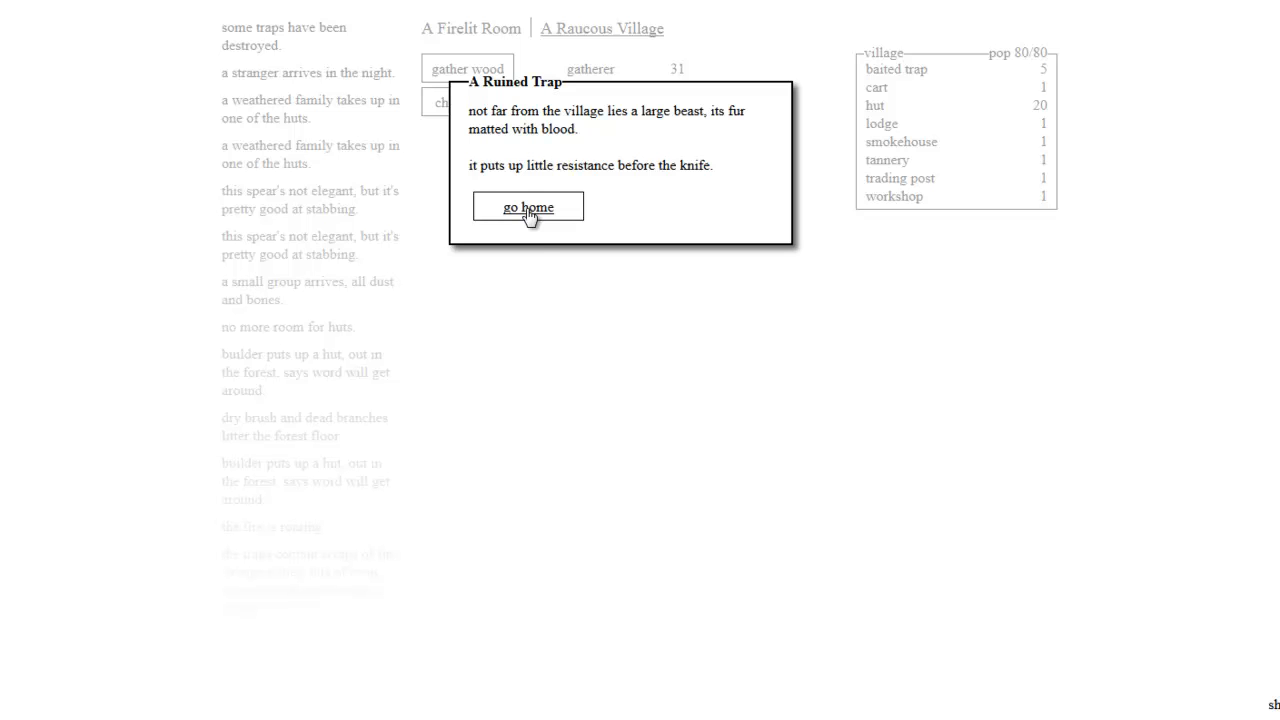
{"action": "left_click", "coordinate": [528, 207]}
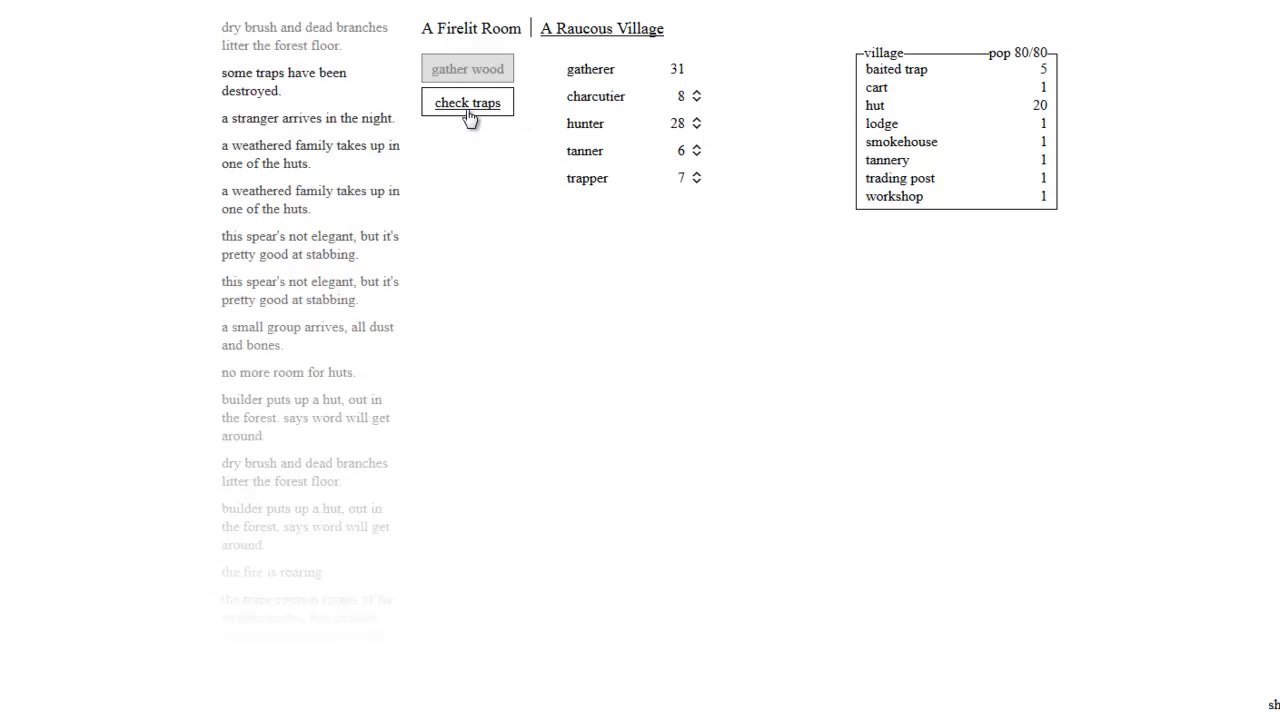
{"action": "left_click", "coordinate": [467, 102]}
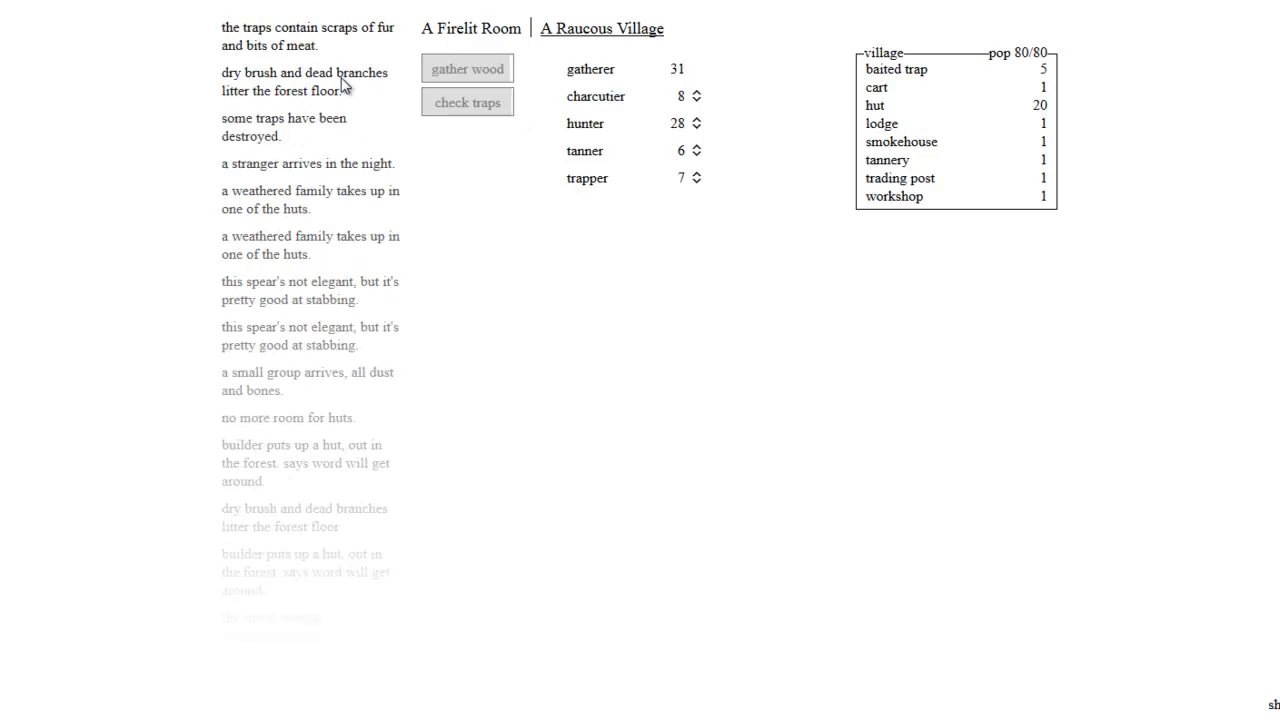
{"action": "mouse_move", "coordinate": [650, 50]}
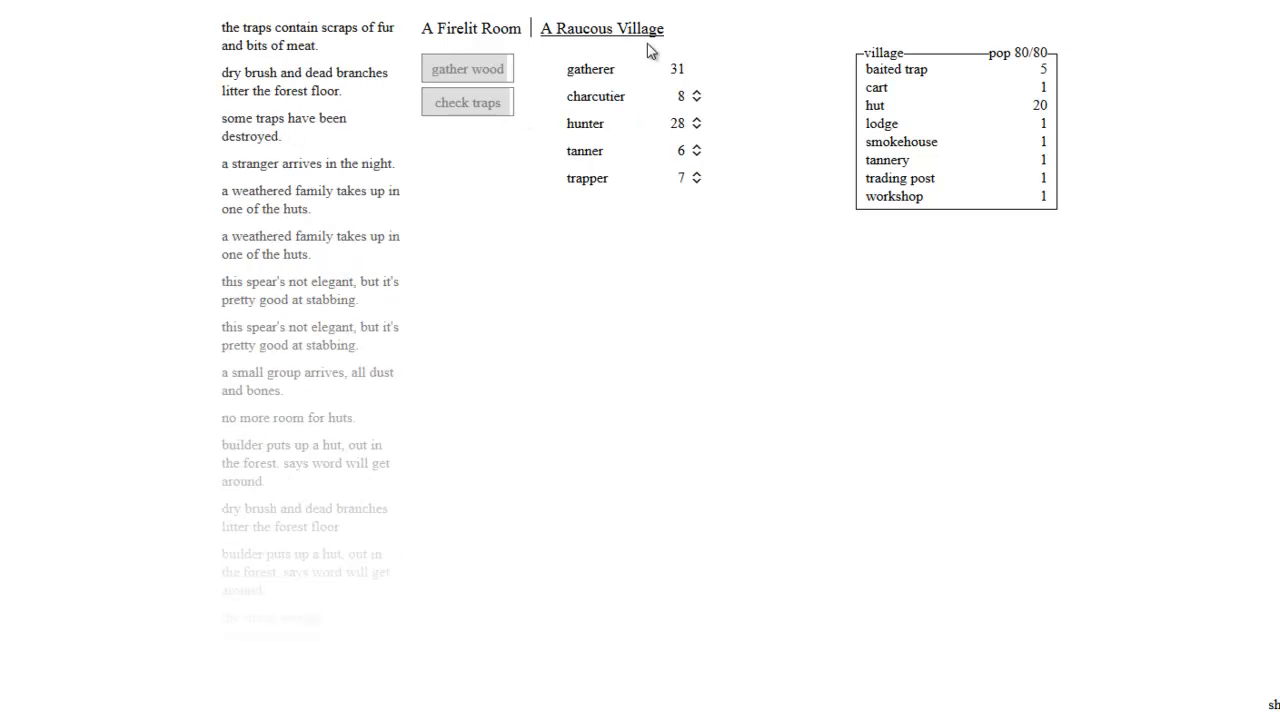
{"action": "mouse_move", "coordinate": [690, 178]}
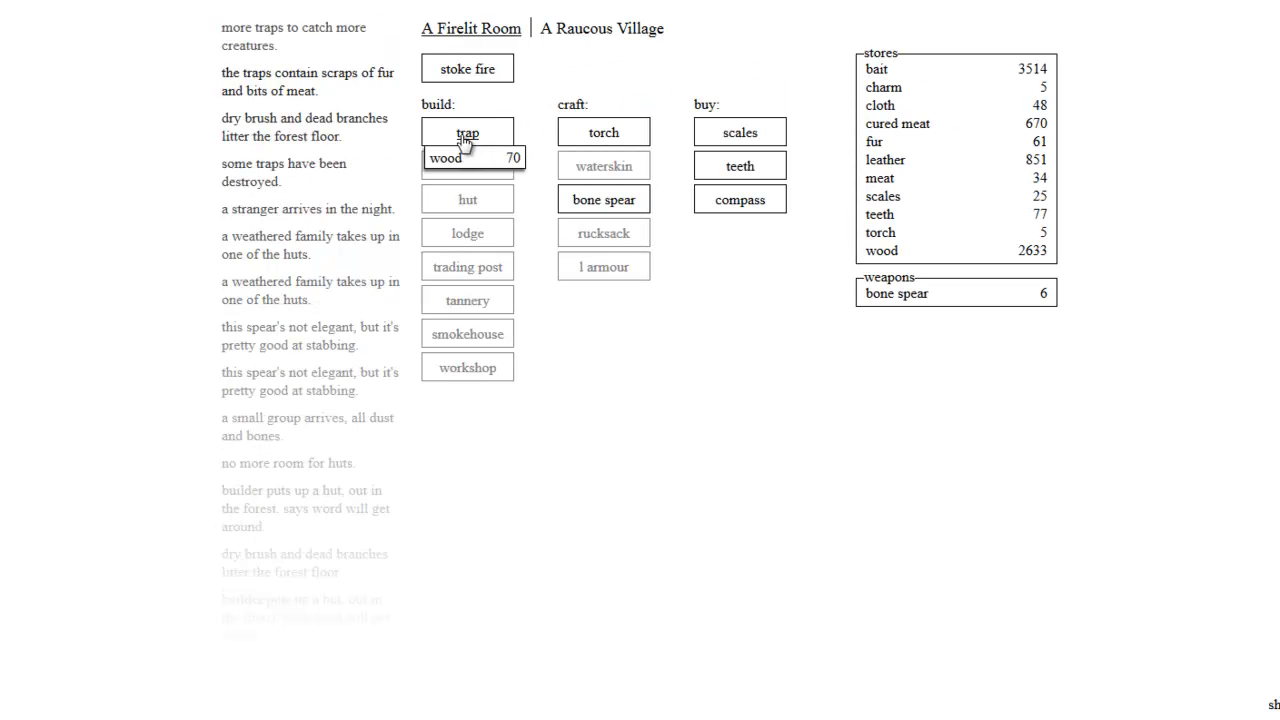
Step: Build traps up to 10 and stoke the fire
{"action": "left_click", "coordinate": [467, 133]}
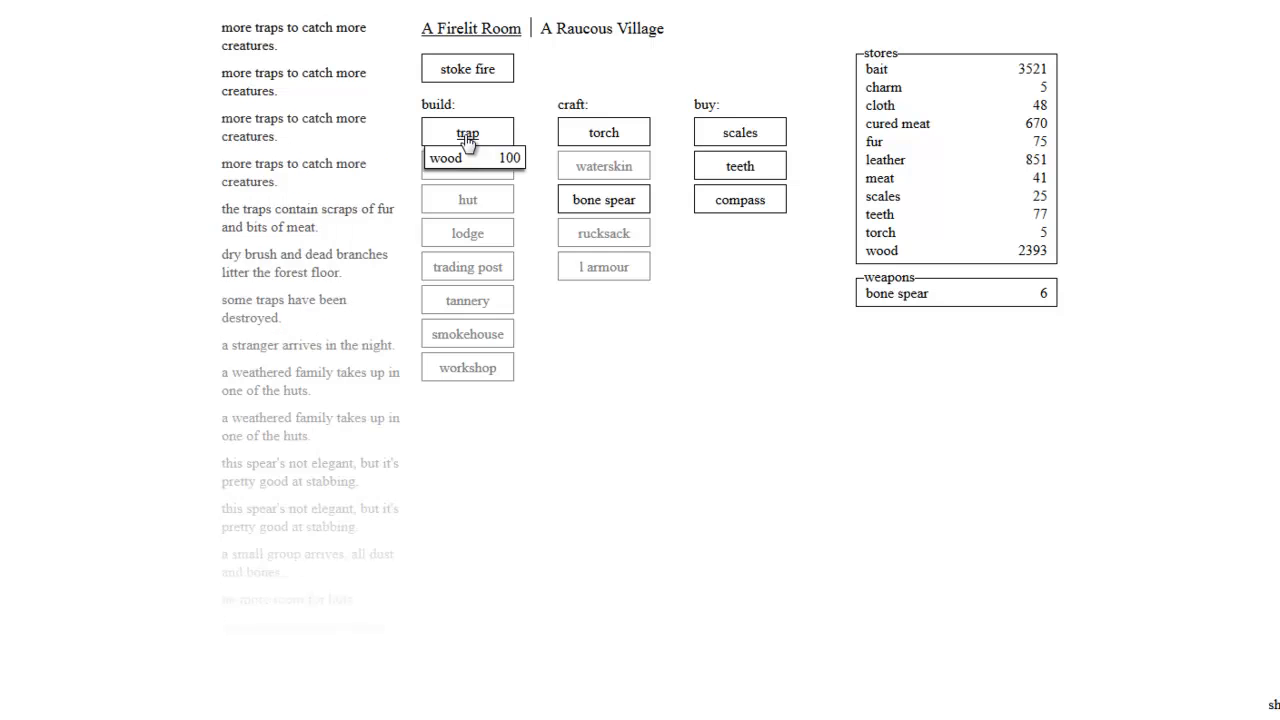
{"action": "left_click", "coordinate": [467, 131]}
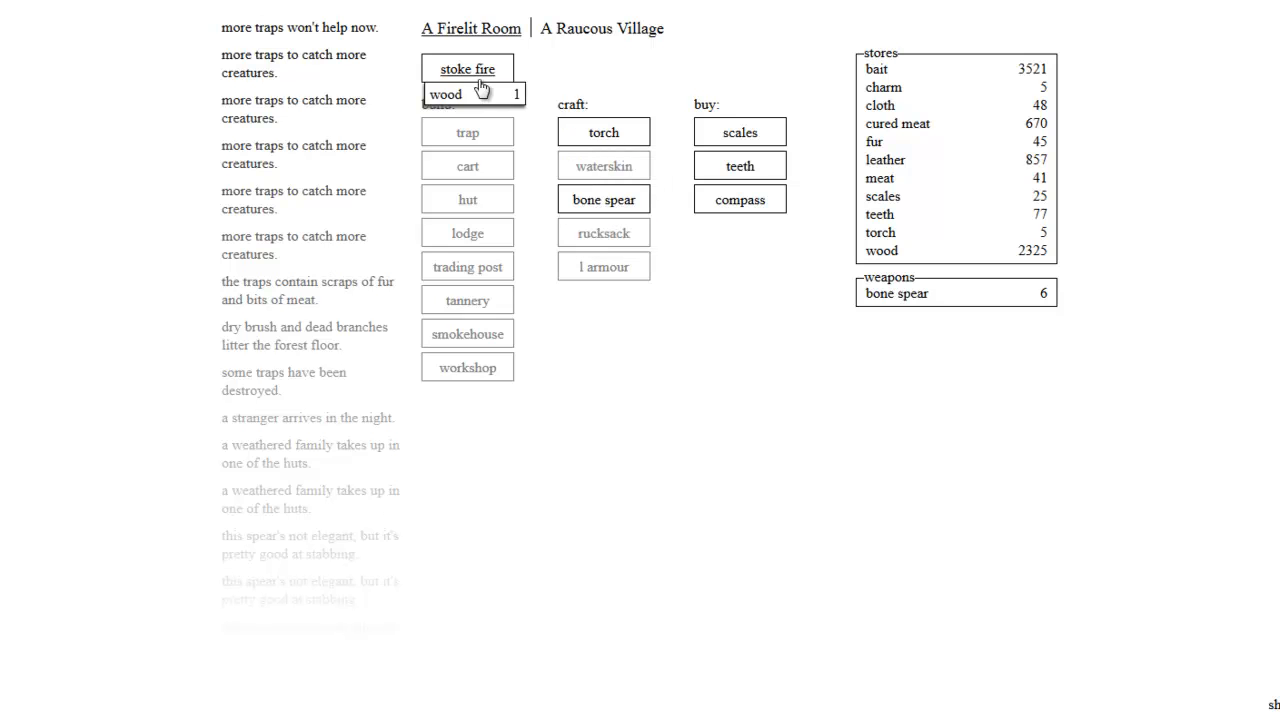
{"action": "left_click", "coordinate": [467, 68]}
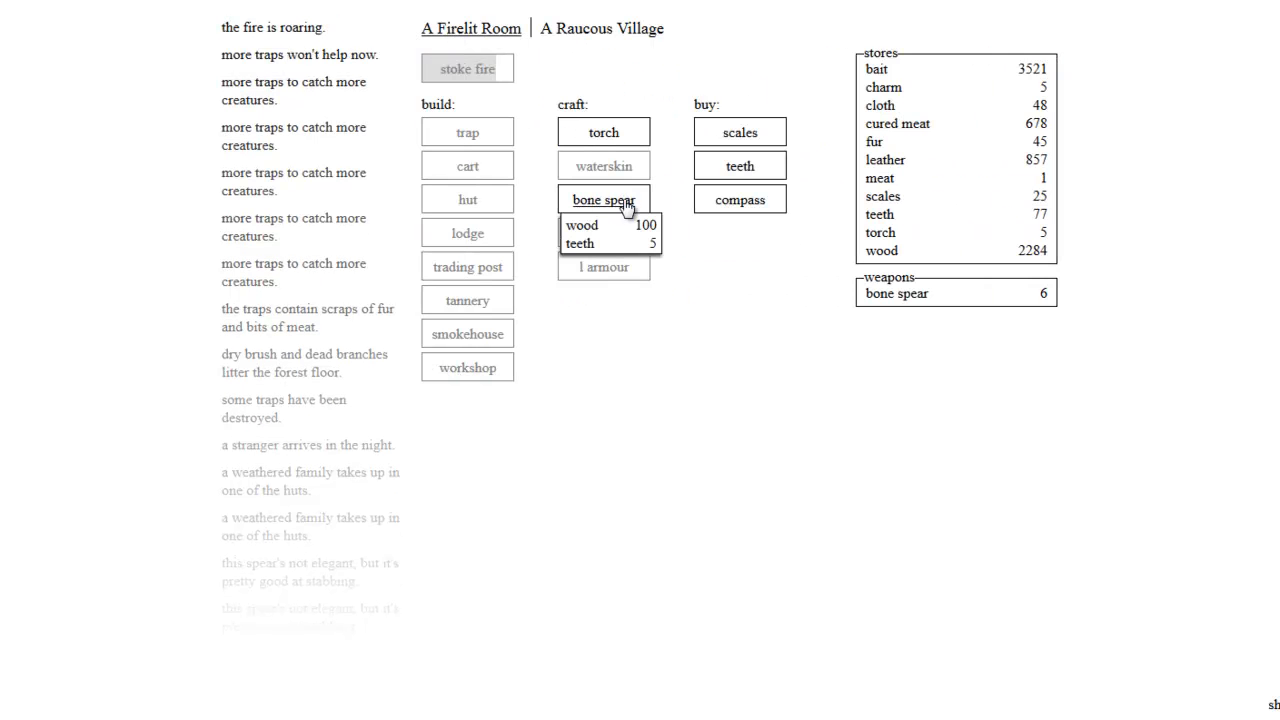
Step: Craft bone spears up to 15, then view the village with 29 hunters
{"action": "left_click", "coordinate": [603, 199]}
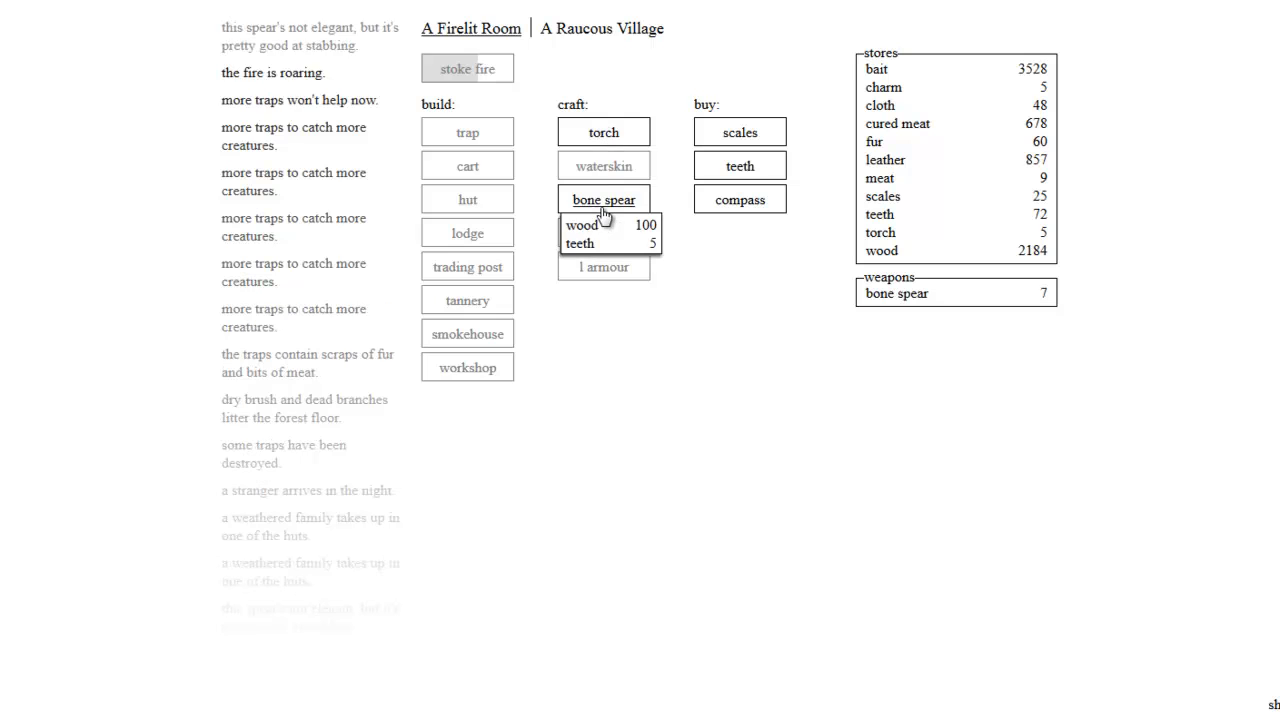
{"action": "left_click", "coordinate": [603, 199]}
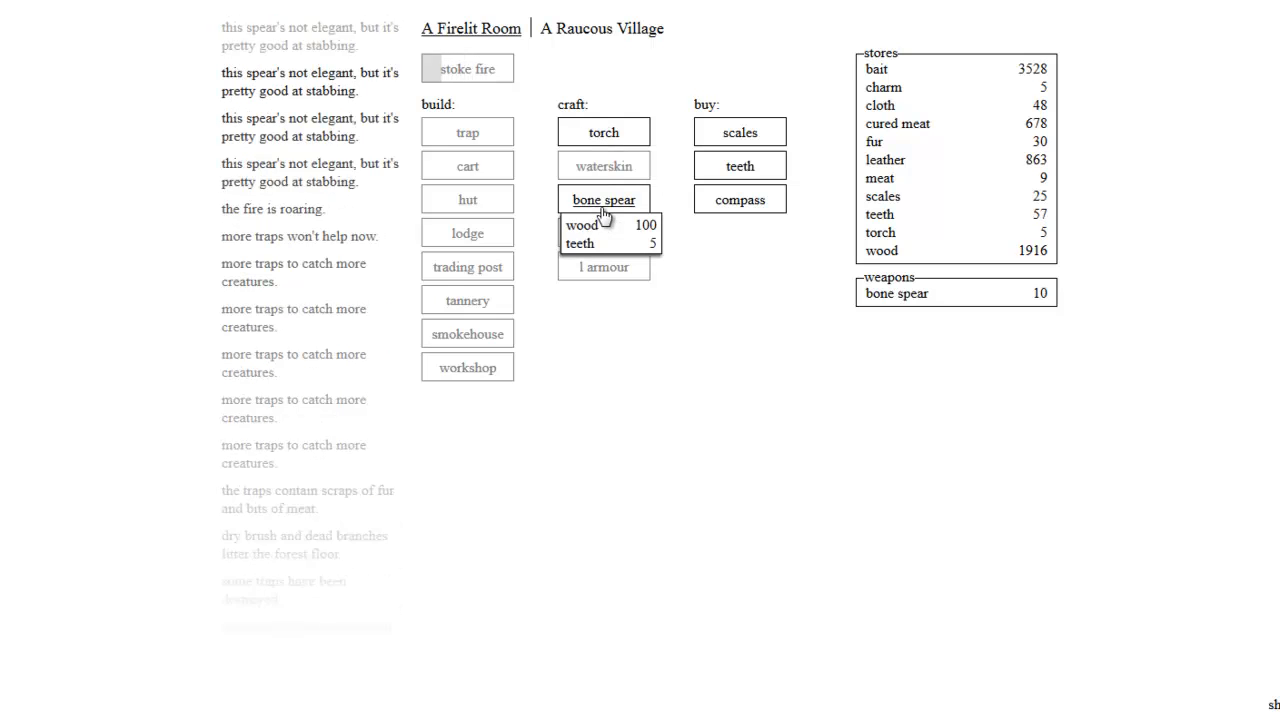
{"action": "left_click", "coordinate": [603, 199]}
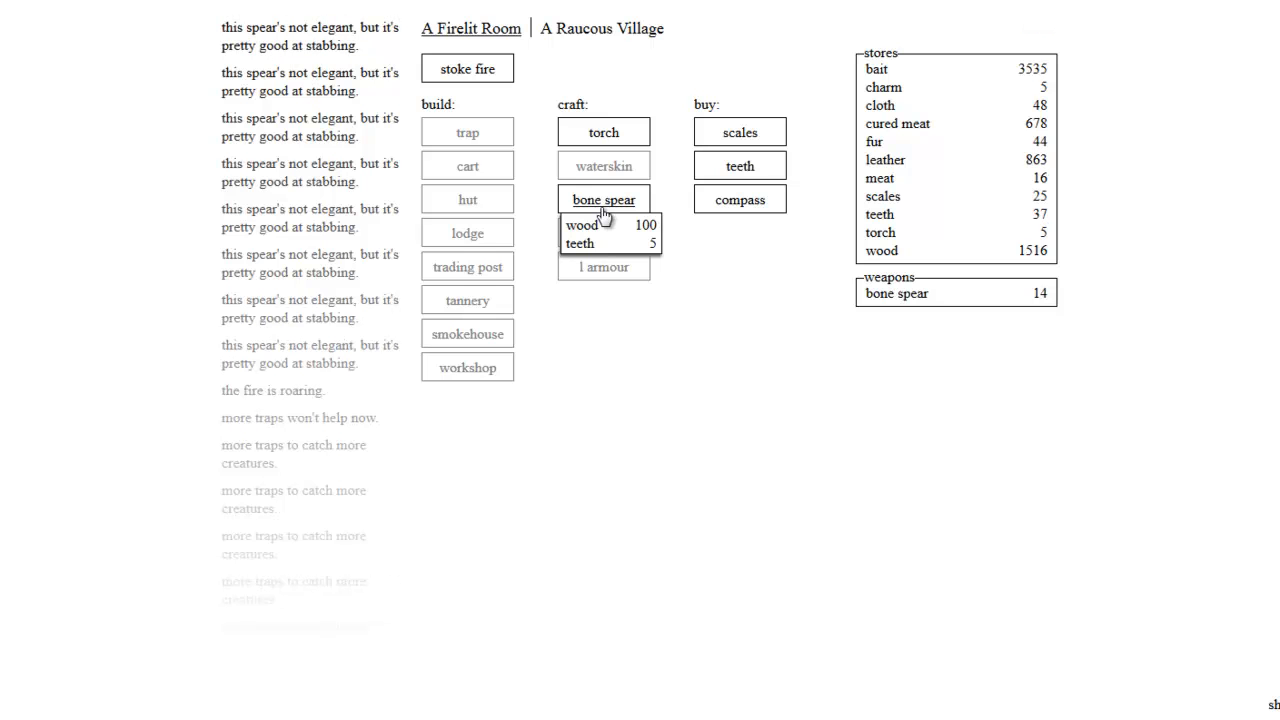
{"action": "left_click", "coordinate": [603, 199]}
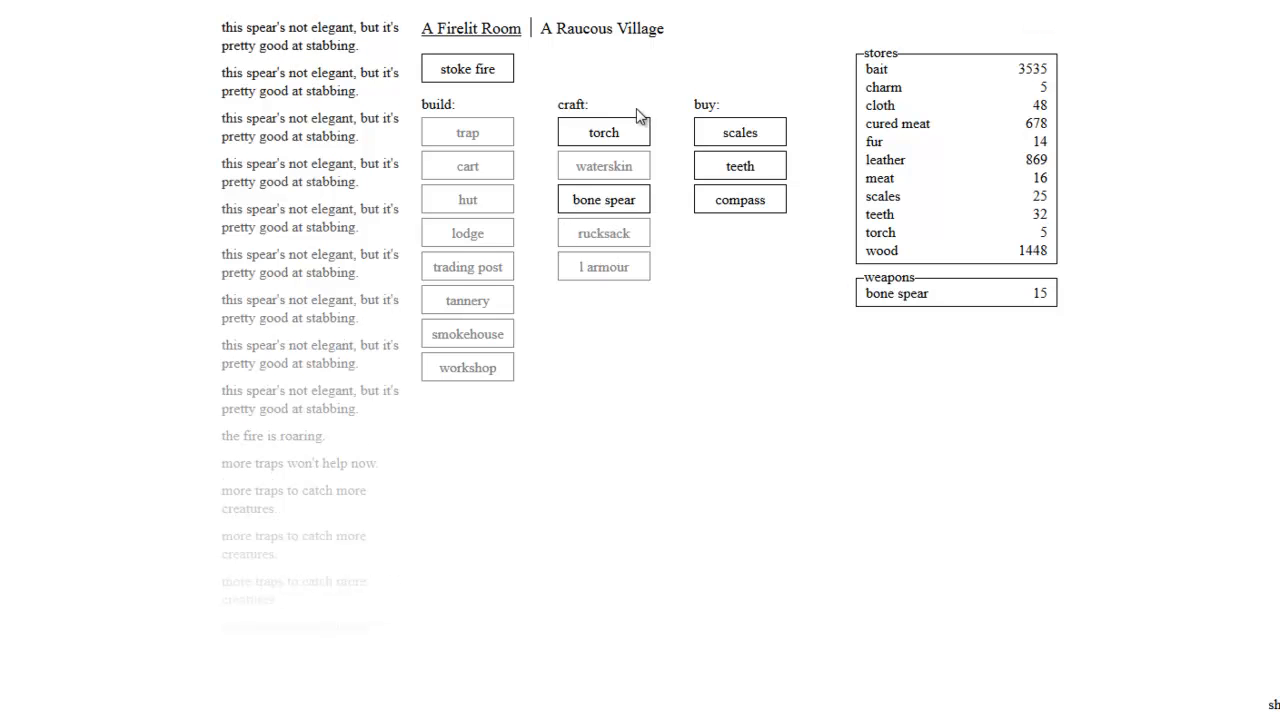
{"action": "mouse_move", "coordinate": [739, 199]}
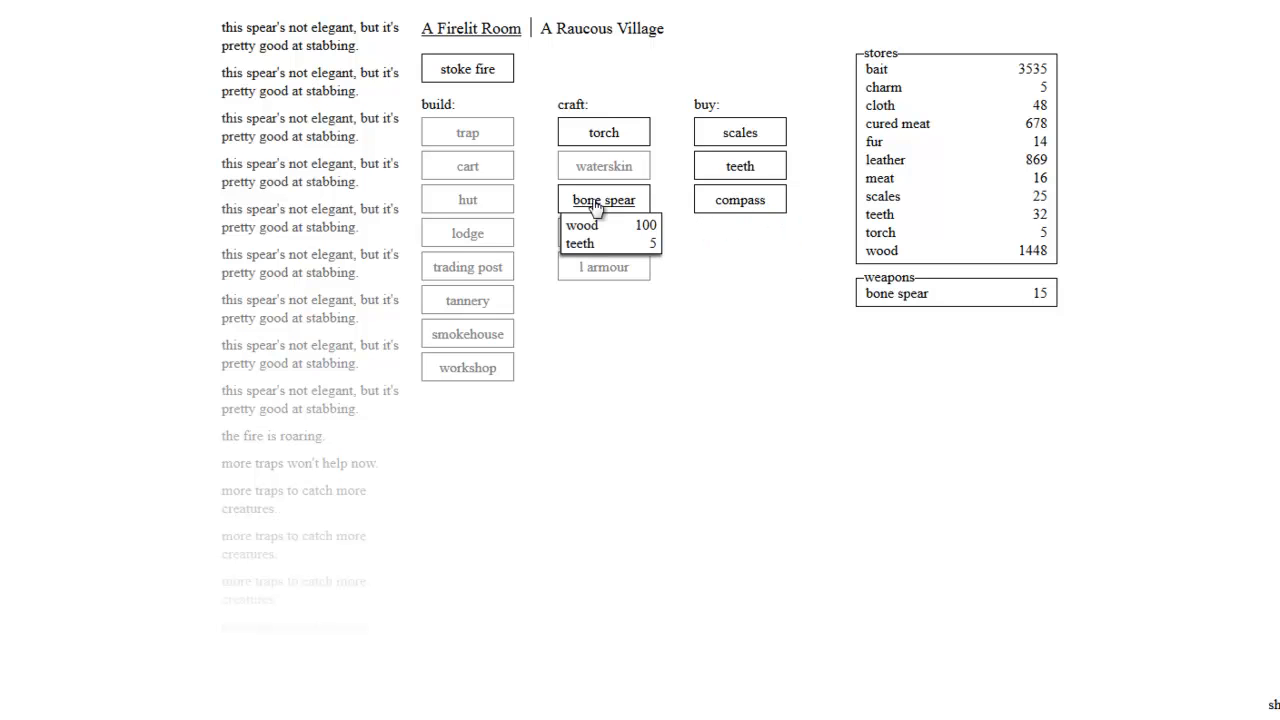
{"action": "left_click", "coordinate": [601, 28]}
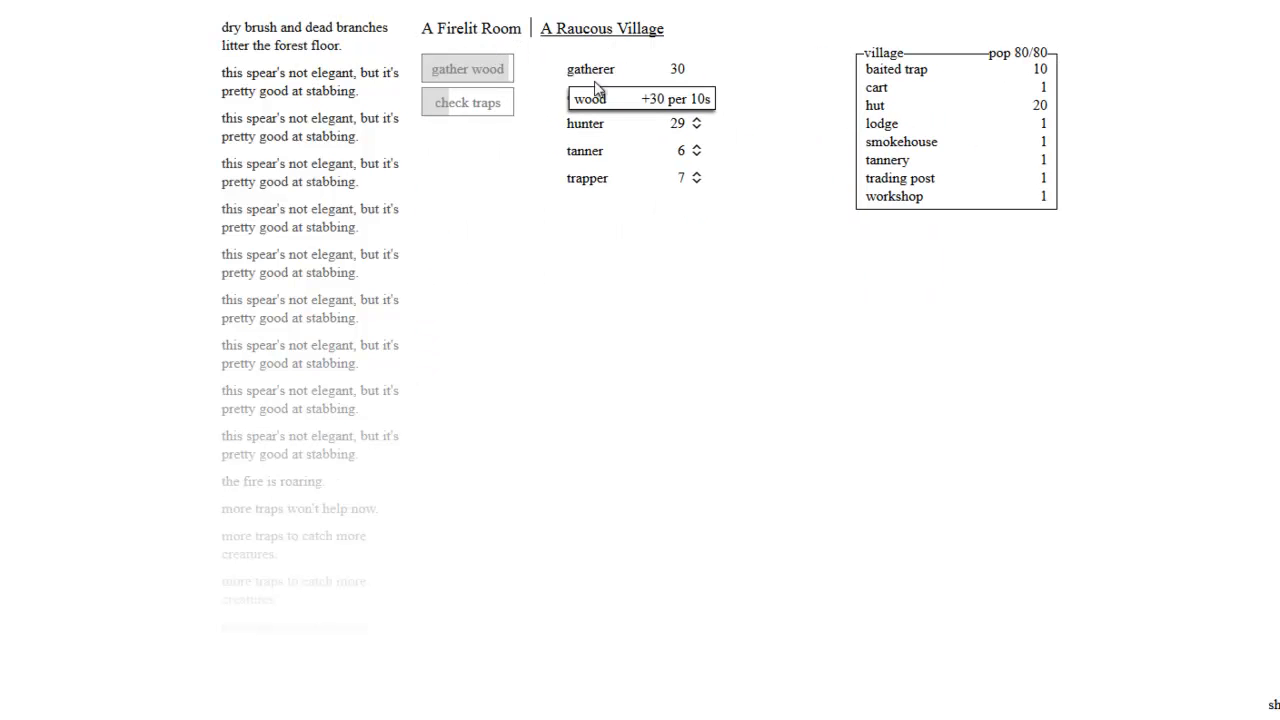
{"action": "mouse_move", "coordinate": [586, 125]}
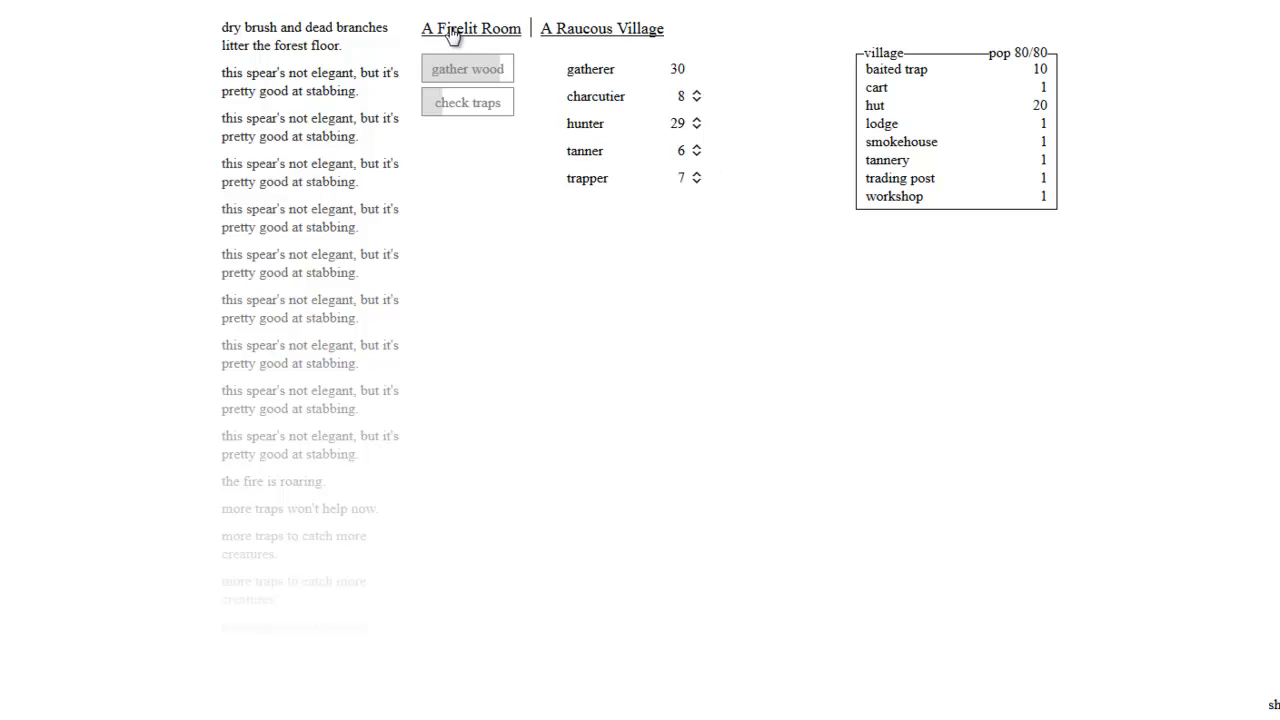
Step: Go to the firelit room showing 1530 wood, 31 meat and 15 bone spears
{"action": "left_click", "coordinate": [601, 28]}
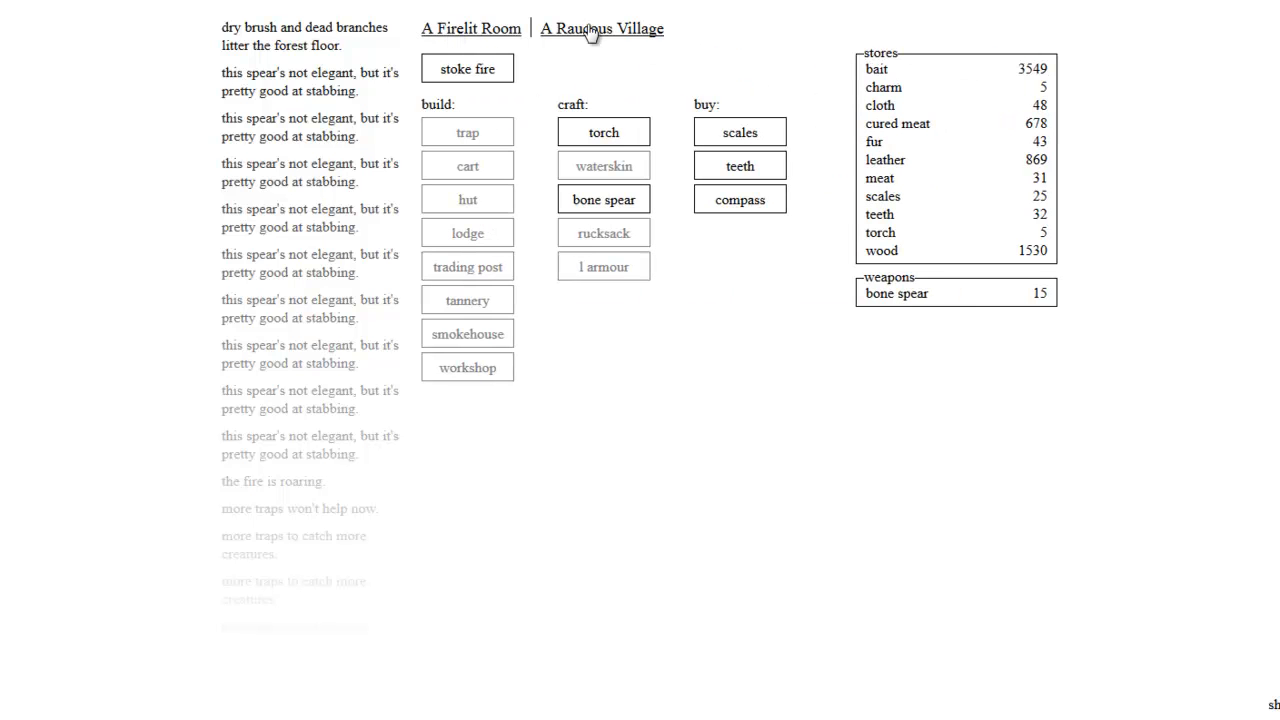
Step: Craft torches until the stockpile reaches 10
{"action": "left_click", "coordinate": [601, 28]}
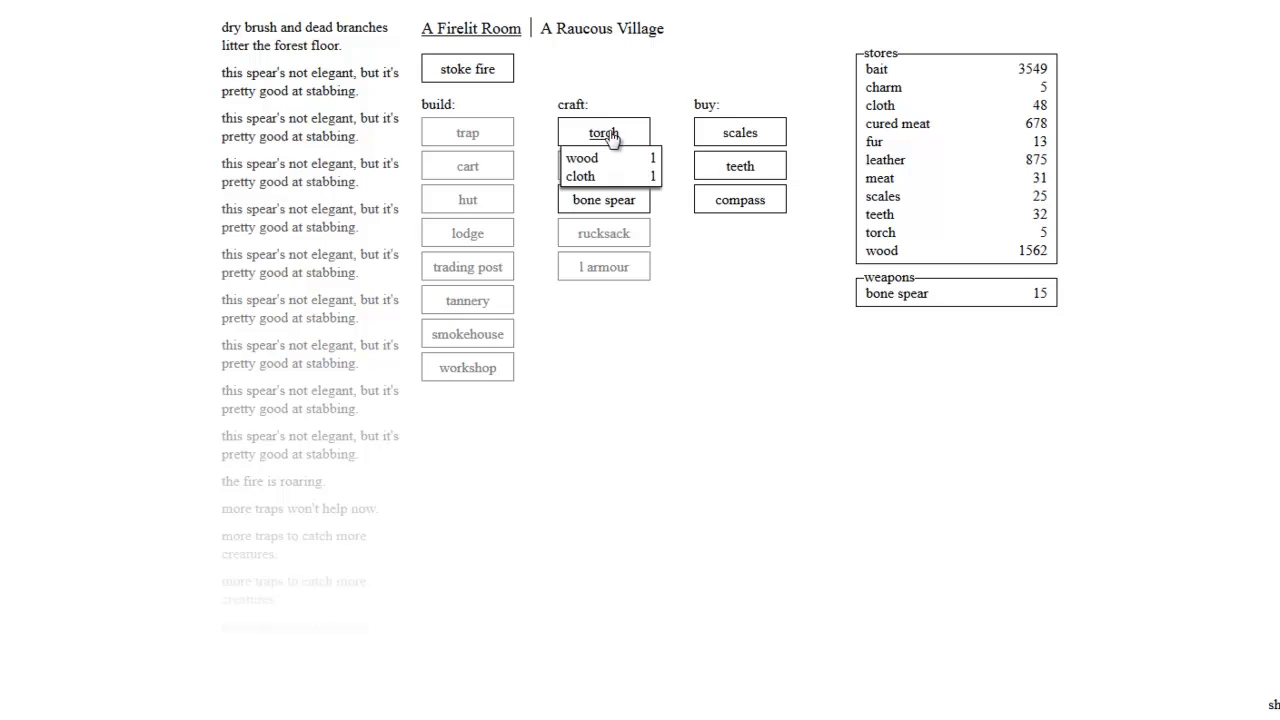
{"action": "left_click", "coordinate": [603, 133]}
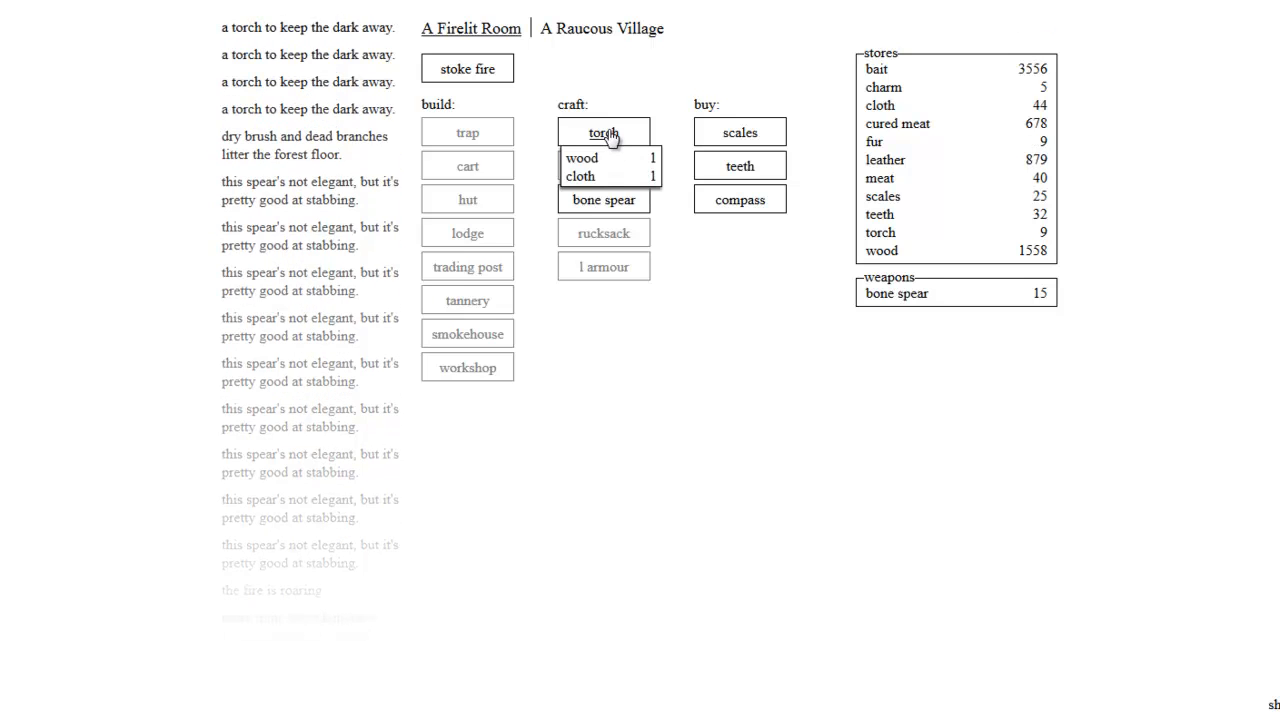
{"action": "left_click", "coordinate": [603, 131]}
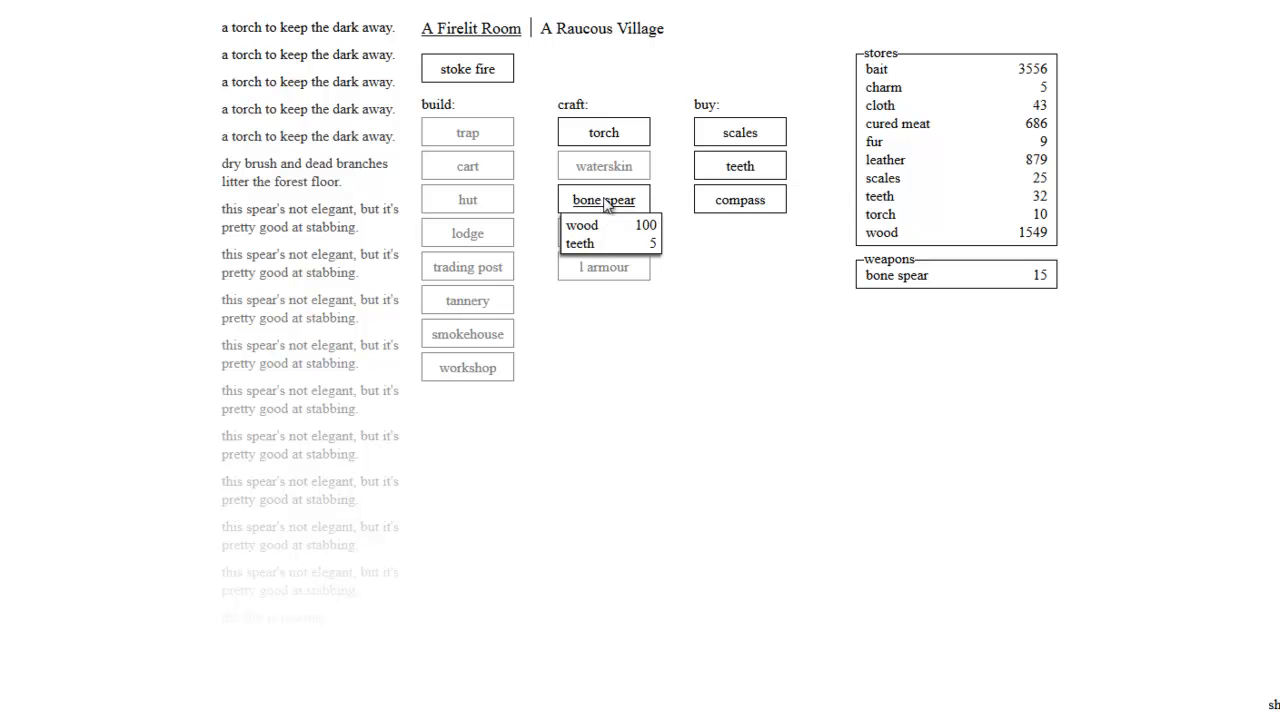
Step: Craft bone spears up to 21 until teeth run short, then view the village
{"action": "left_click", "coordinate": [601, 28]}
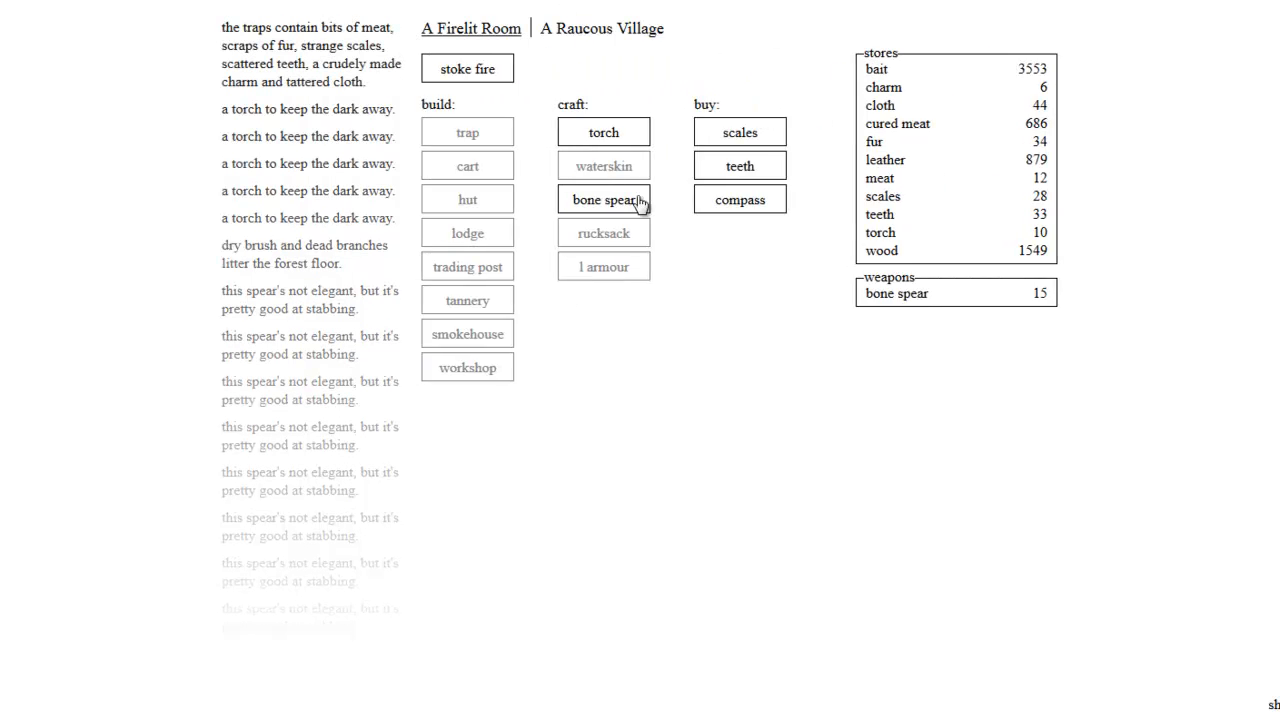
{"action": "left_click", "coordinate": [603, 199]}
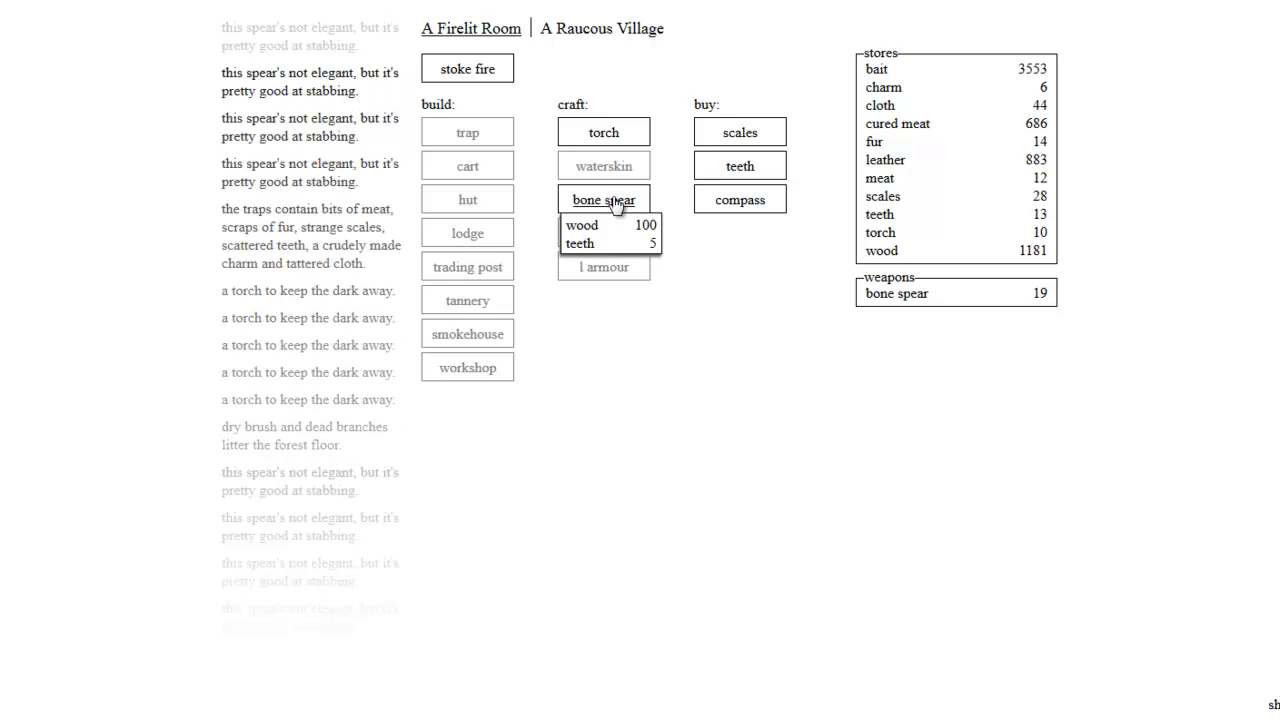
{"action": "left_click", "coordinate": [603, 199]}
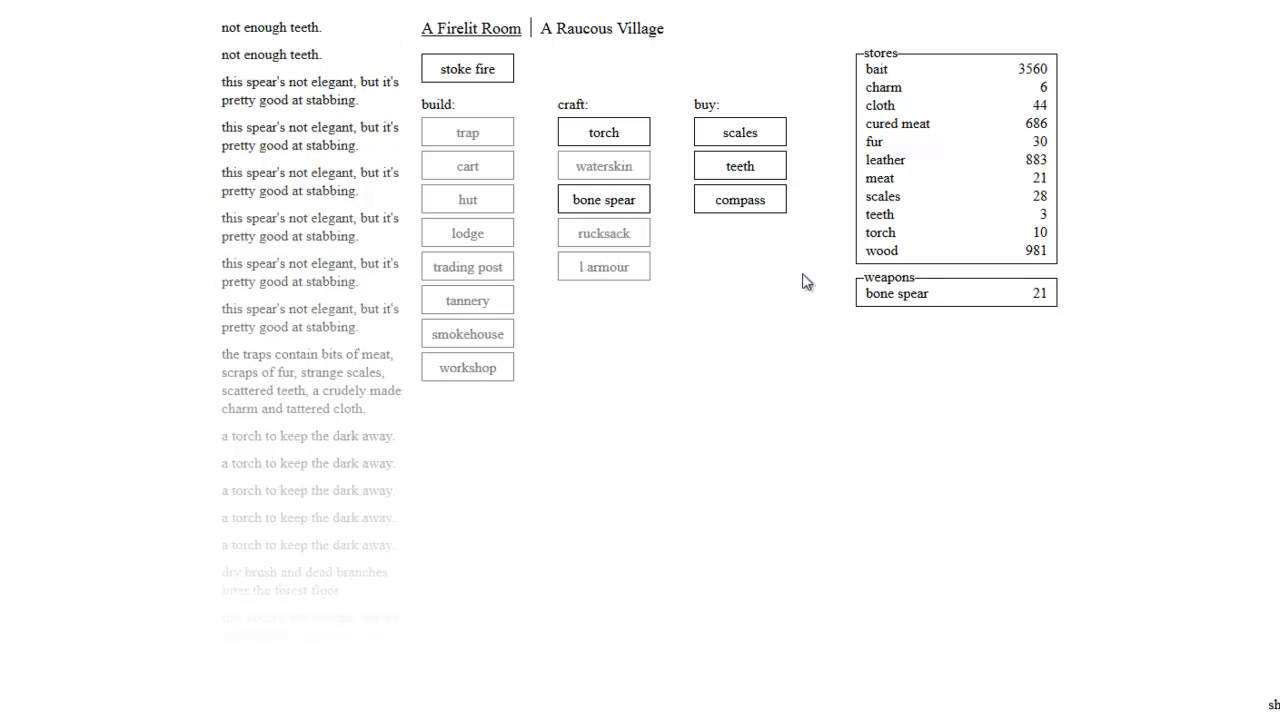
{"action": "left_click", "coordinate": [601, 28]}
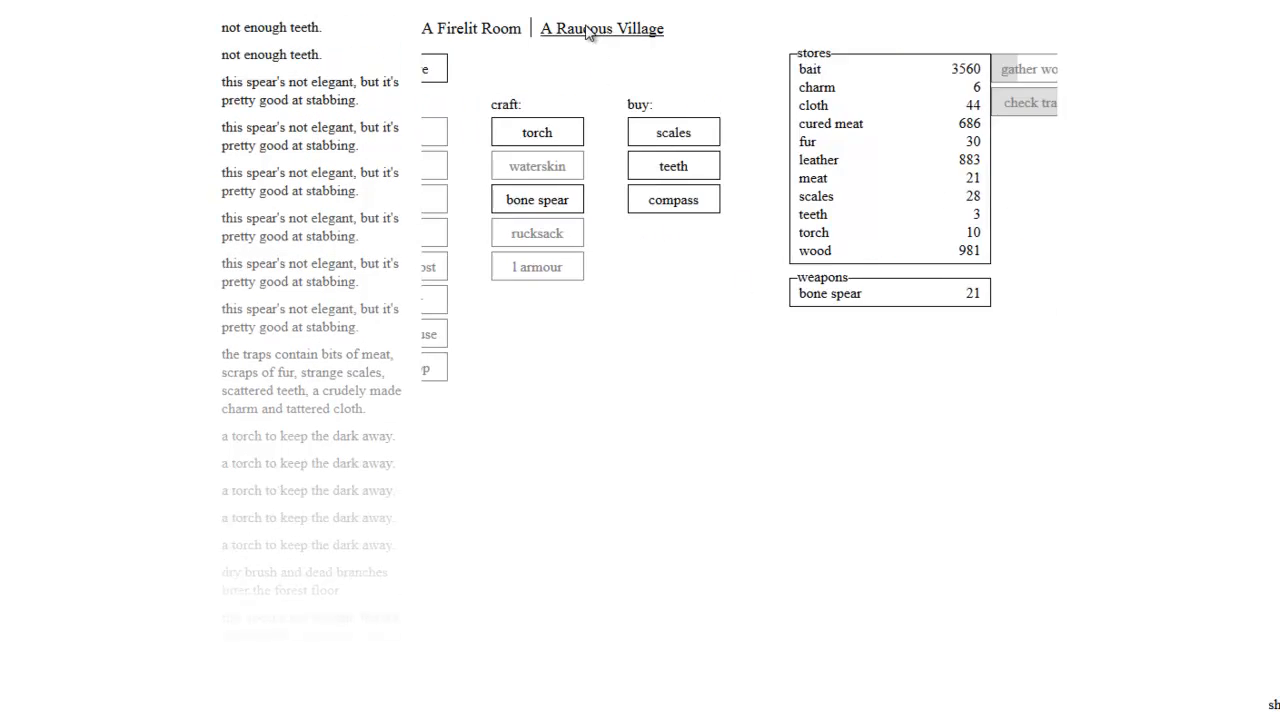
Step: Move tanners to hunters for 31 hunters, then go back to the firelit room
{"action": "left_click", "coordinate": [601, 28]}
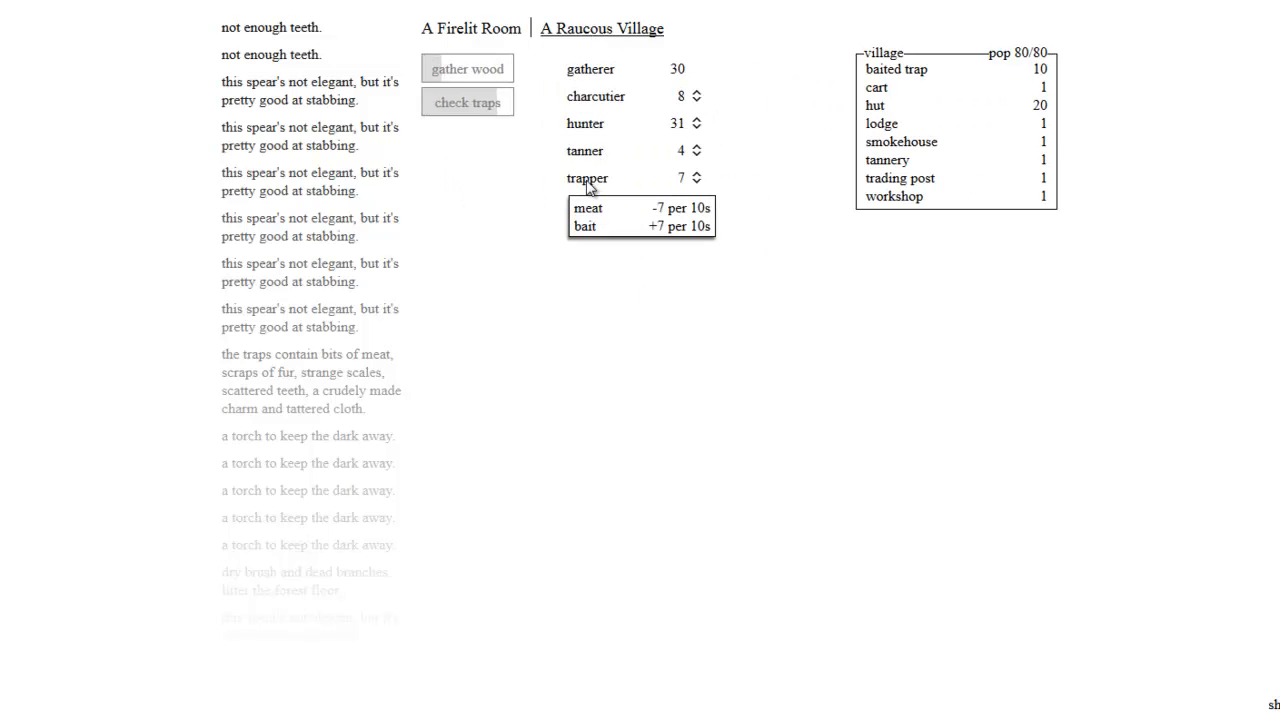
{"action": "left_click", "coordinate": [470, 28]}
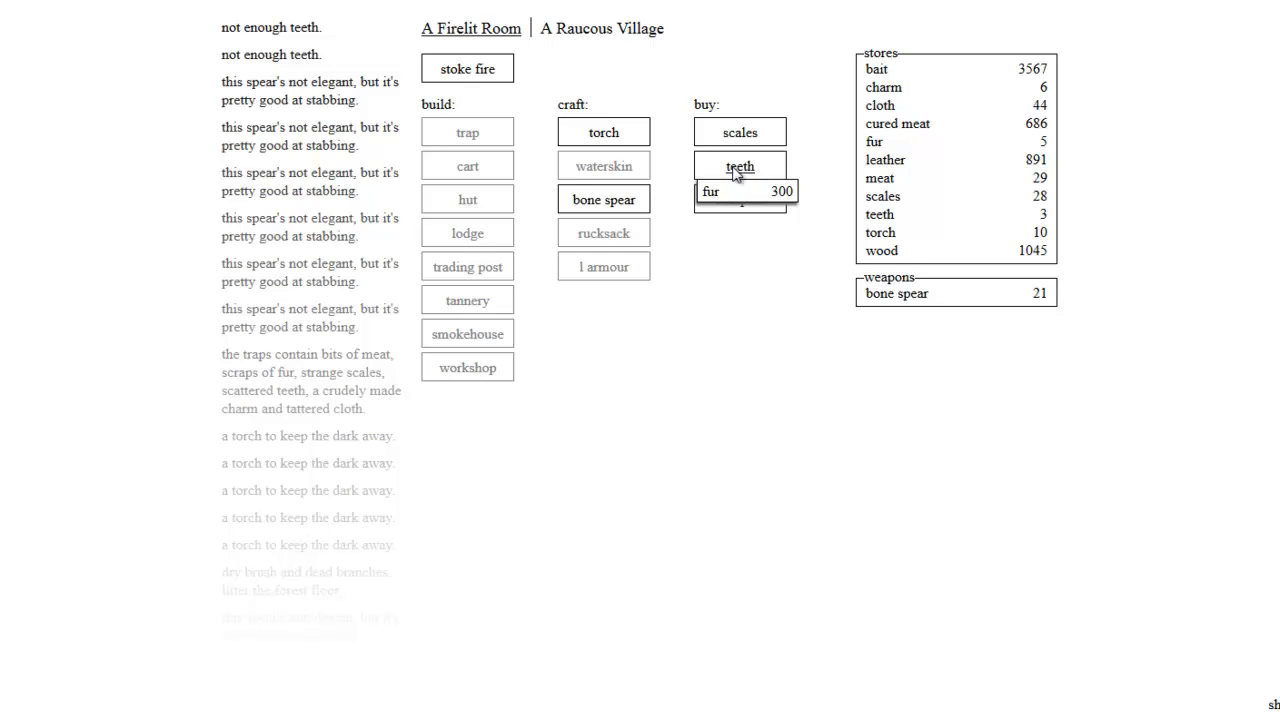
Step: Check meat rates and try buying teeth, then view the full 80/80 village
{"action": "left_click", "coordinate": [467, 68]}
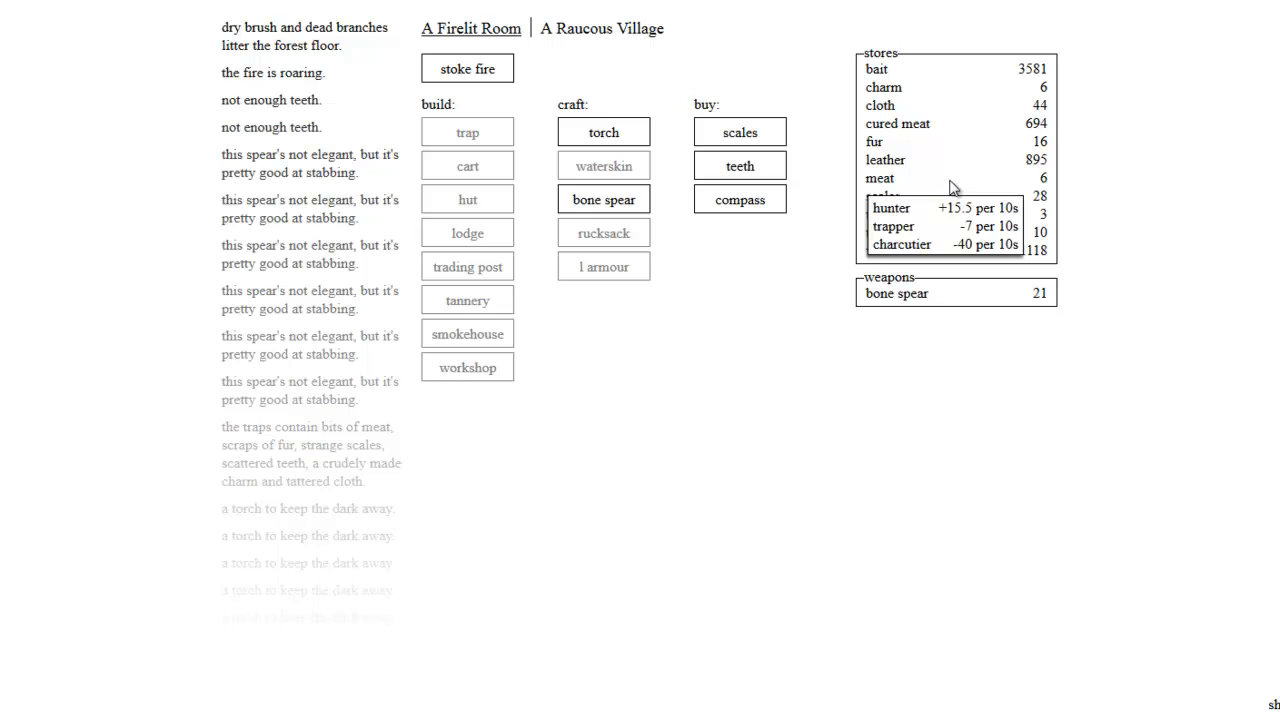
{"action": "mouse_move", "coordinate": [735, 246]}
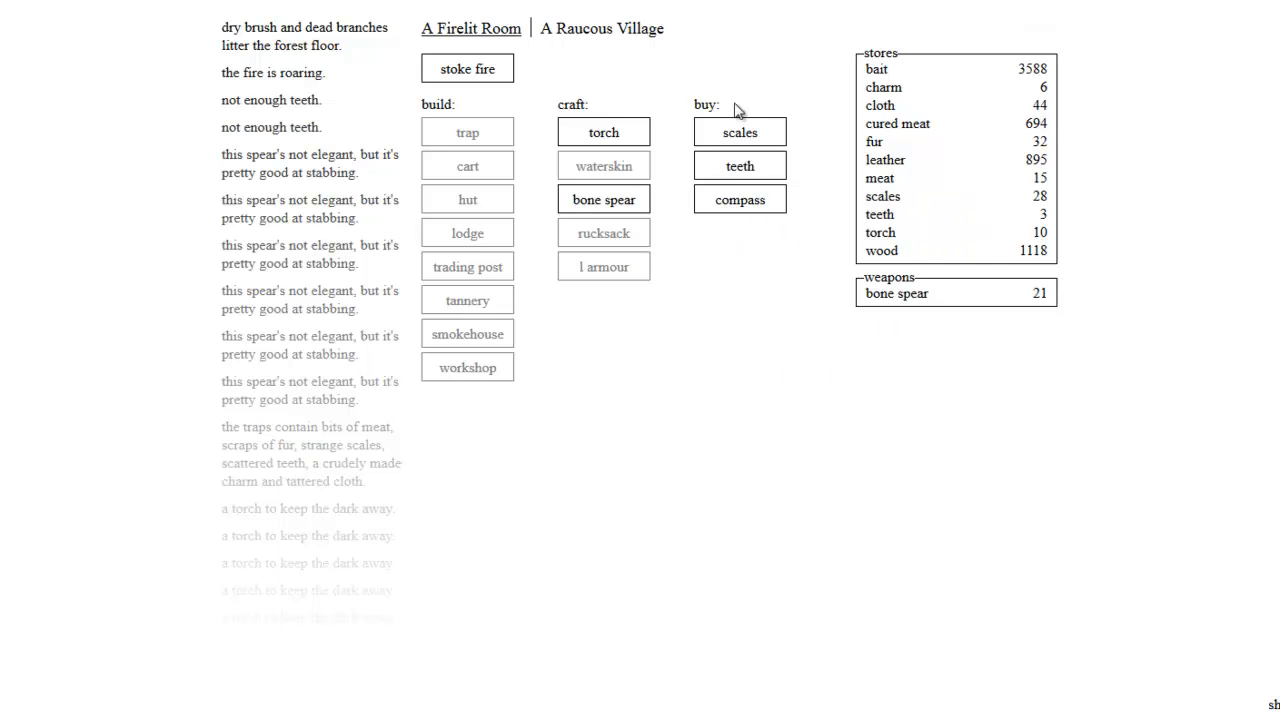
{"action": "left_click", "coordinate": [603, 132]}
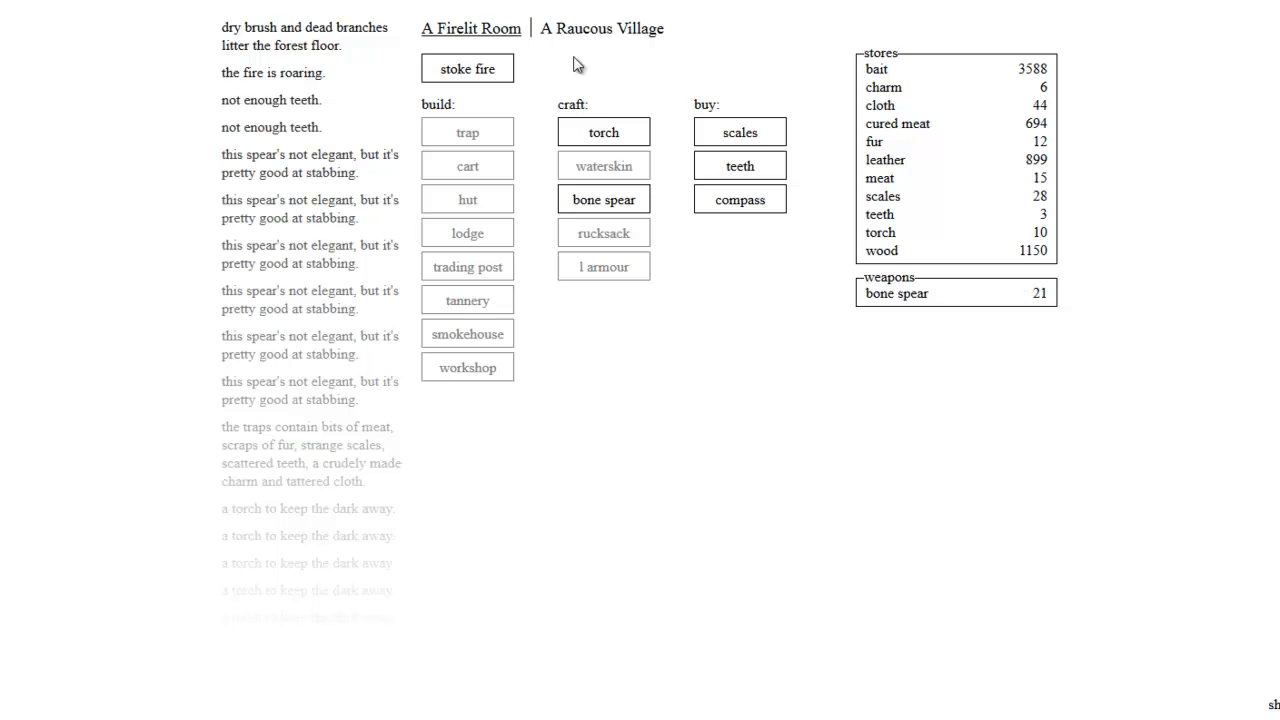
{"action": "left_click", "coordinate": [601, 28]}
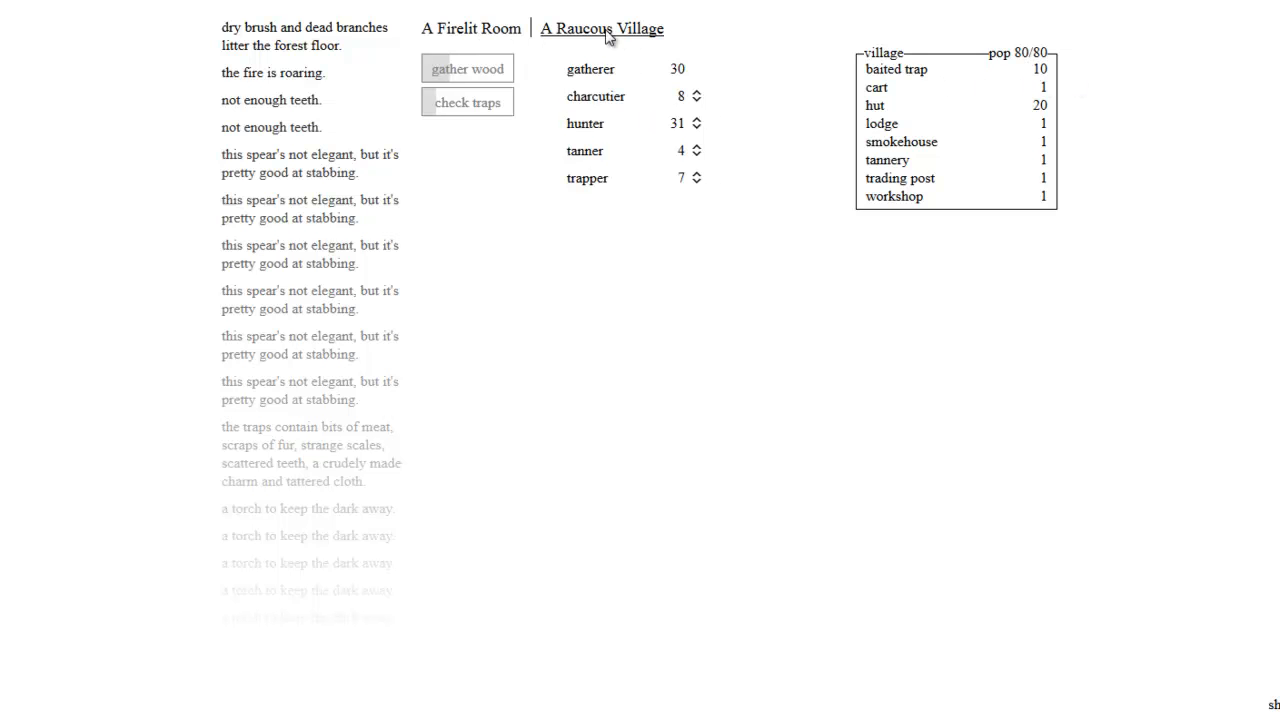
Step: Stoke the fire and craft the 22nd bone spear with the last teeth
{"action": "left_click", "coordinate": [471, 28]}
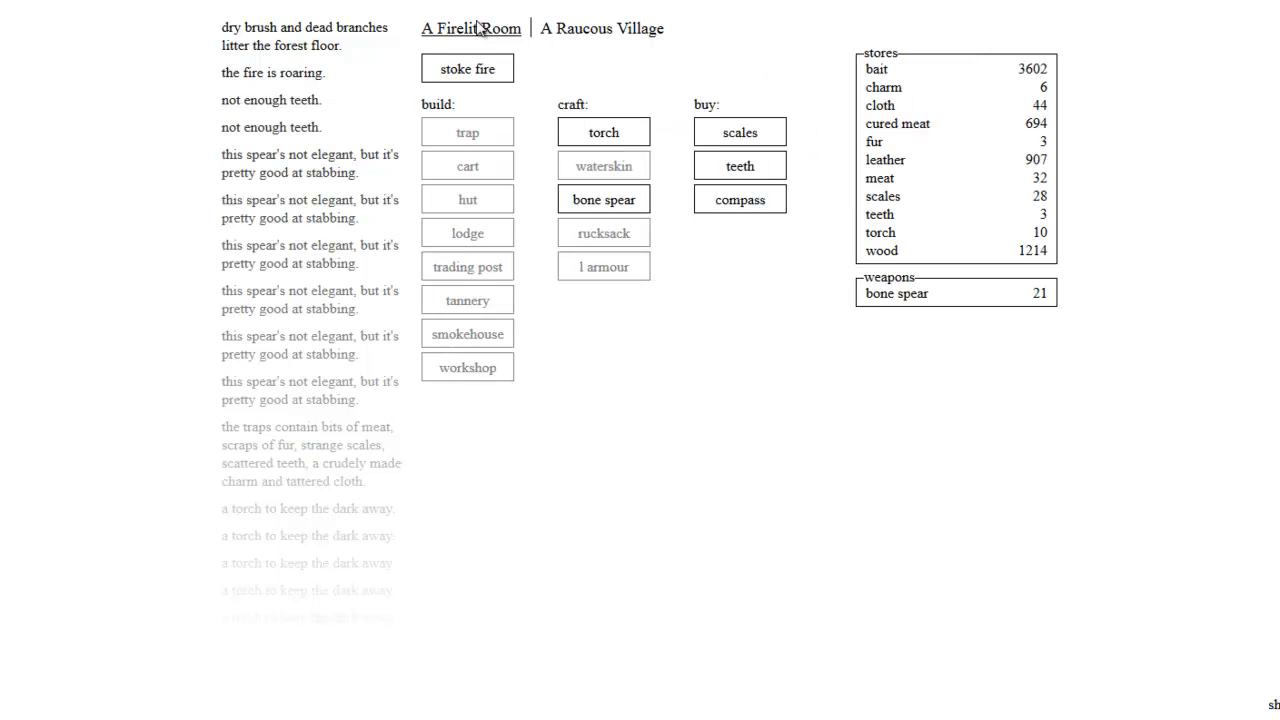
{"action": "left_click", "coordinate": [467, 68]}
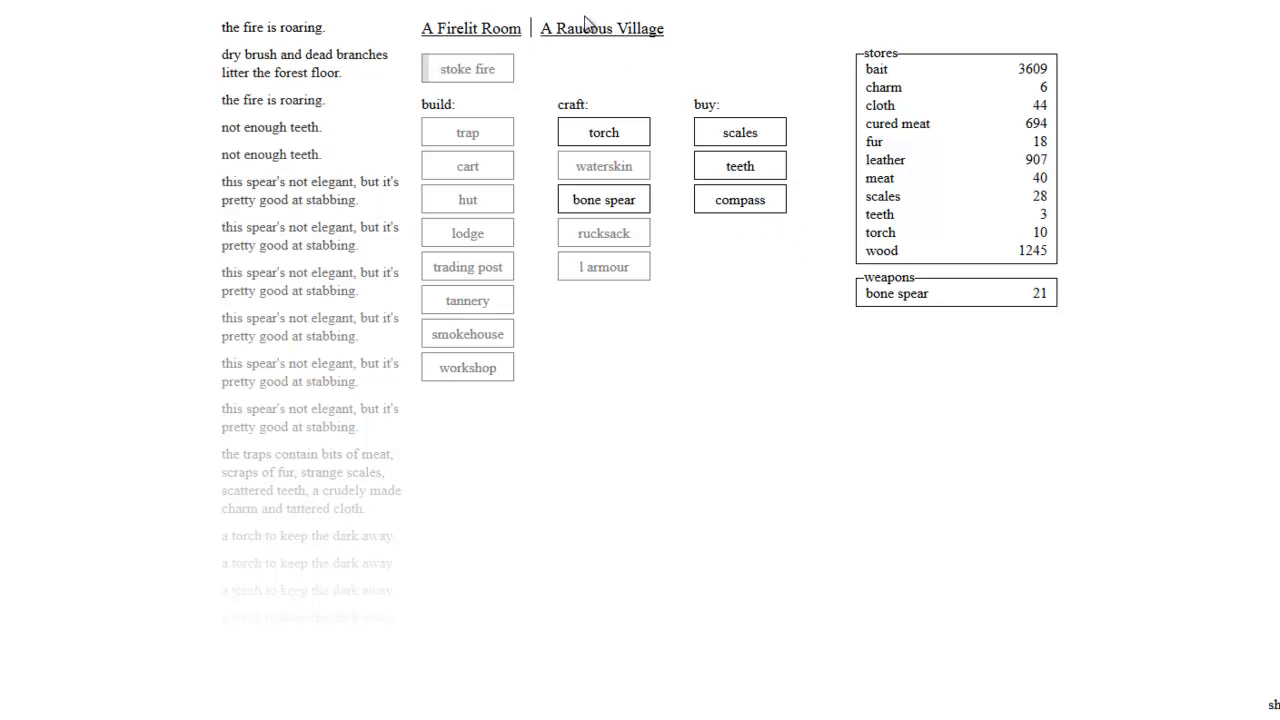
{"action": "left_click", "coordinate": [601, 28]}
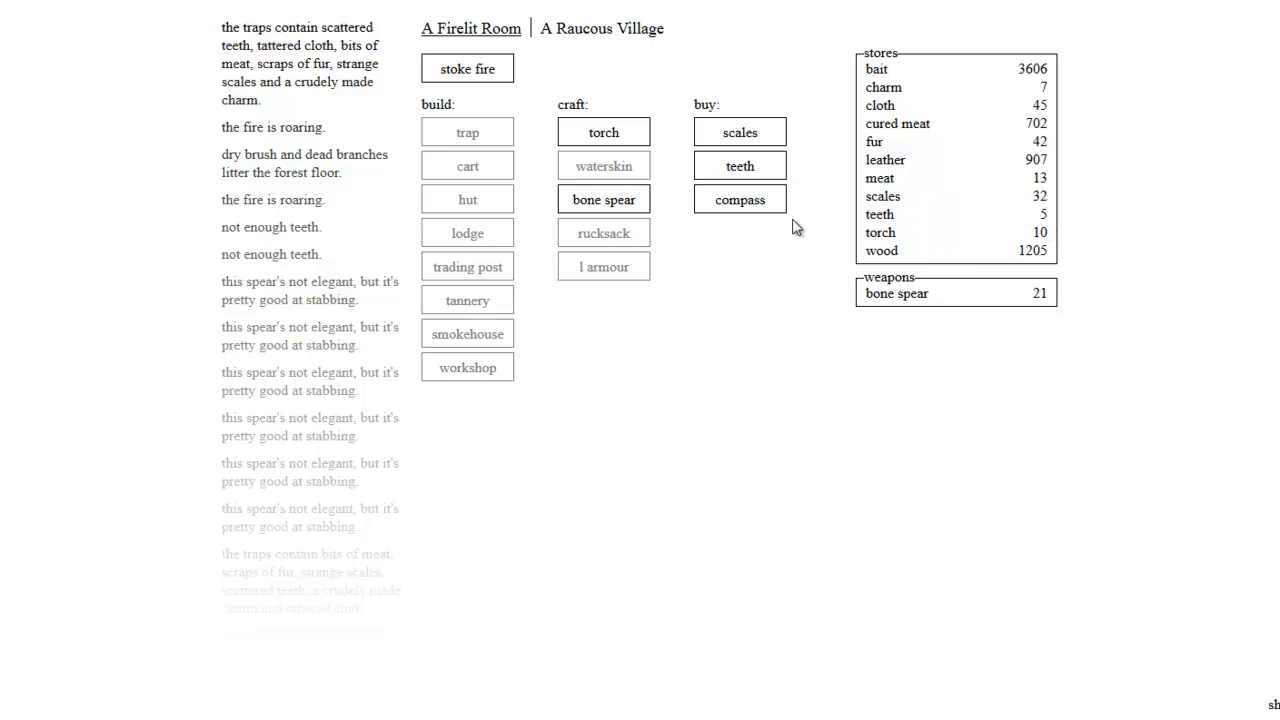
{"action": "left_click", "coordinate": [603, 199]}
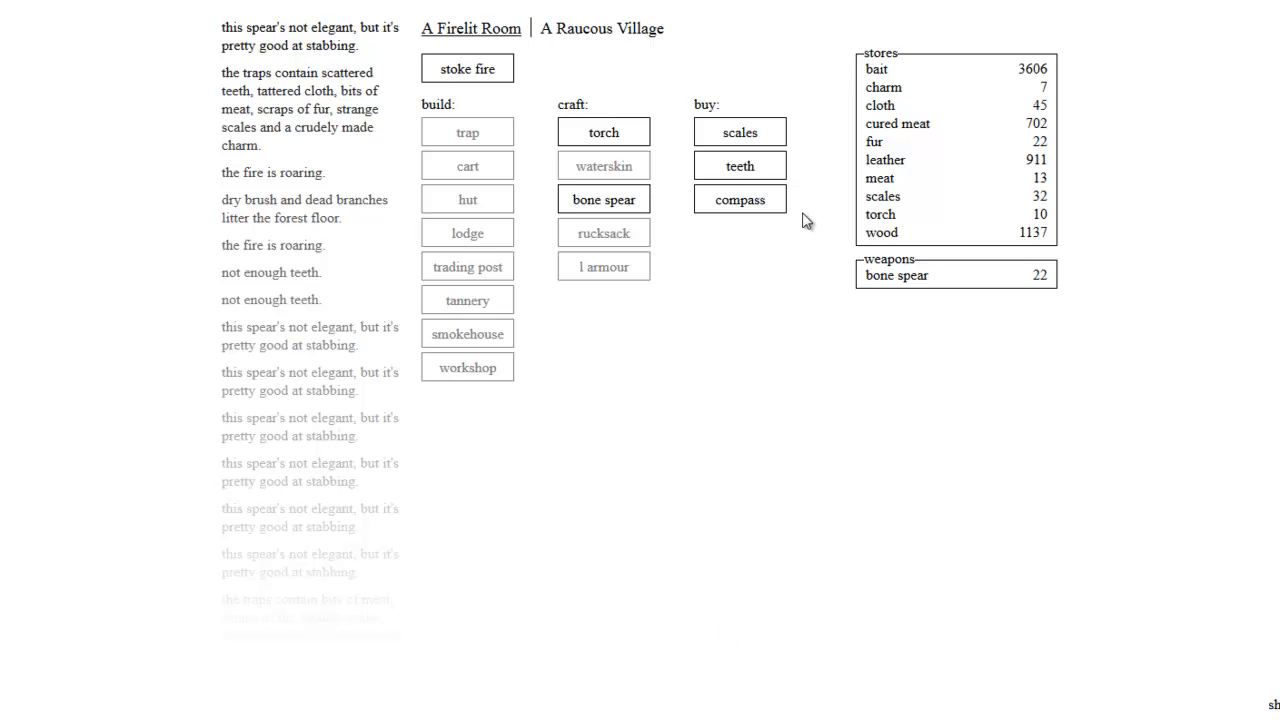
{"action": "mouse_move", "coordinate": [538, 463]}
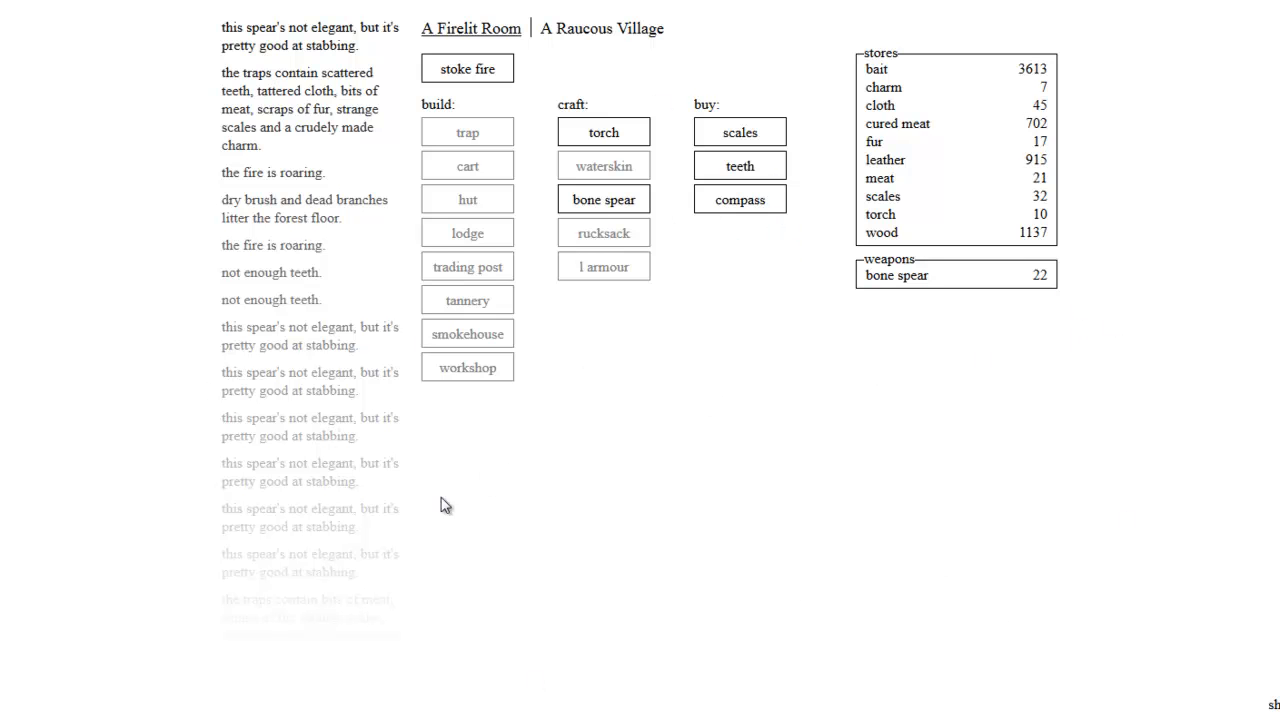
Step: Switch between rooms and finish on the 80/80 village overview
{"action": "left_click", "coordinate": [601, 28]}
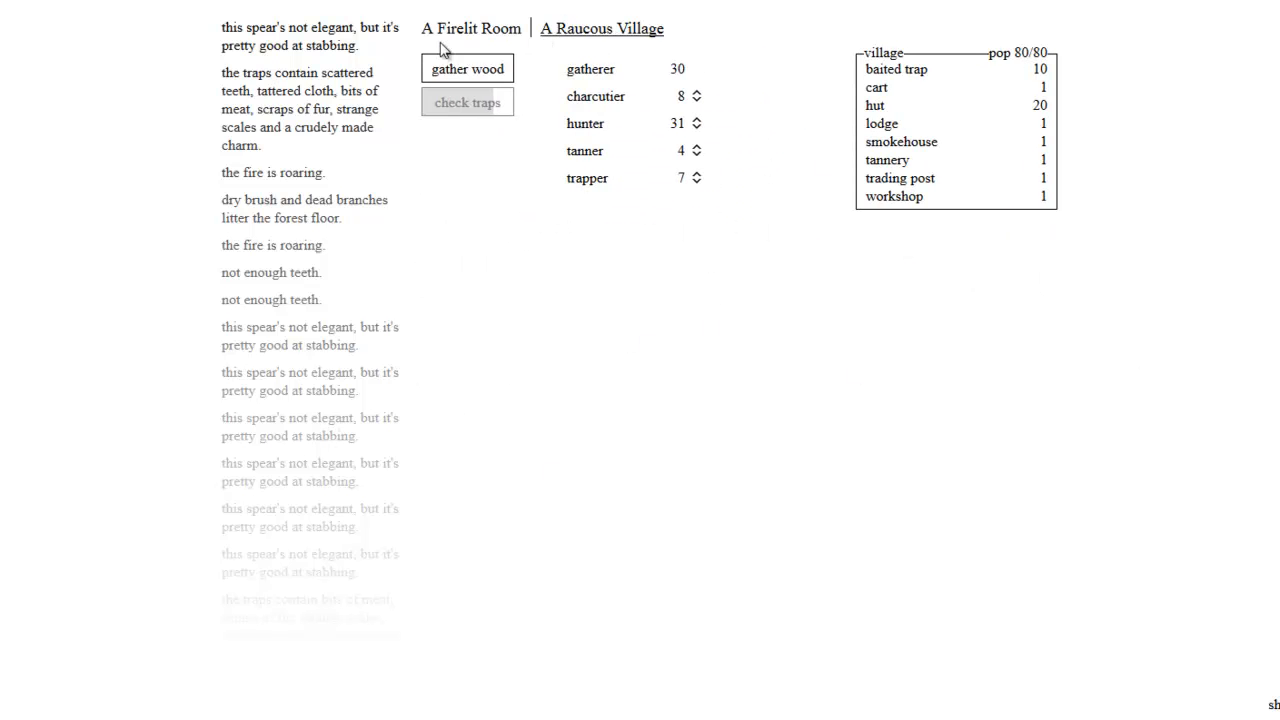
{"action": "left_click", "coordinate": [470, 28]}
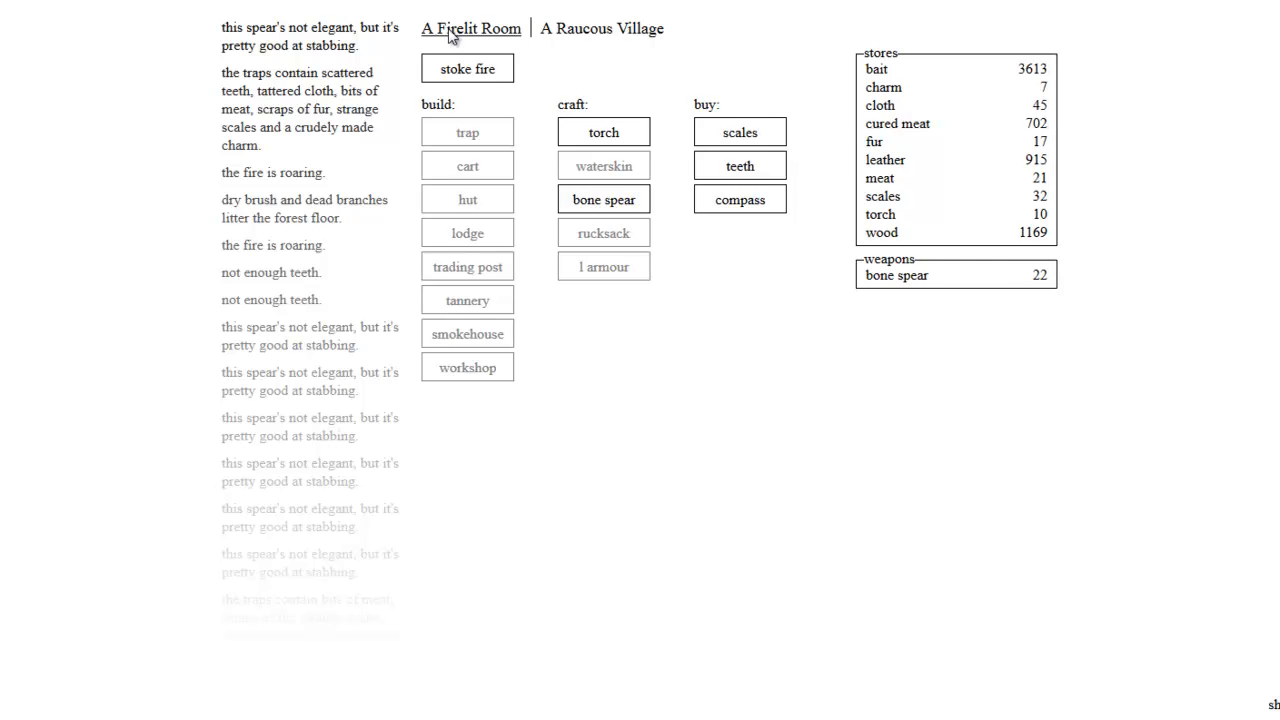
{"action": "left_click", "coordinate": [601, 28]}
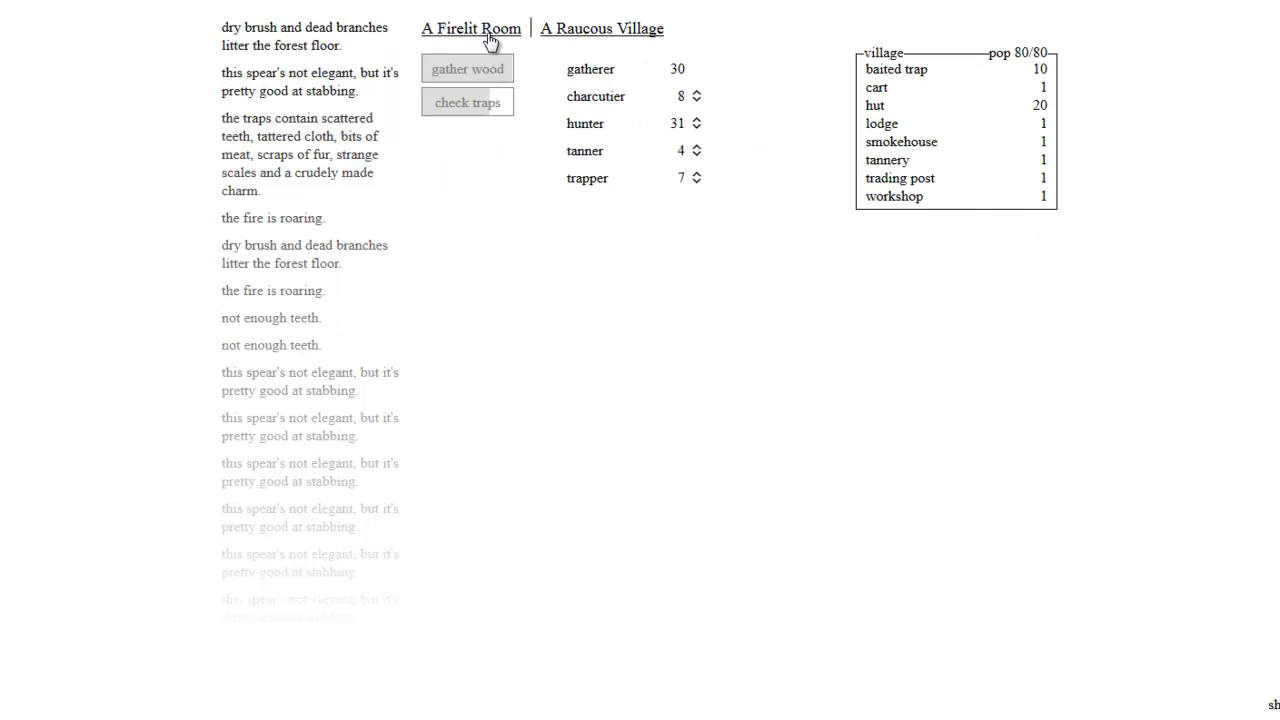